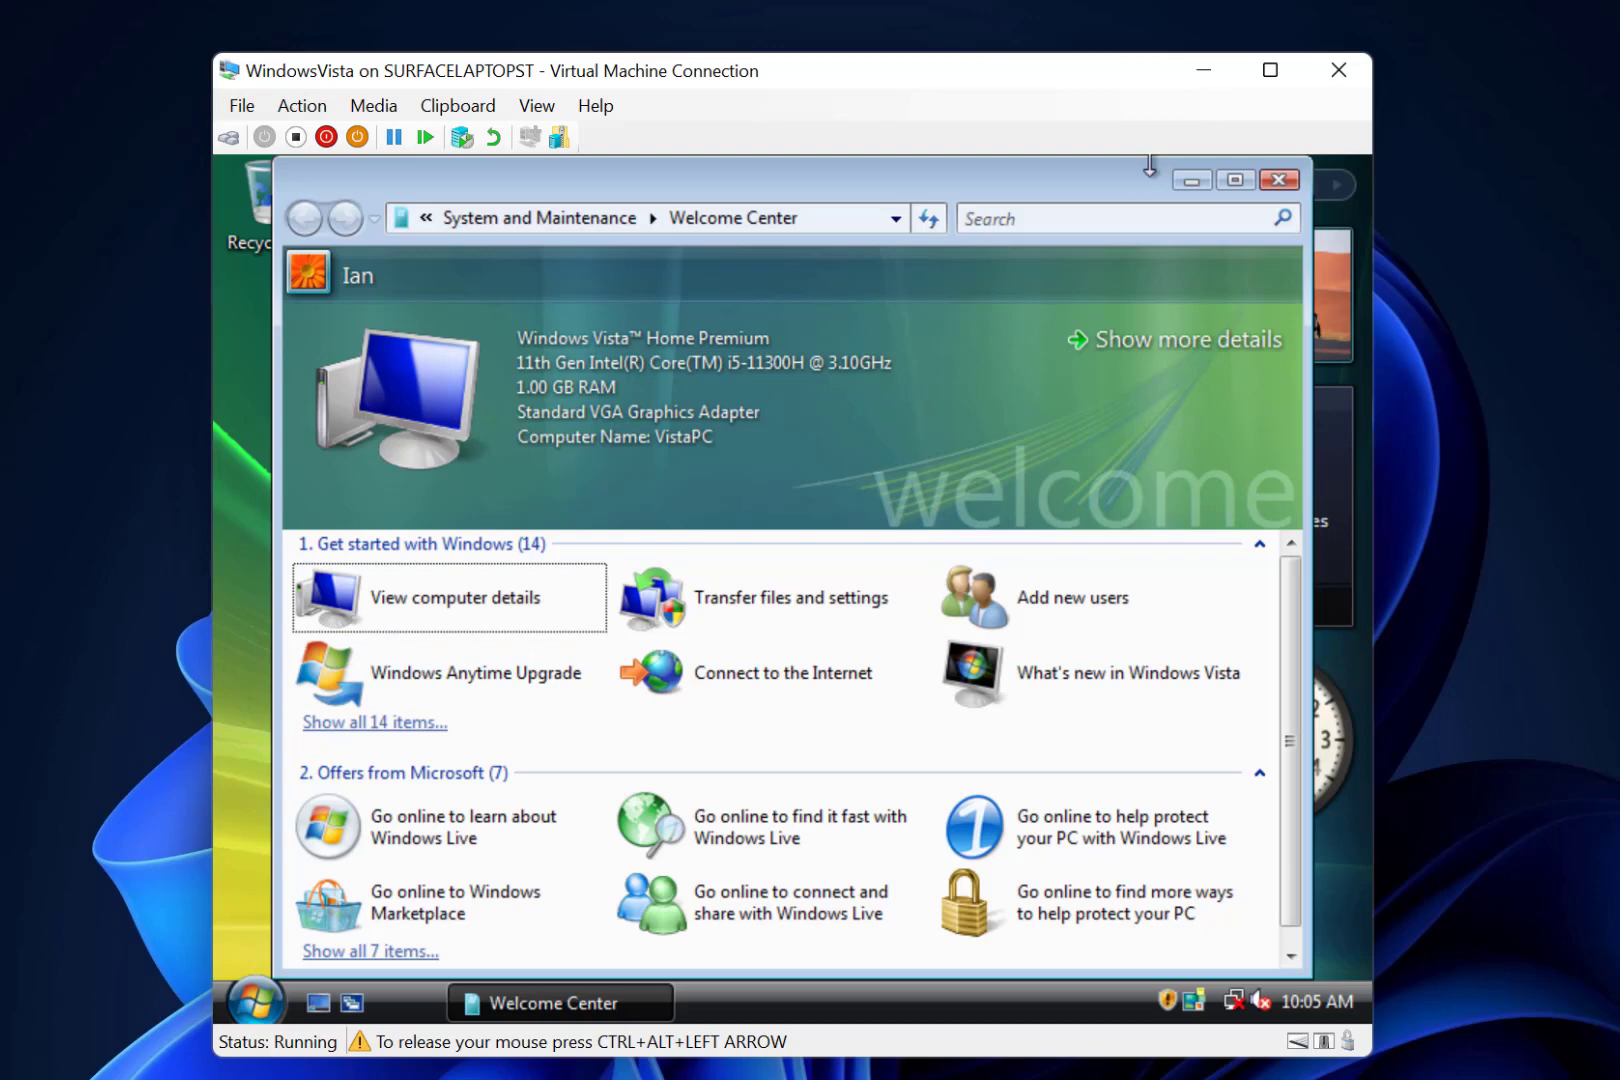
mouse_move(1190, 180)
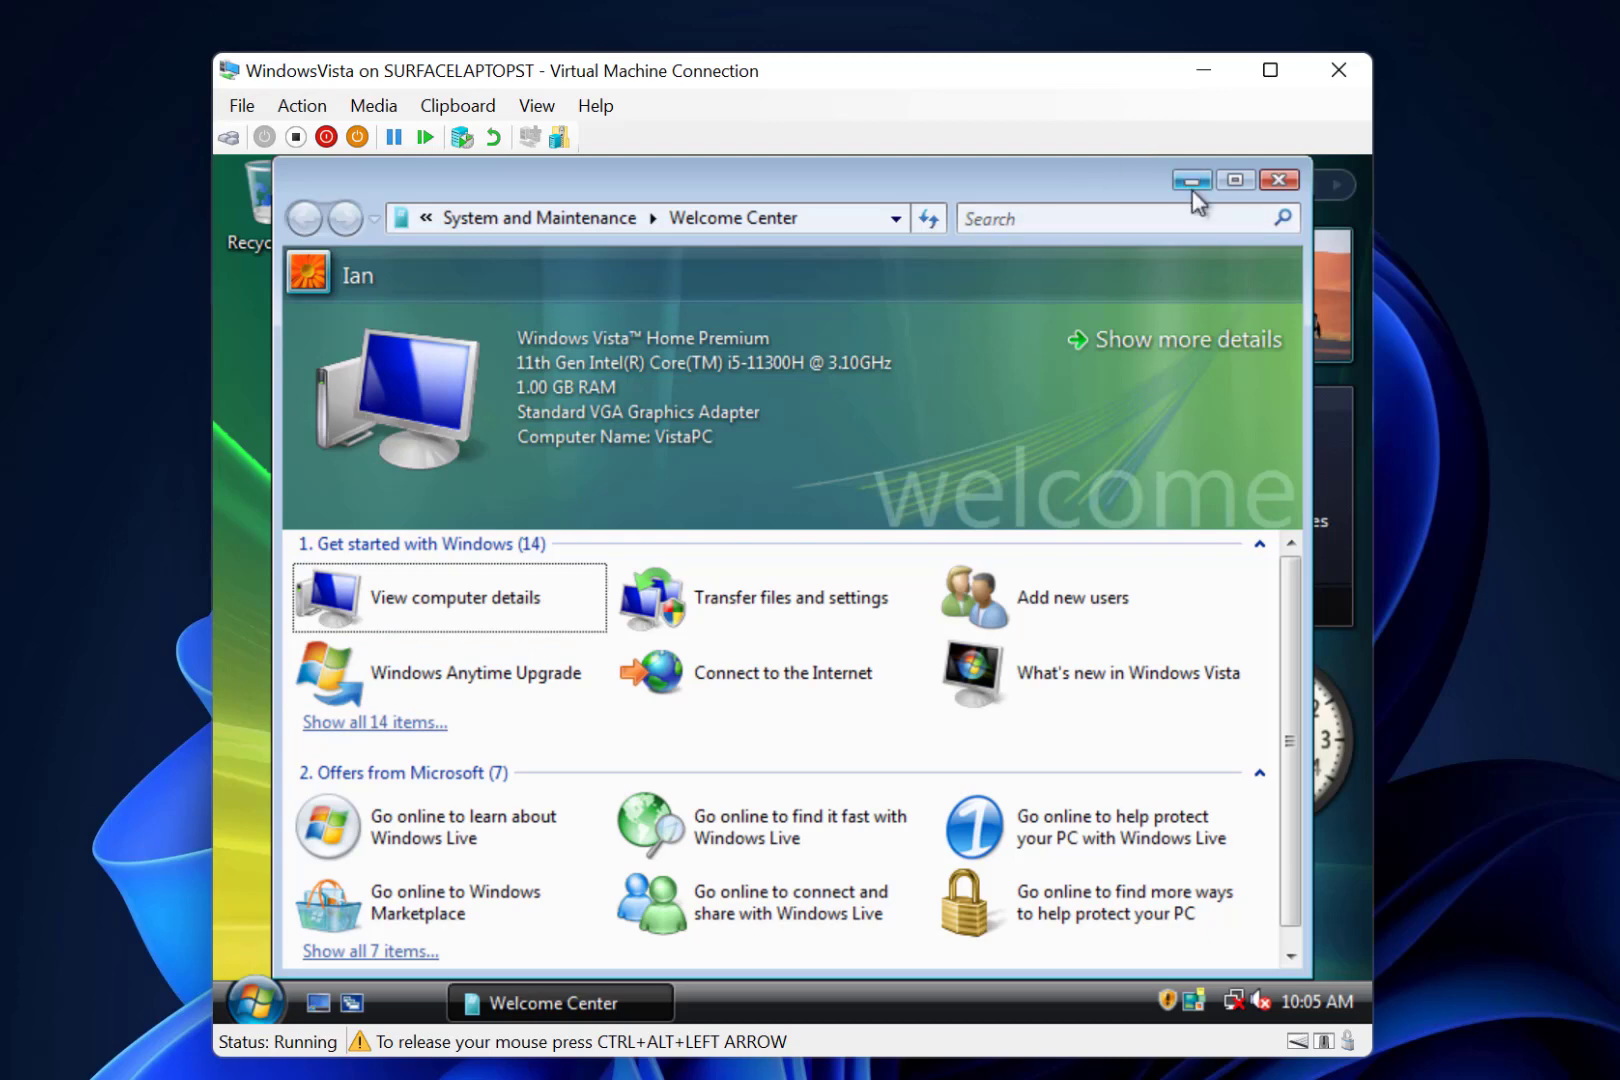
mouse_move(992, 518)
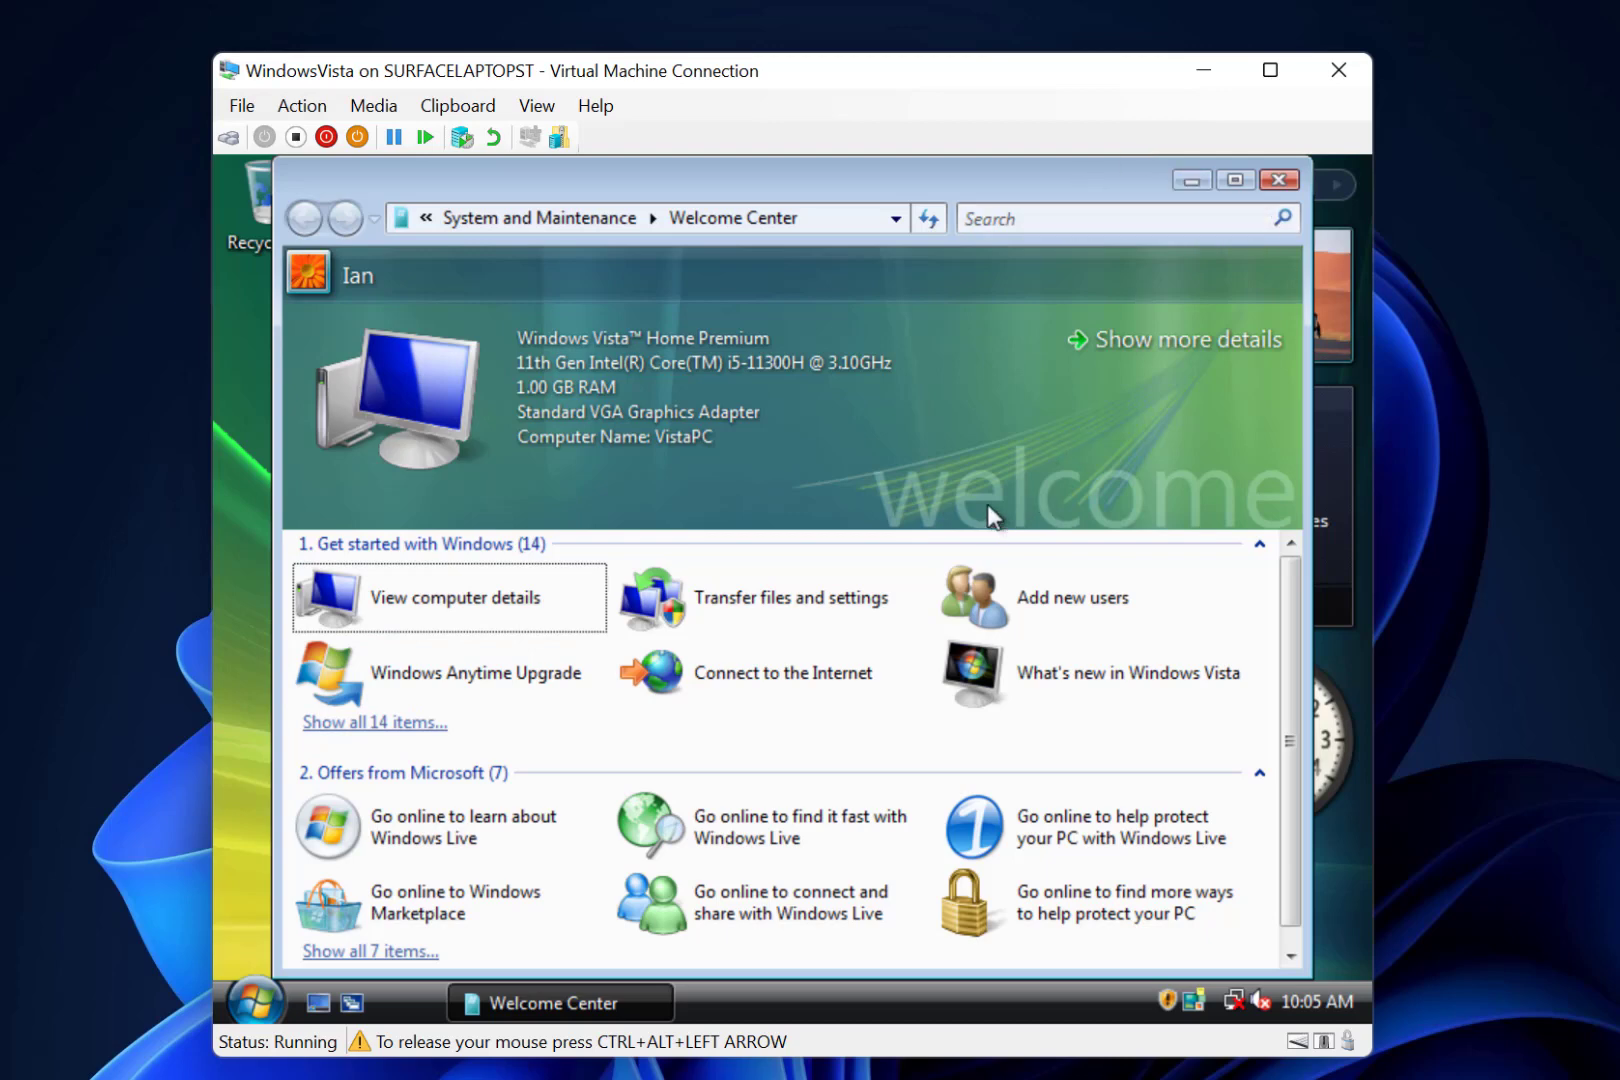
mouse_move(980, 498)
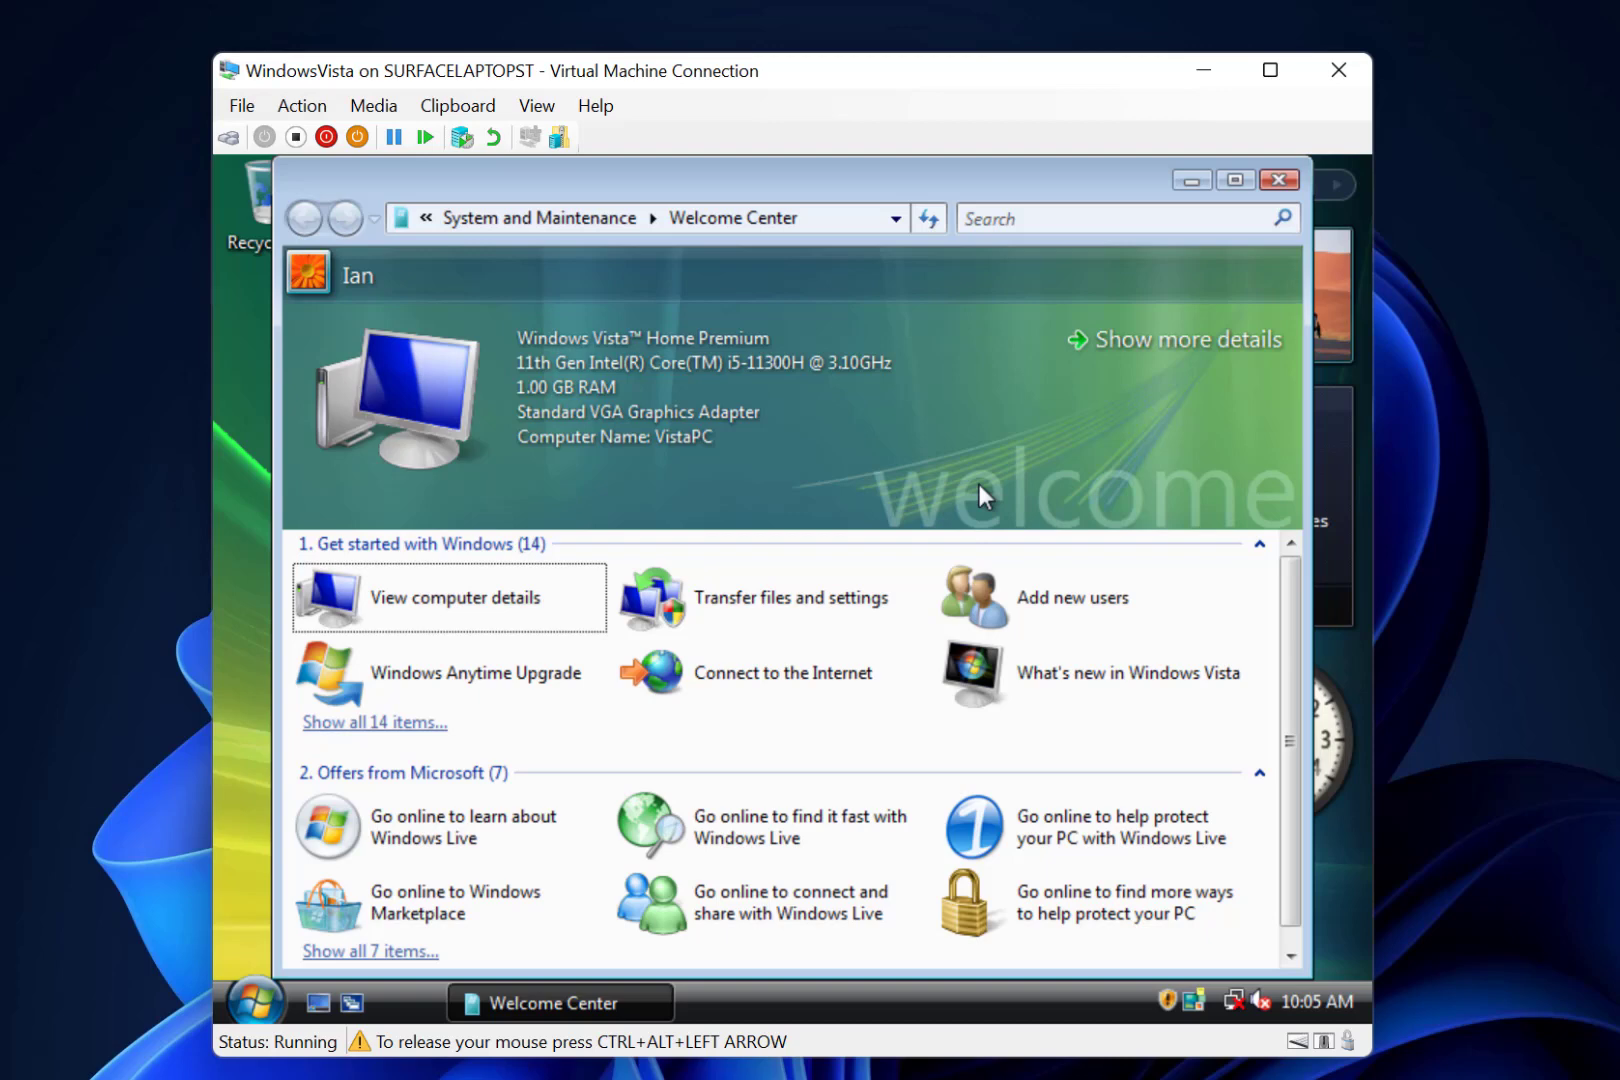
mouse_move(558, 270)
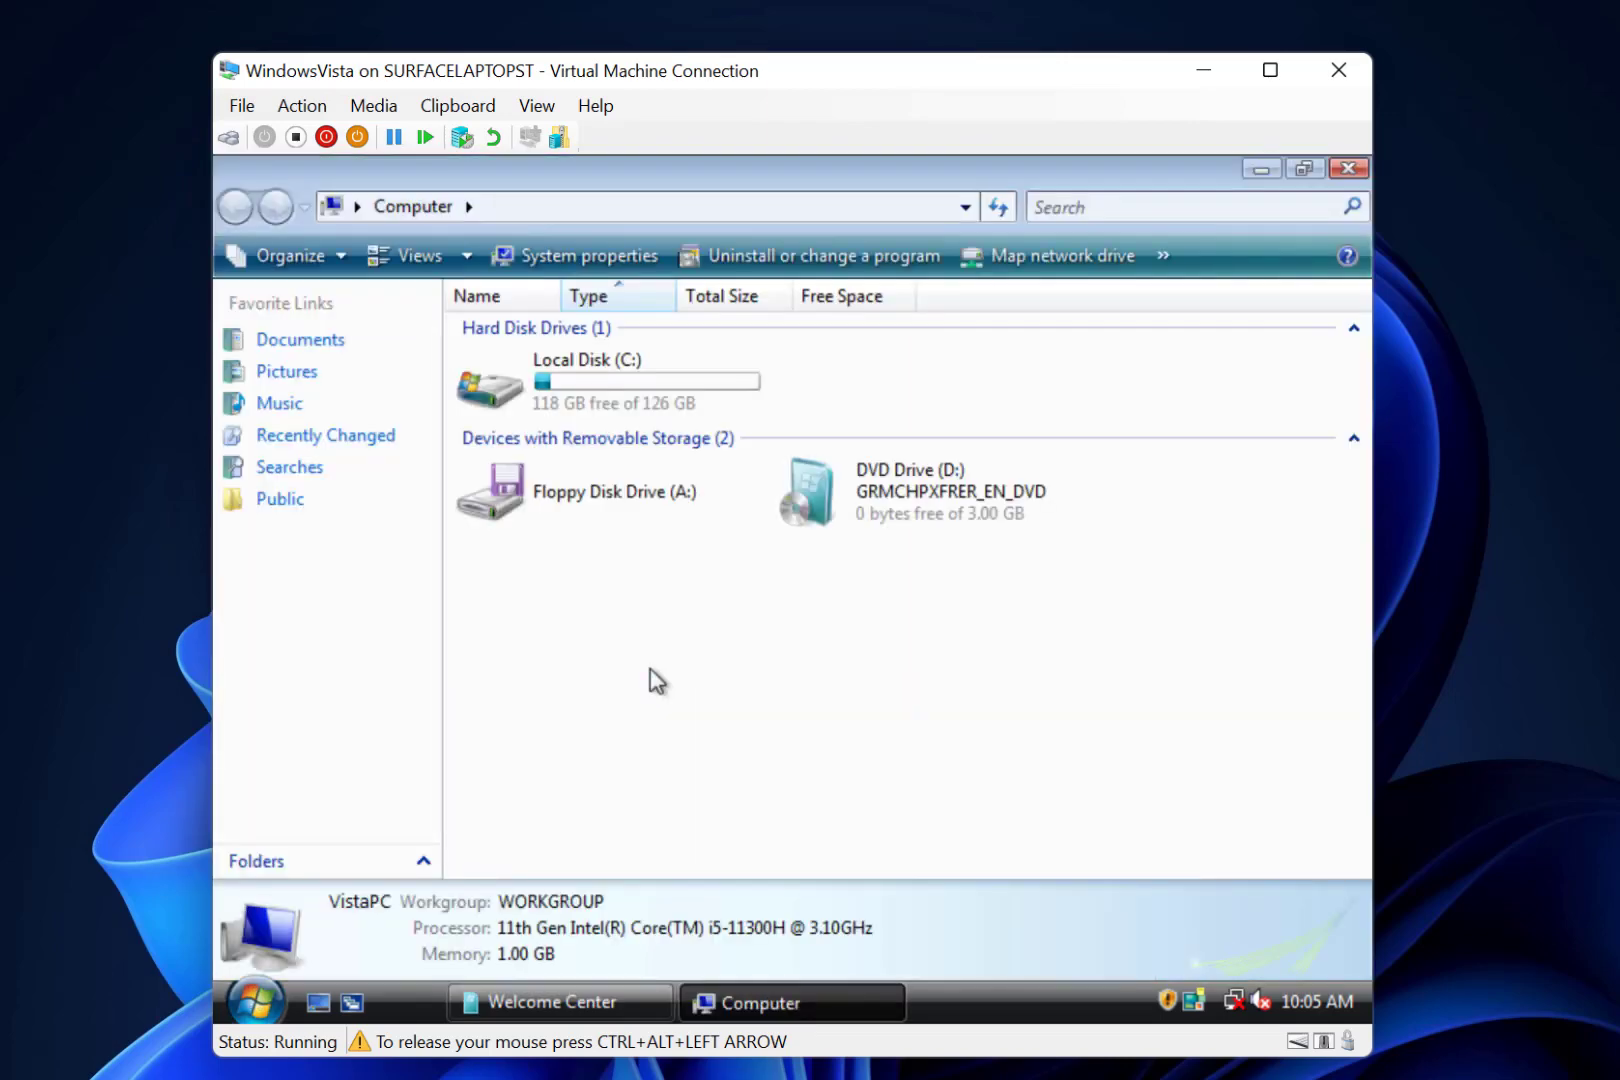
Run setup from the DVD drive and dismiss the compatibility report requiring Vista SP1.
double_click(806, 490)
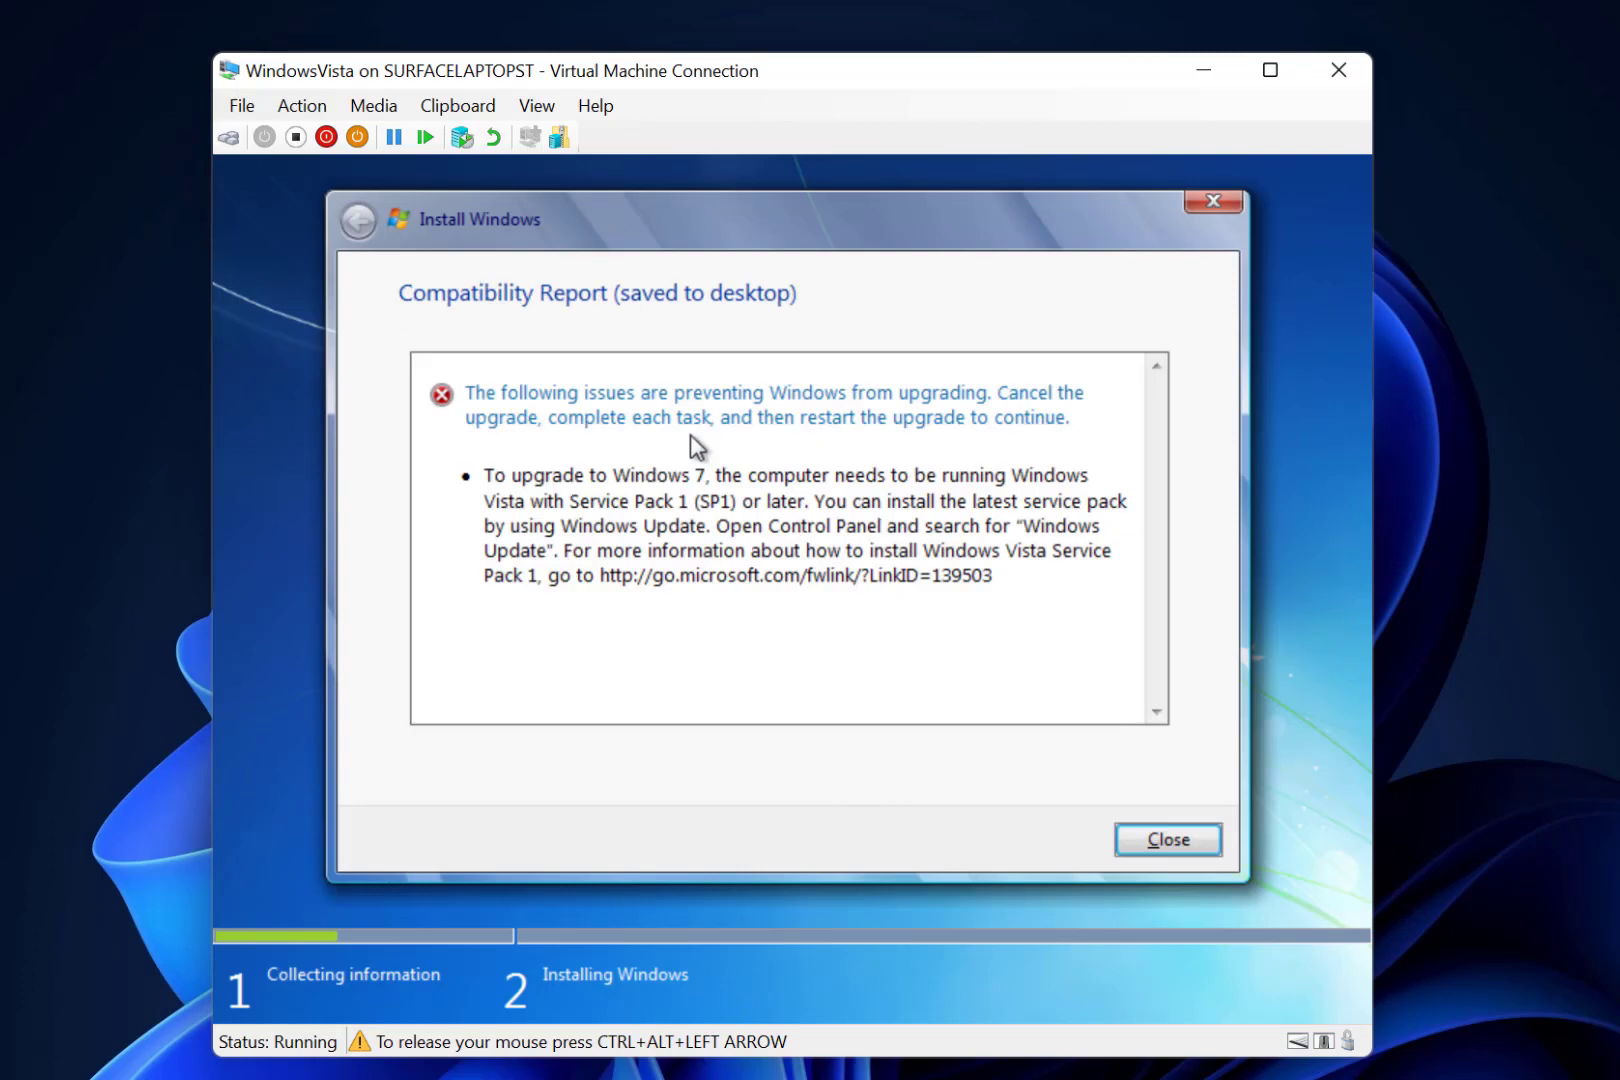
left_click(1166, 838)
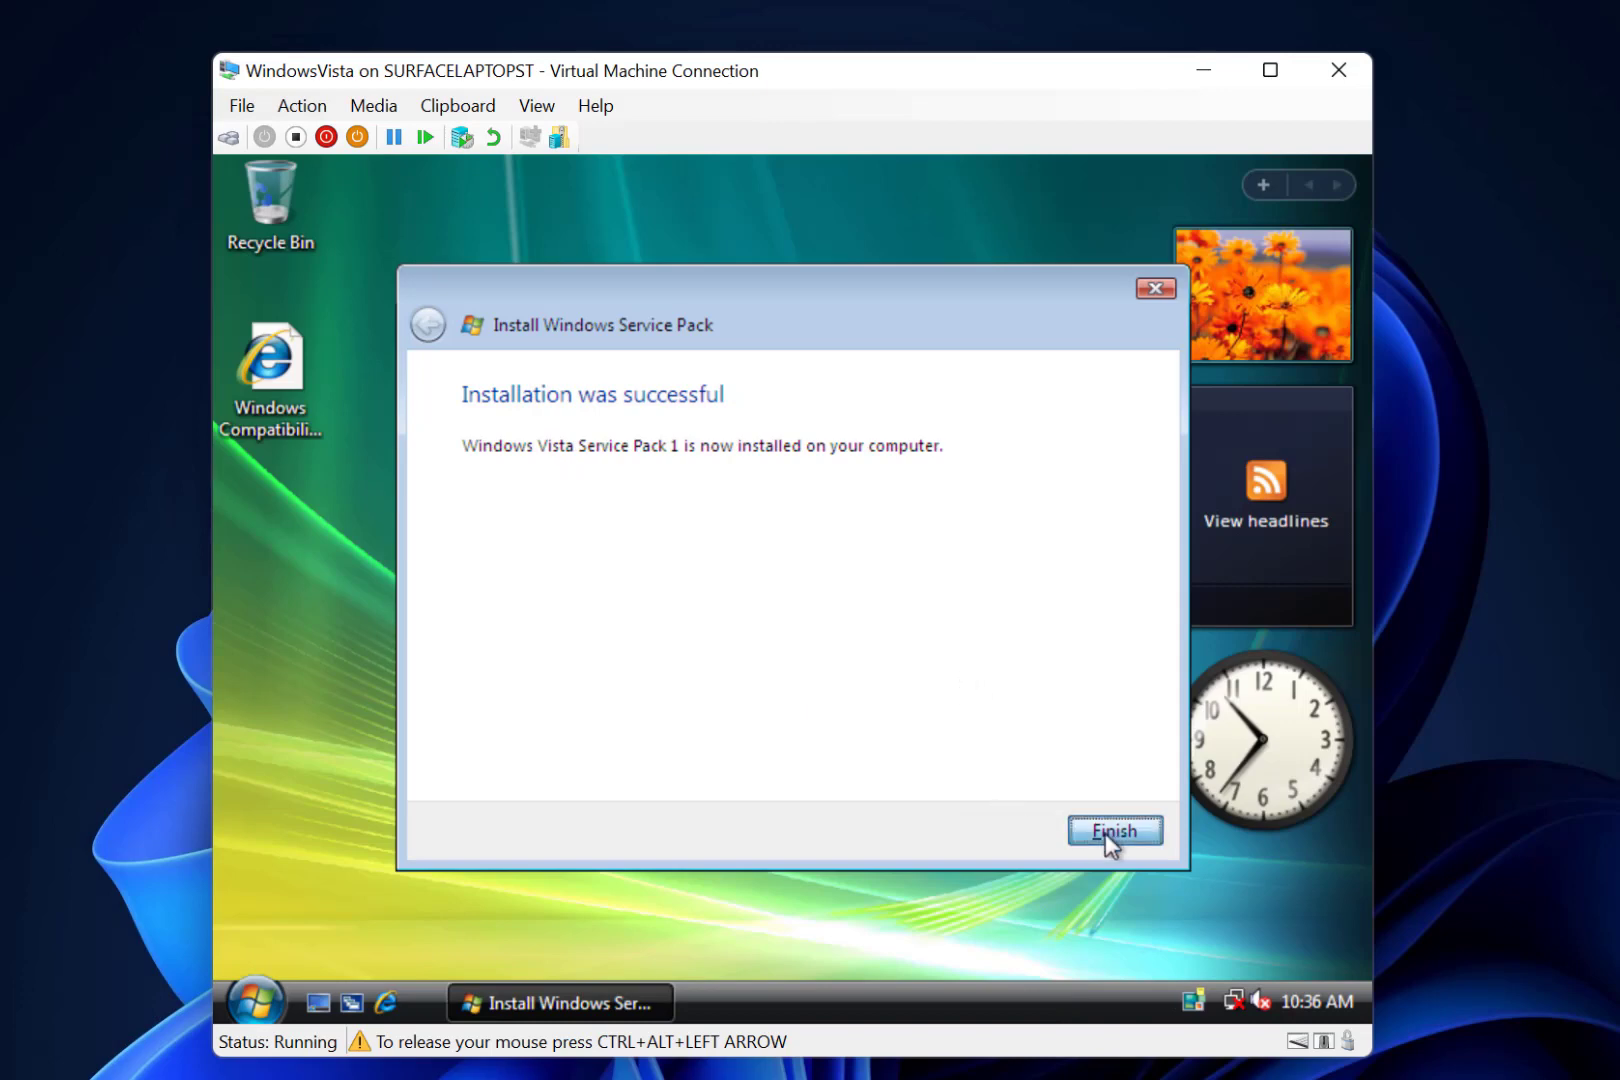
Finish the Service Pack 1 install and create a new text document on the desktop.
left_click(1114, 830)
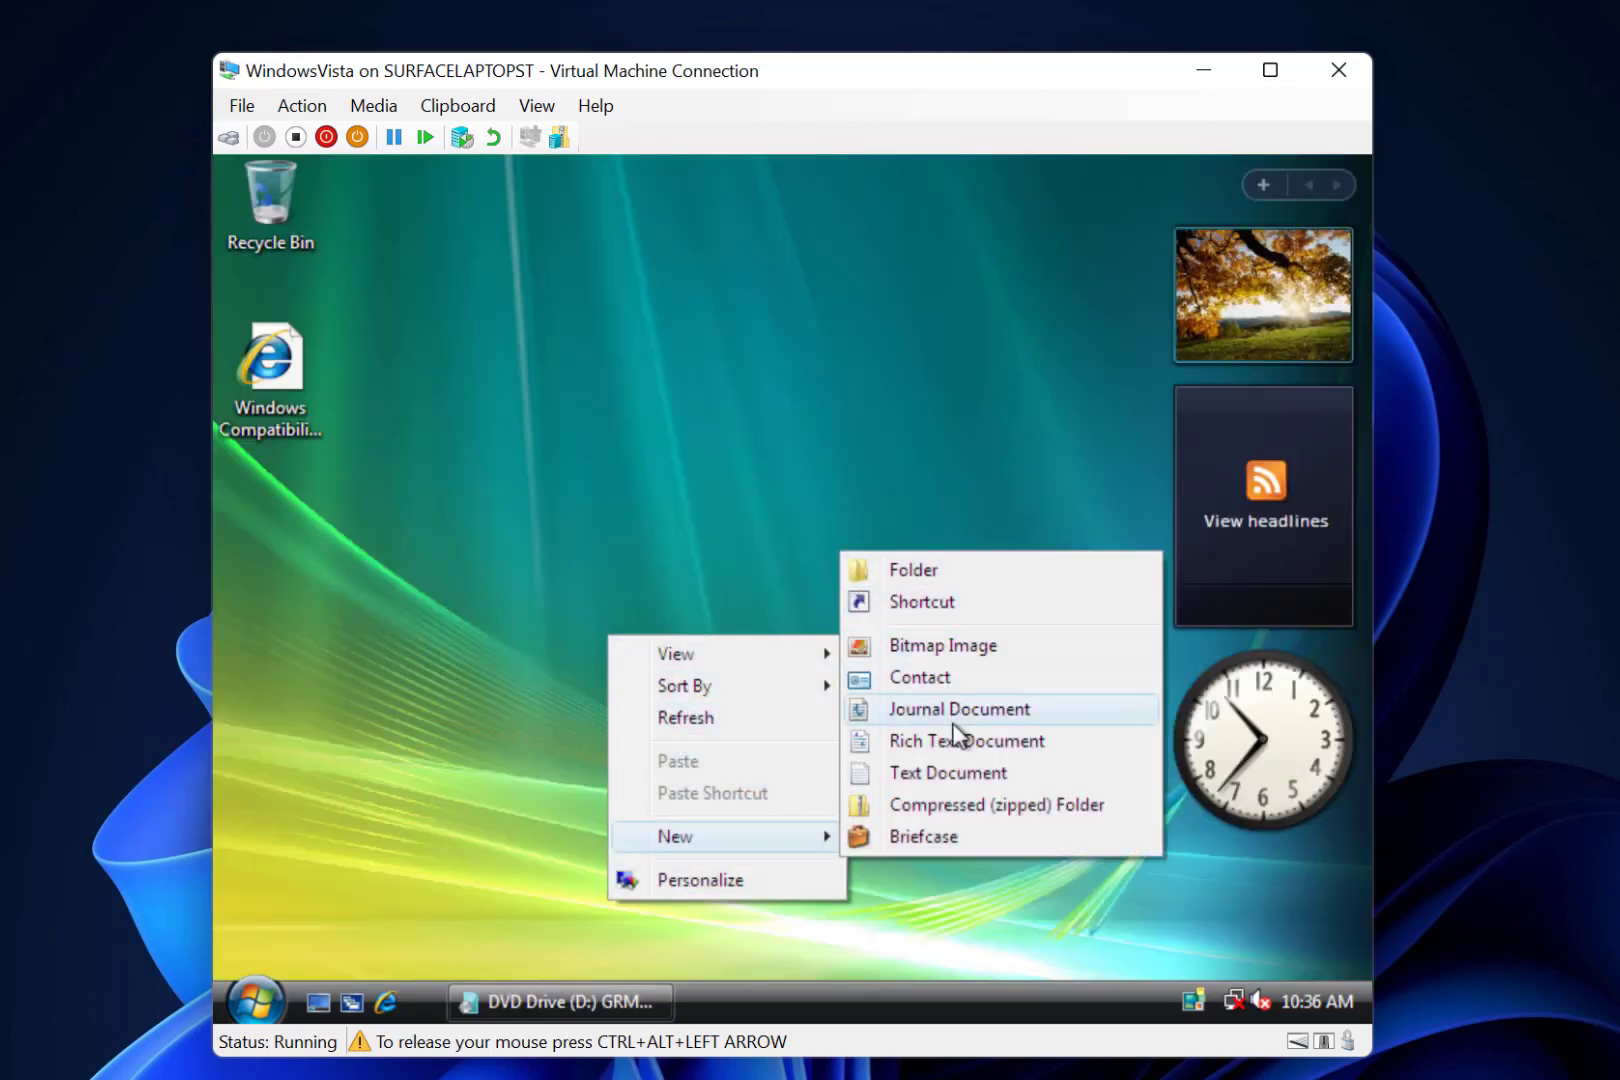
left_click(946, 772)
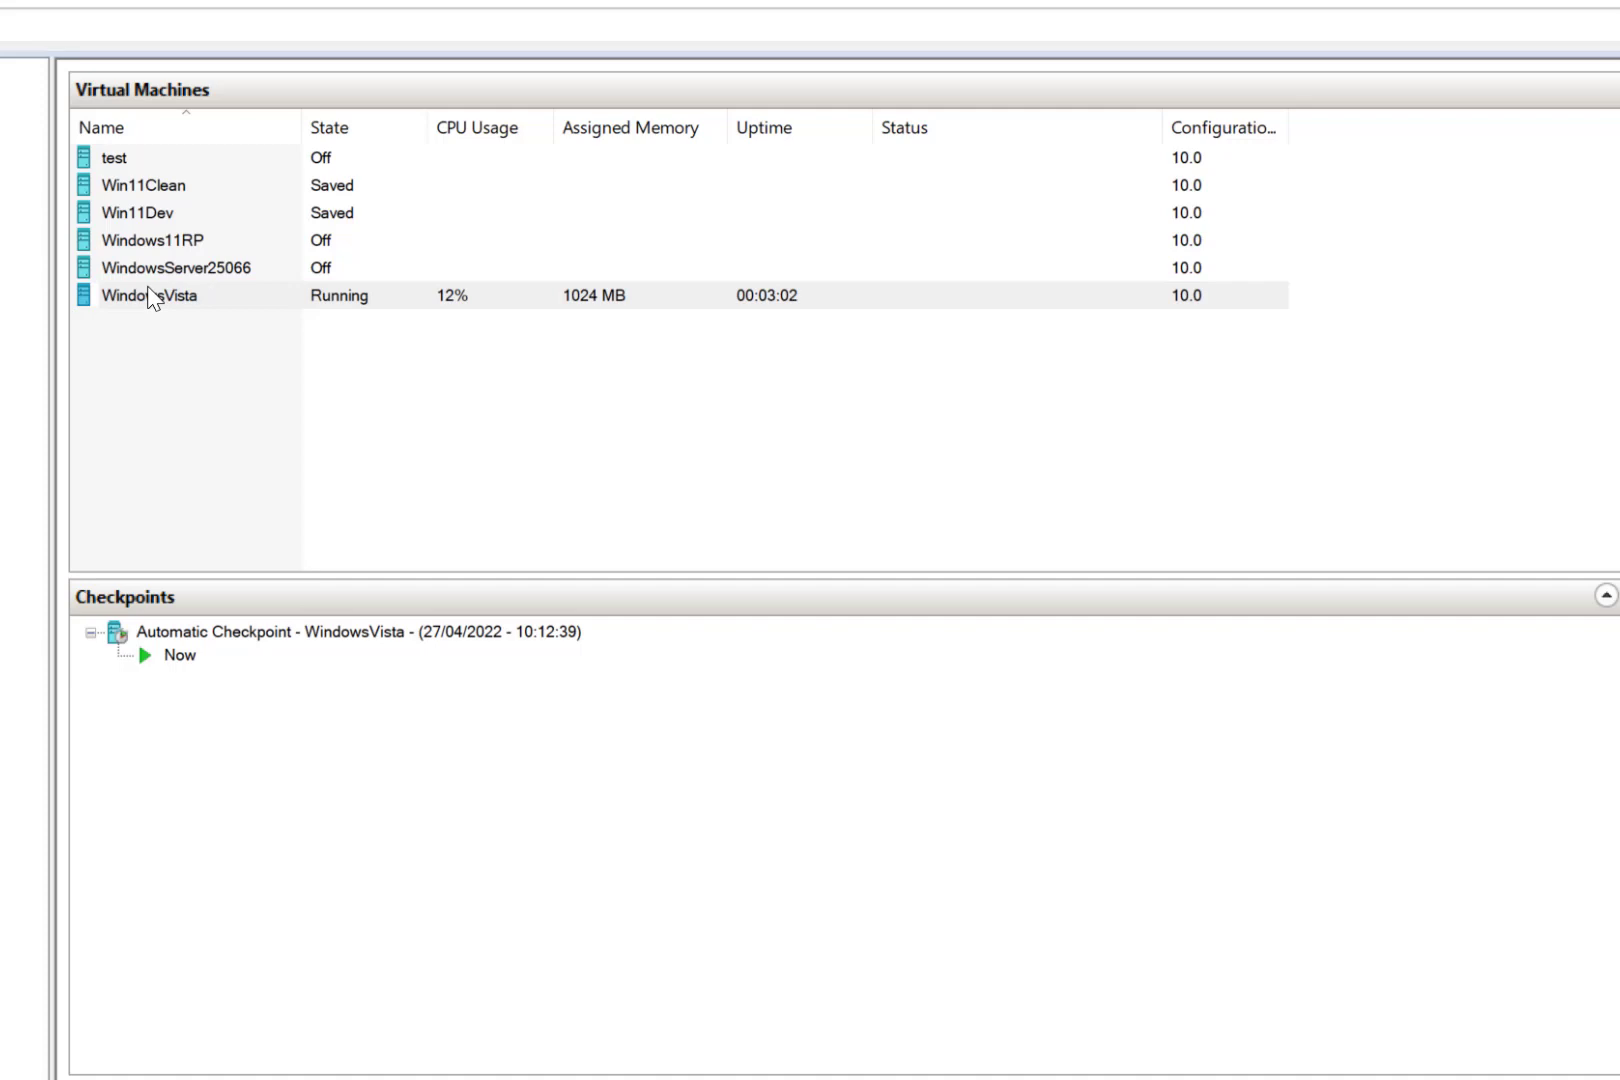
Checkpoint the WindowsVista machine as WindowsVistaSP1 and reconnect to its console.
right_click(150, 294)
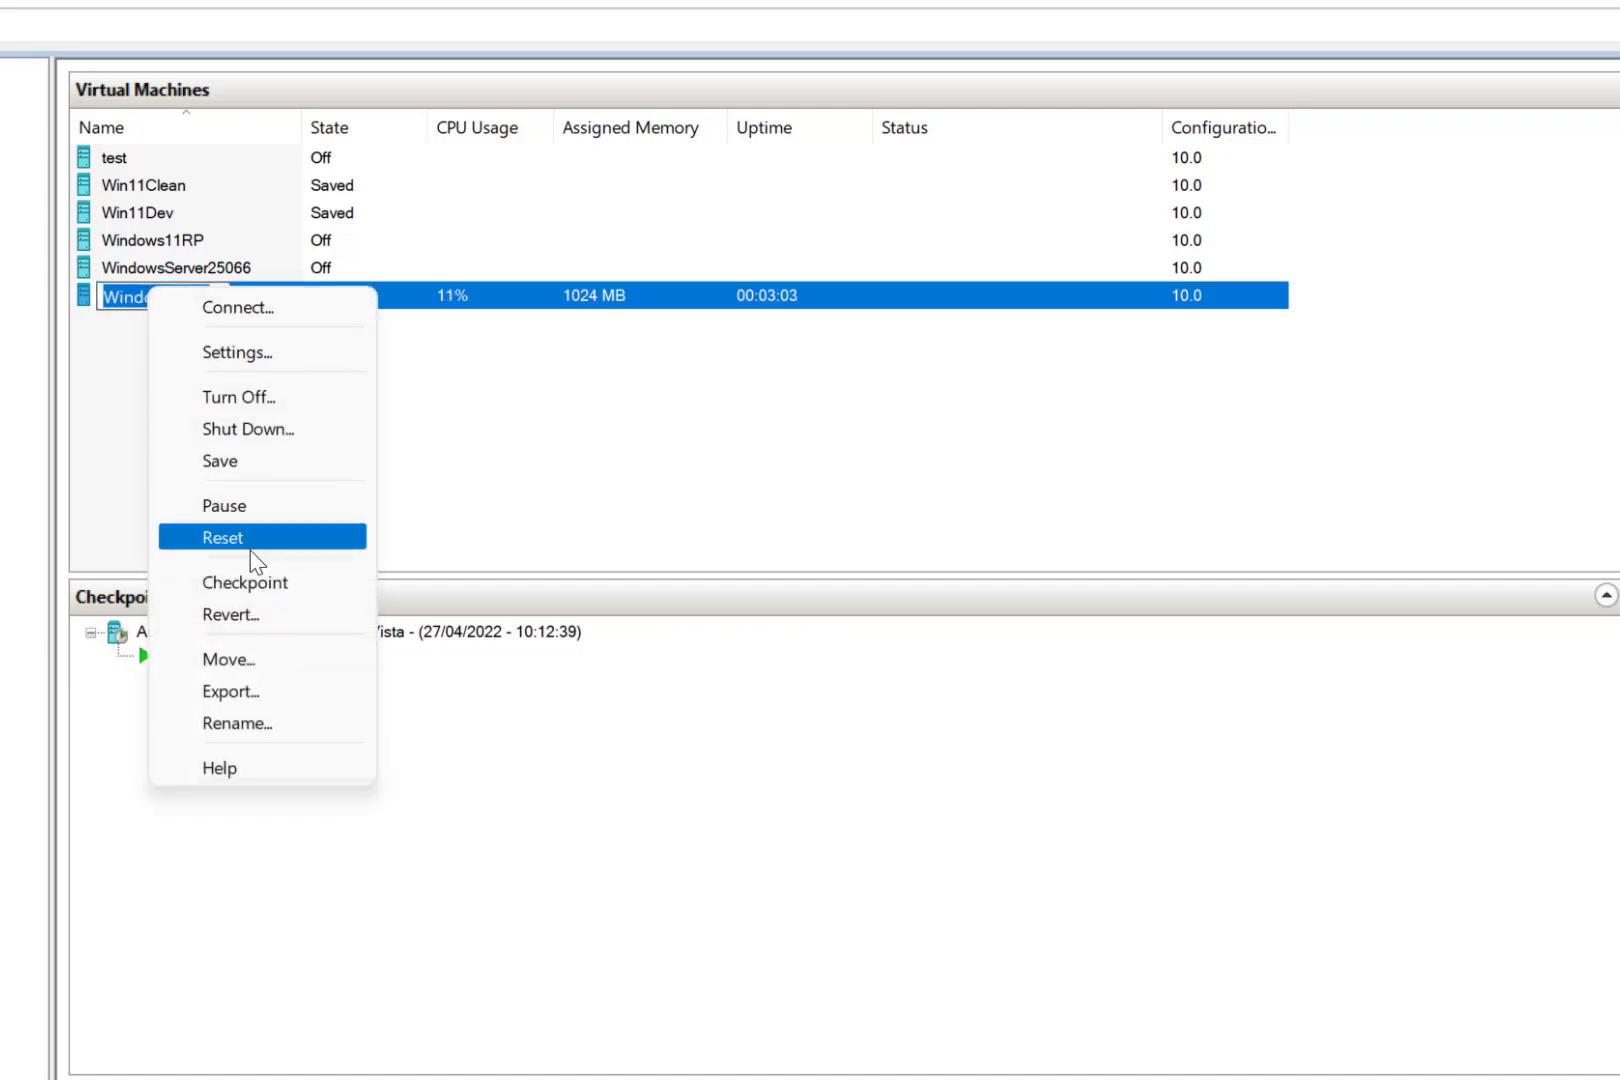
left_click(244, 582)
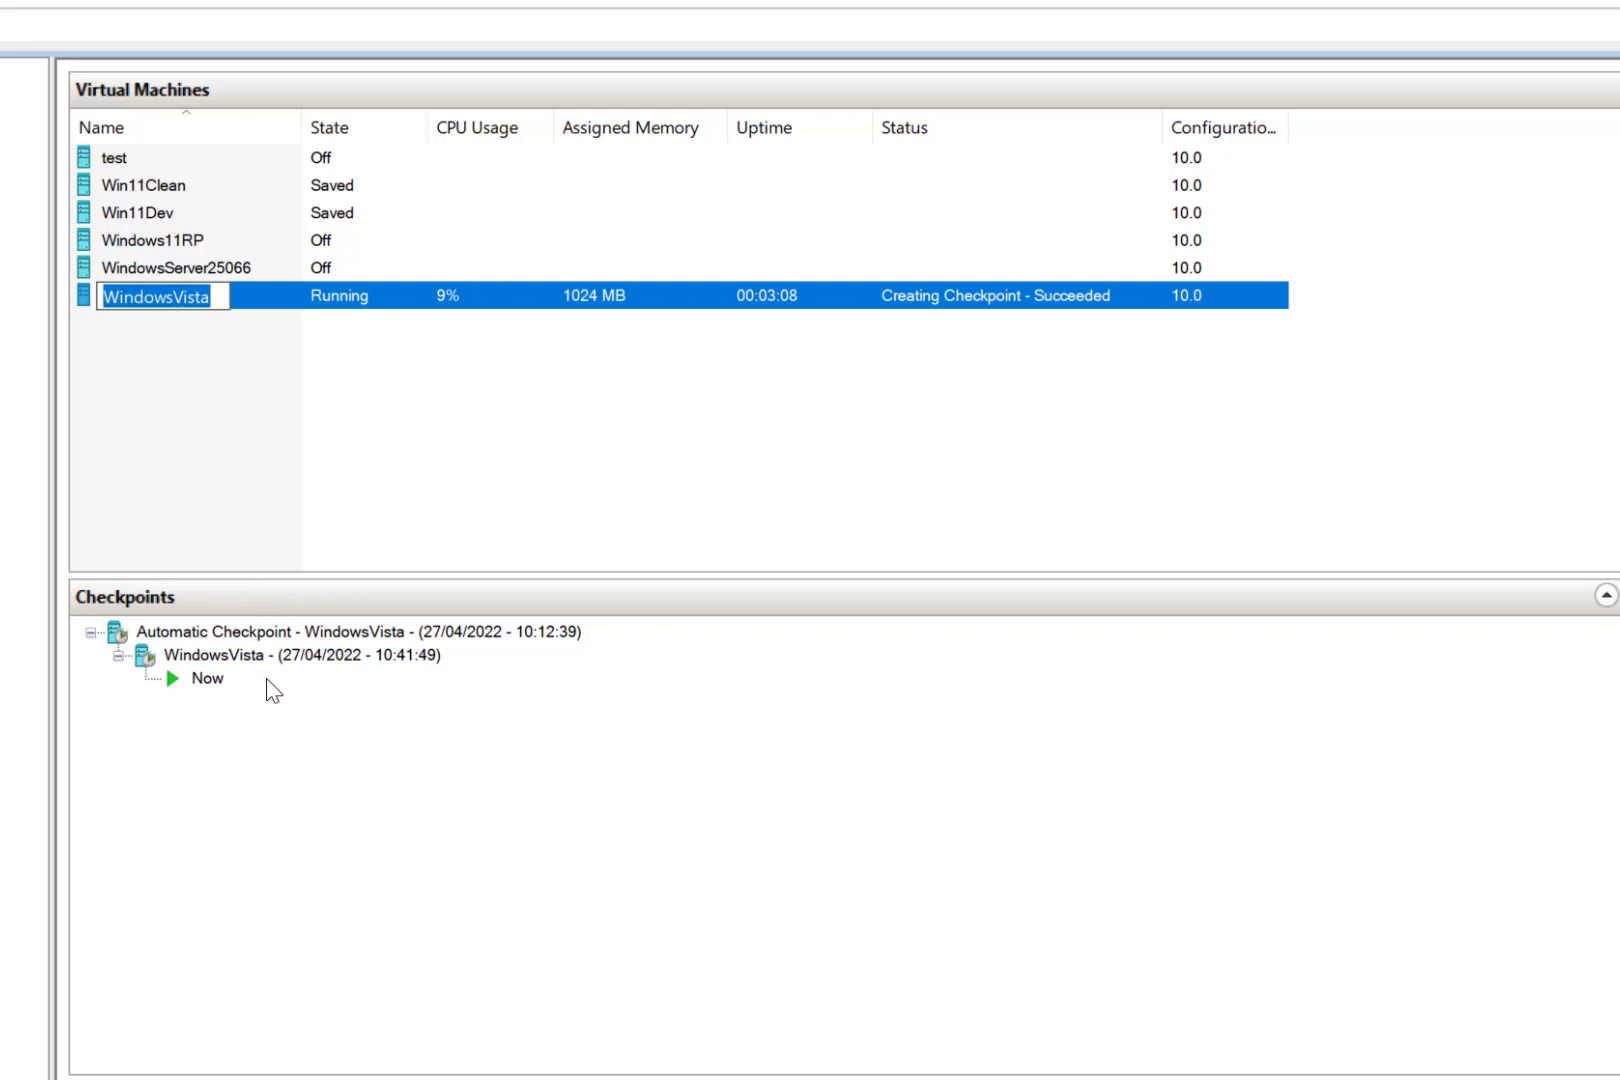
right_click(216, 654)
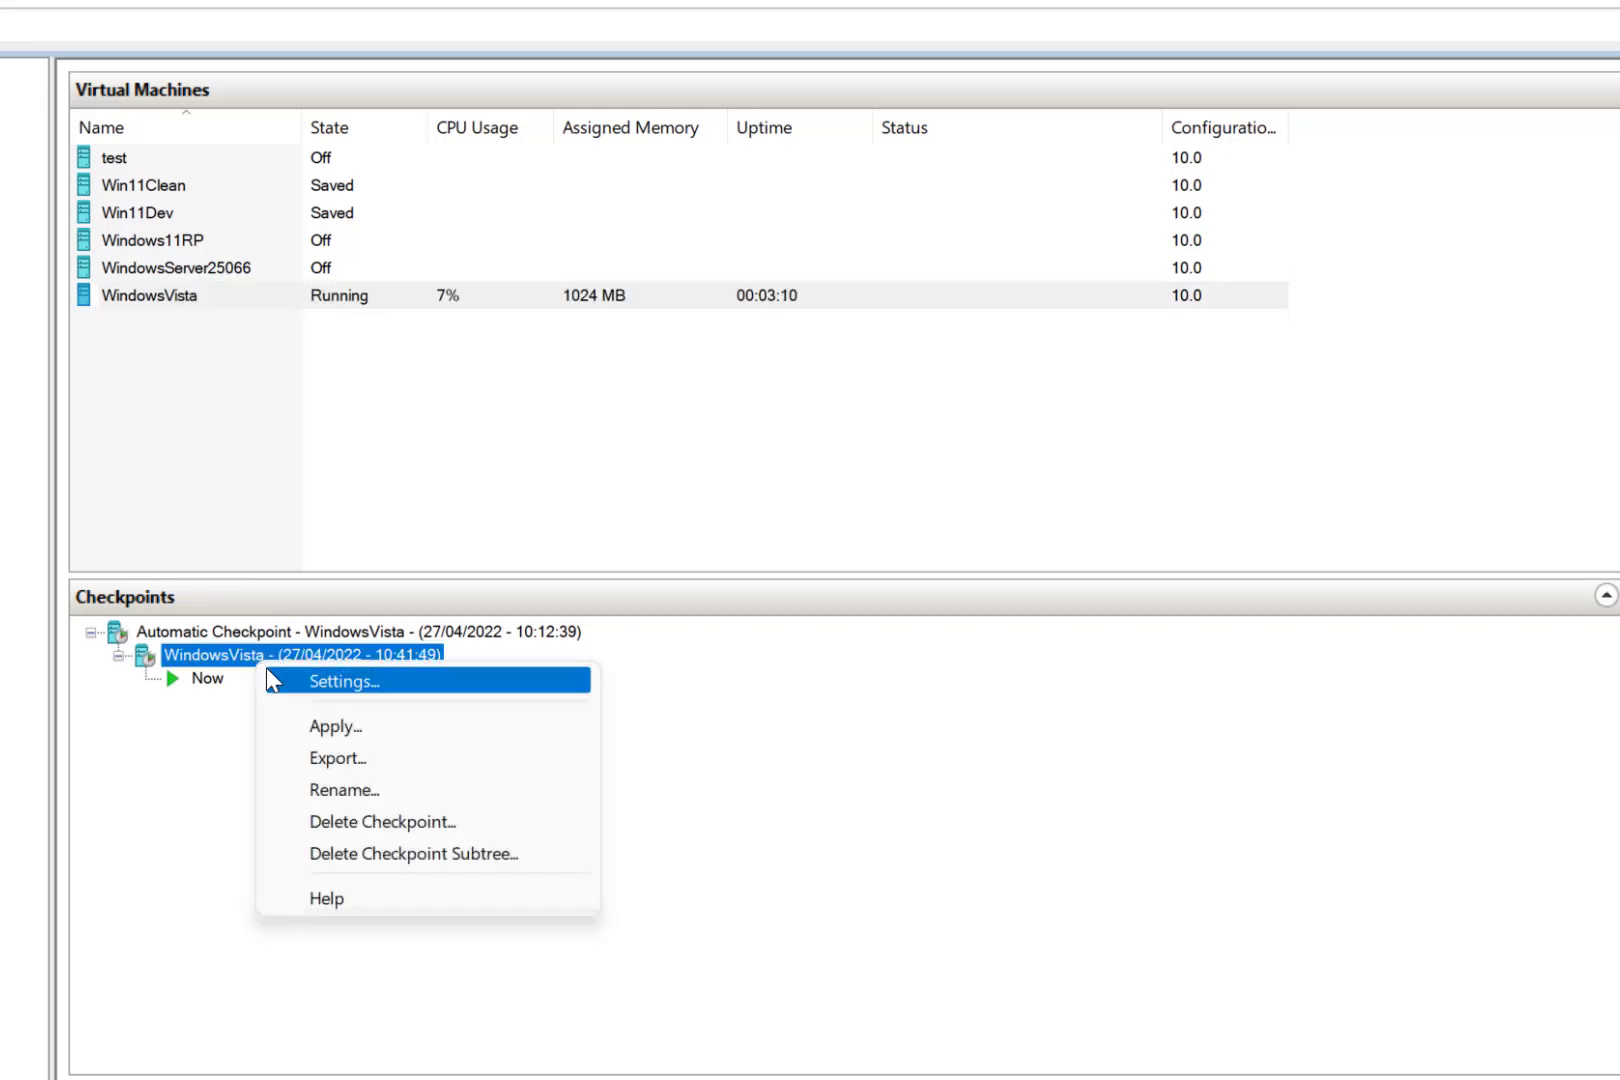
left_click(344, 790)
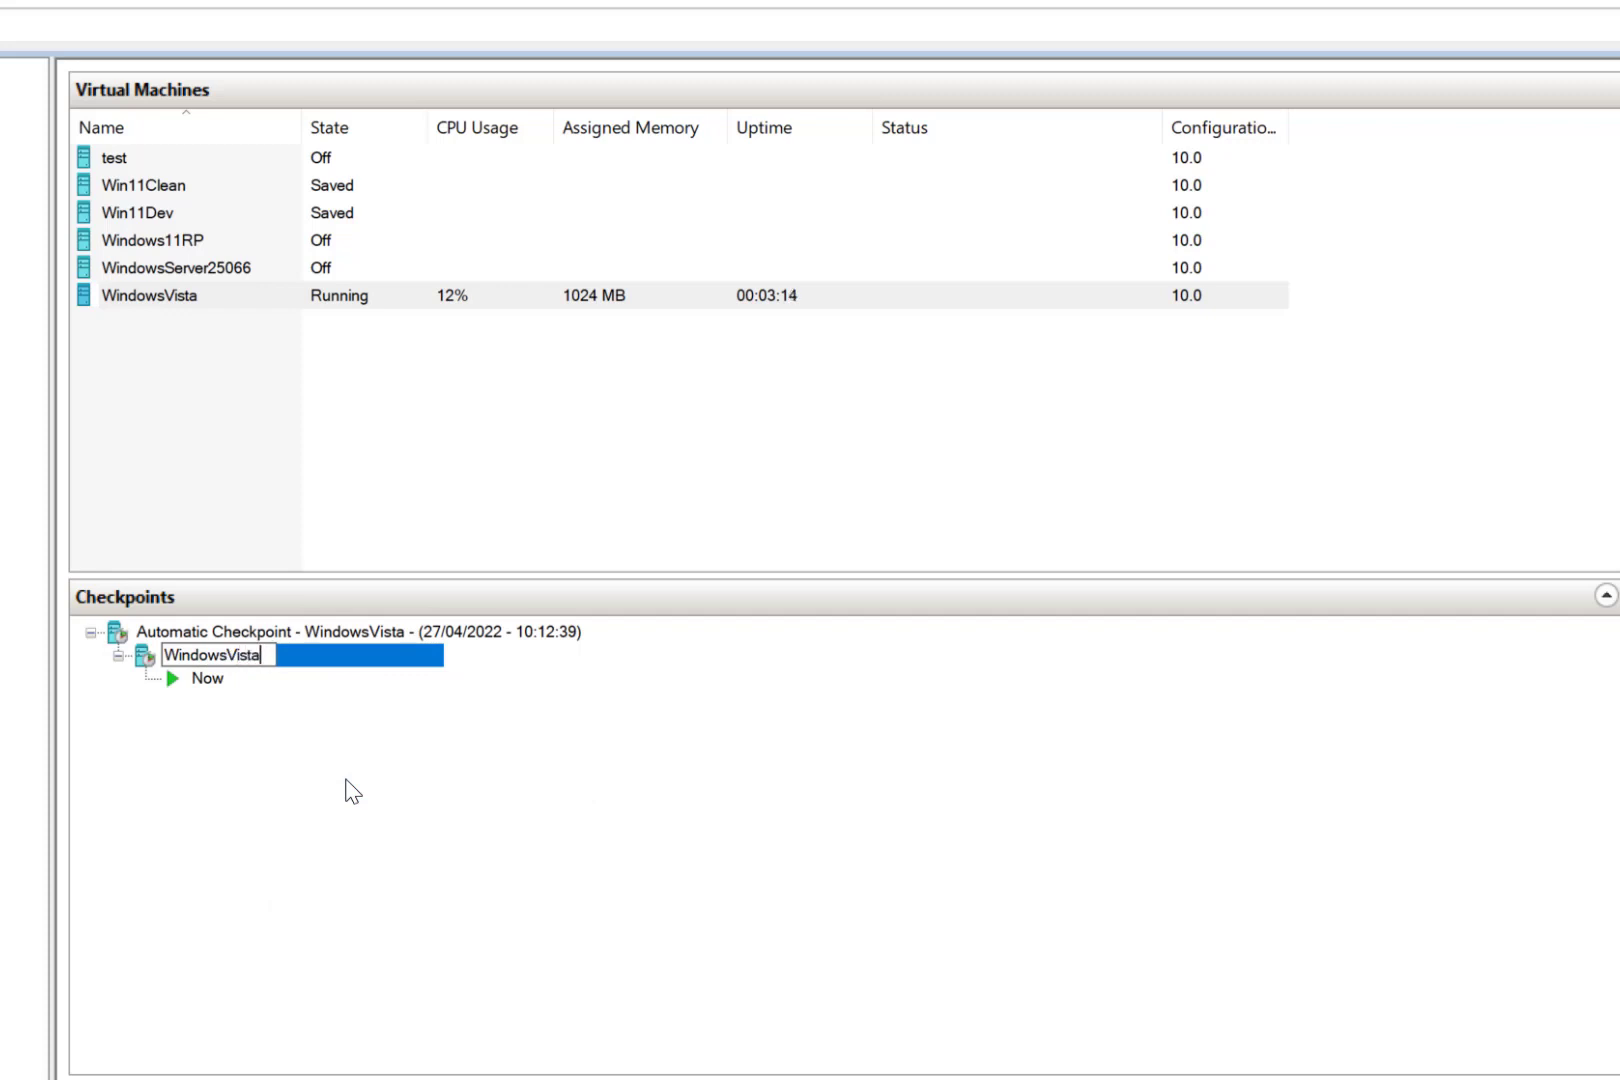
type("SP1")
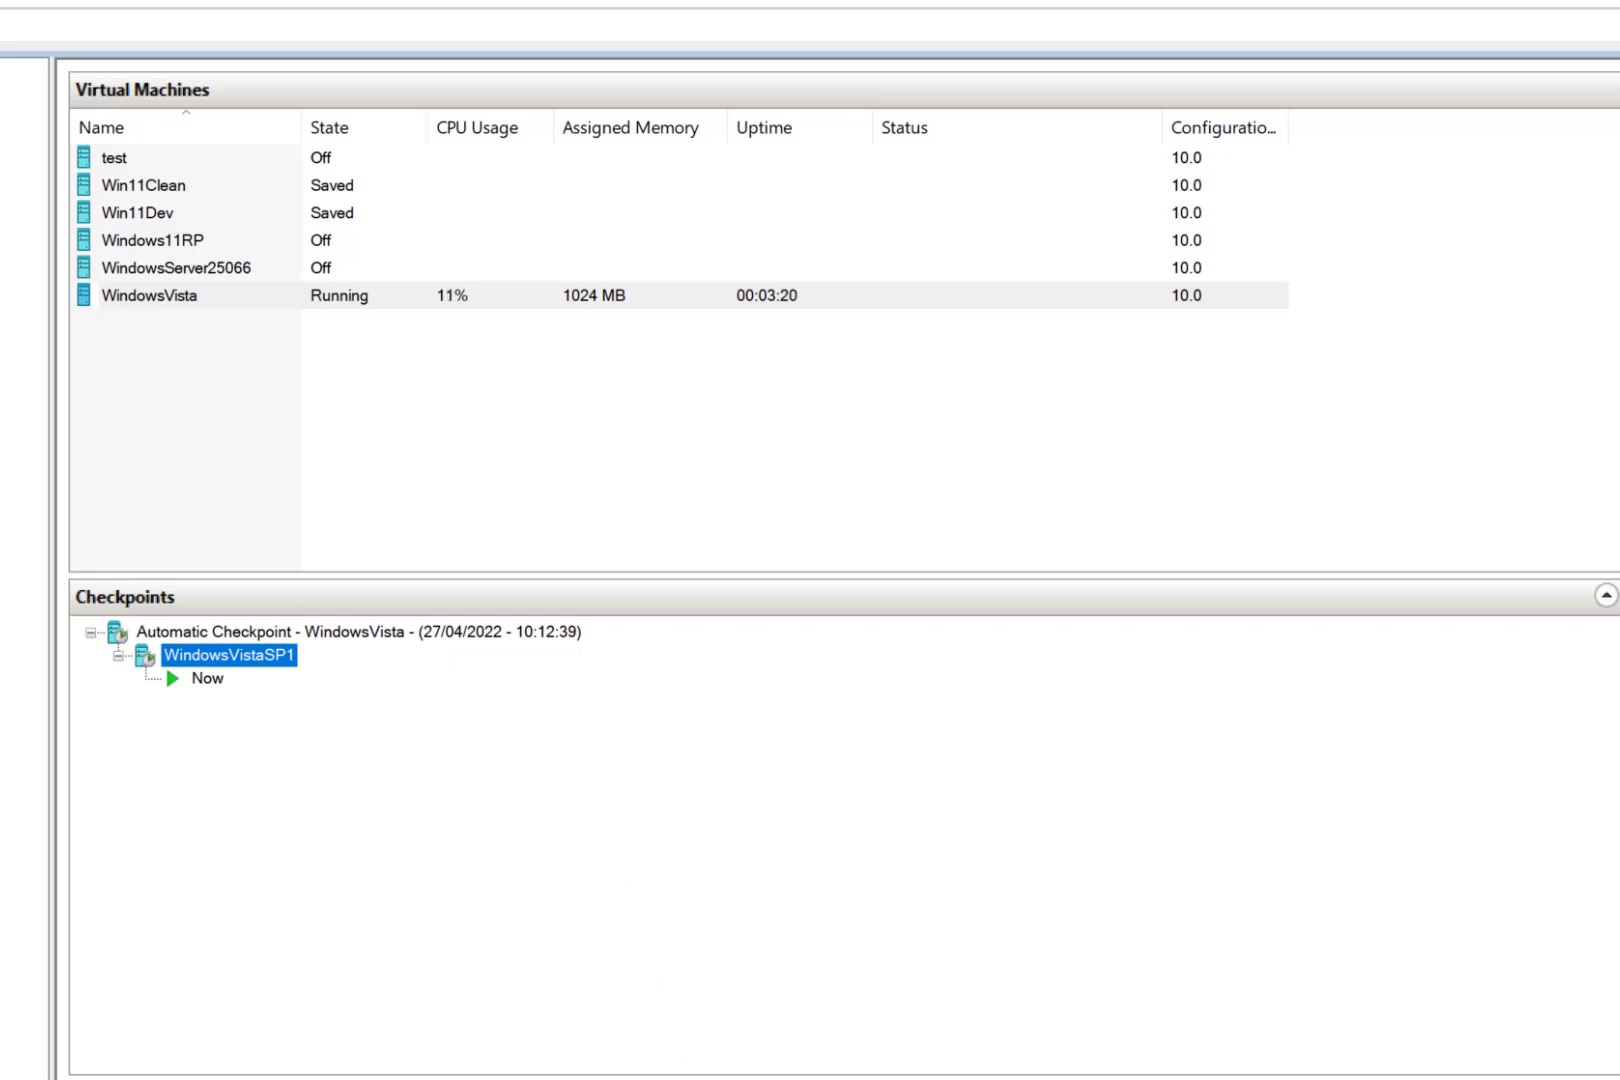
double_click(148, 294)
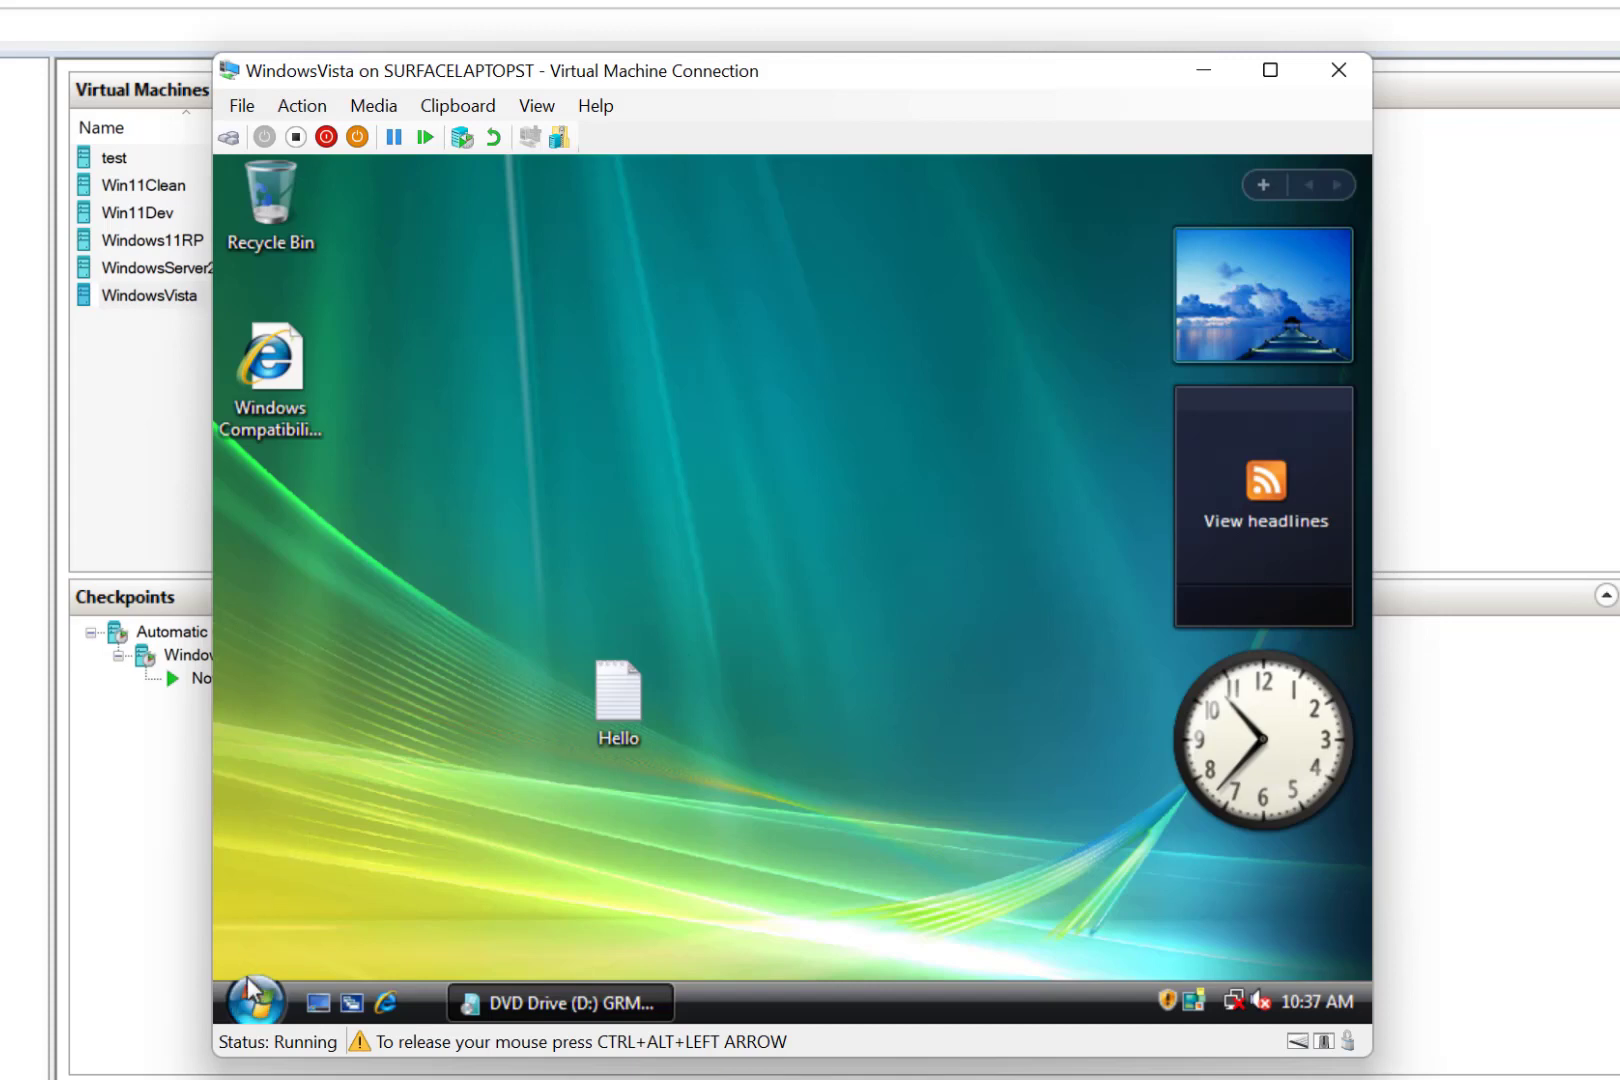
Bring up the Vista Start menu to launch the Windows 7 upgrade.
left_click(252, 1000)
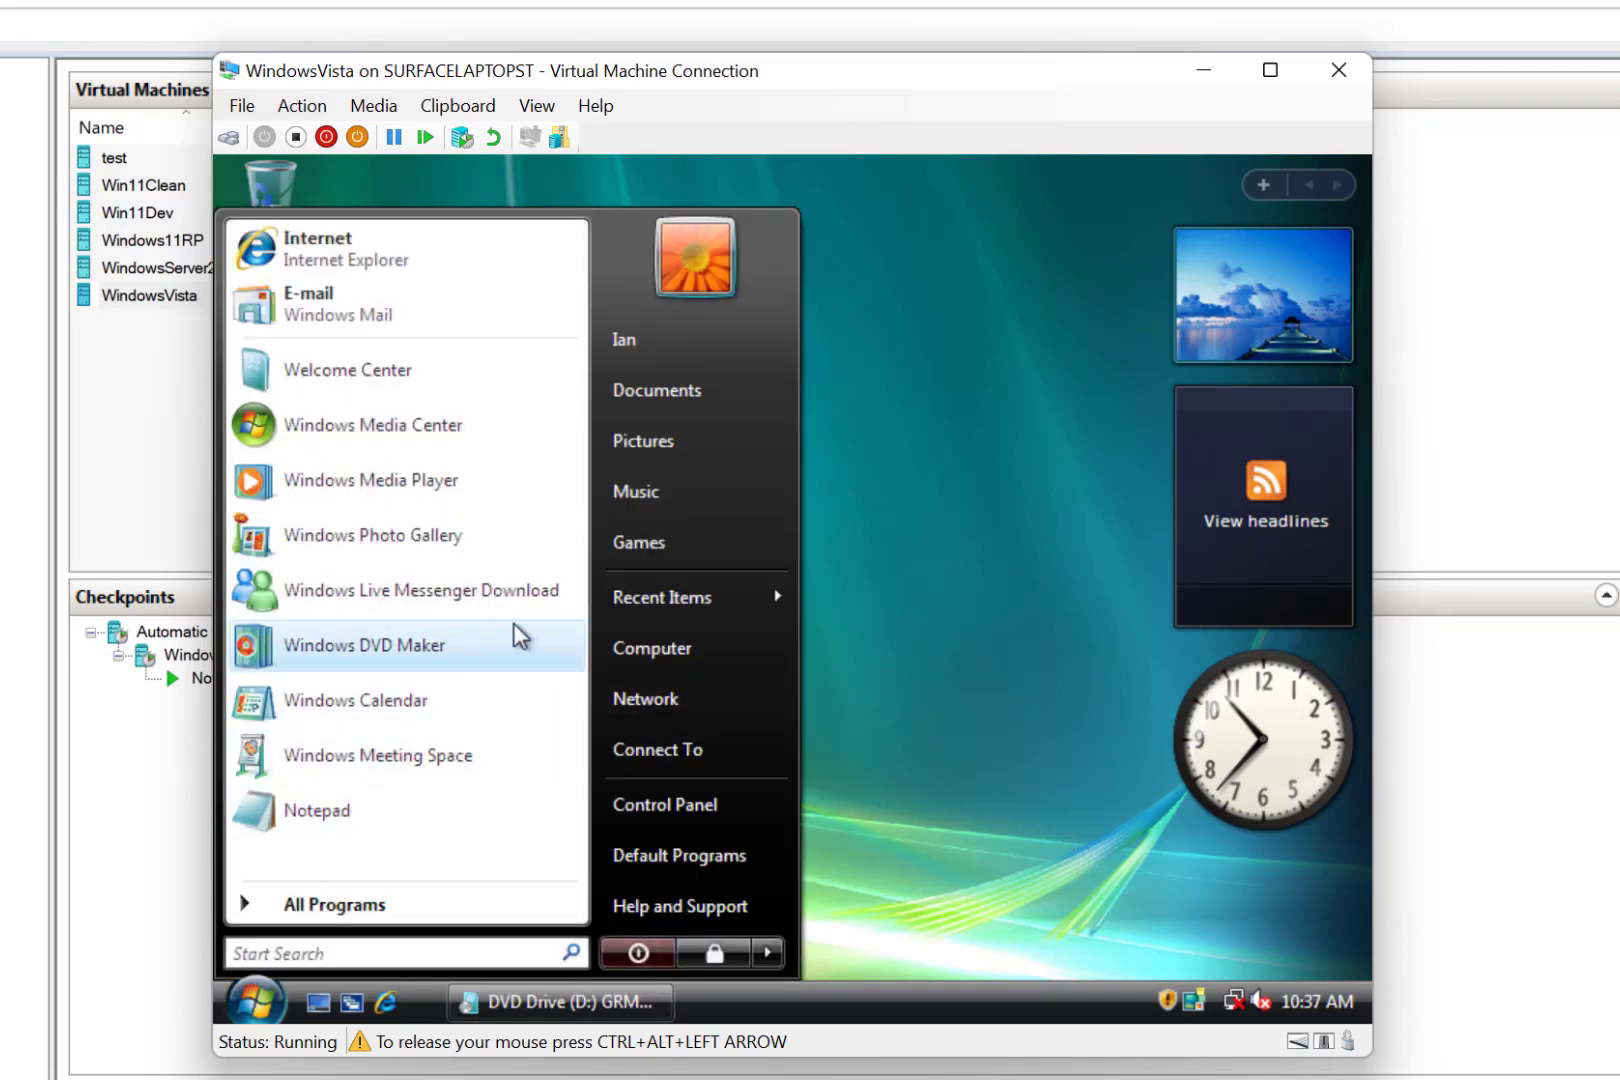
mouse_move(688, 596)
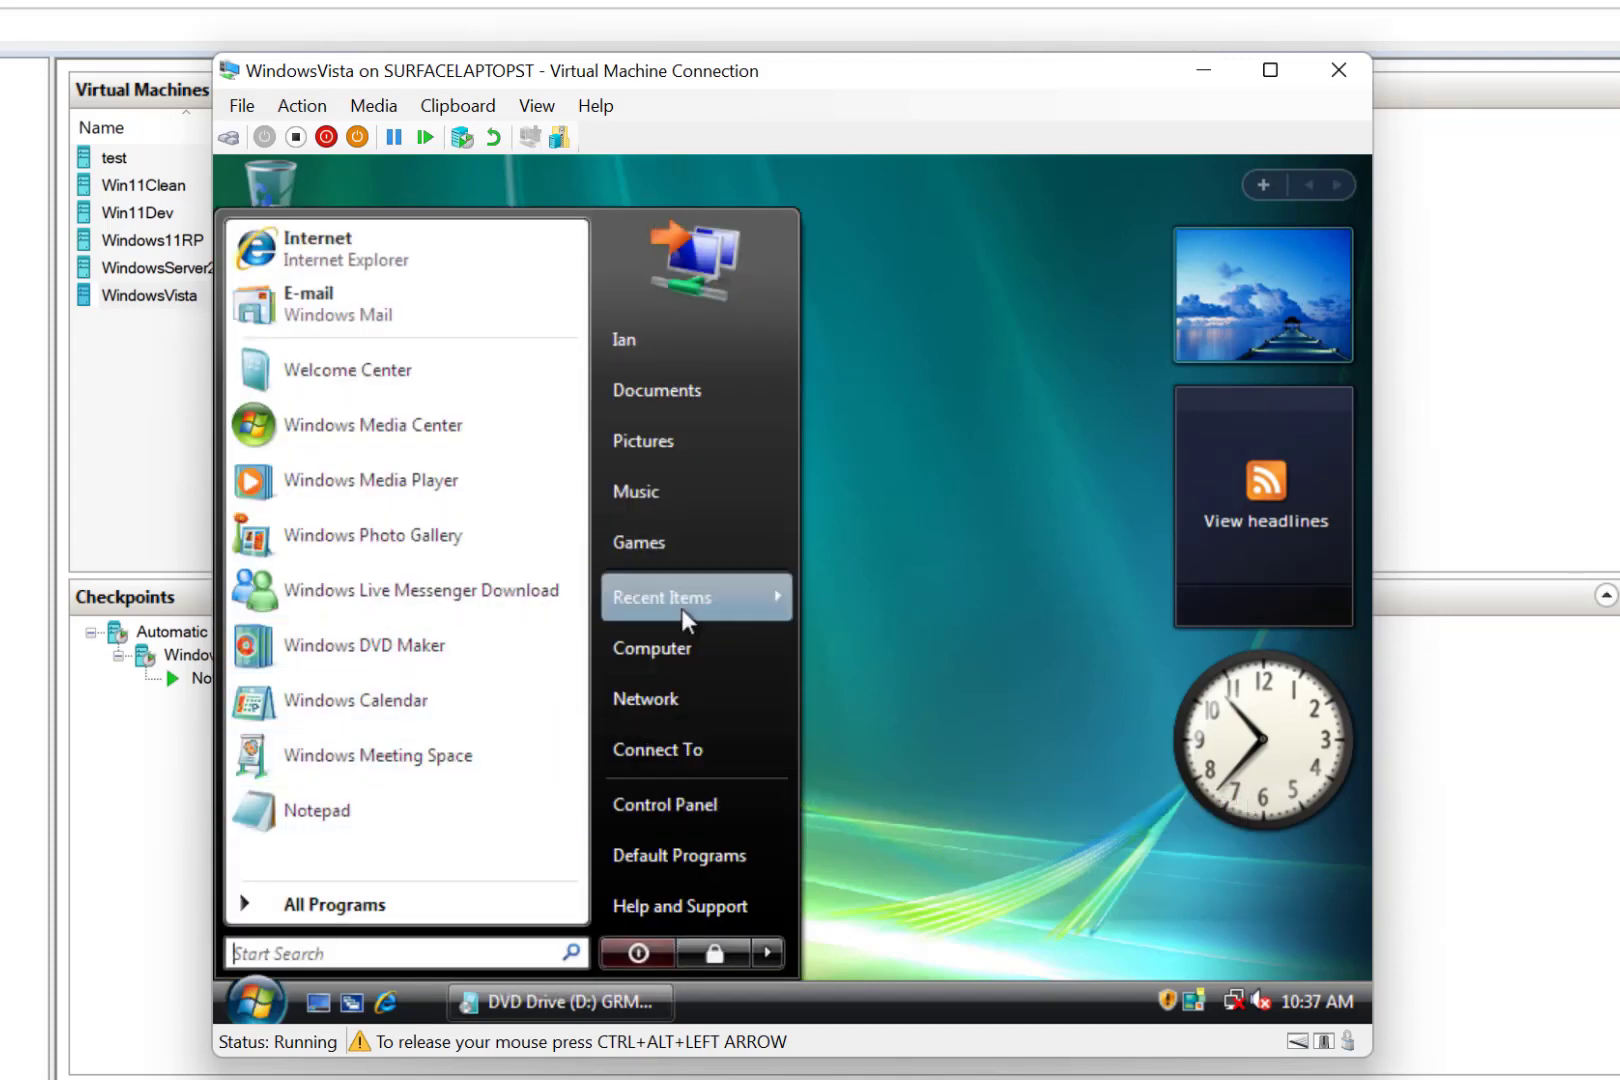
mouse_move(662, 648)
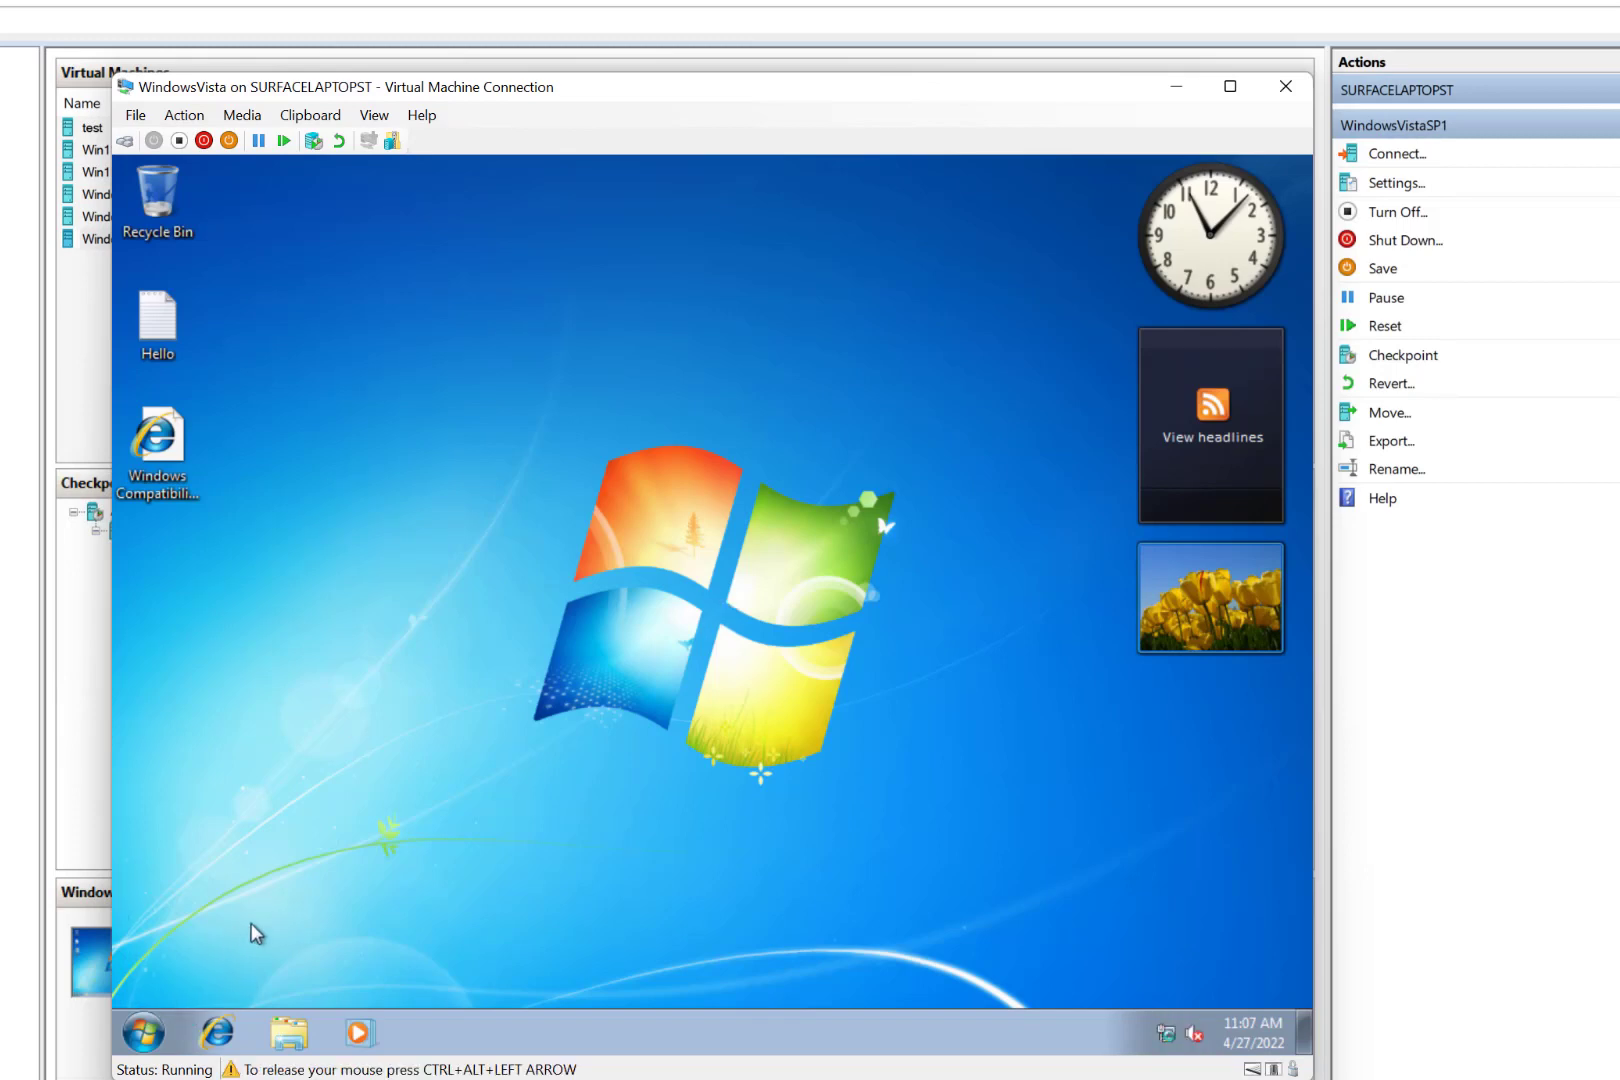
Add a 'Hello from Windows' line to the Hello note in Notepad.
double_click(158, 324)
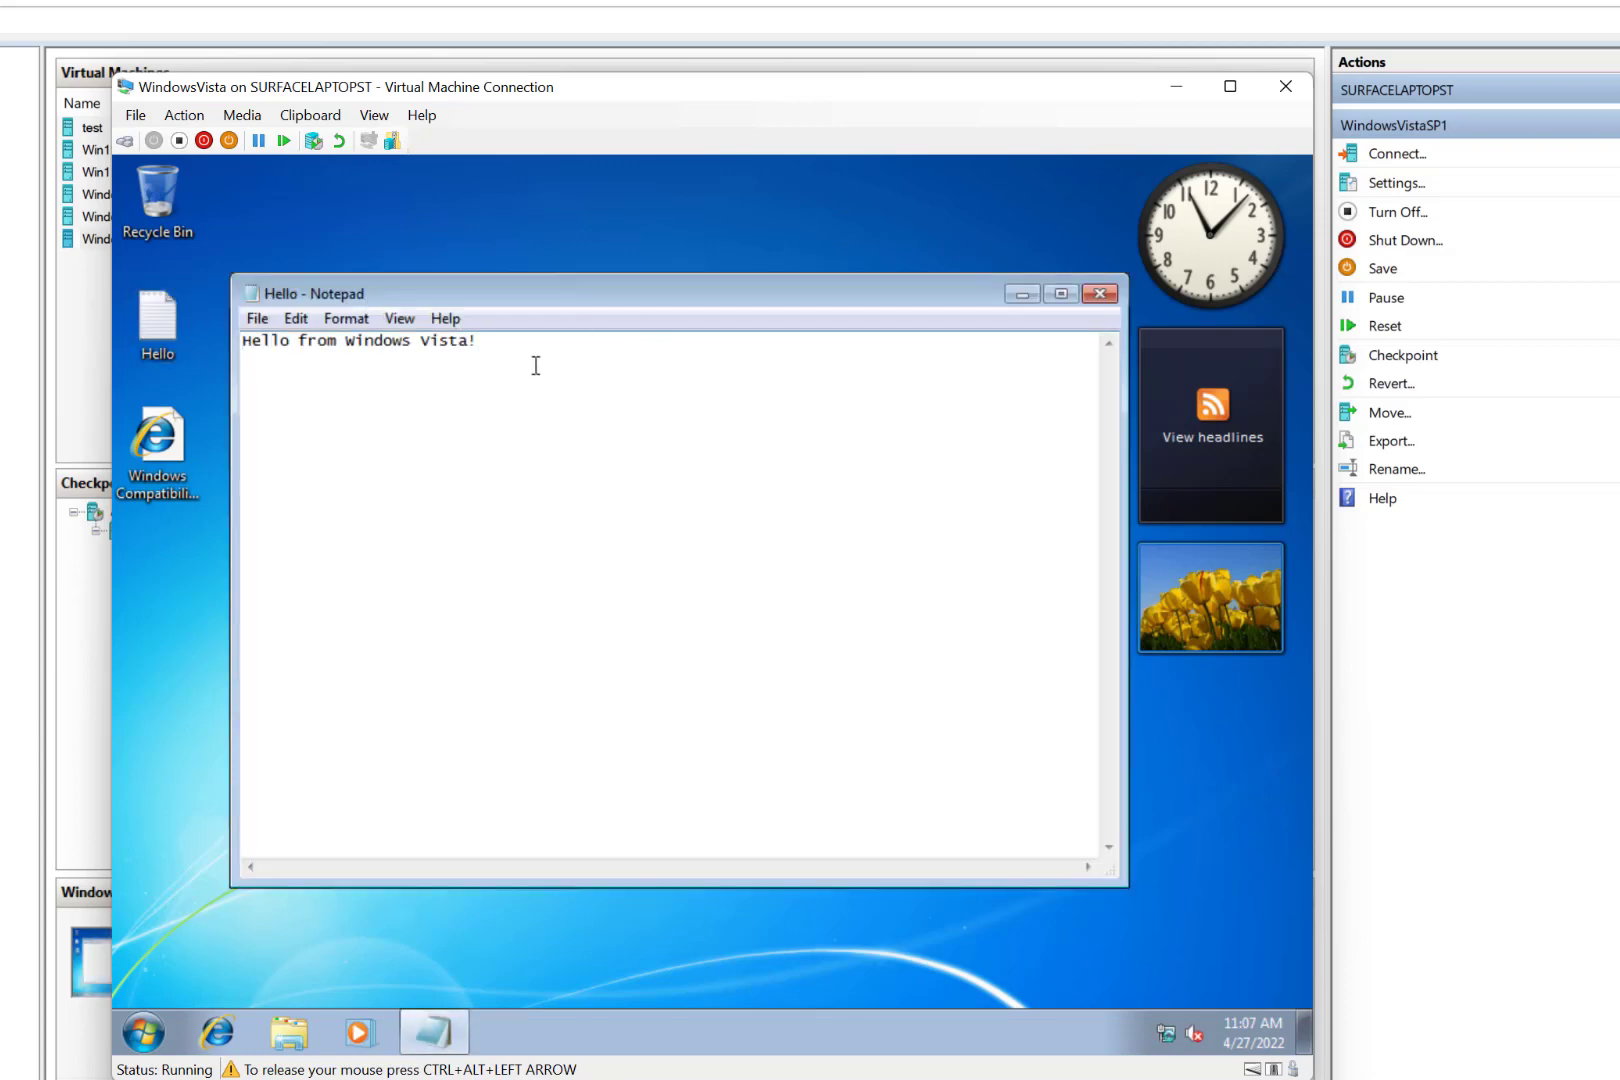
type("H")
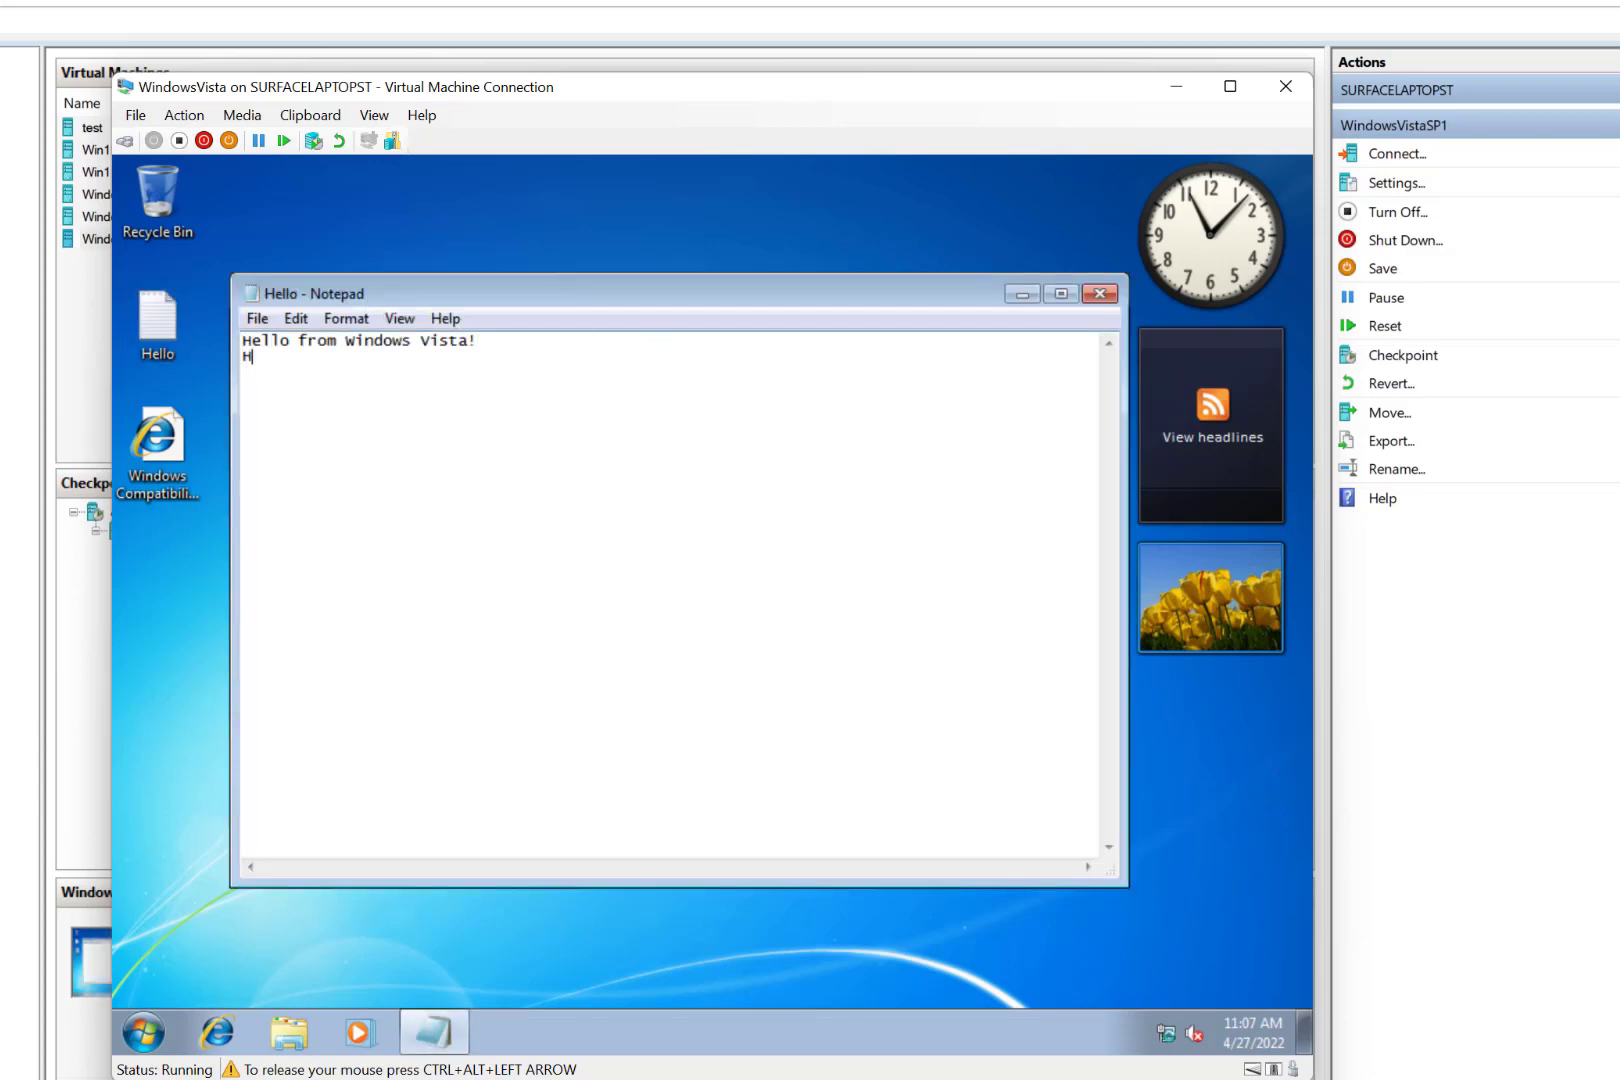
type("ello from W")
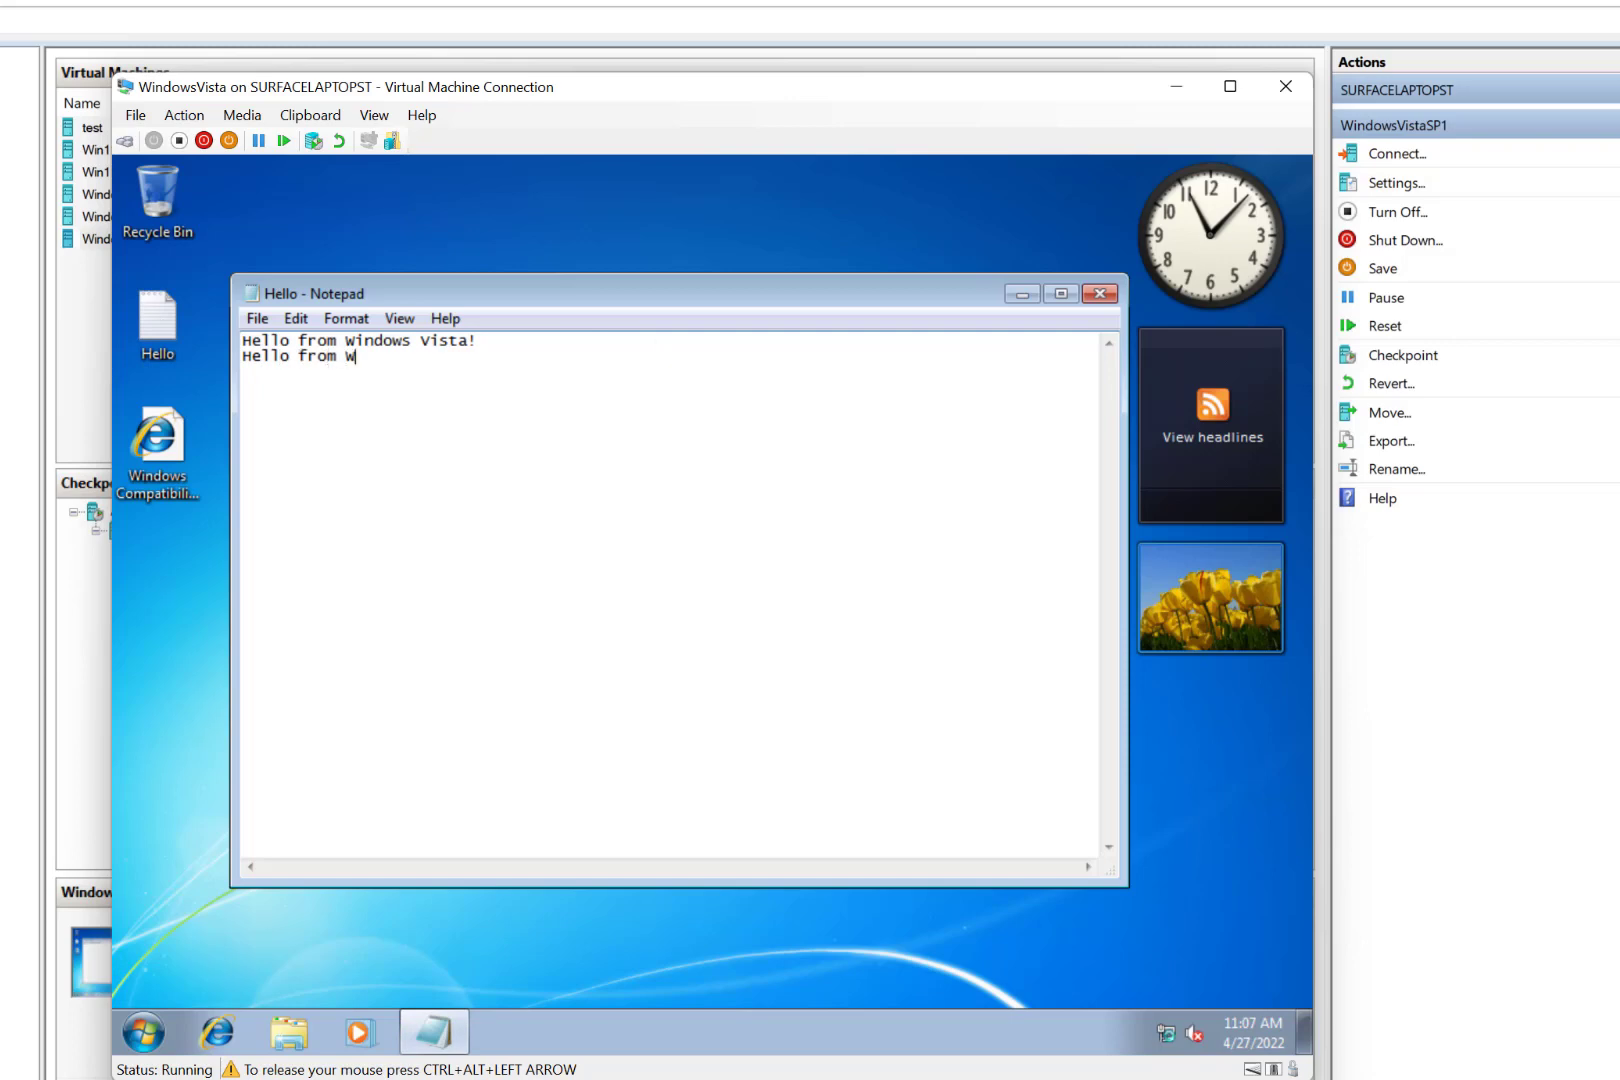
type("indows")
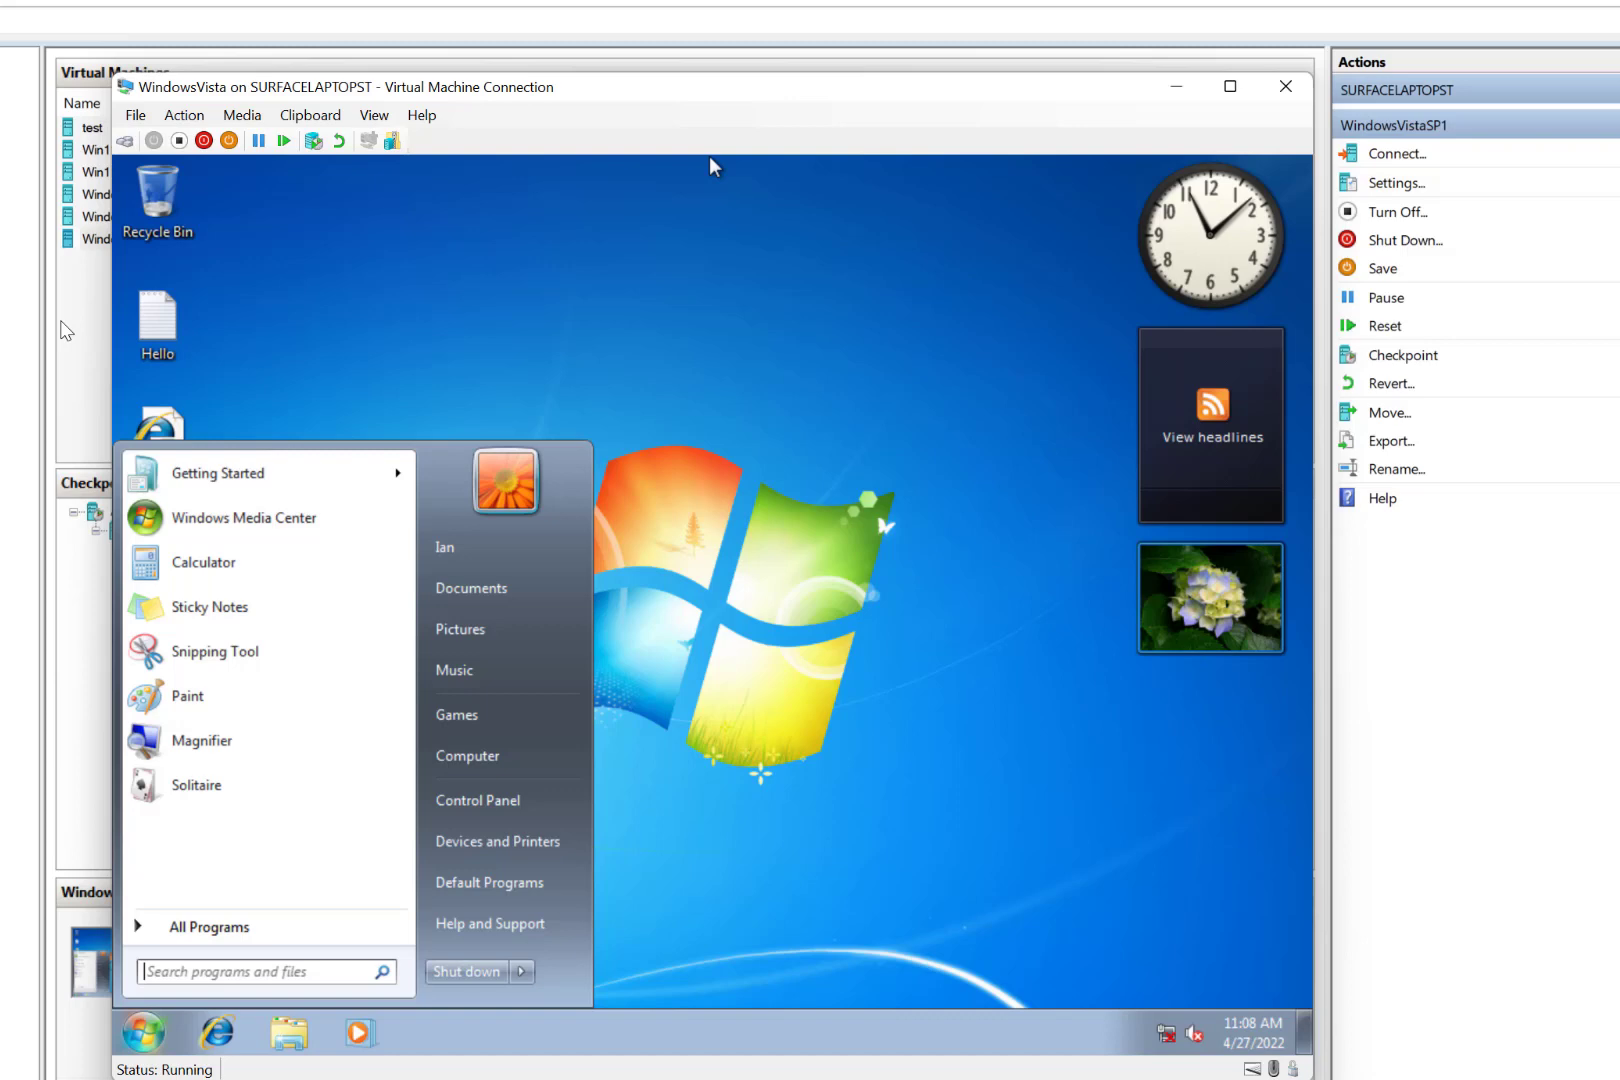
Take a checkpoint of the Windows 7 machine named Windows7.
left_click(1284, 86)
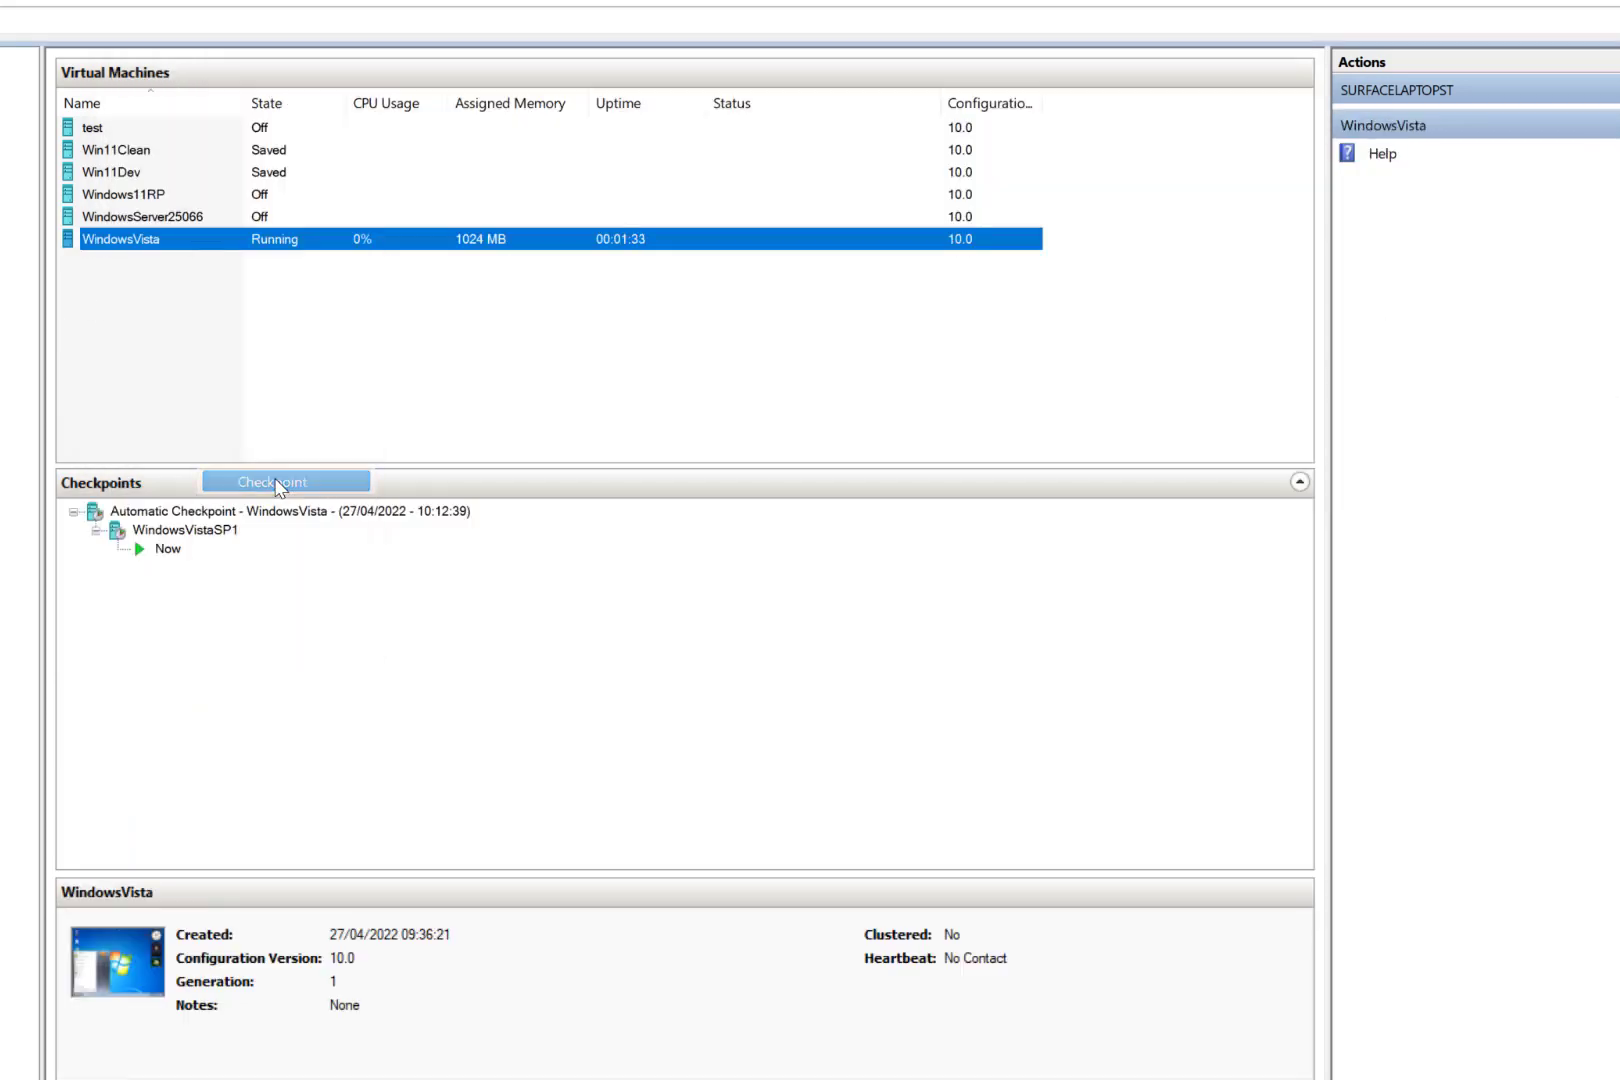
left_click(286, 482)
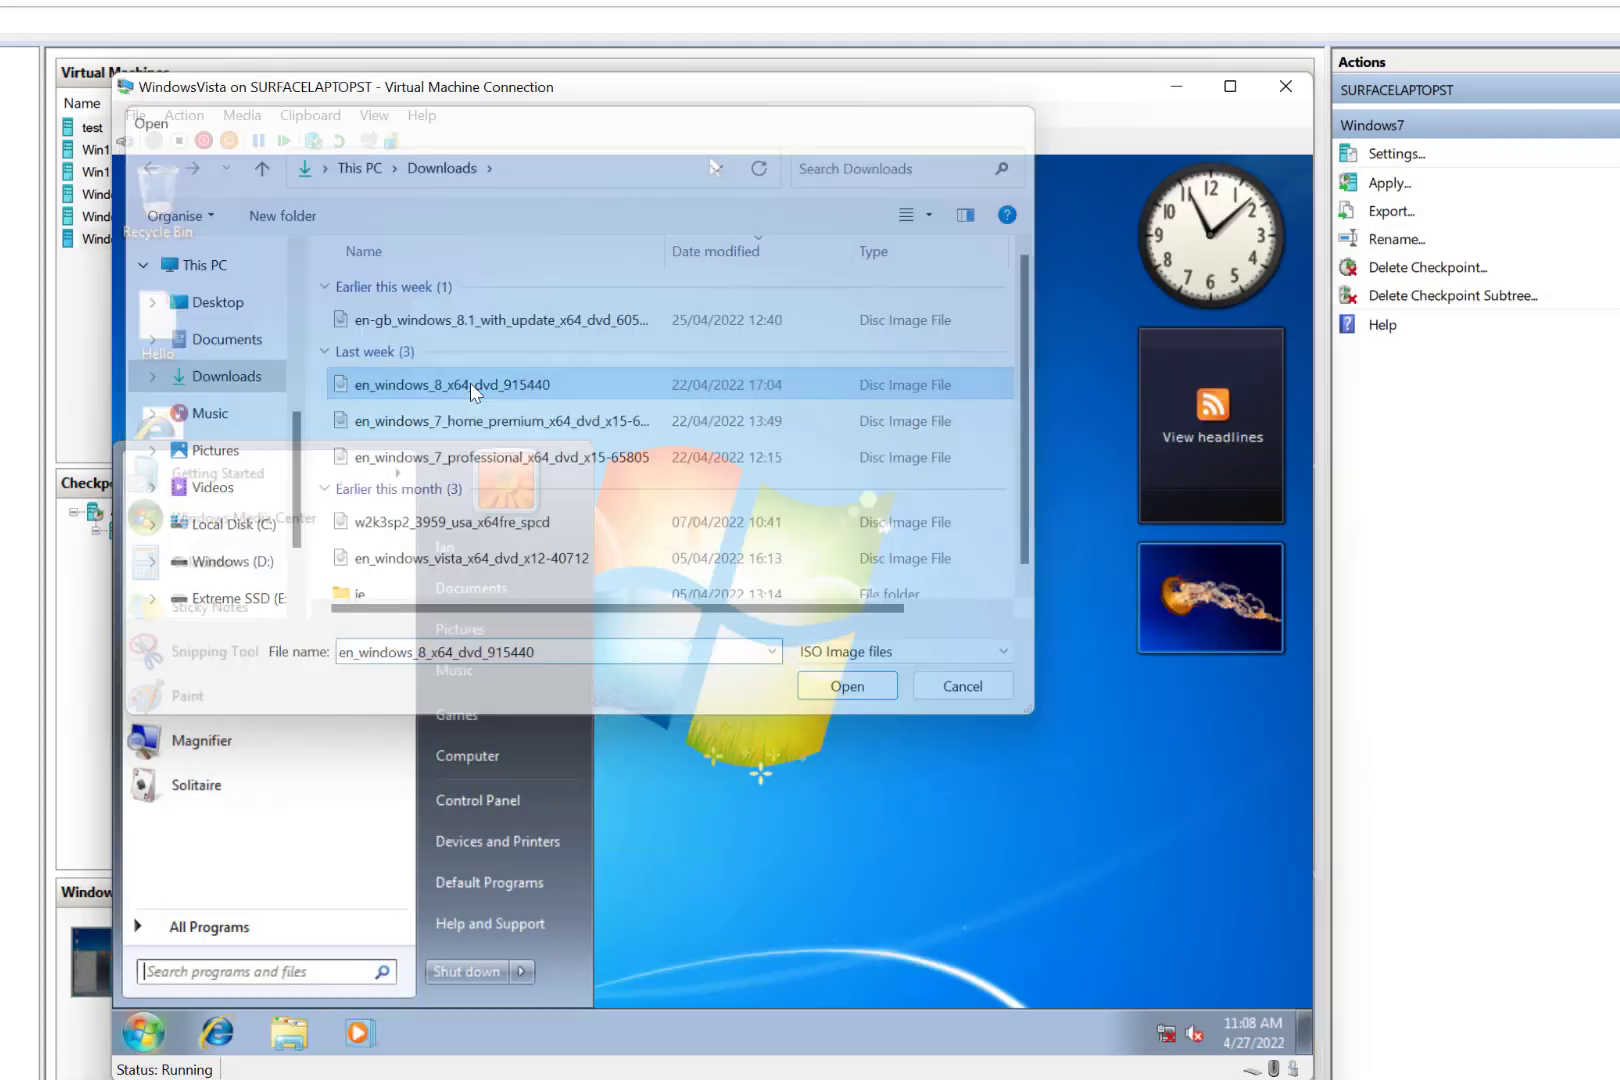
Insert the Windows 8 ISO and run setup.exe, allowing it to make changes.
left_click(846, 686)
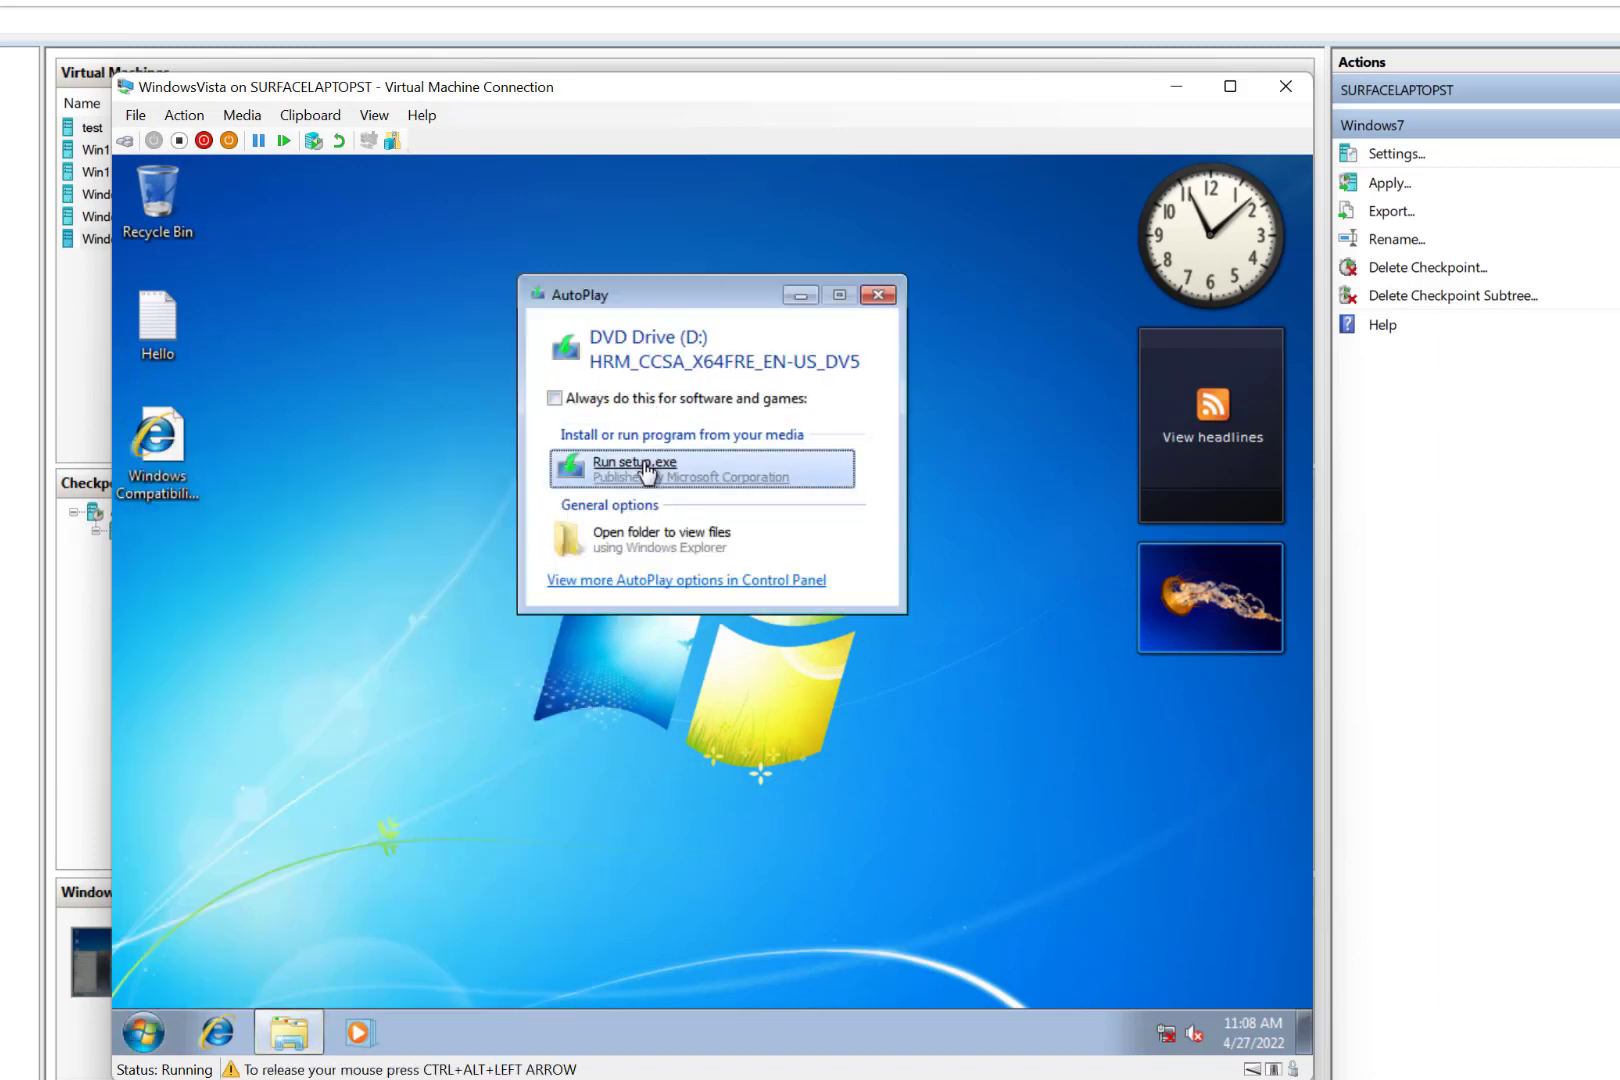
left_click(634, 468)
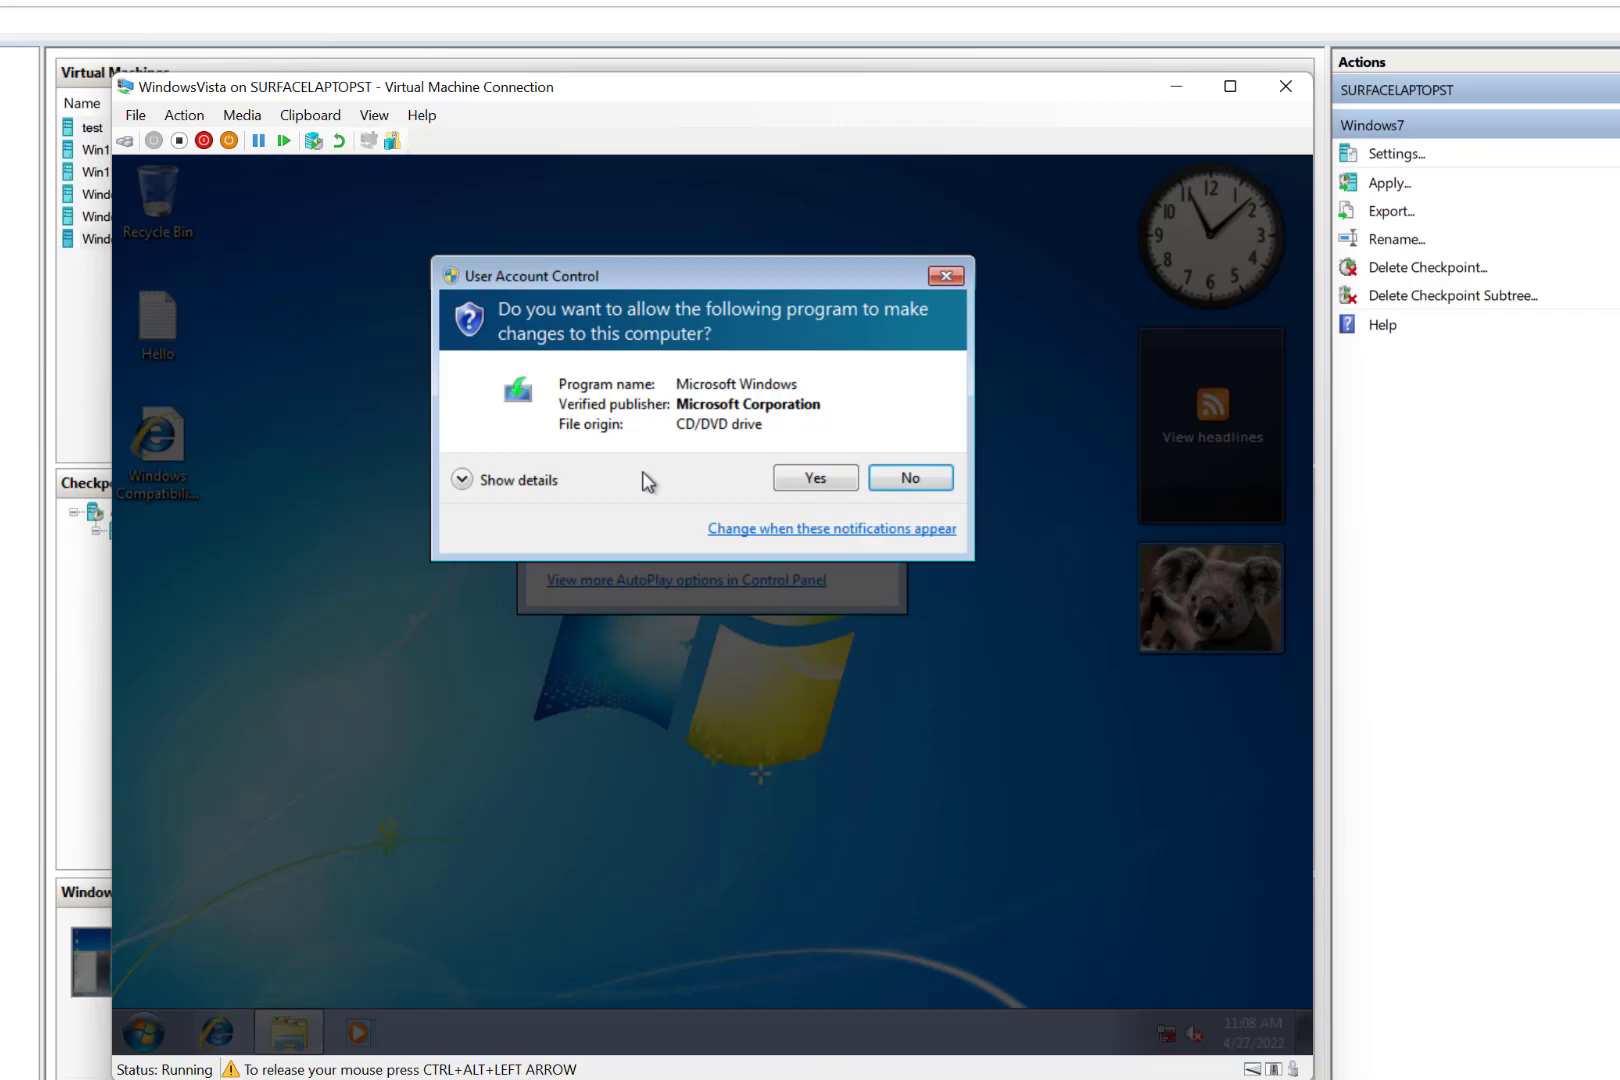
left_click(814, 478)
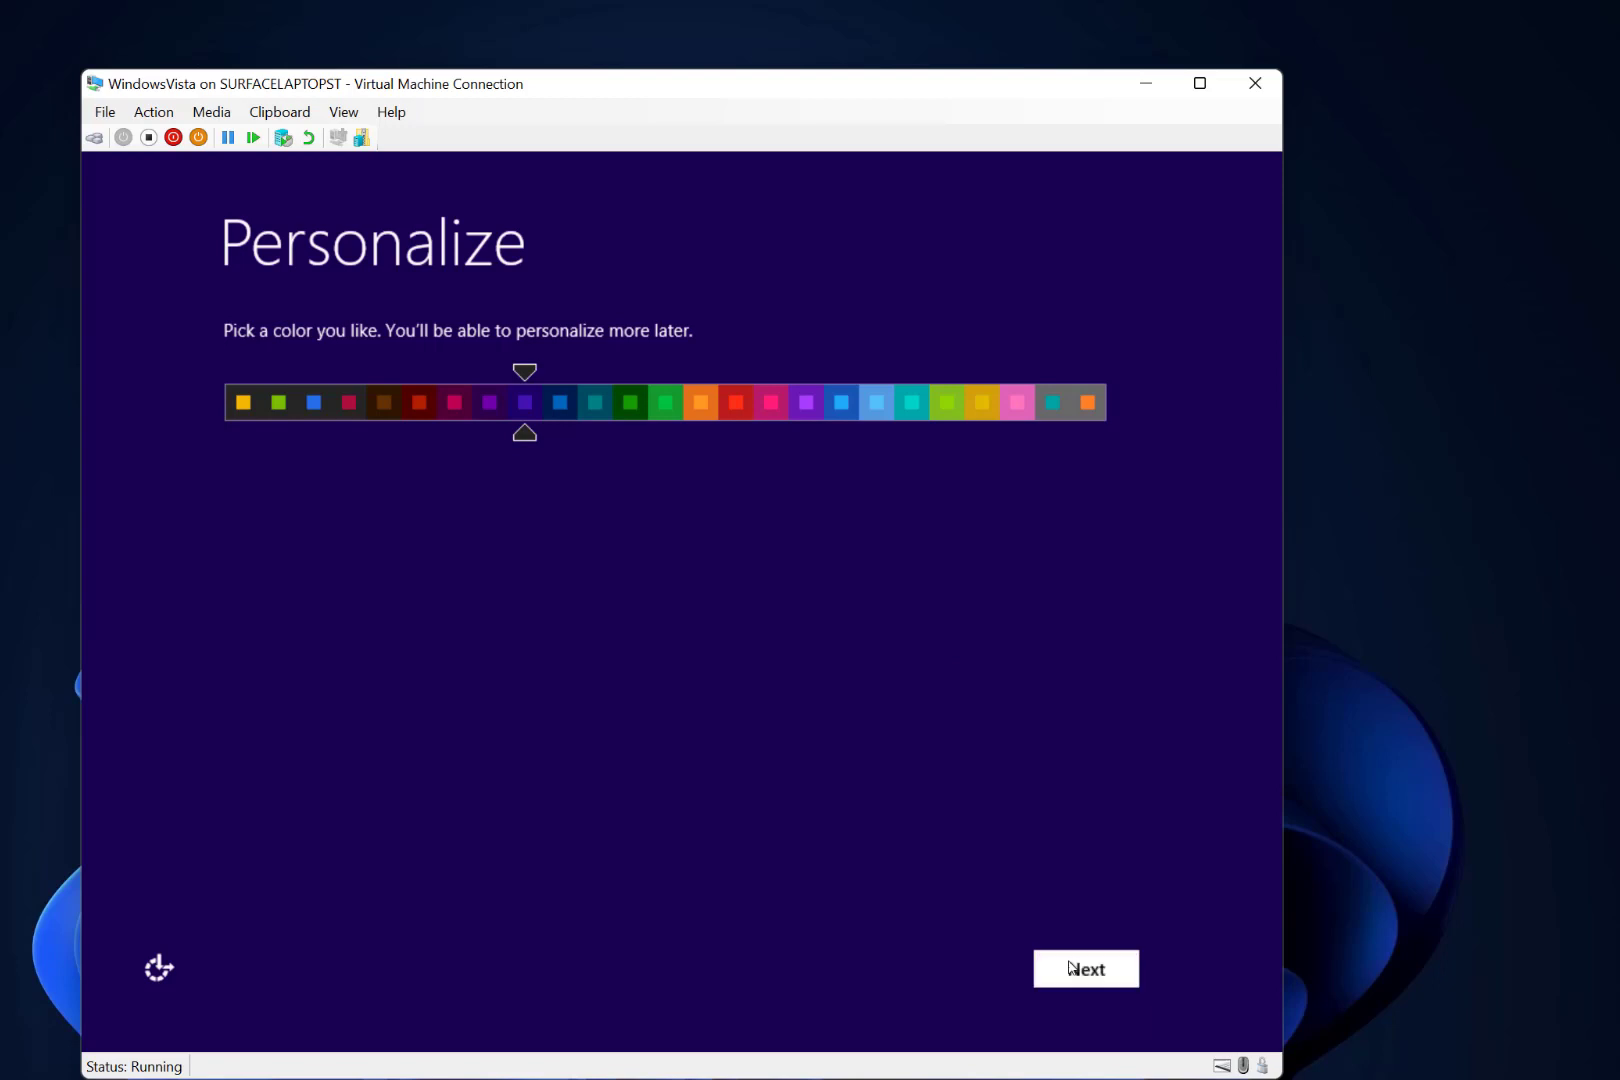
Keep the colour, sign in with the local account password and skip the Microsoft account.
left_click(1084, 968)
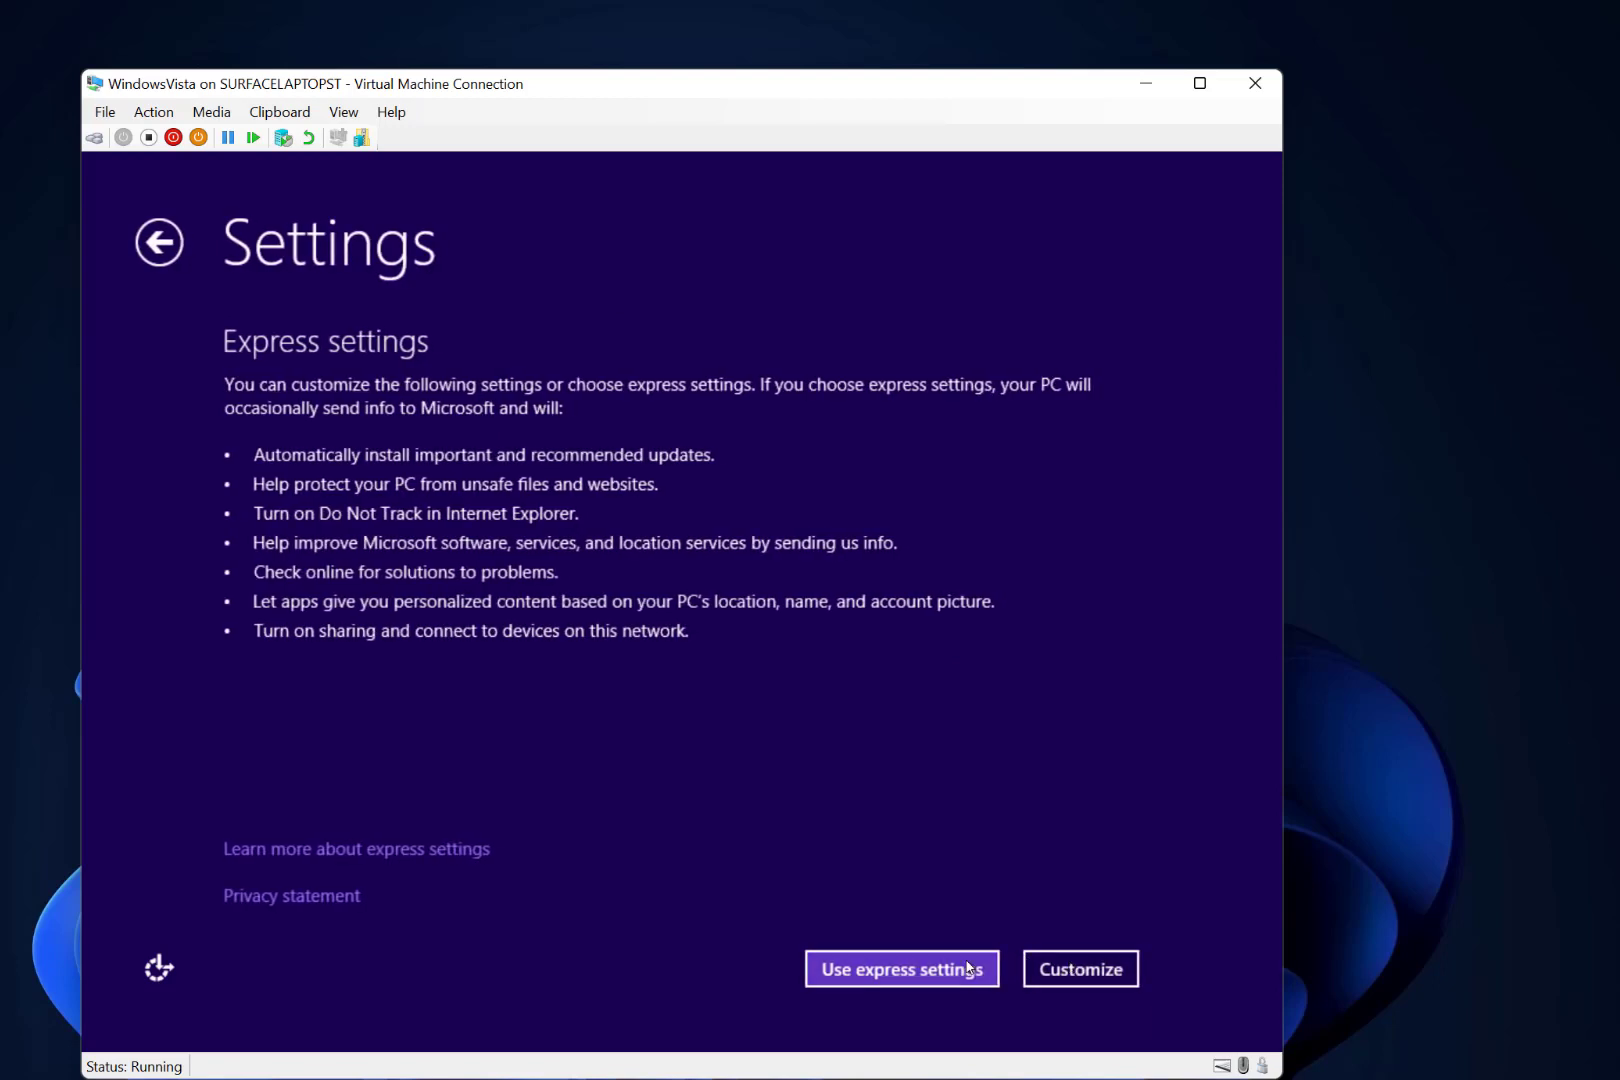
left_click(900, 968)
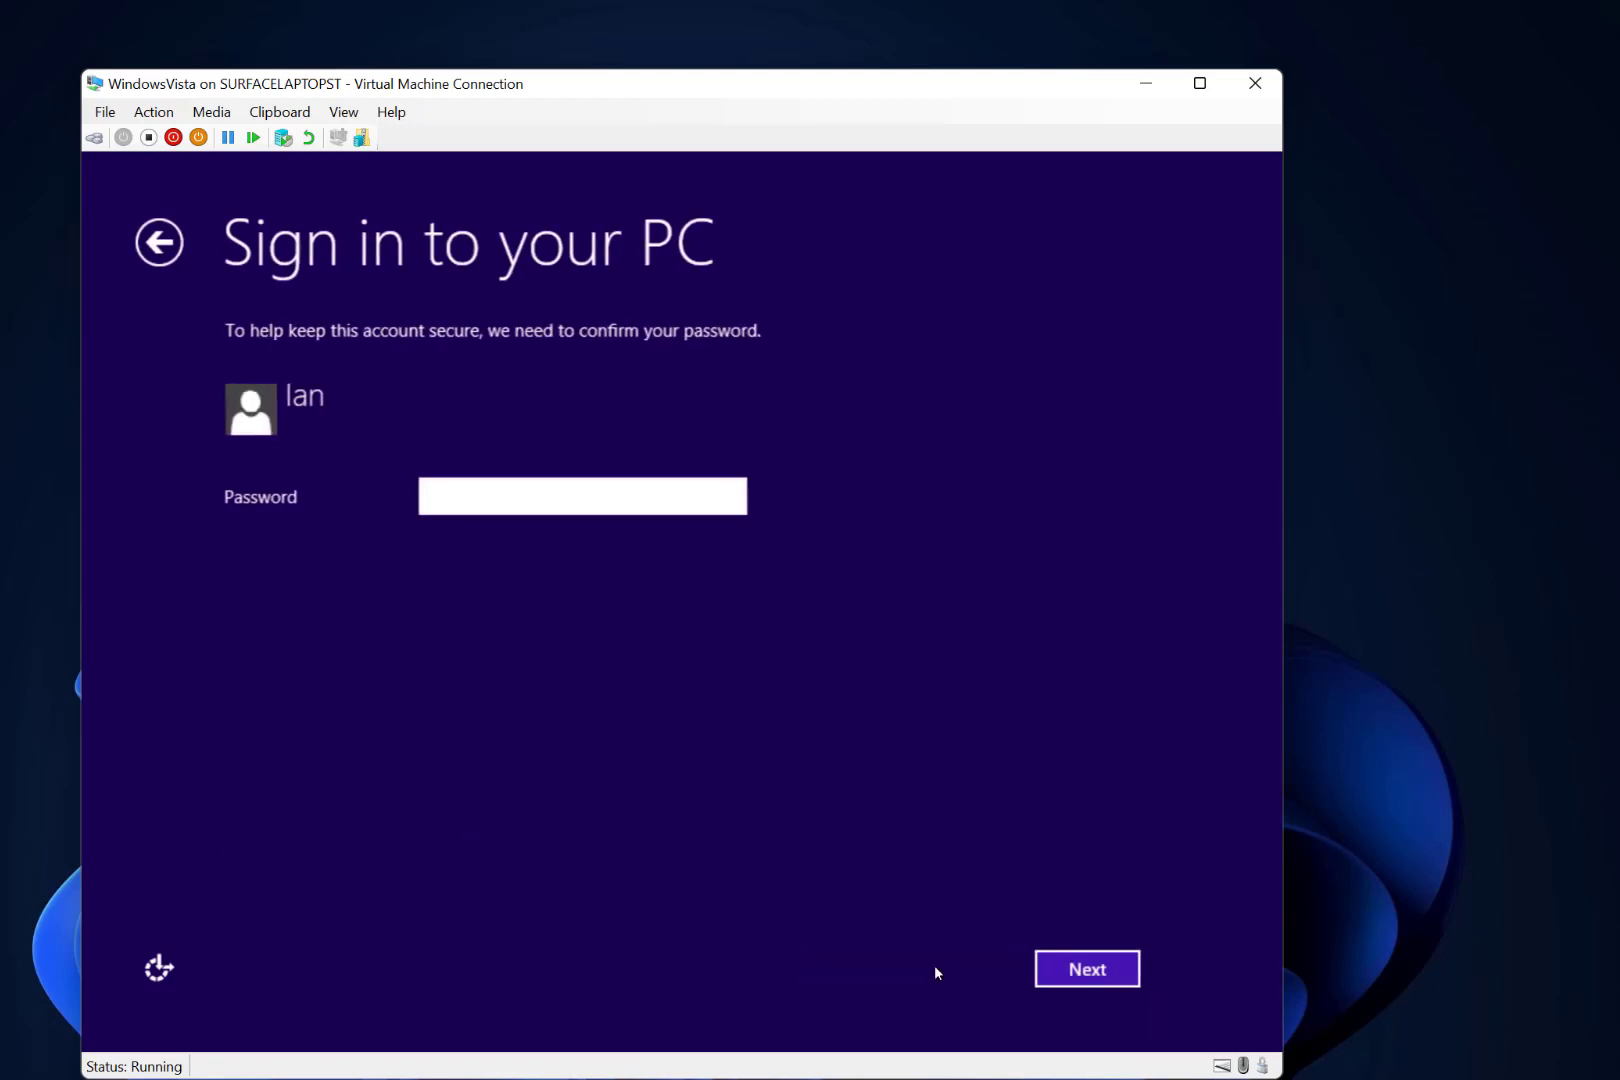
type("••••")
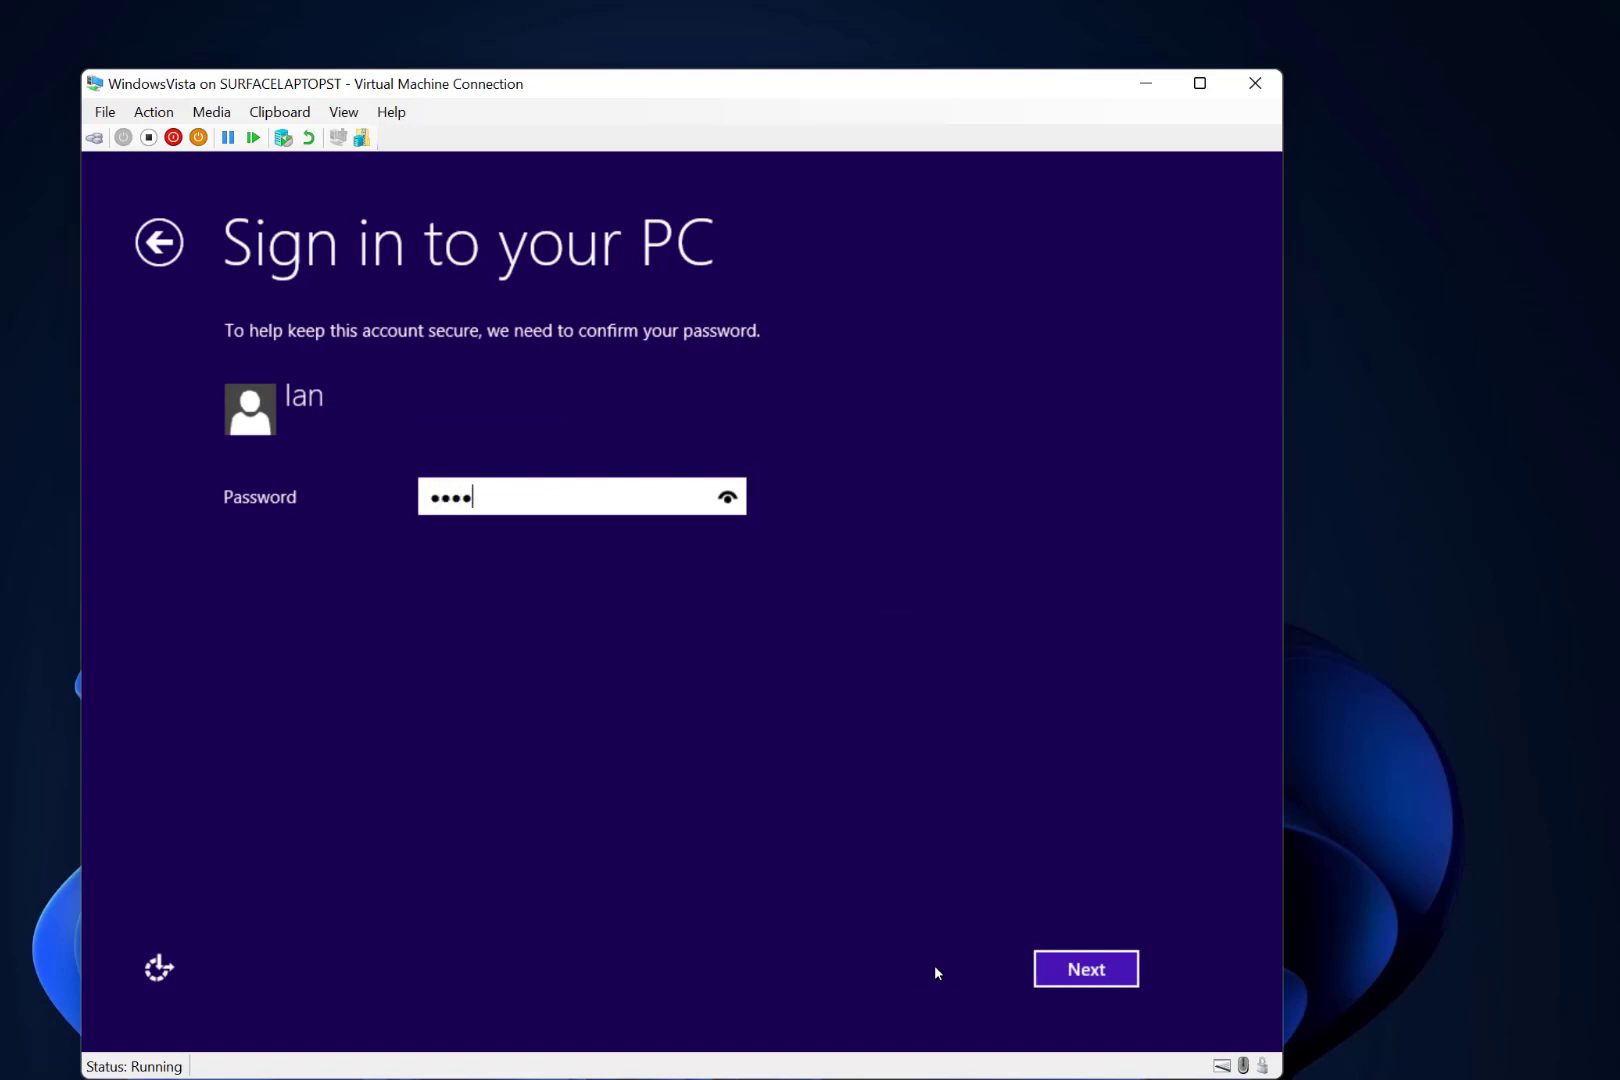
left_click(1084, 968)
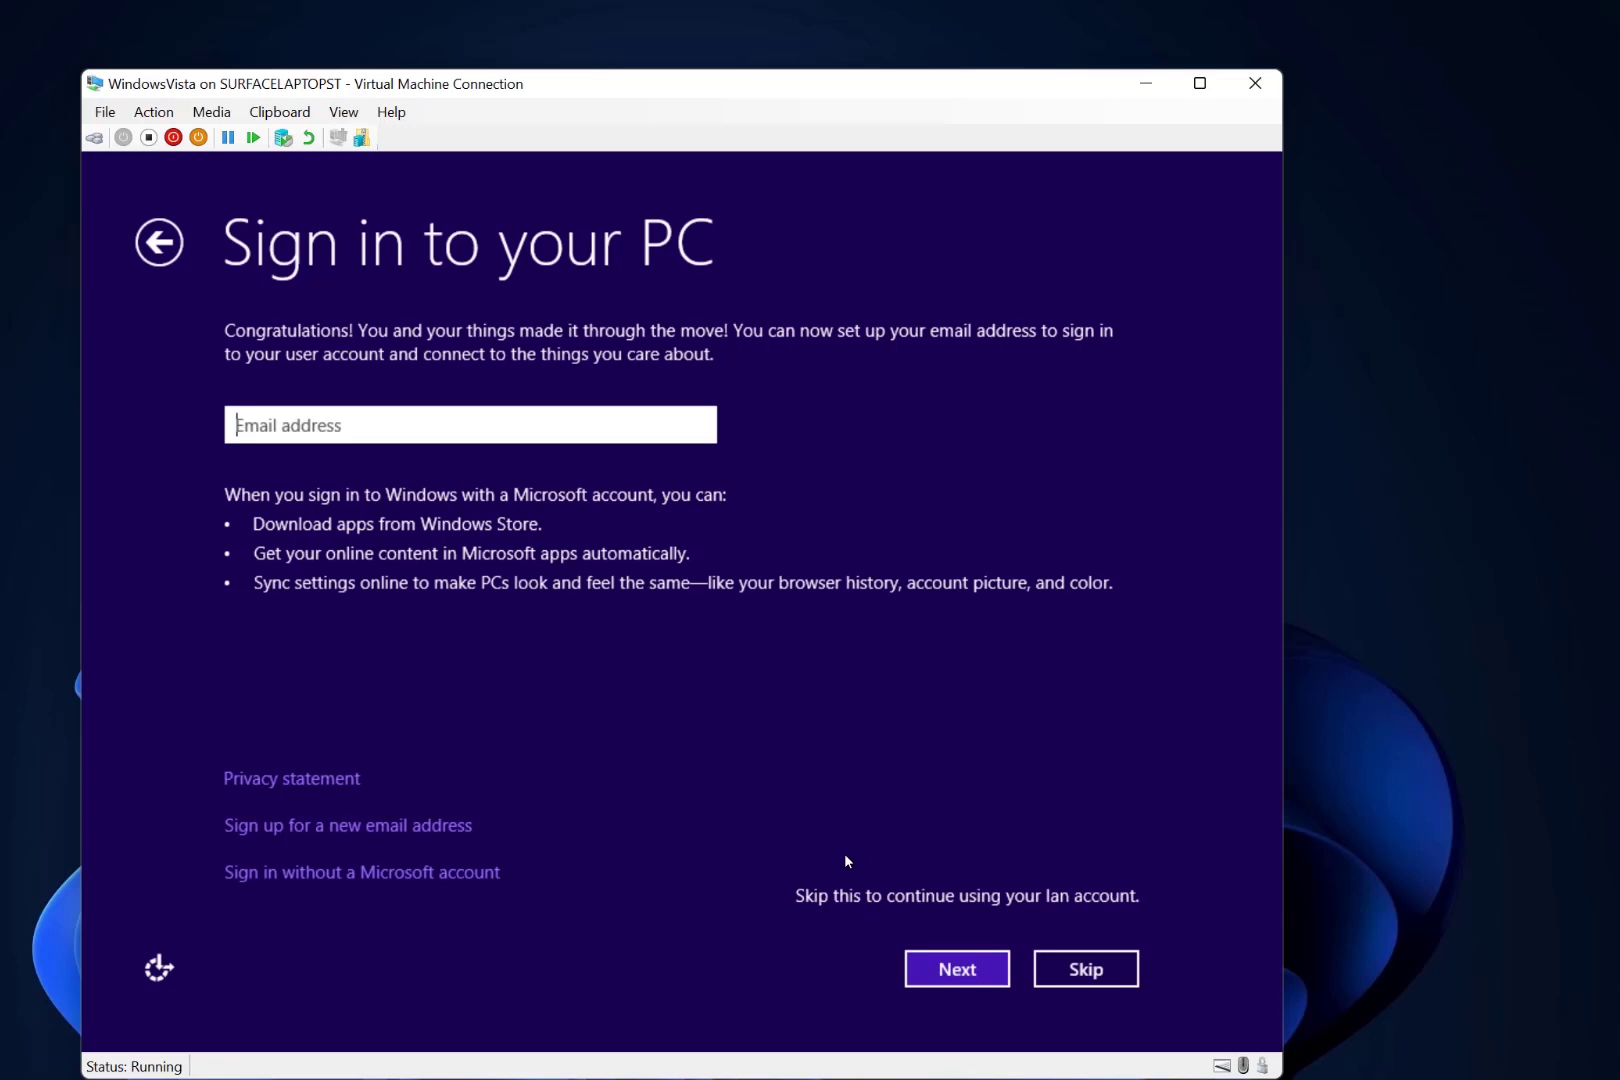
mouse_move(912, 930)
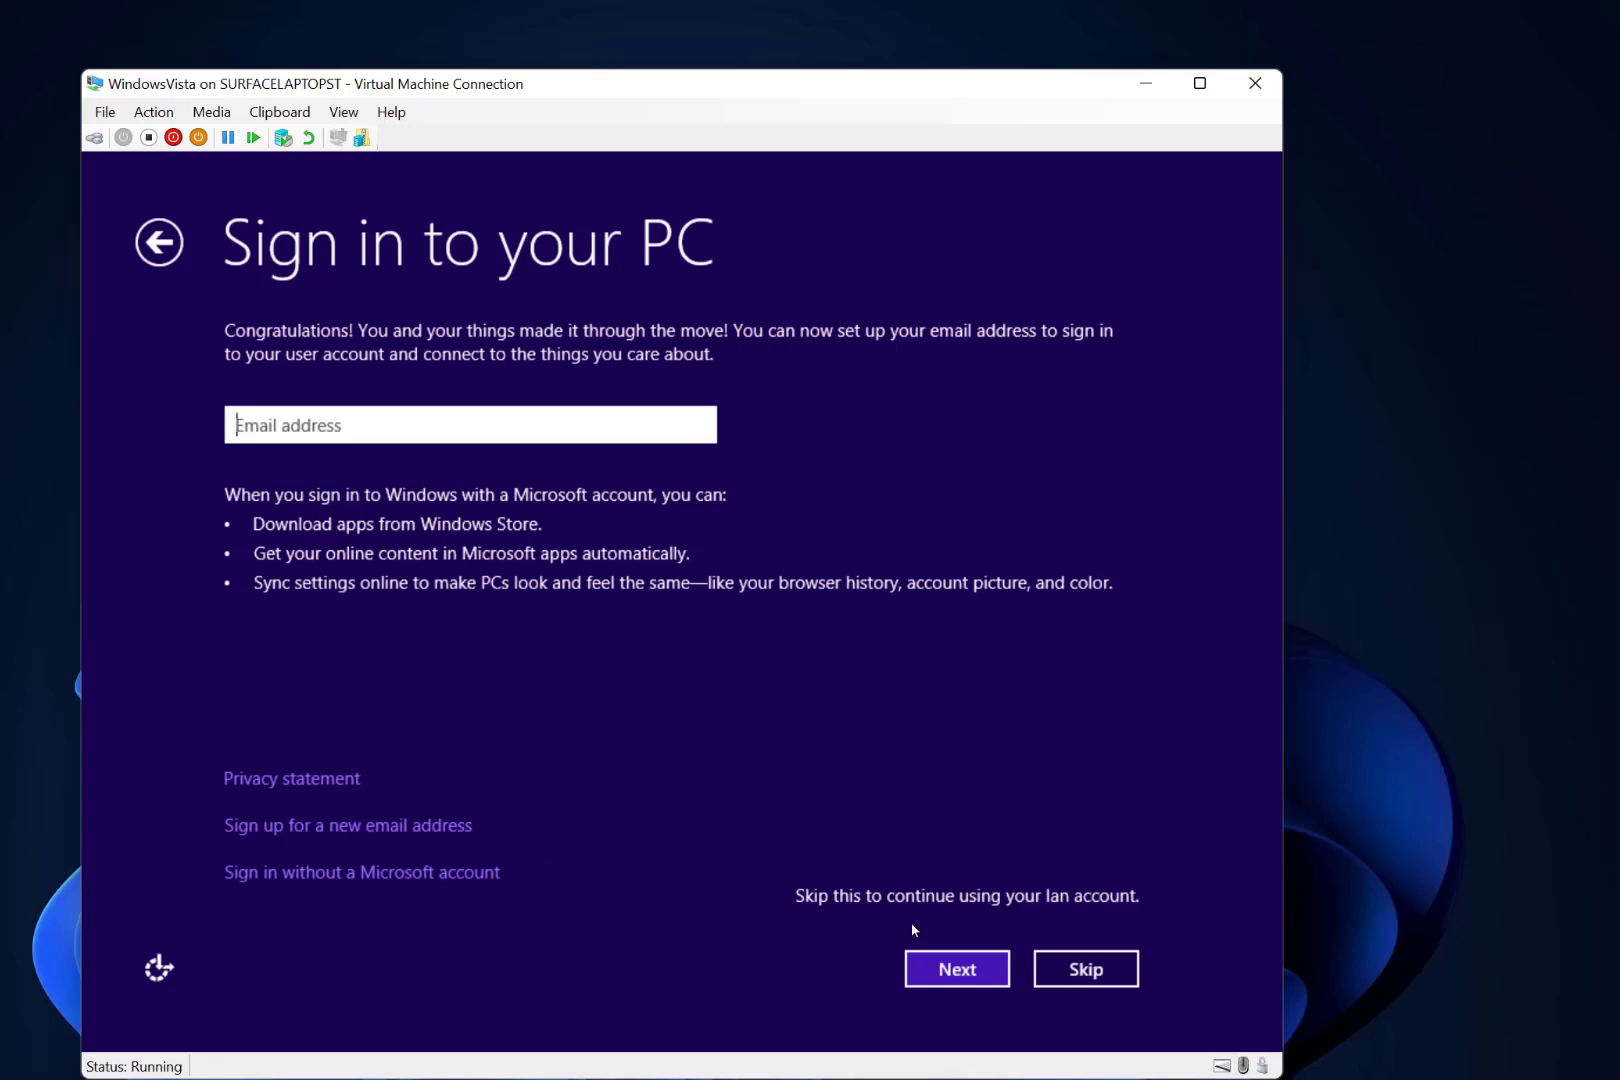
left_click(1084, 968)
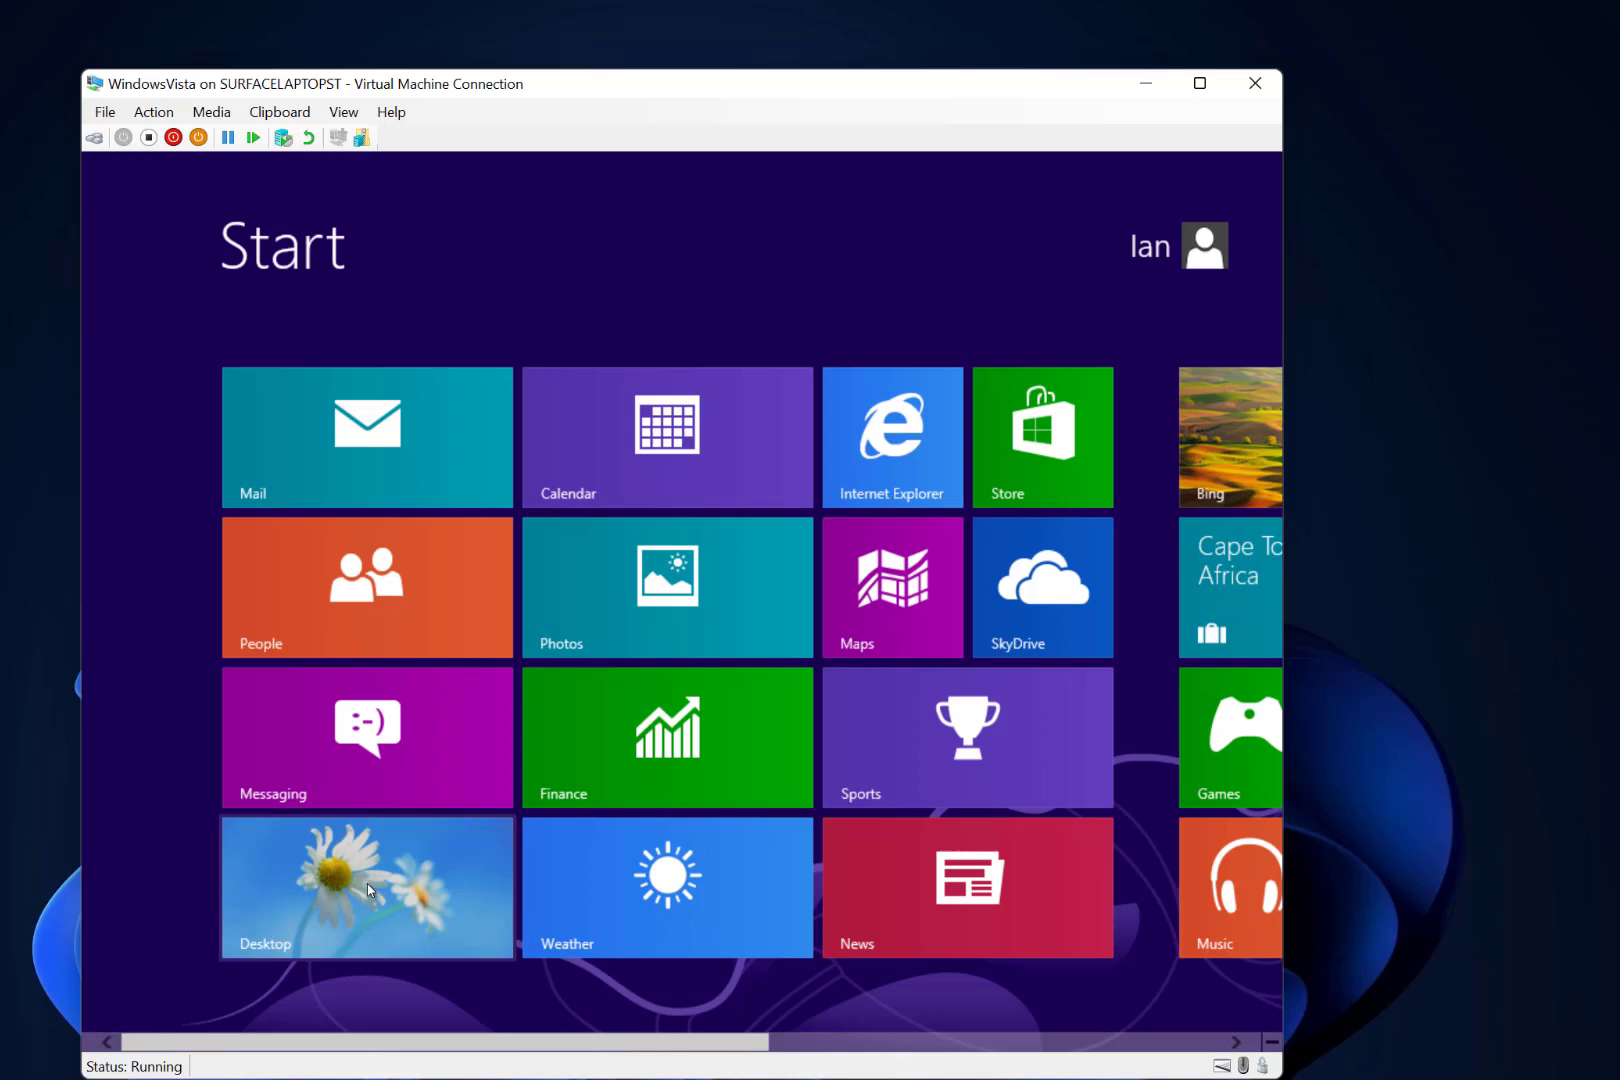
Go to the desktop and continue Windows 8.1 setup without downloading updates.
left_click(366, 886)
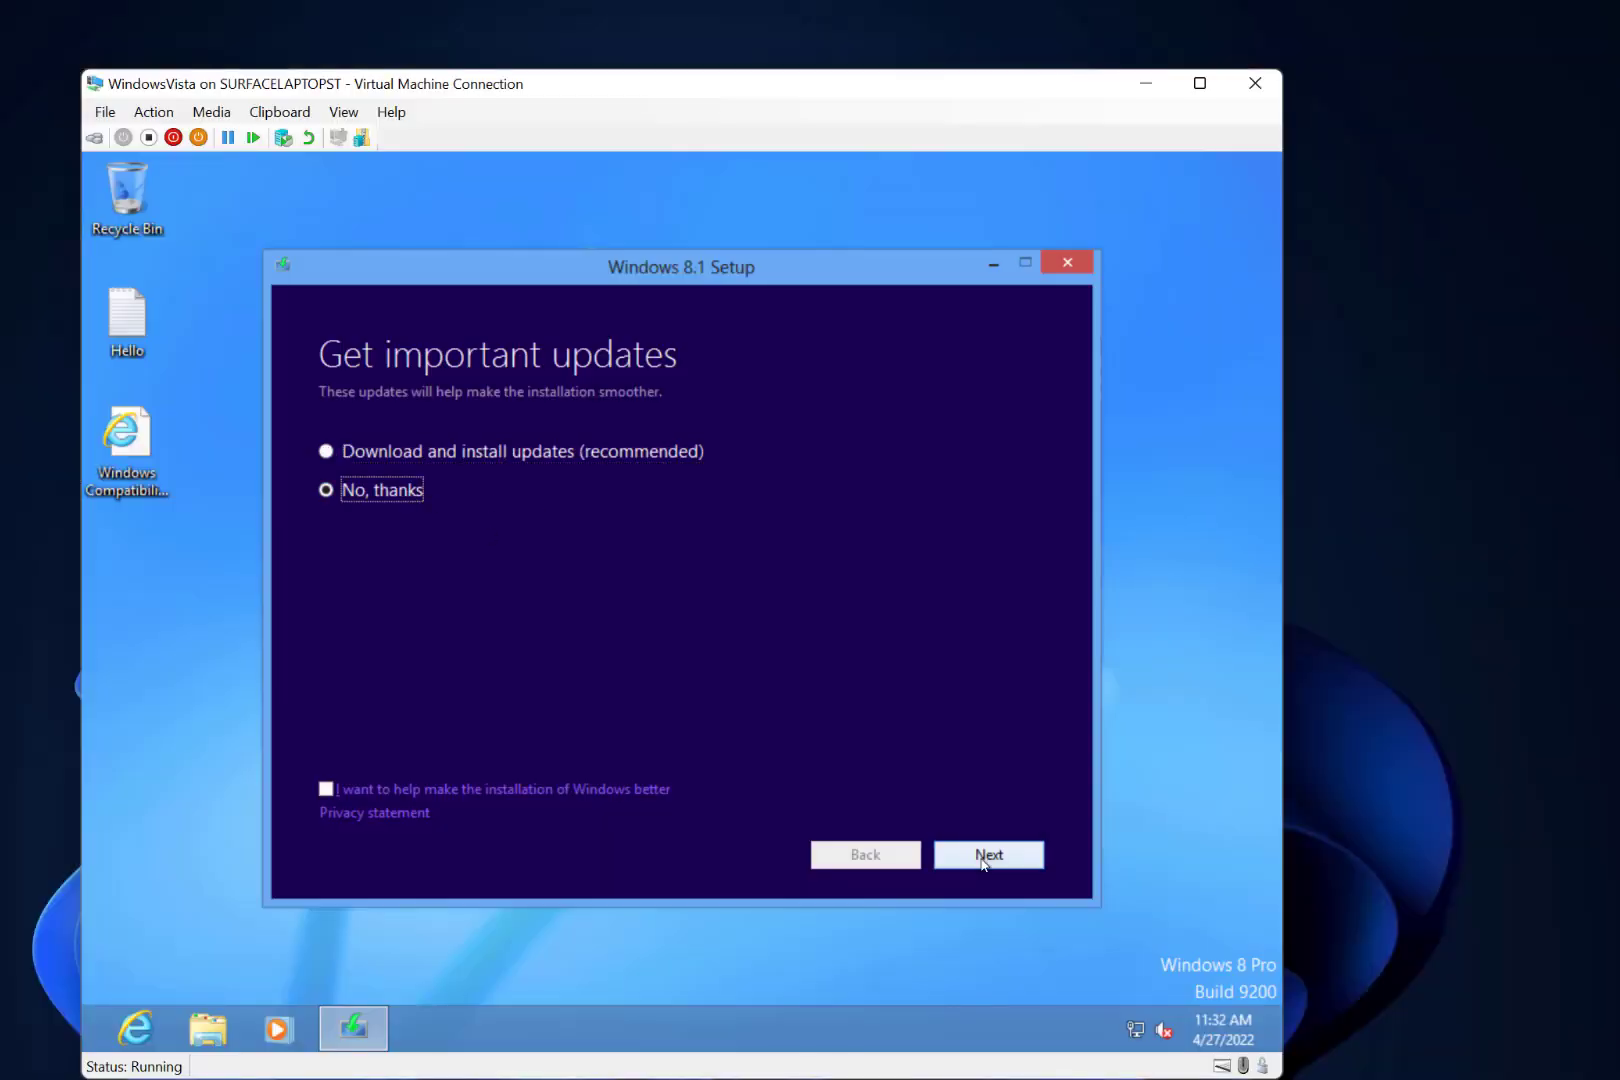
left_click(986, 854)
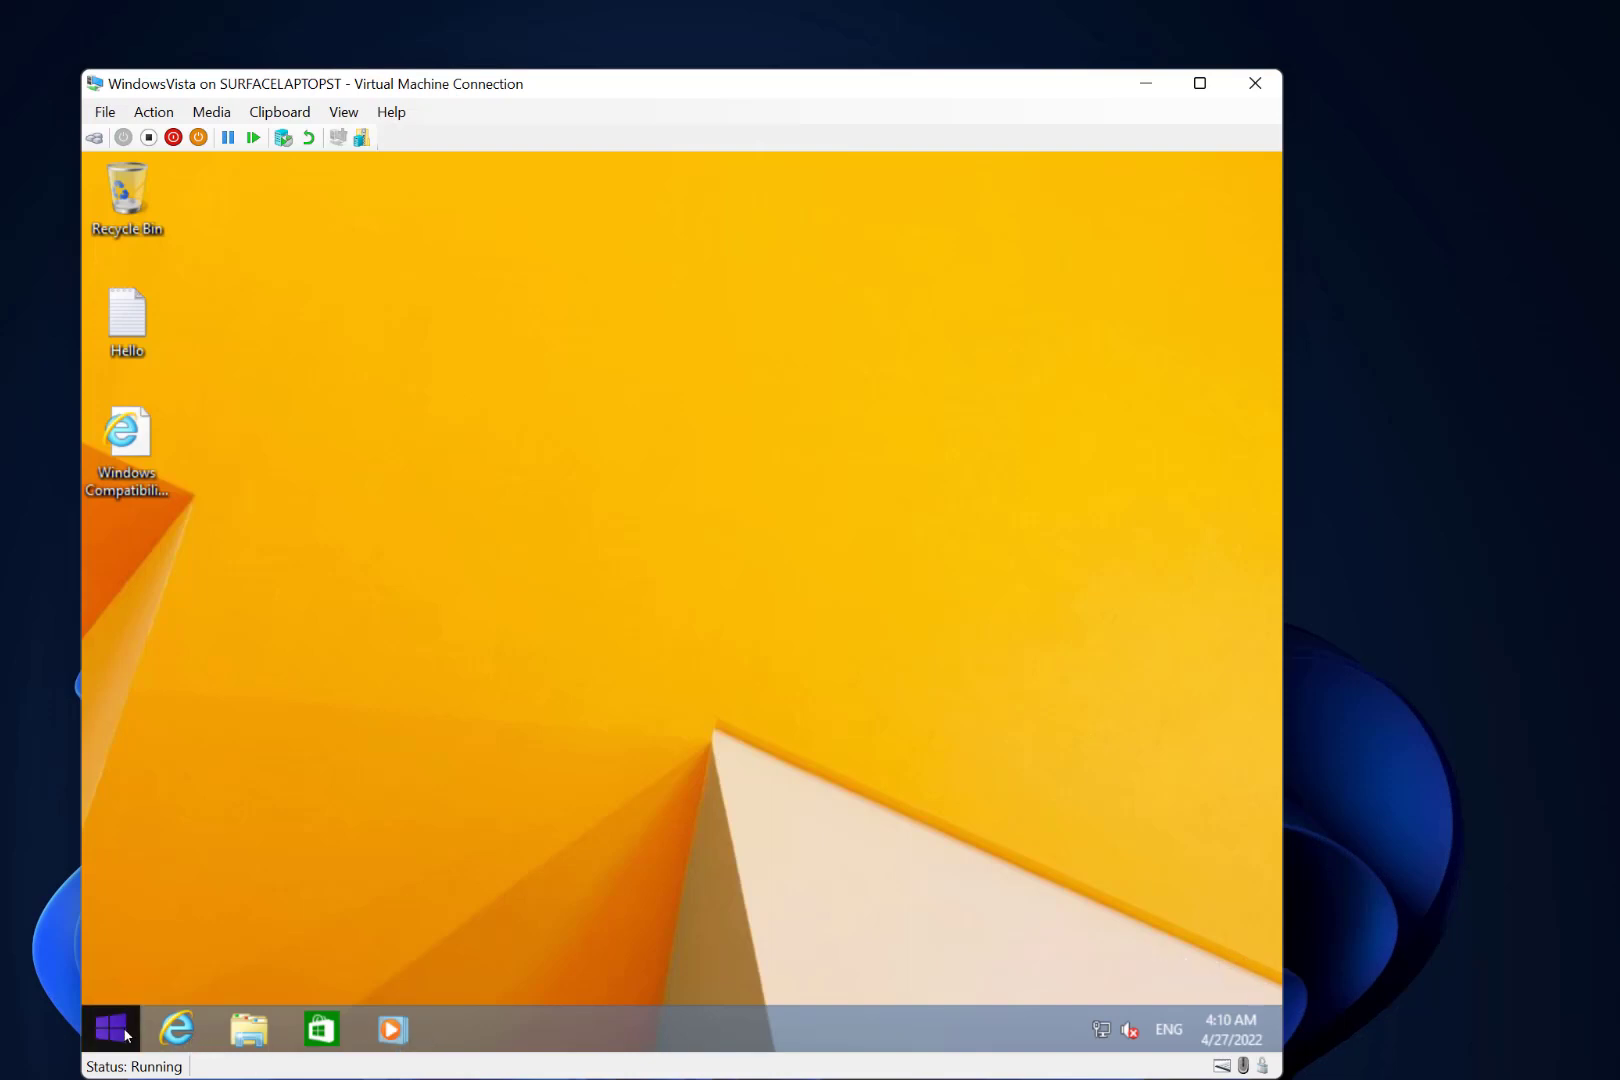
left_click(110, 1028)
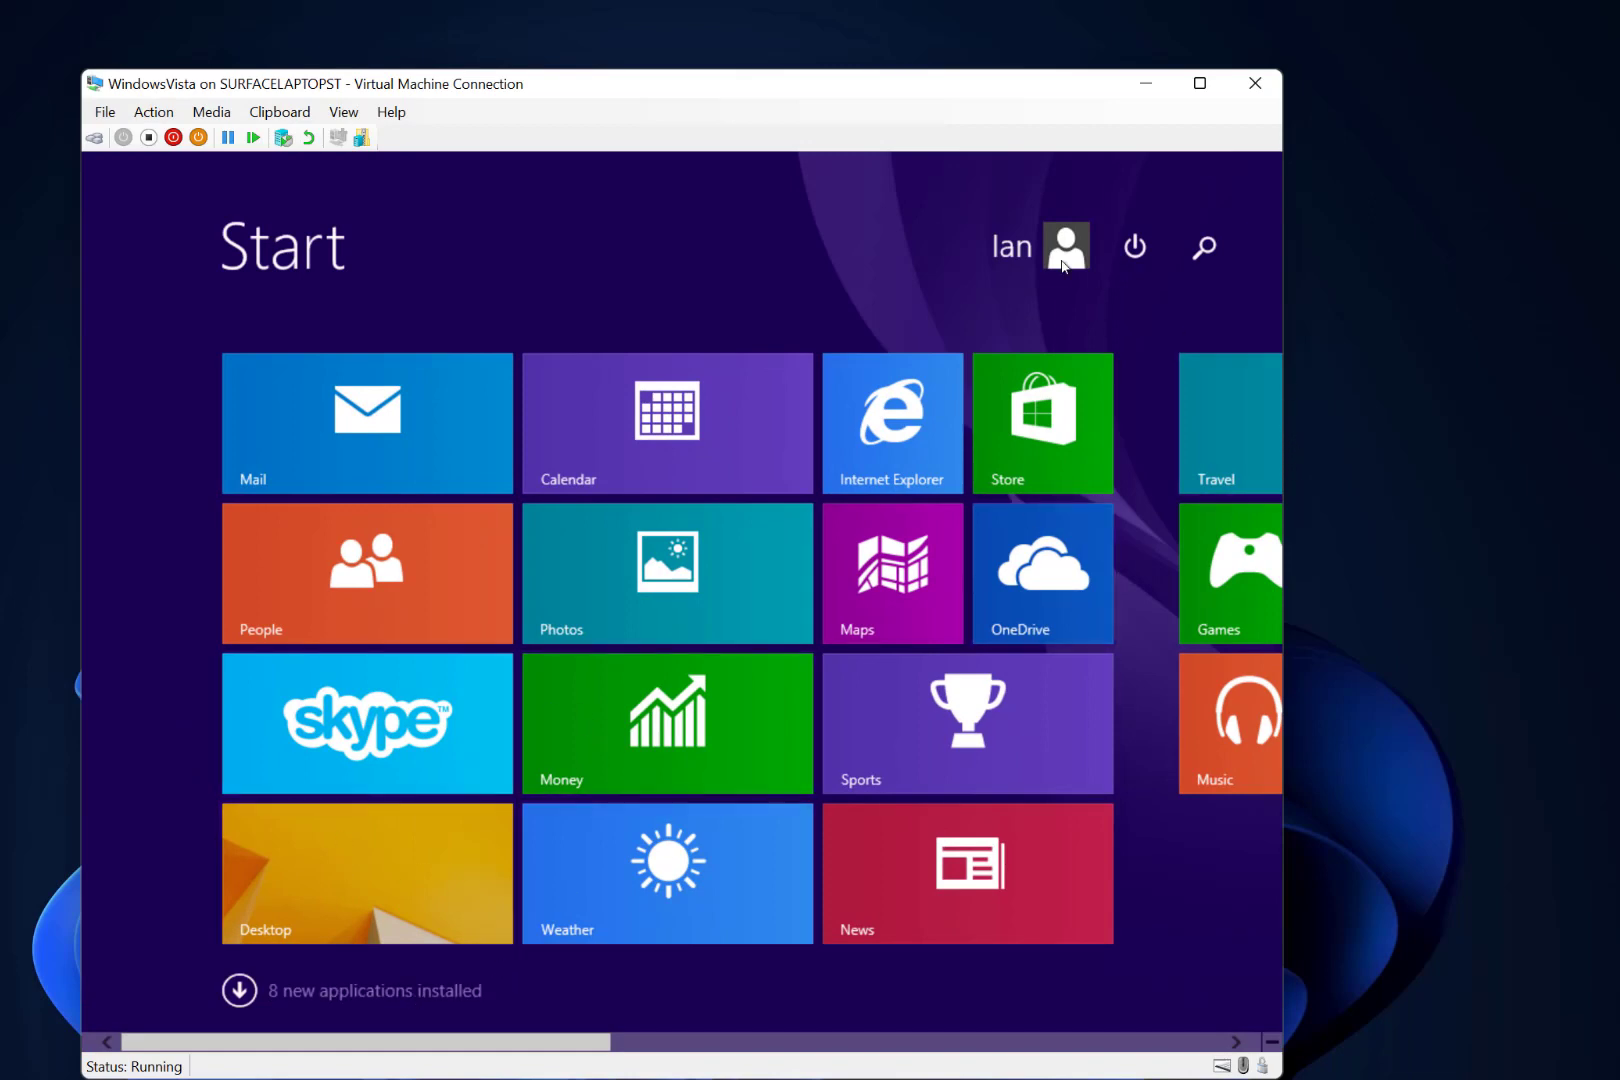
mouse_move(1162, 292)
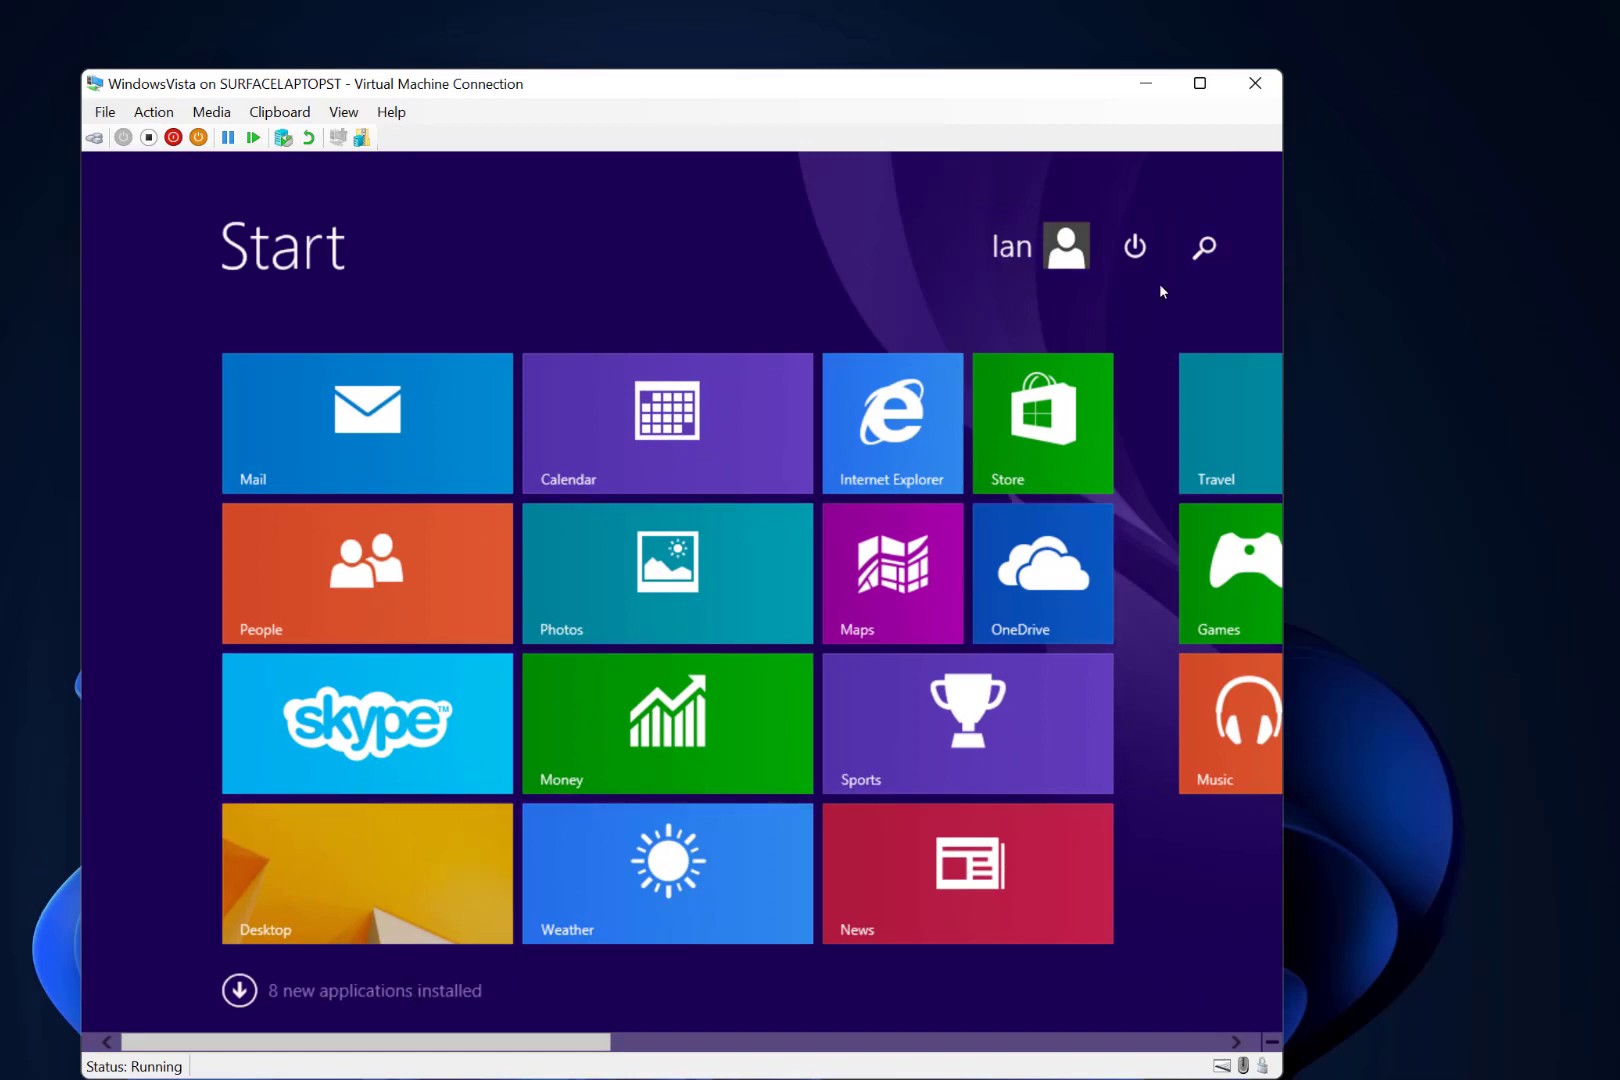
mouse_move(520, 350)
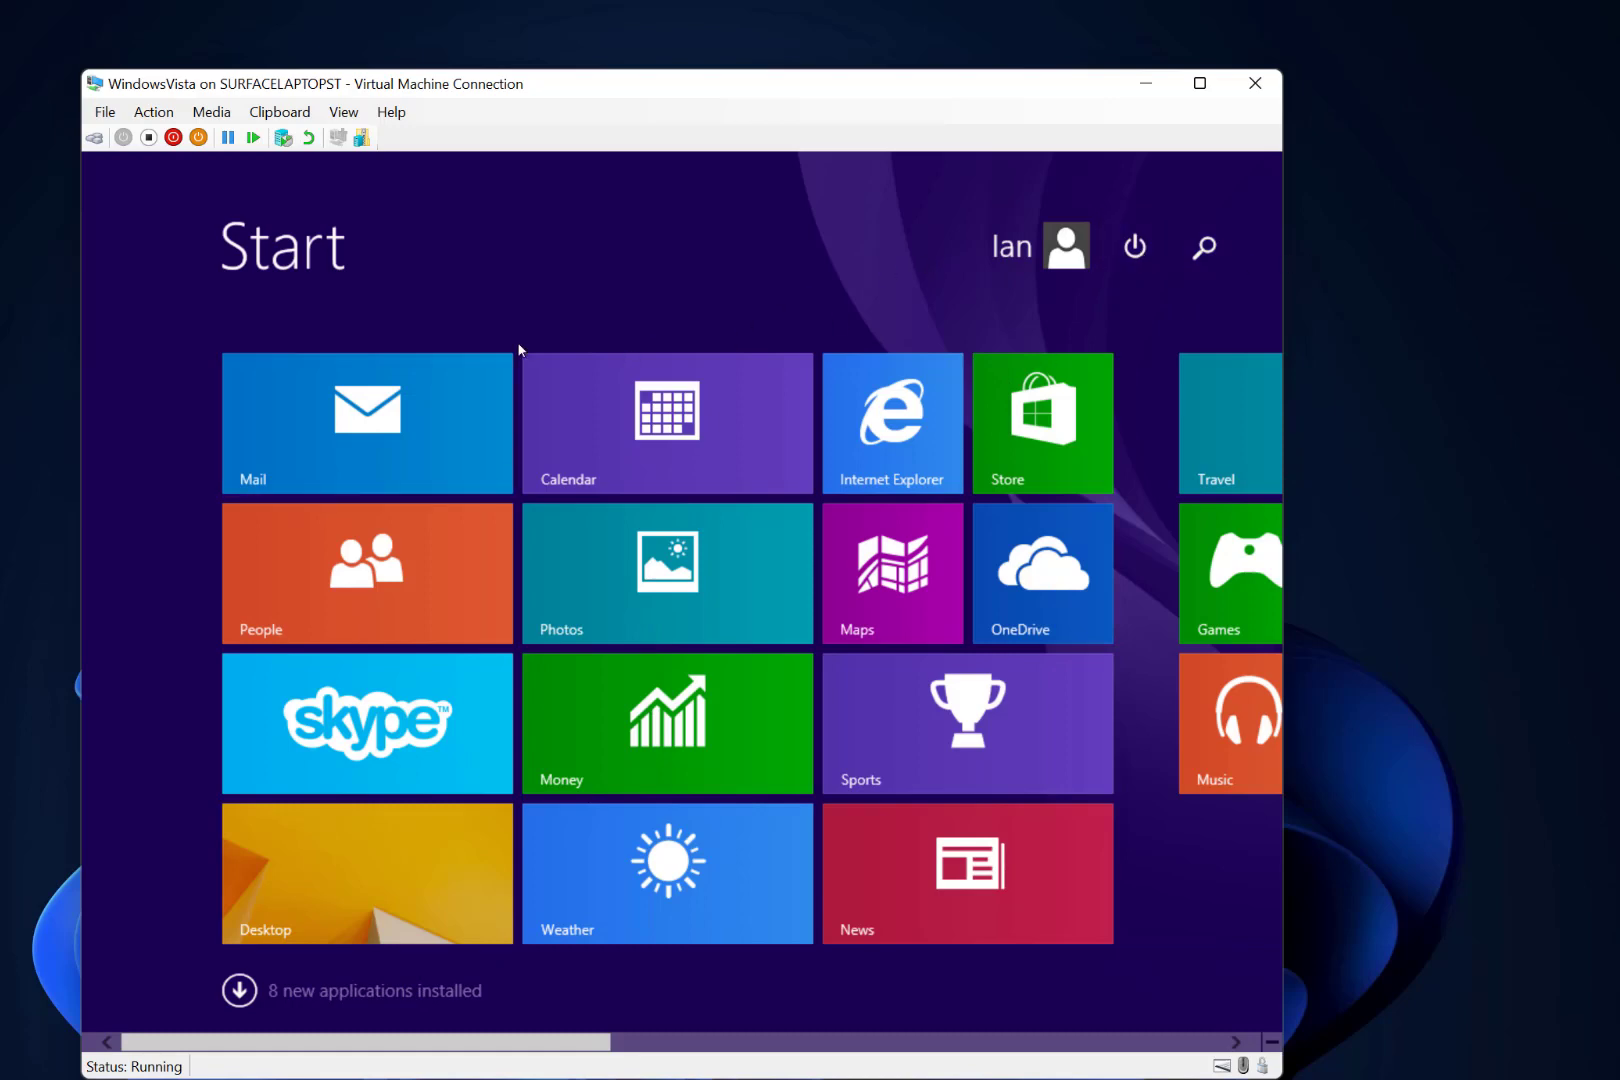
mouse_move(770, 486)
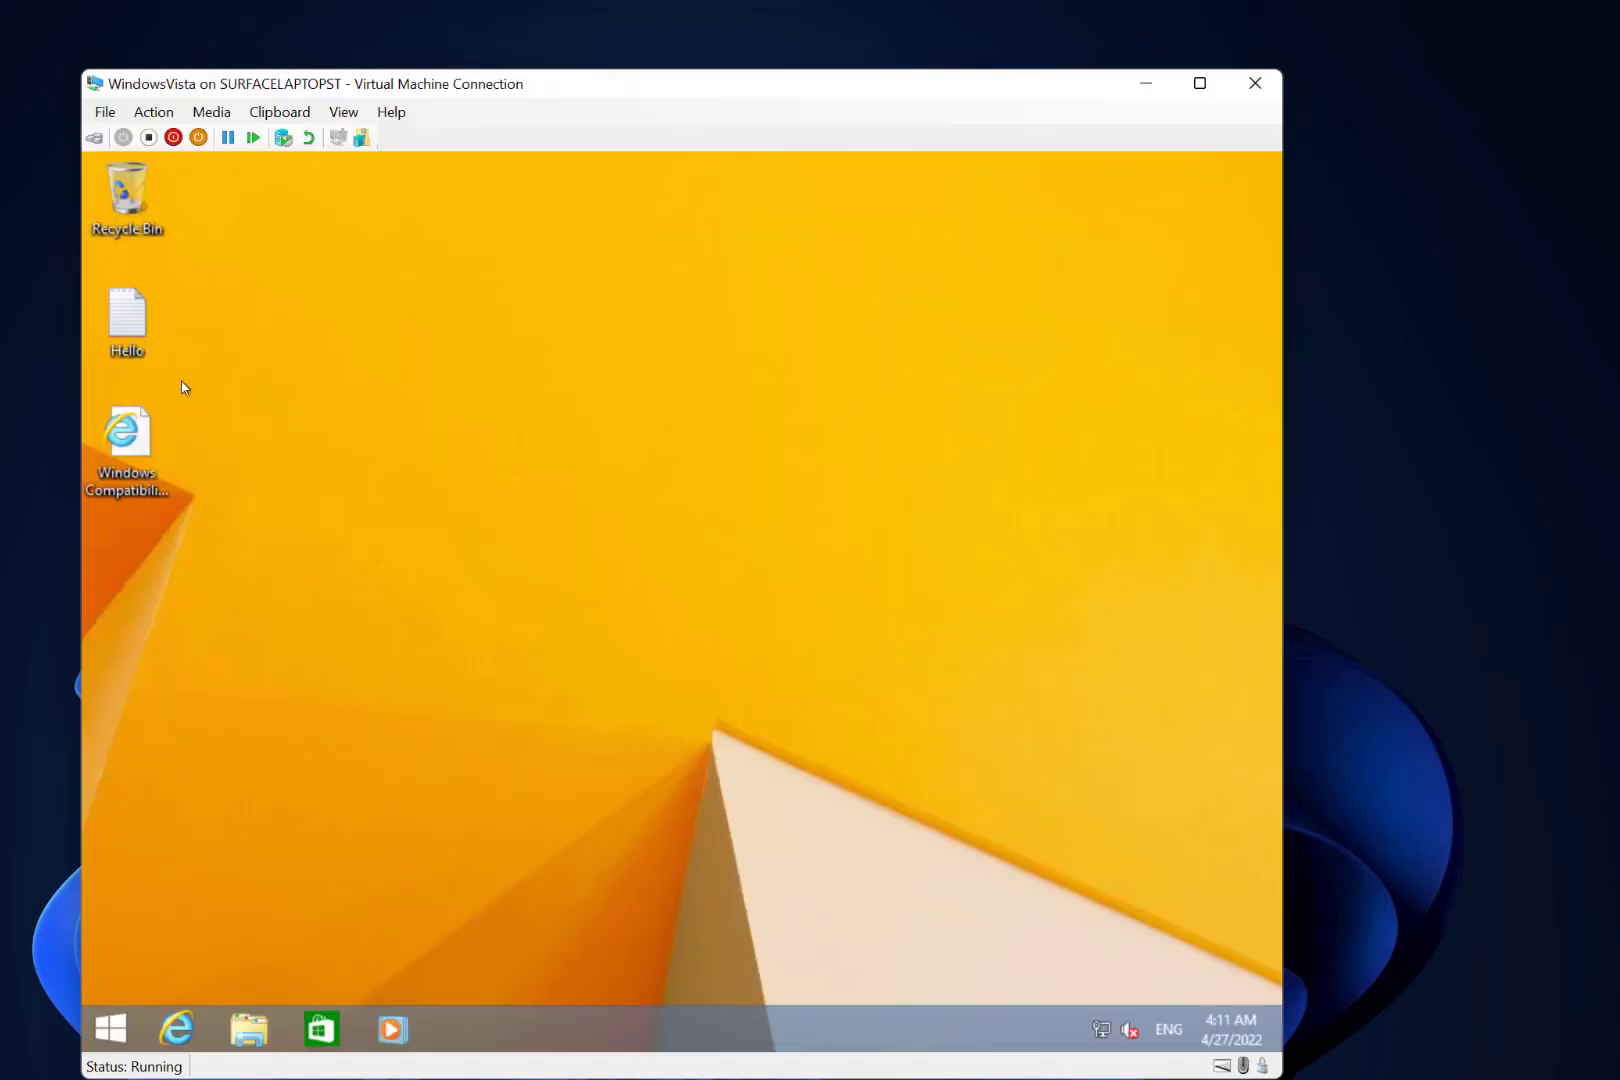
Start a new 'Hello fro...' greeting line at the end of the Hello note.
left_click(126, 316)
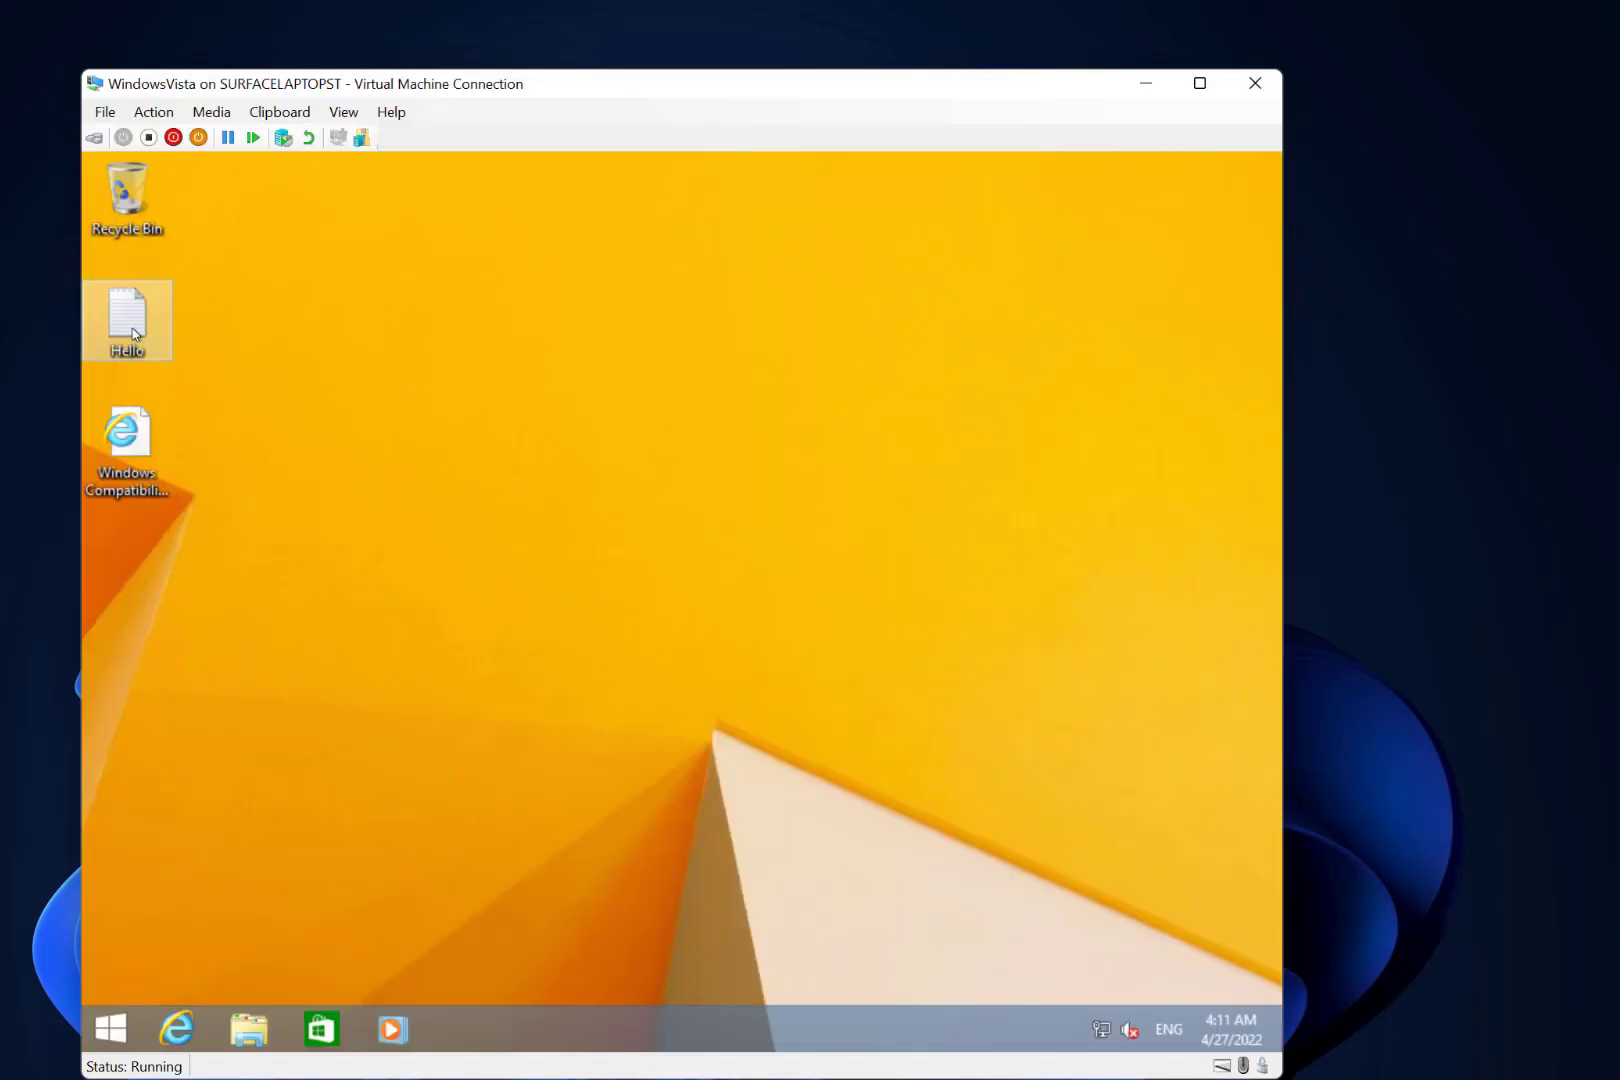
double_click(126, 318)
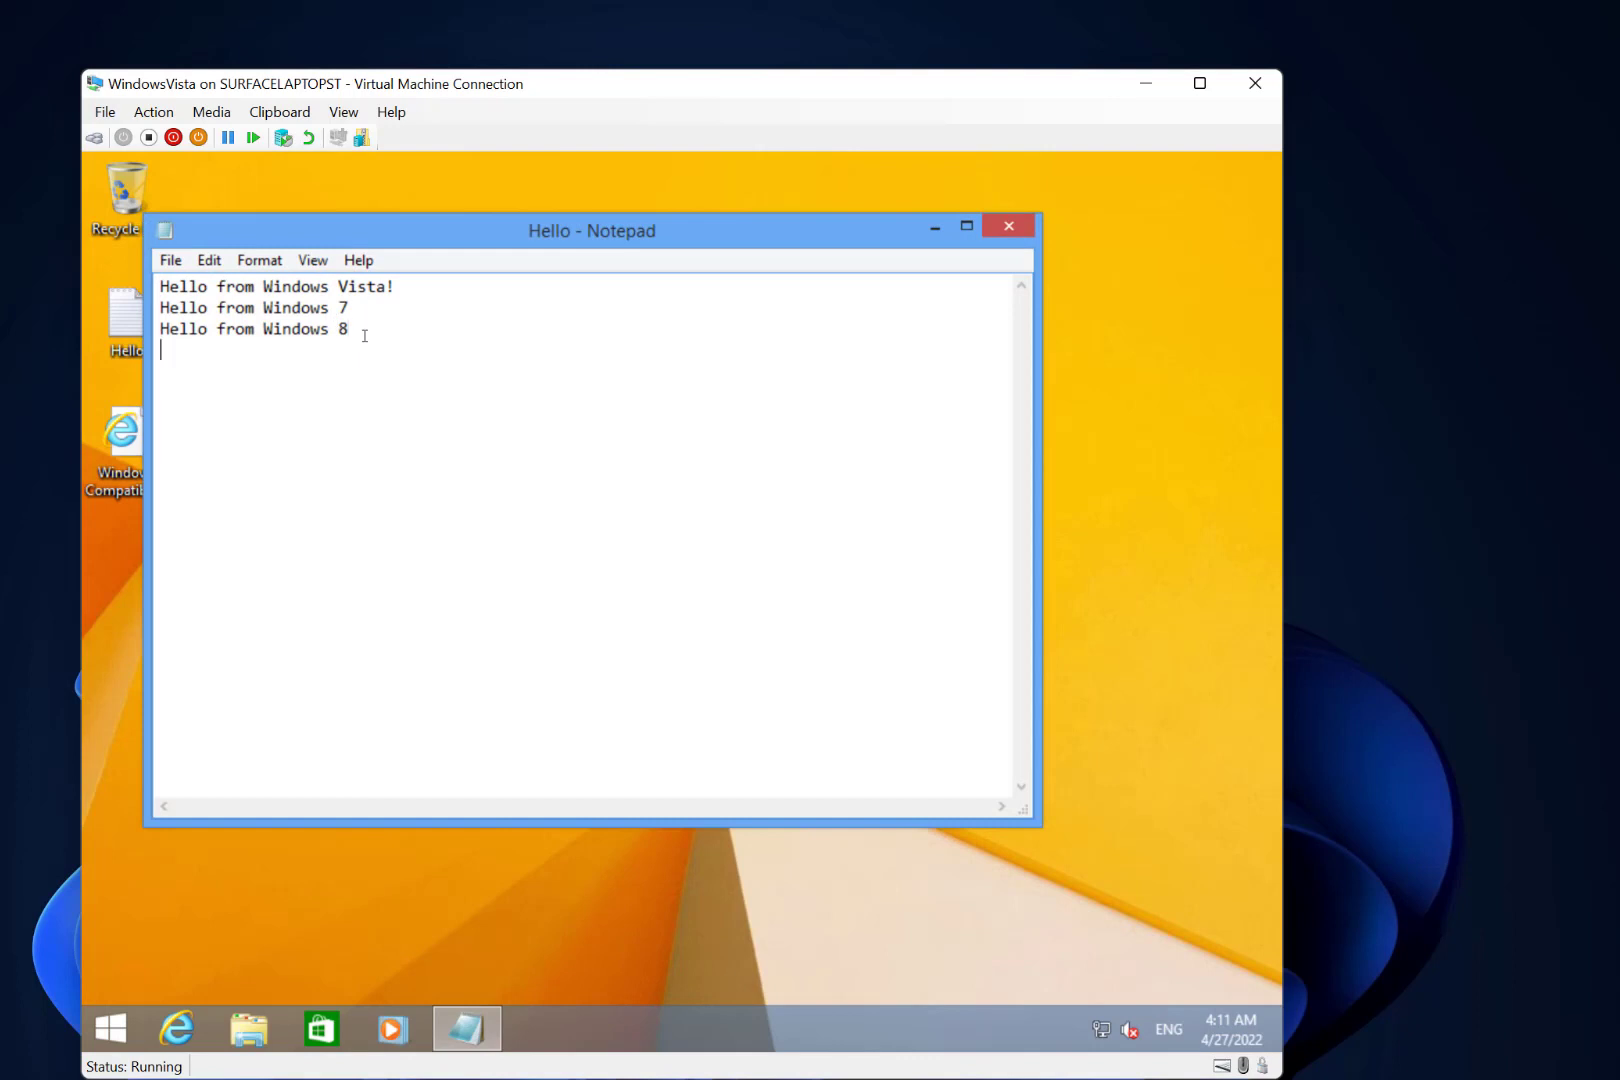
type("Hello fro")
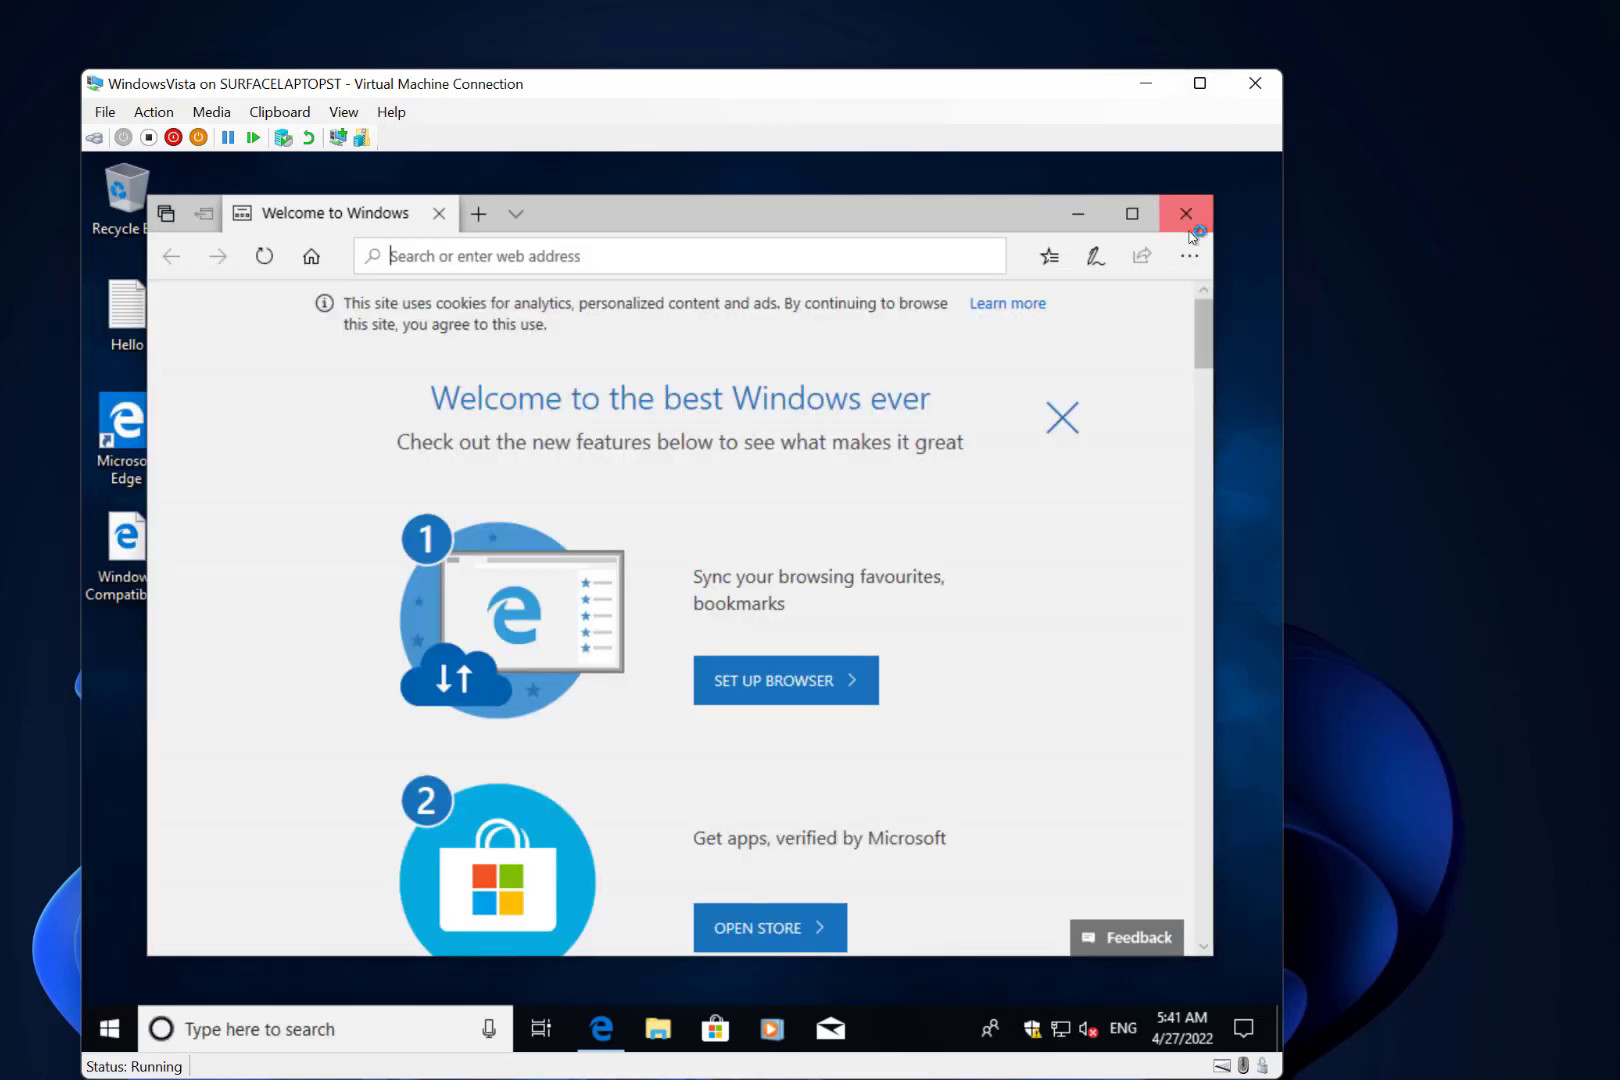
Close the Microsoft Edge welcome page on the Windows 10 guest.
left_click(1186, 214)
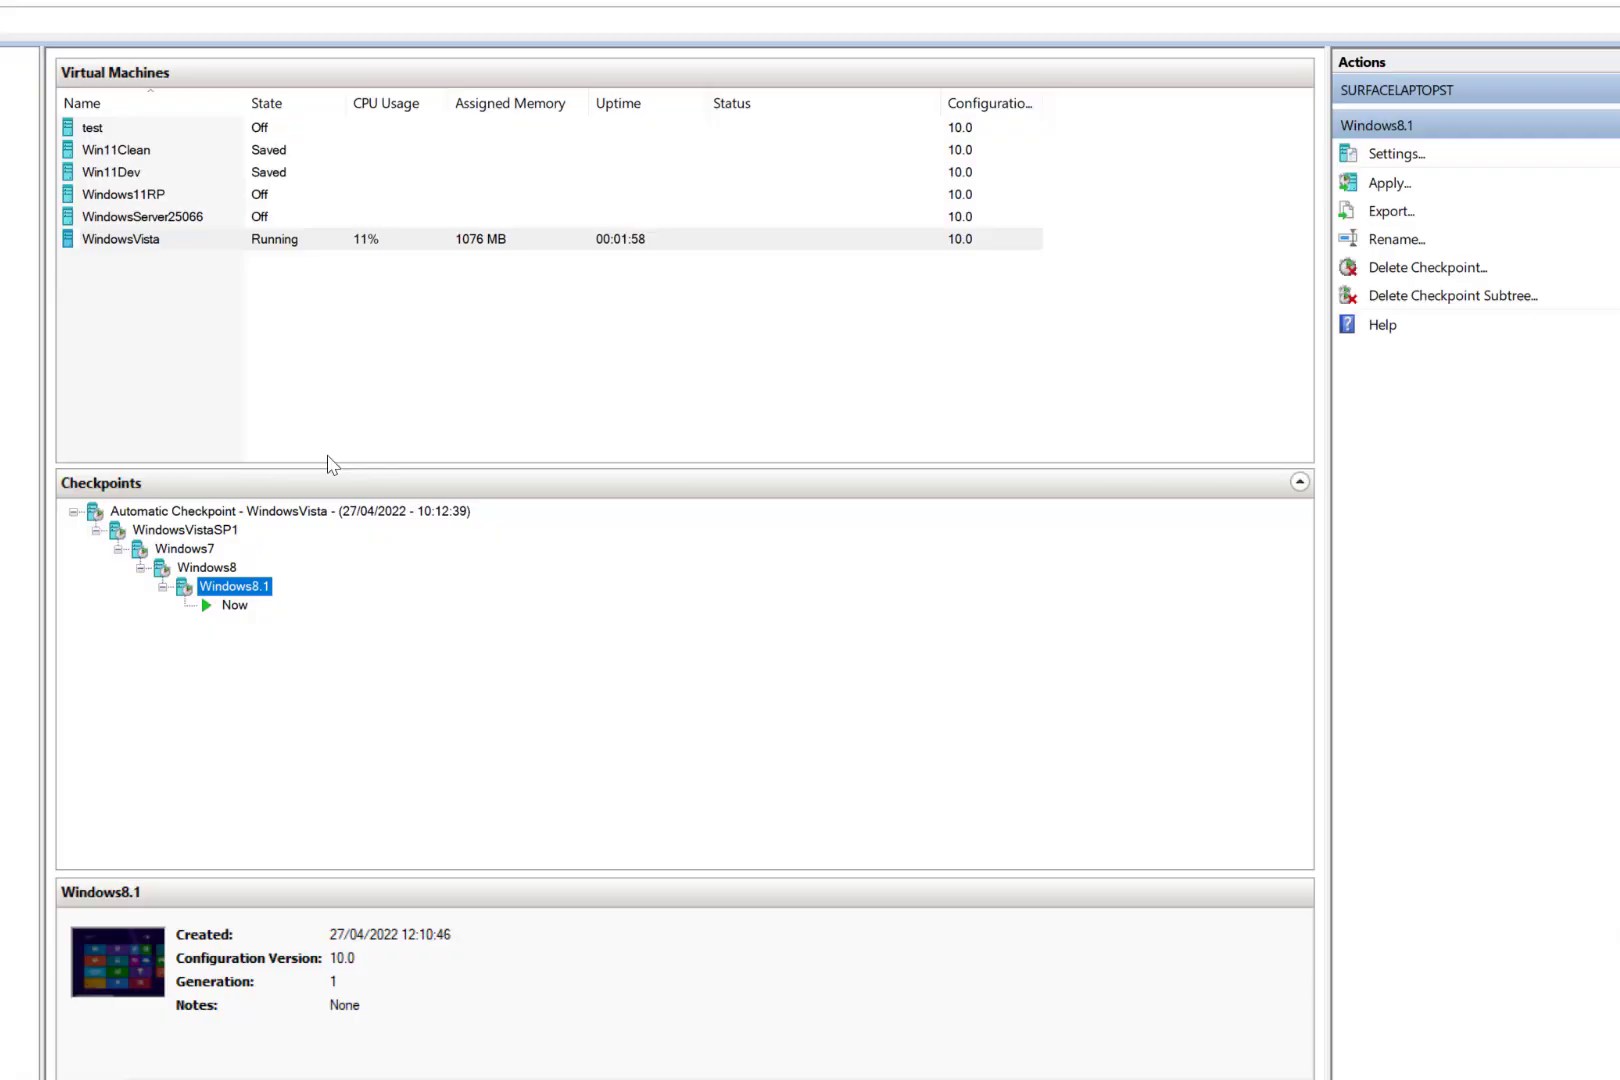
Select the new Windows10 checkpoint and insert the Windows 11 disc image into the VM's DVD drive.
left_click(256, 604)
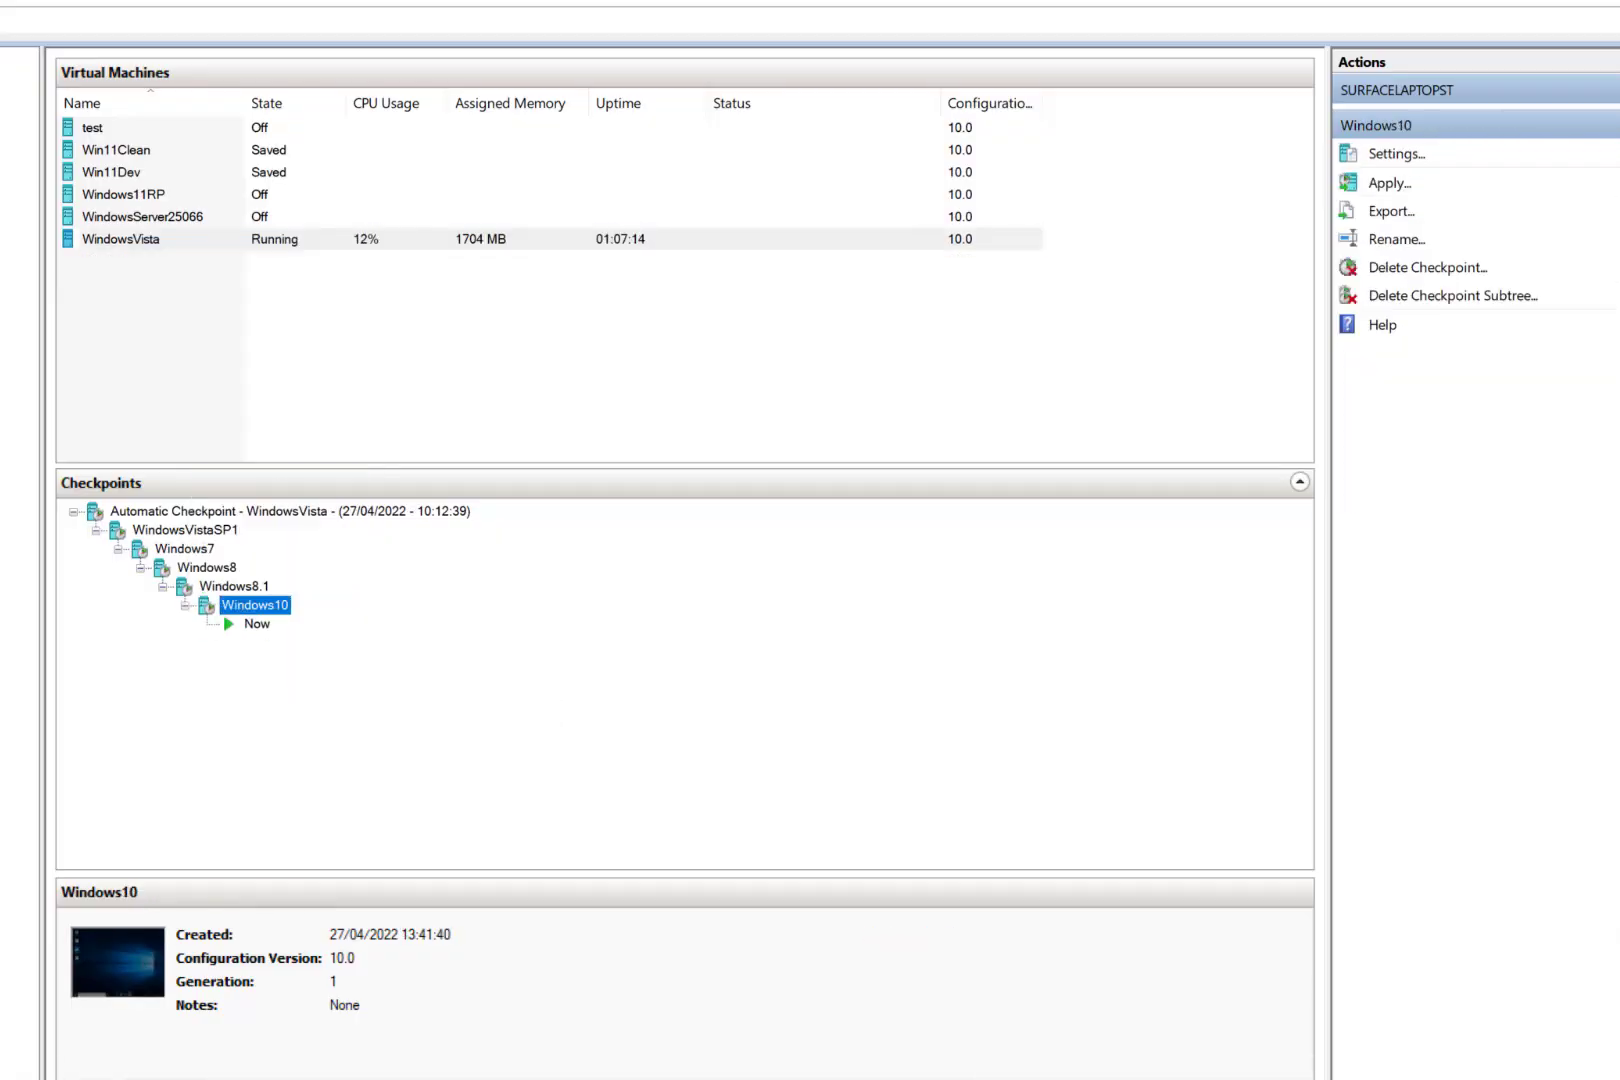
double_click(122, 238)
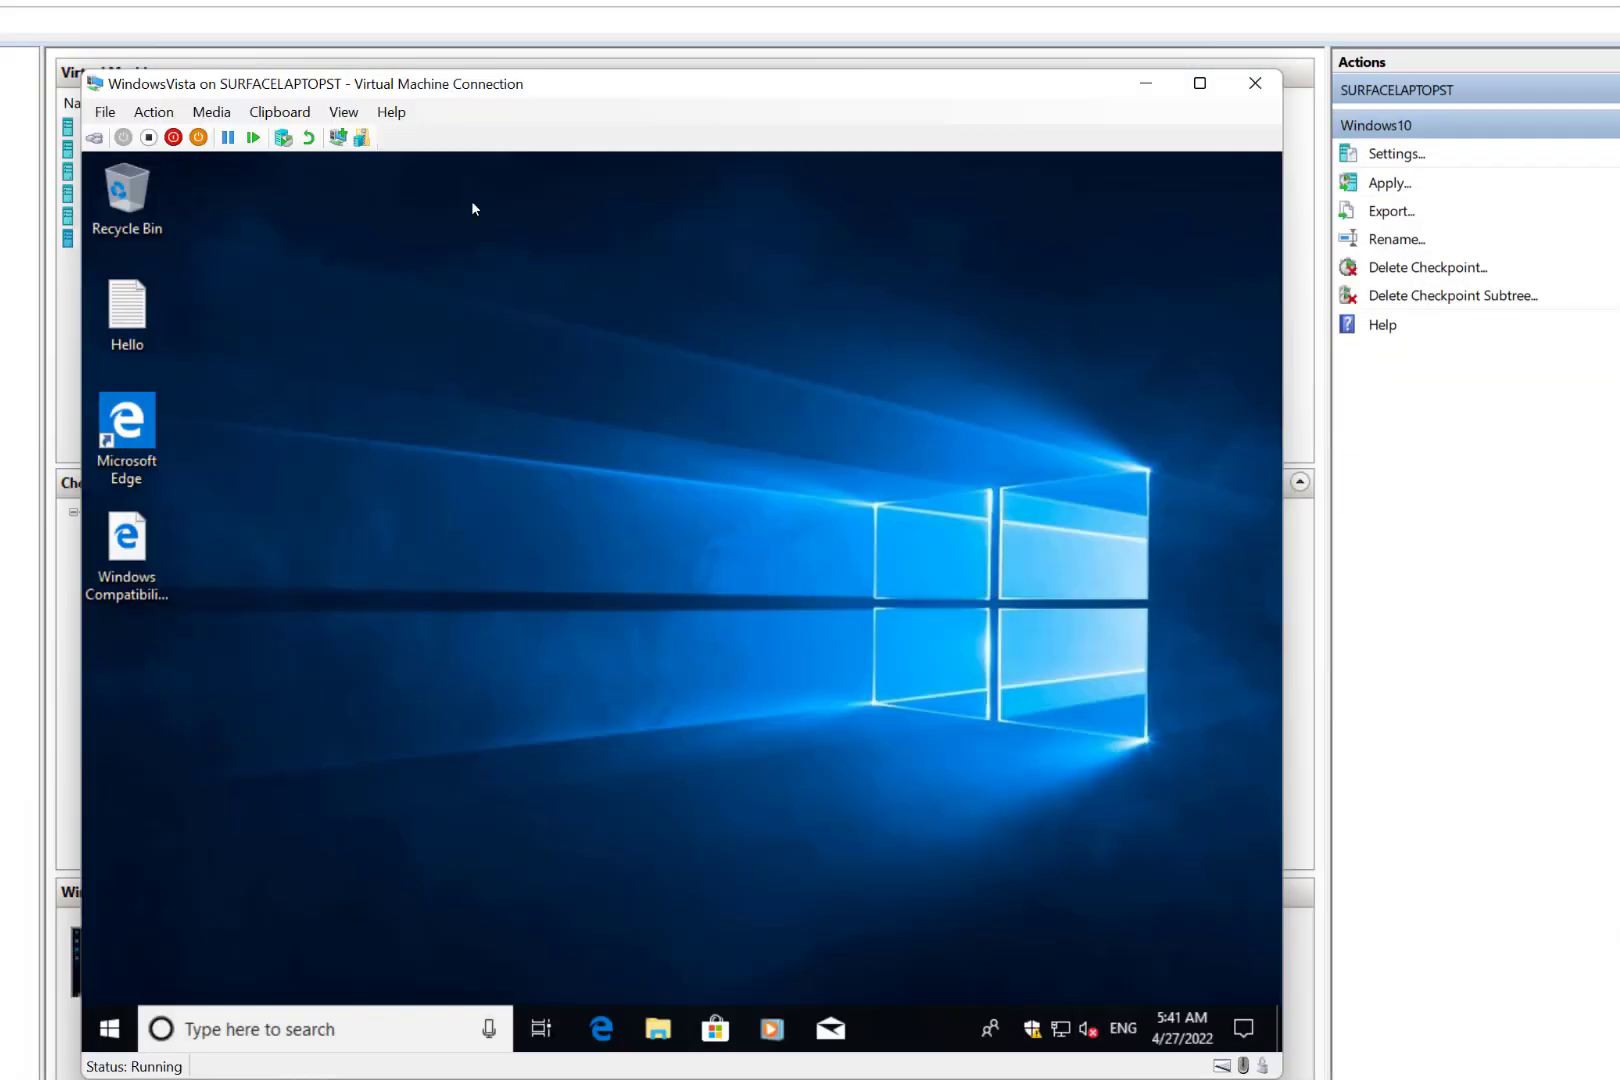
left_click(278, 112)
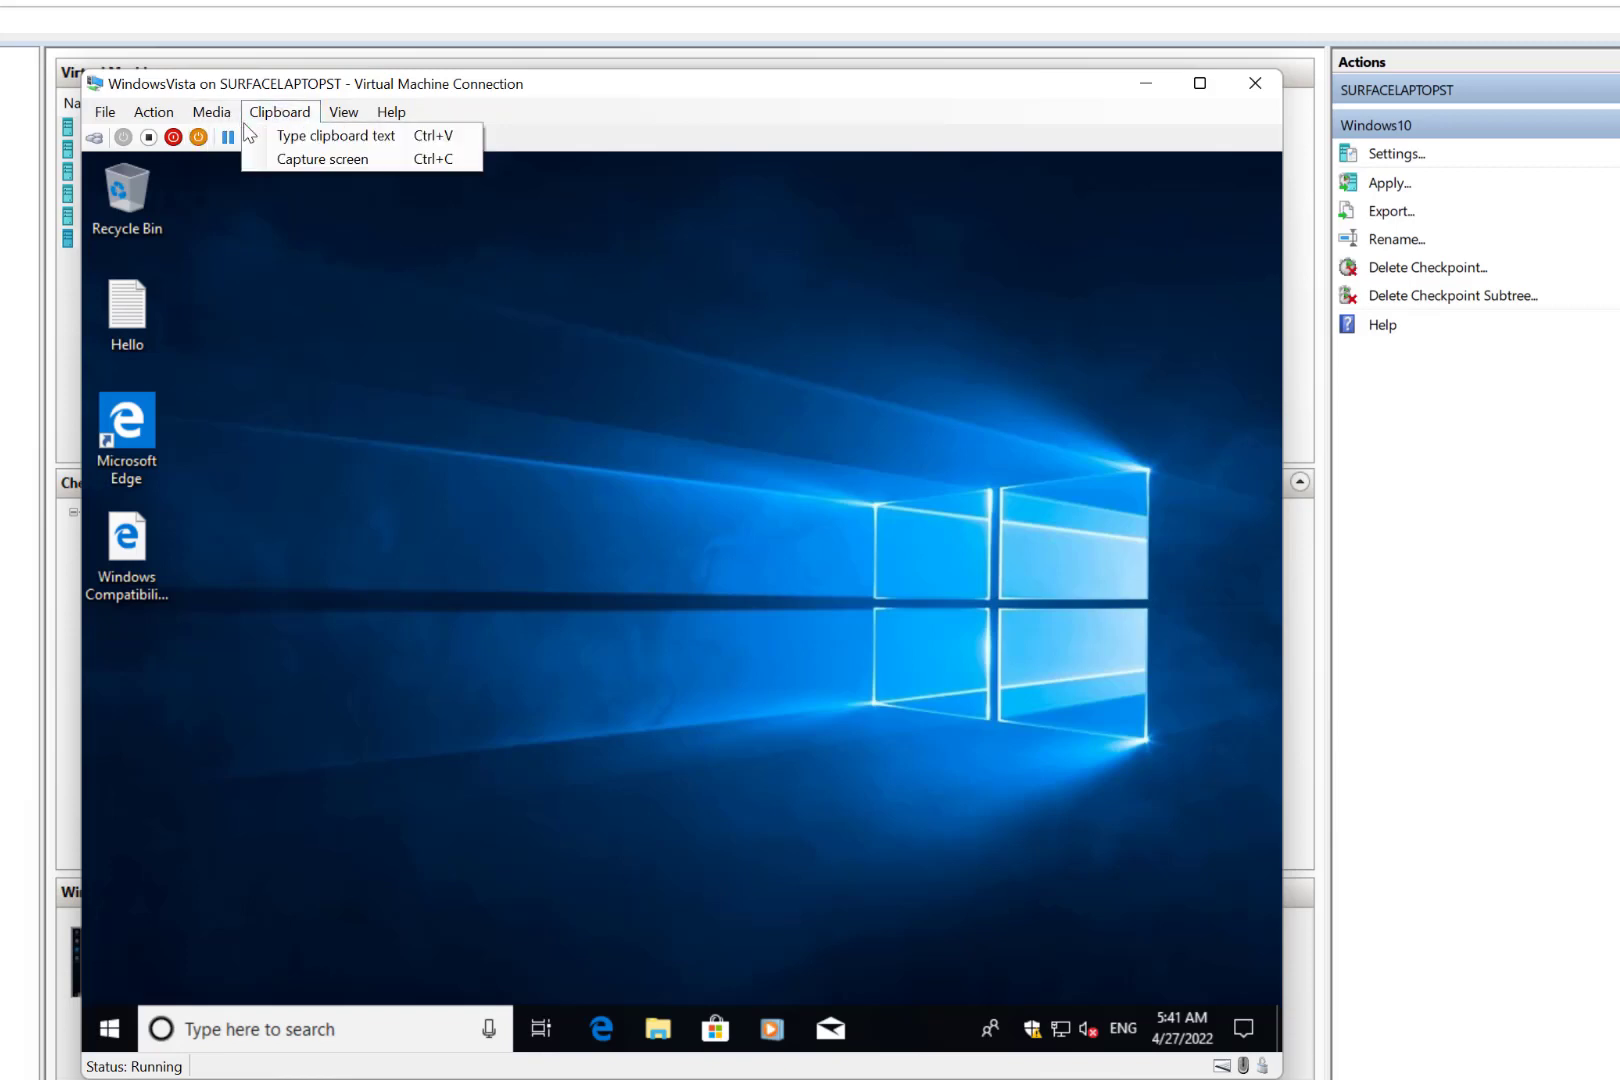
left_click(212, 112)
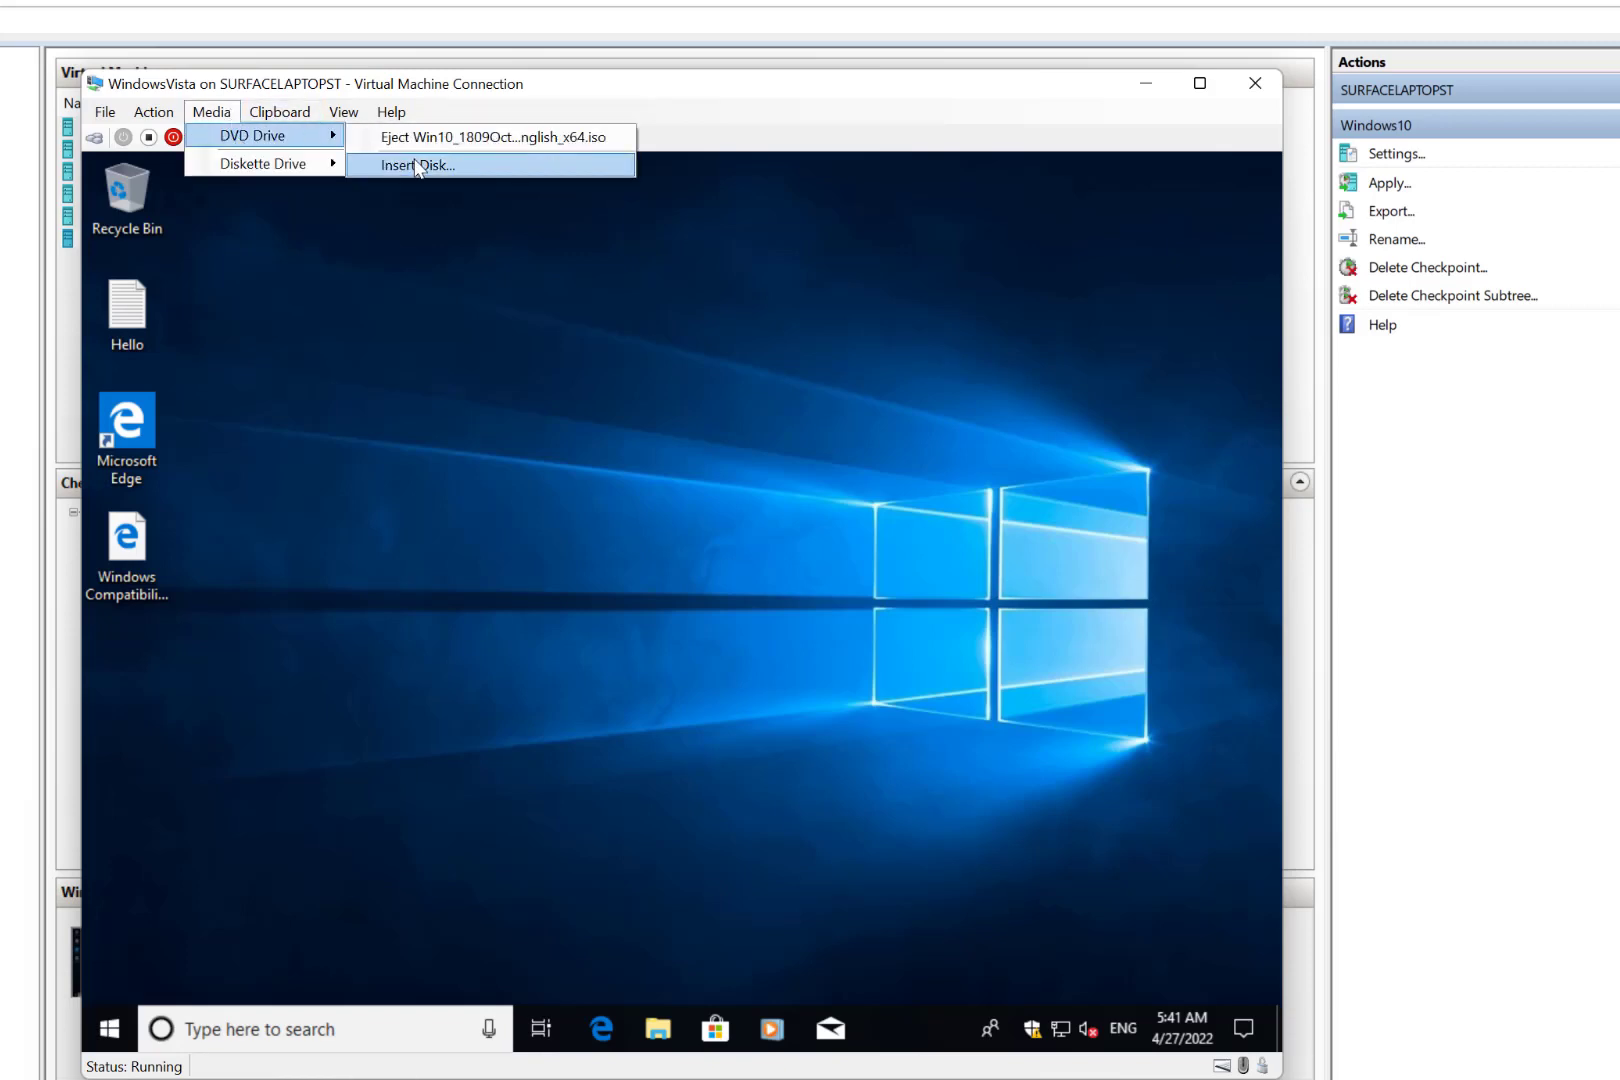
left_click(418, 166)
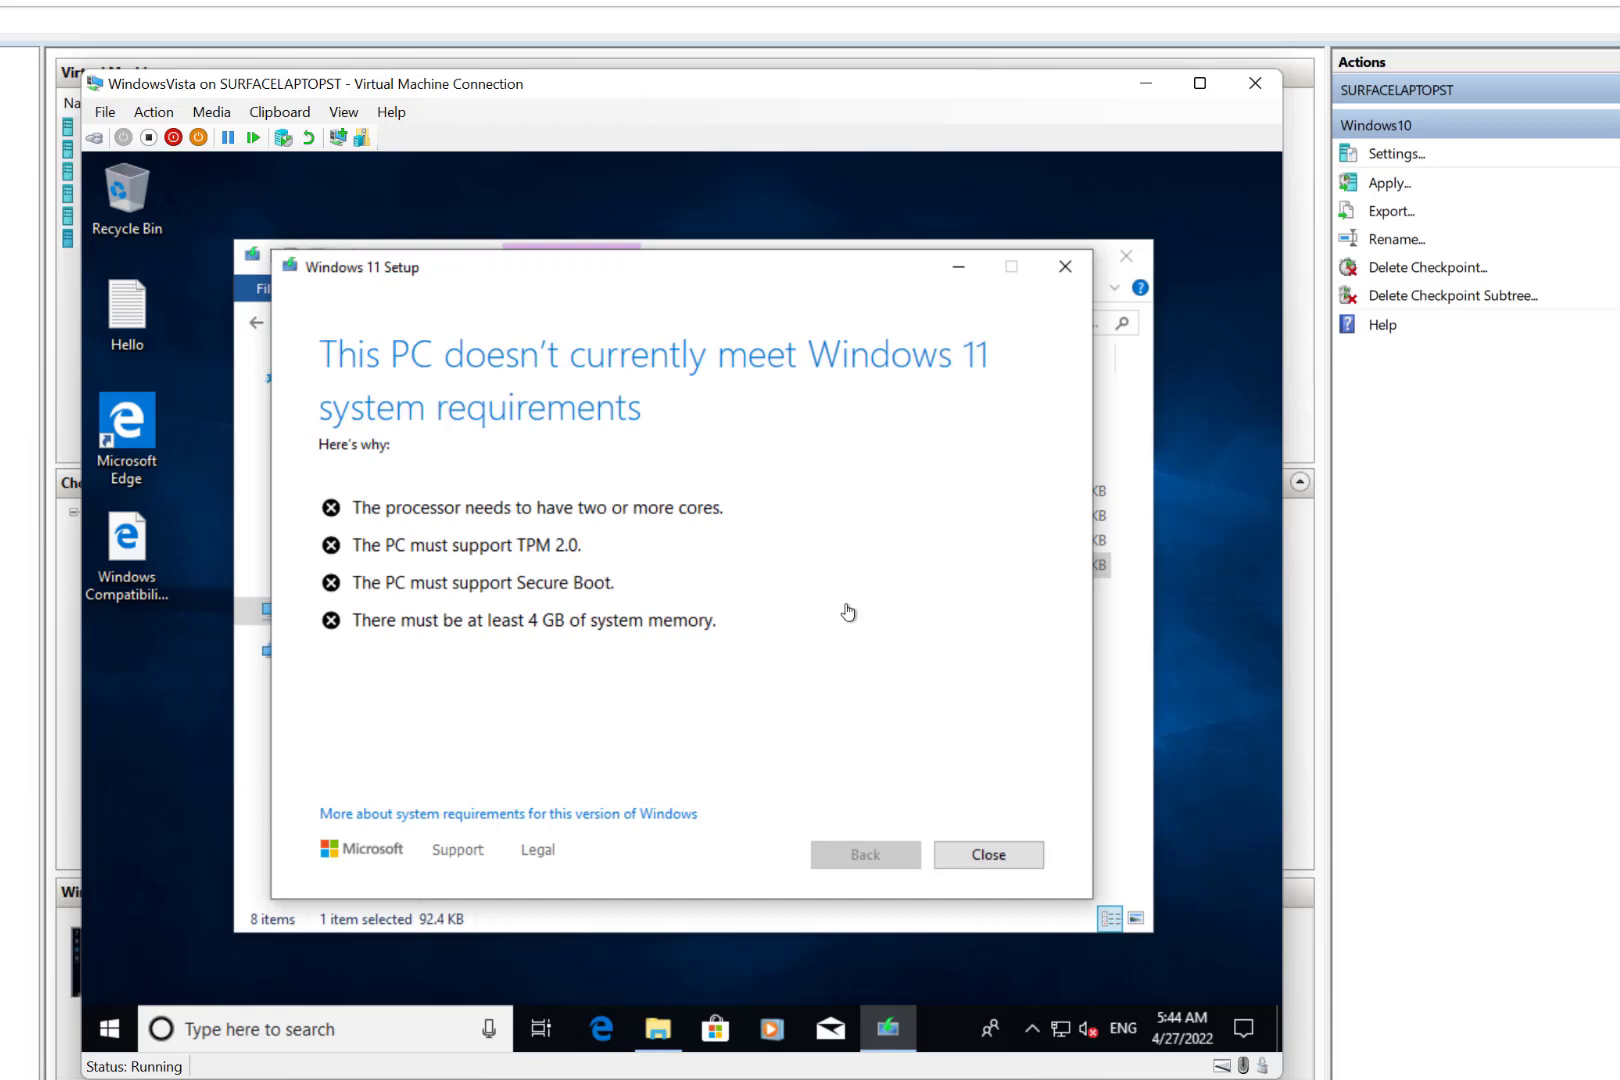
mouse_move(504, 486)
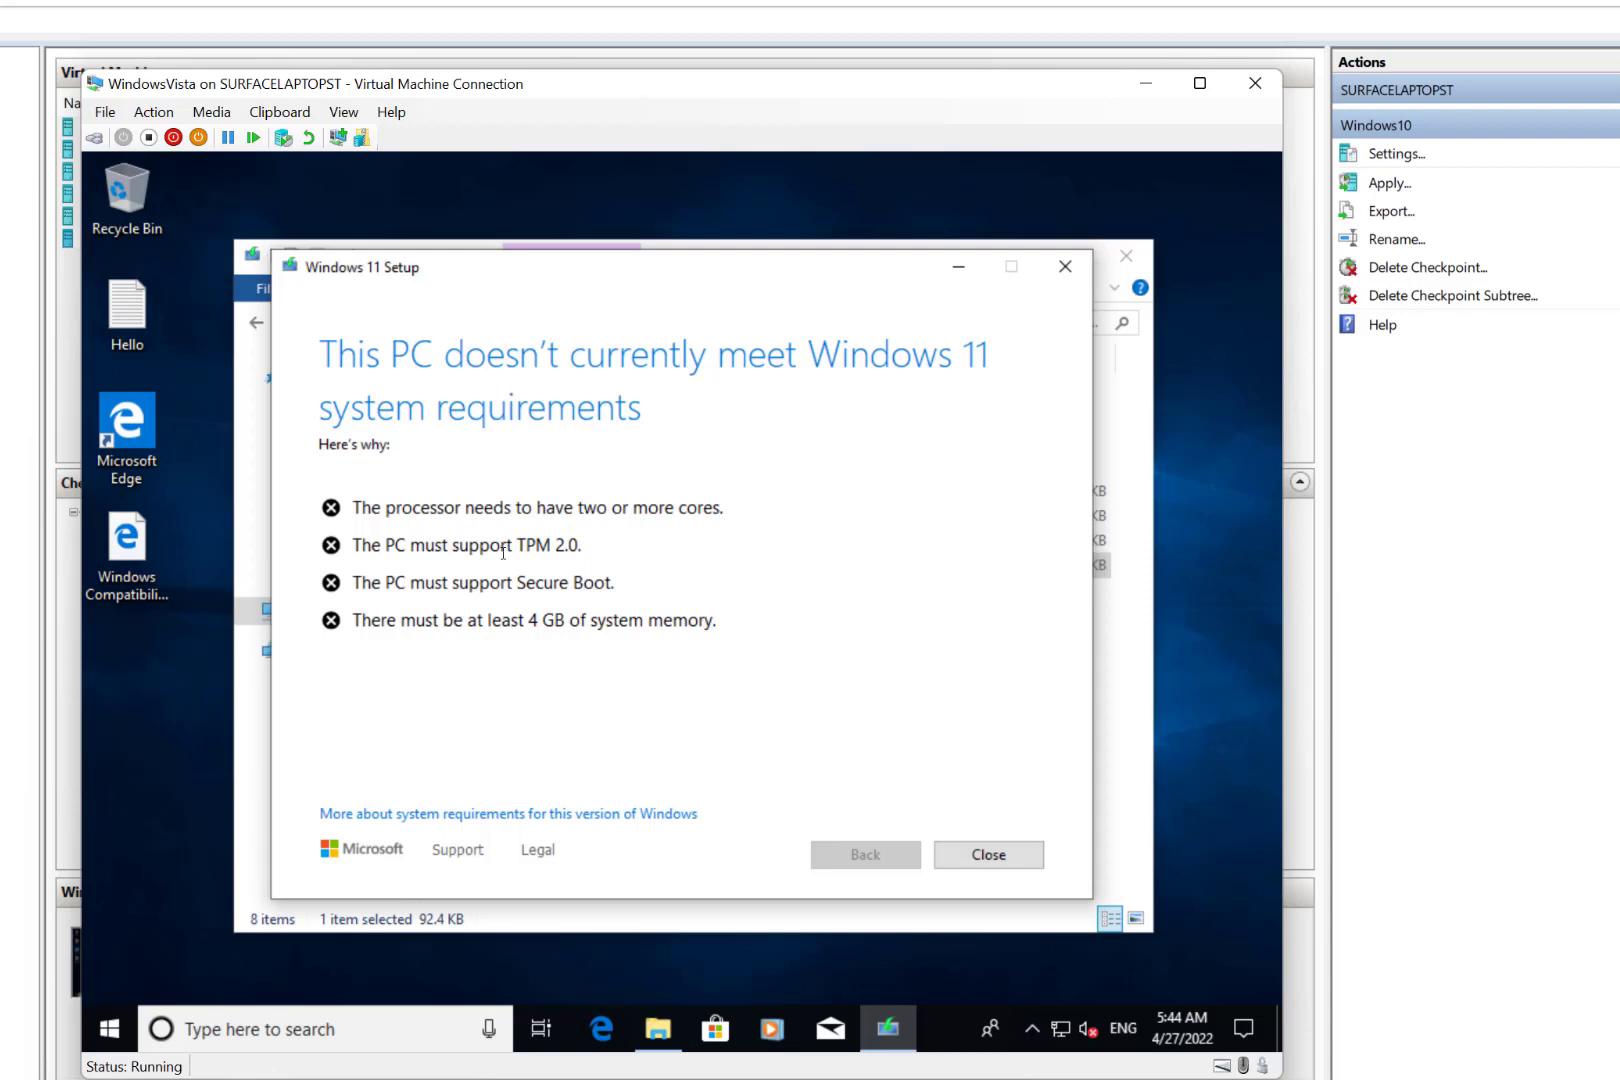
mouse_move(730, 586)
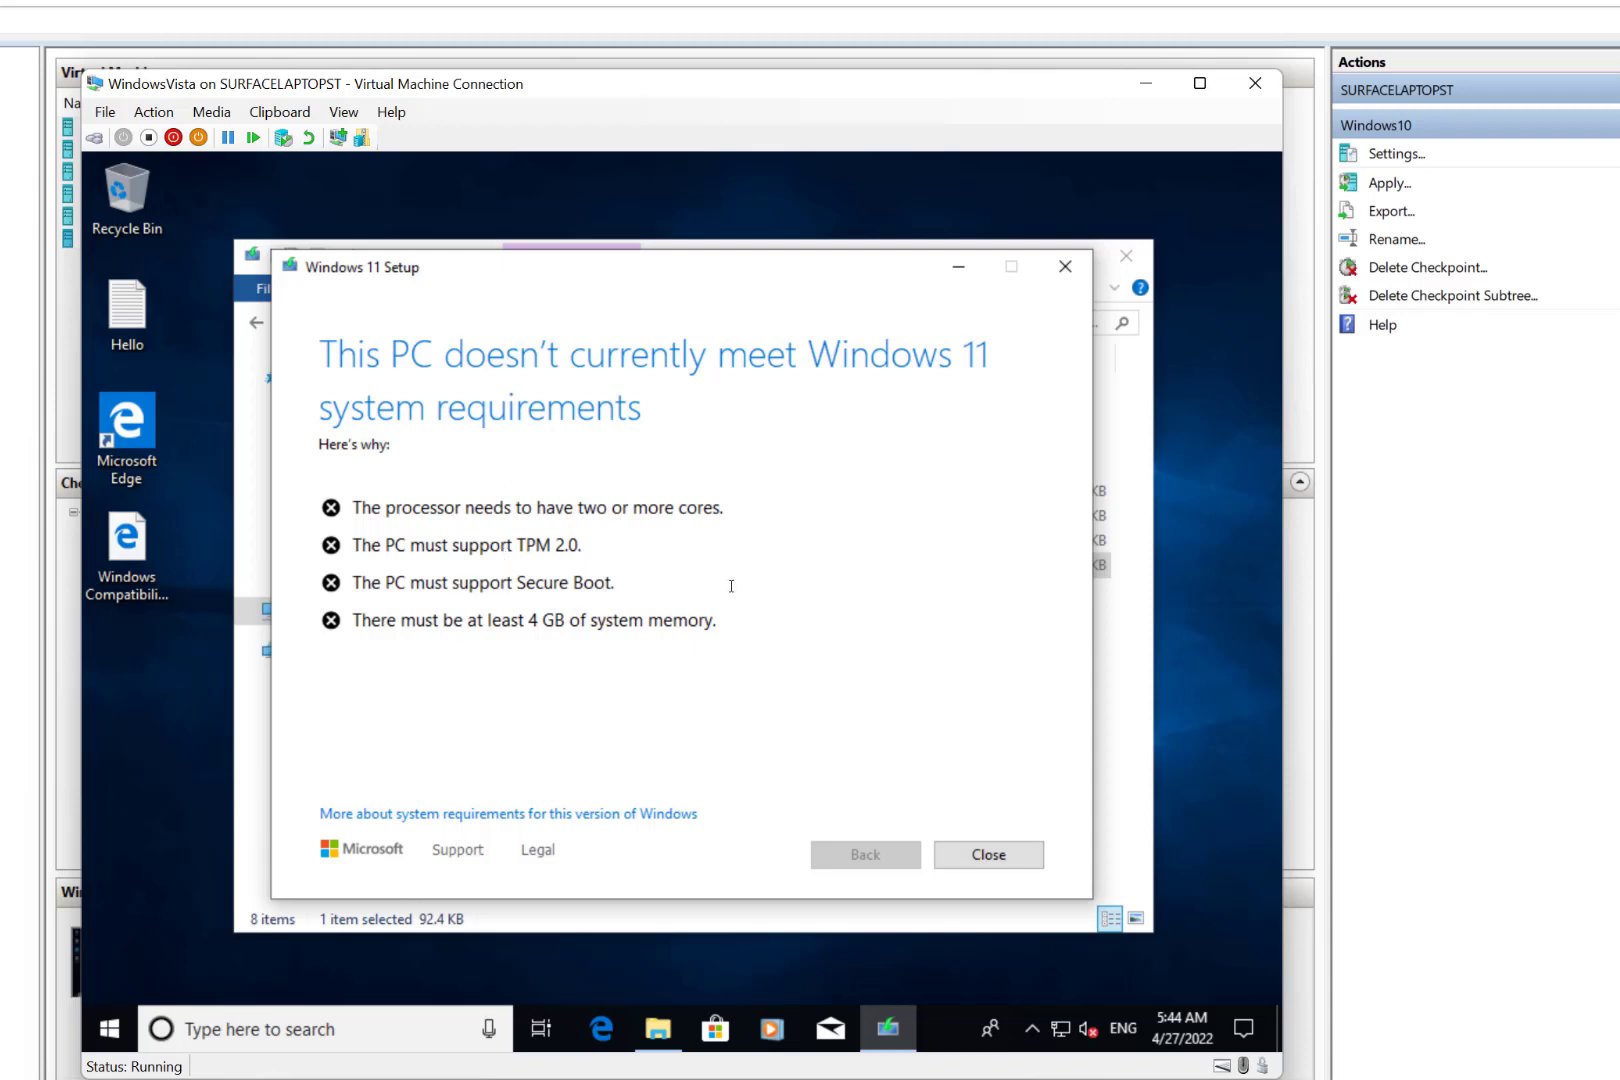
mouse_move(924, 516)
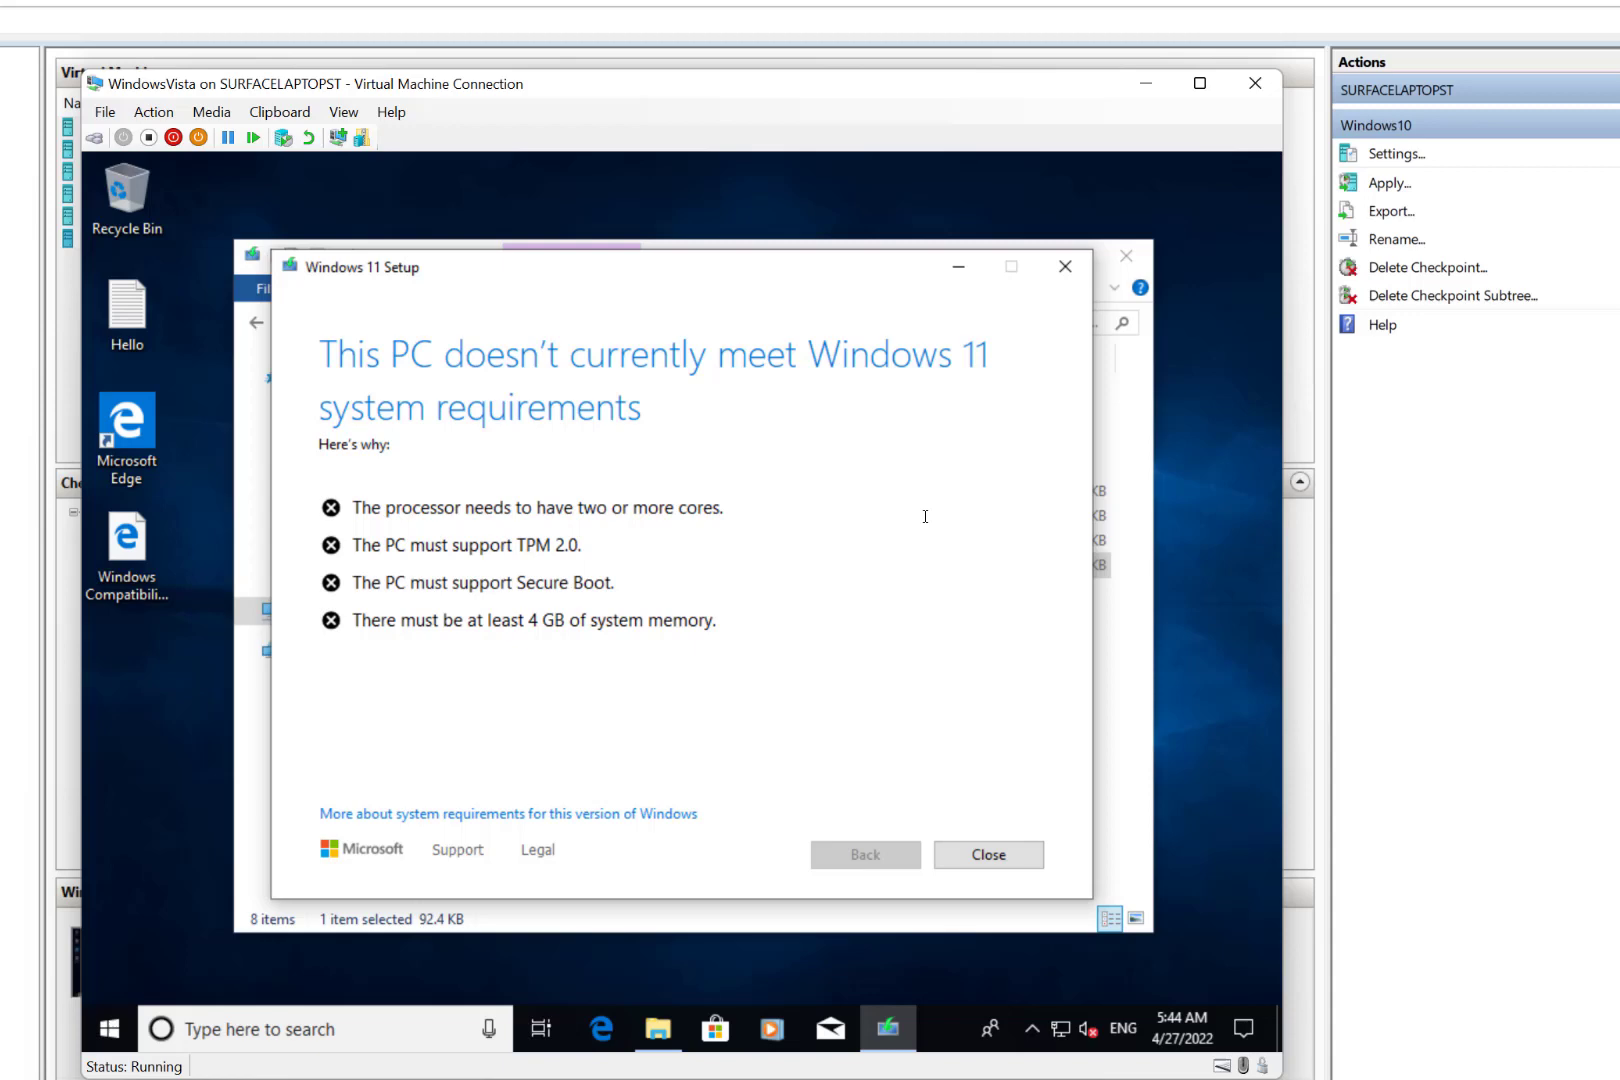
mouse_move(1004, 836)
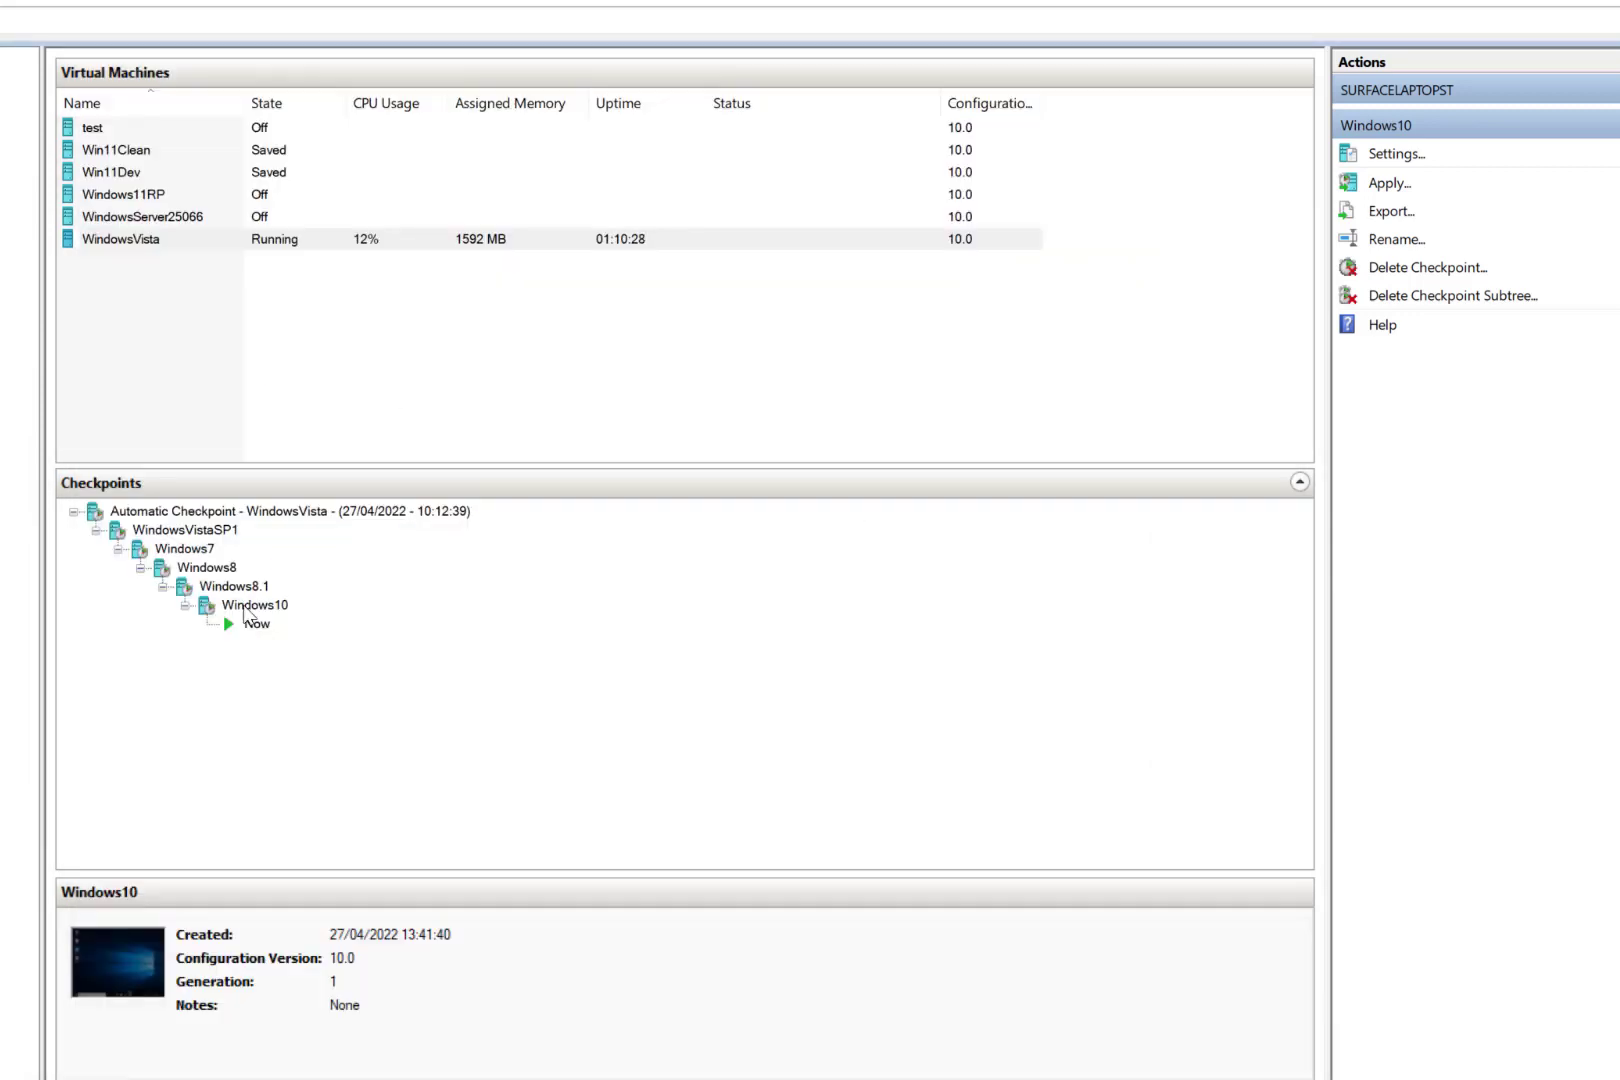
Run mbr2gpt.exe /convert /allowfullos in an elevated PowerShell to convert the system disk to GPT.
double_click(122, 238)
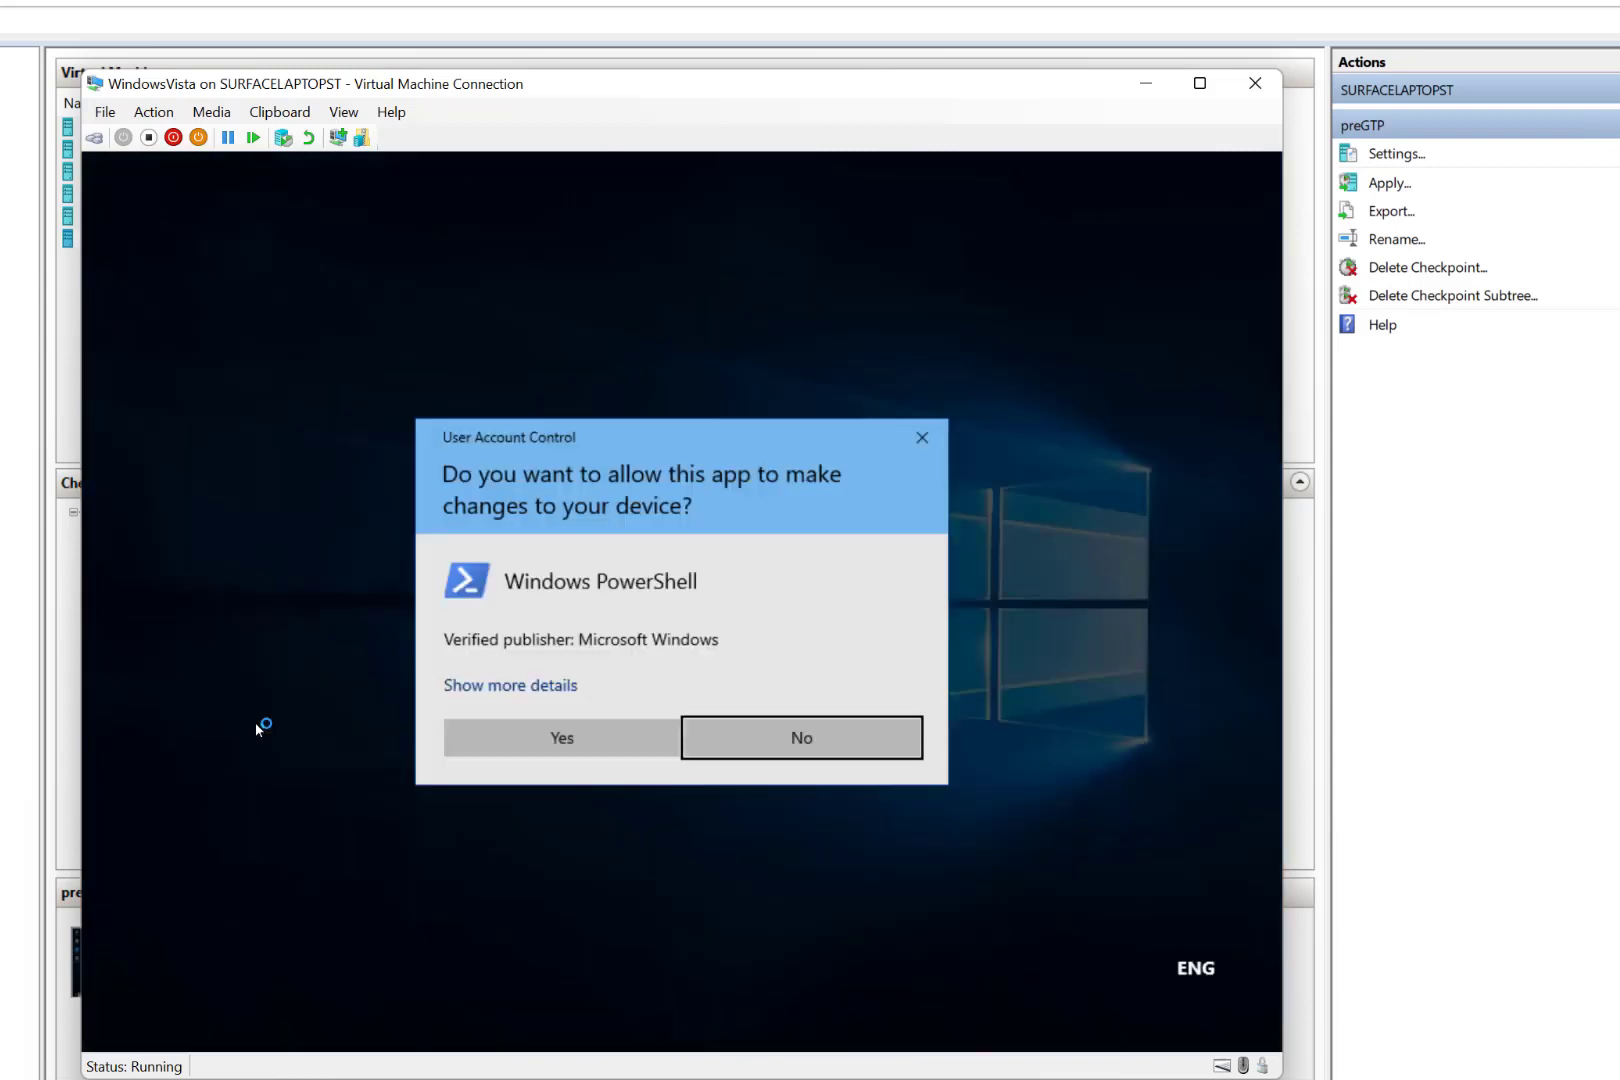
left_click(562, 736)
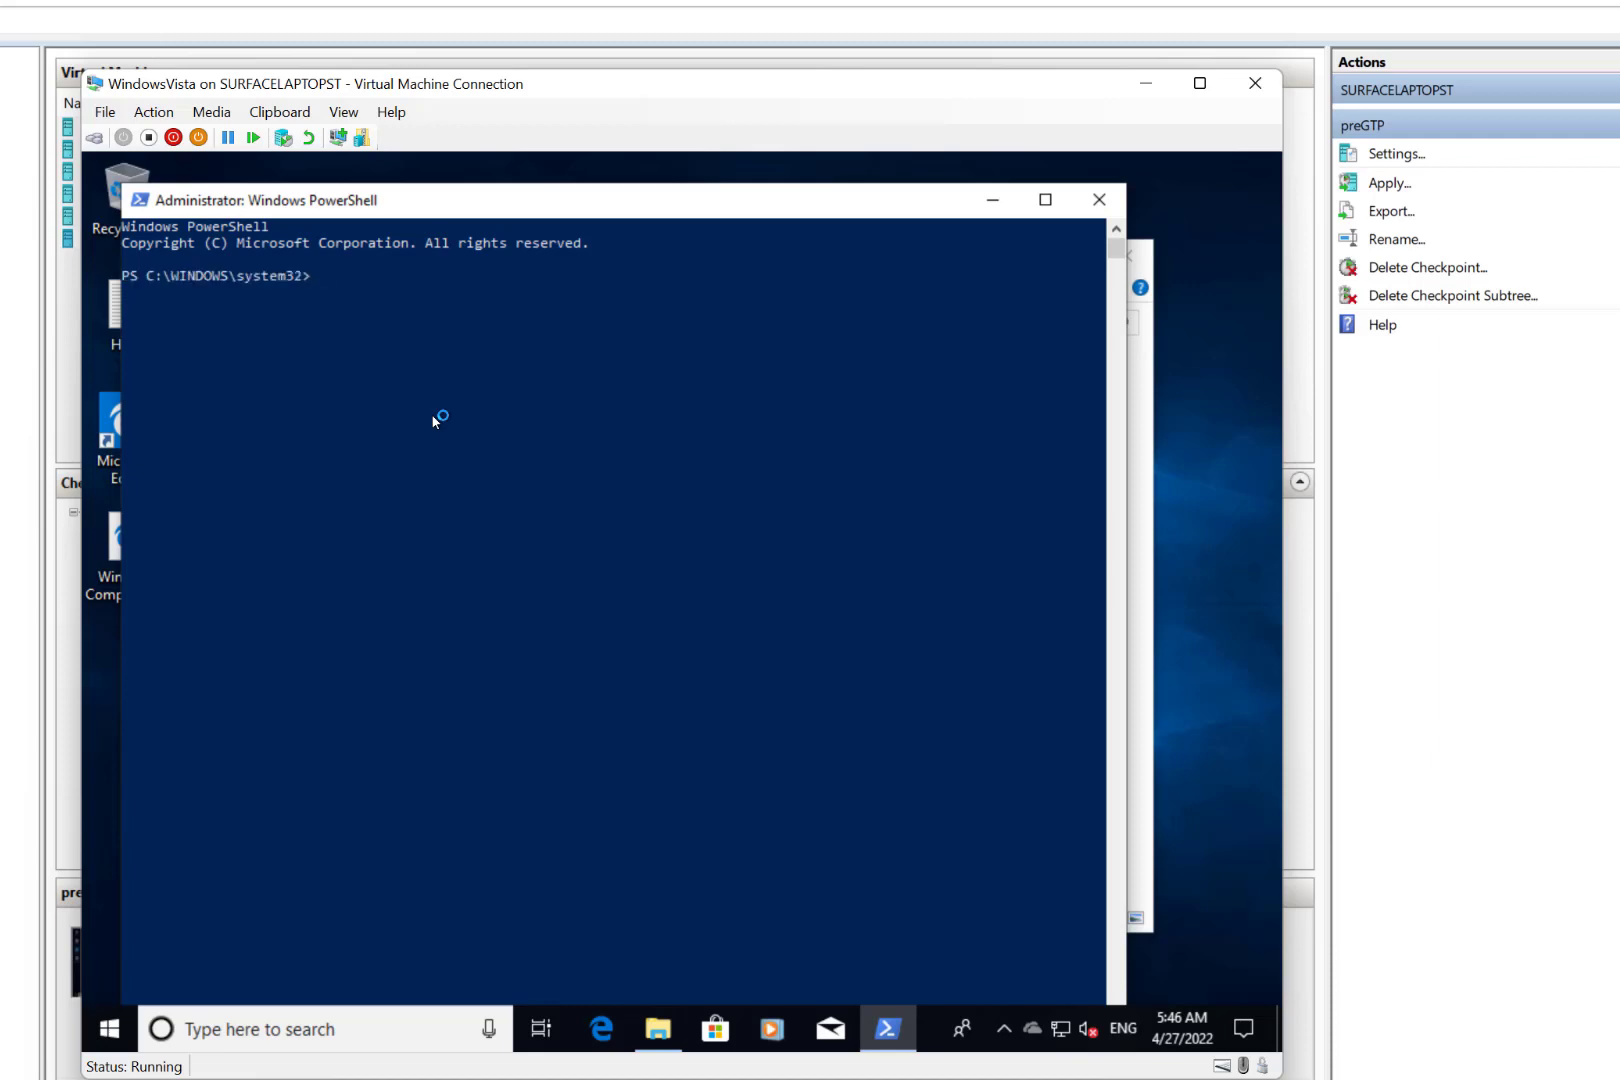
type("mbr2gpt.exe /convert /allowfullos")
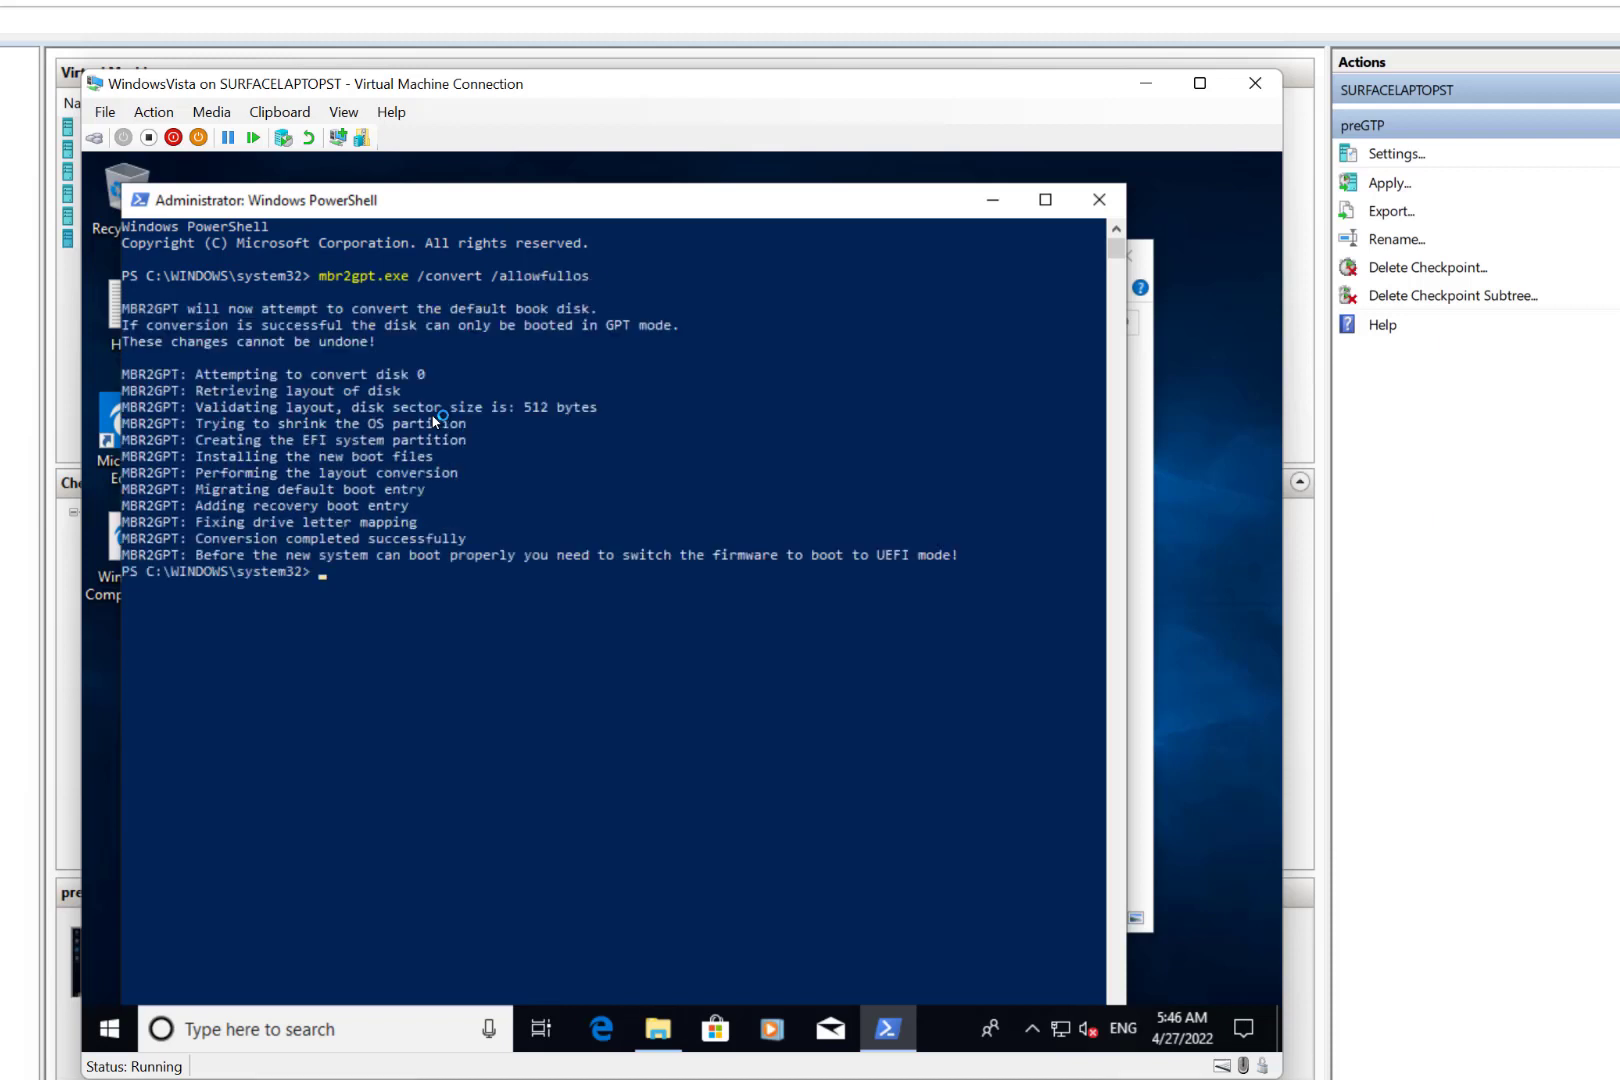
mouse_move(456, 752)
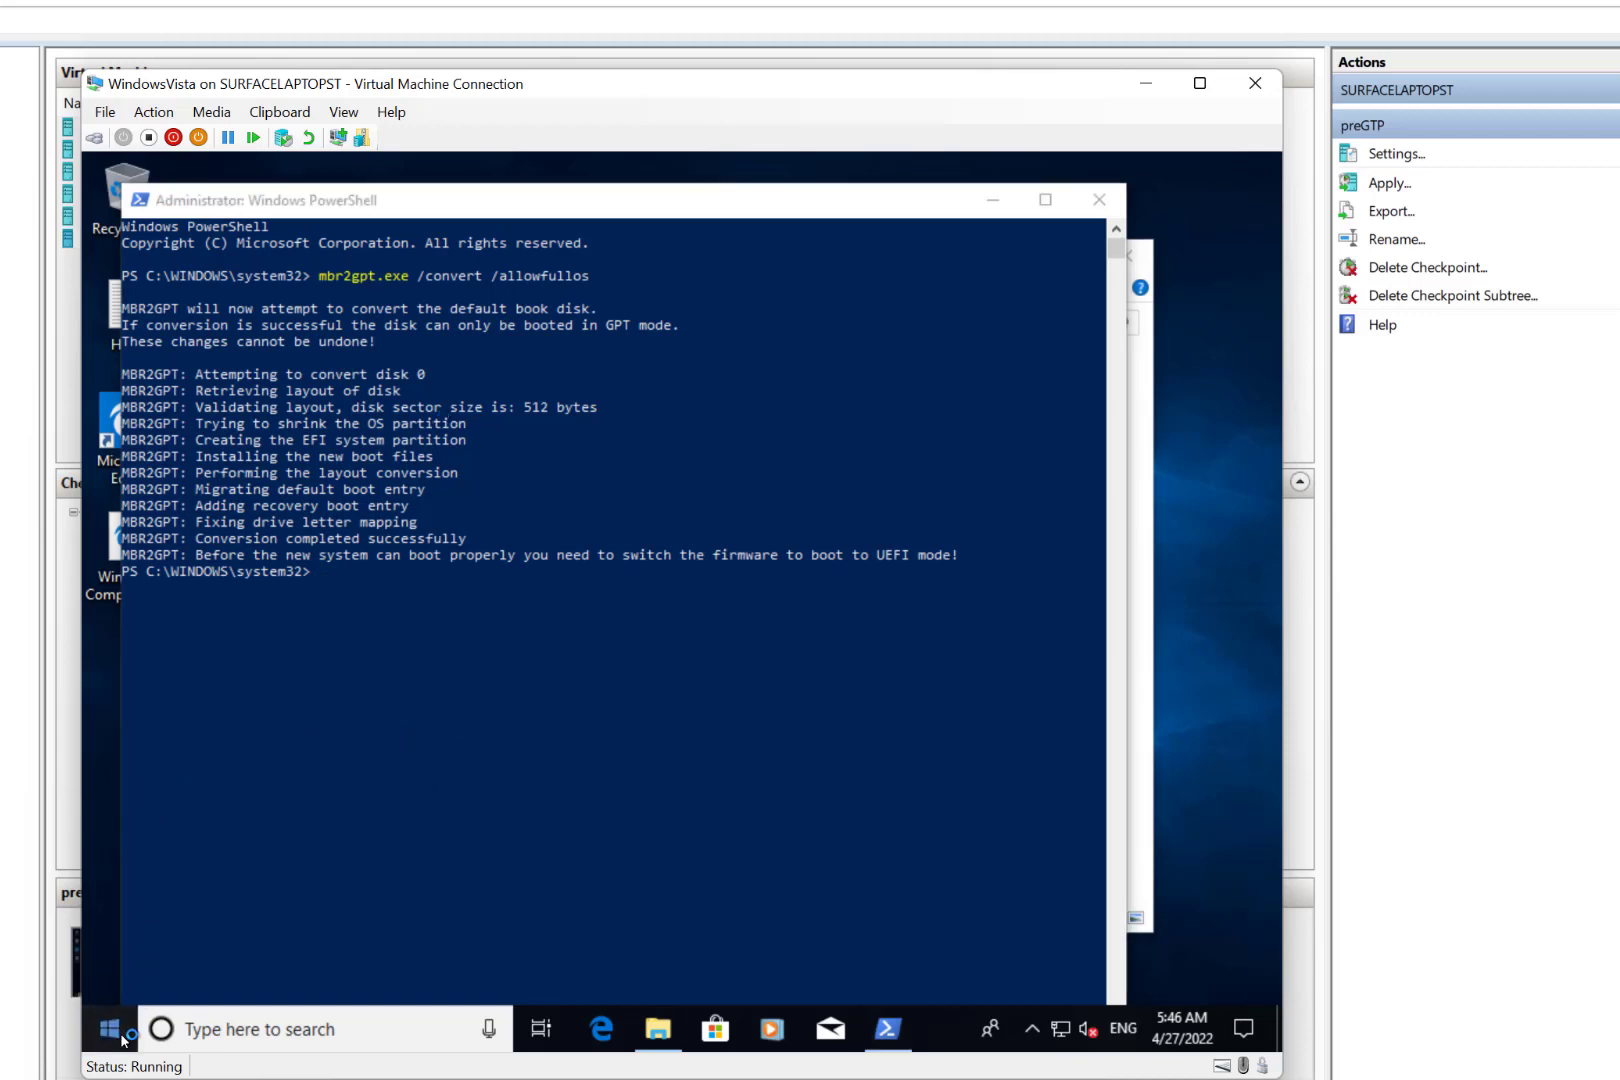
left_click(110, 1028)
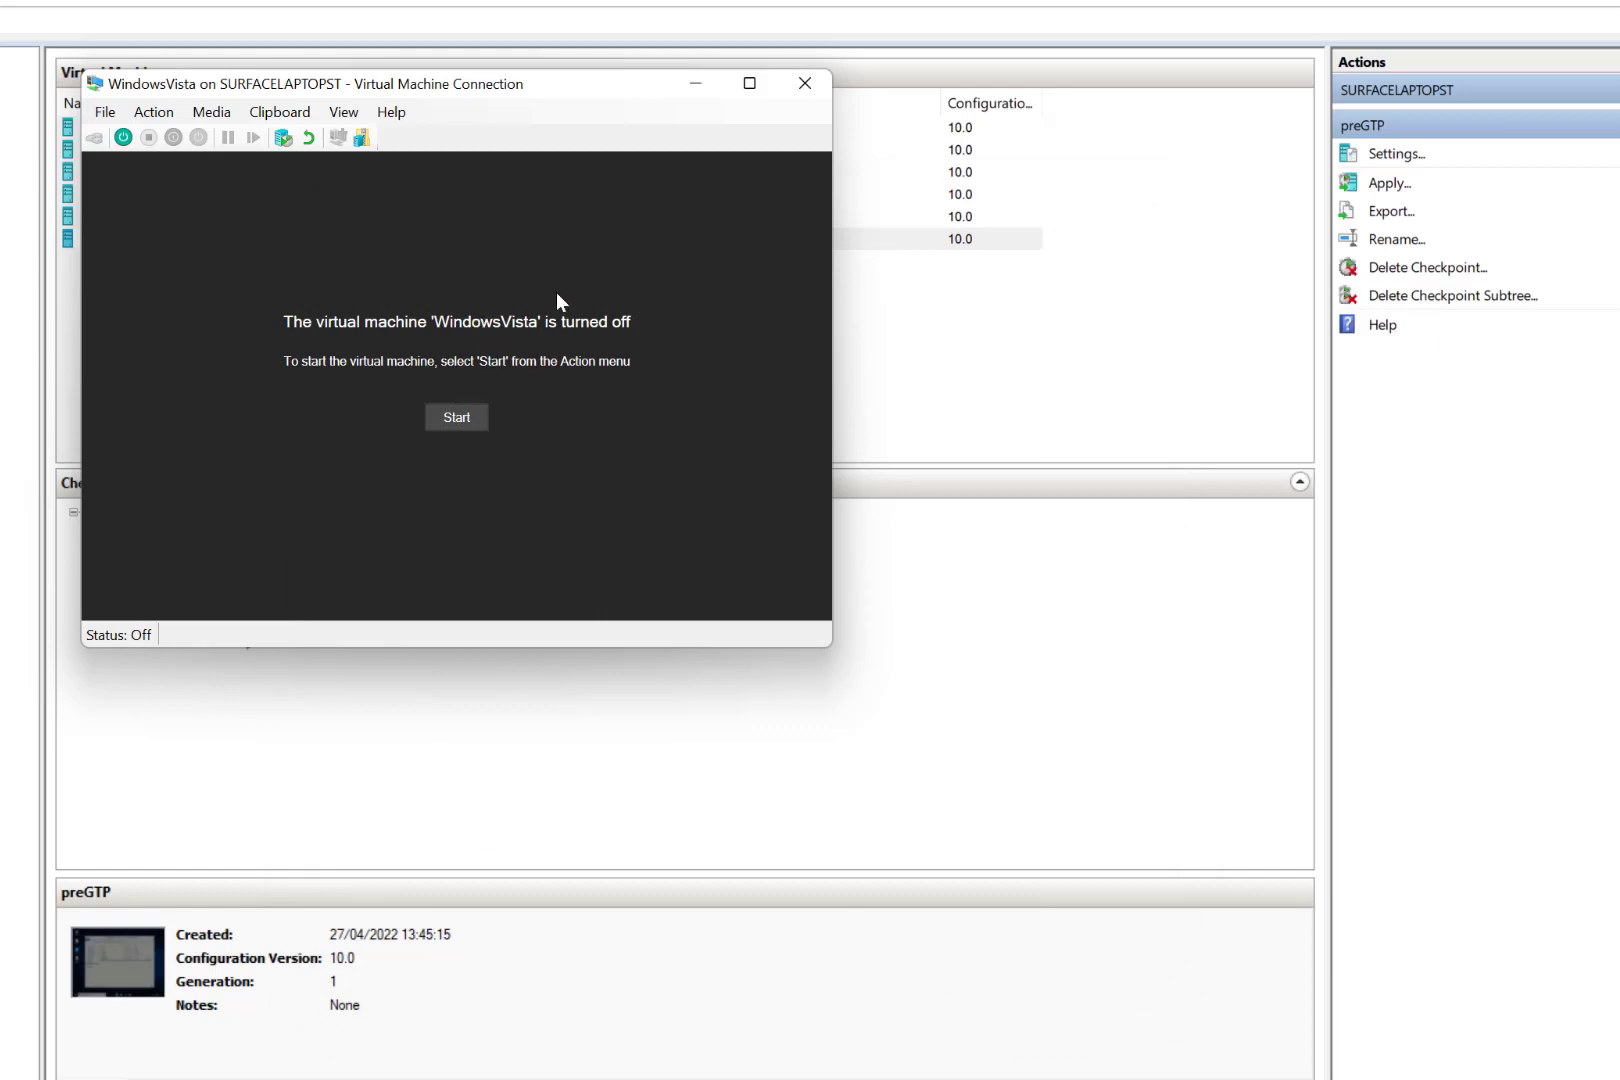
mouse_move(262, 266)
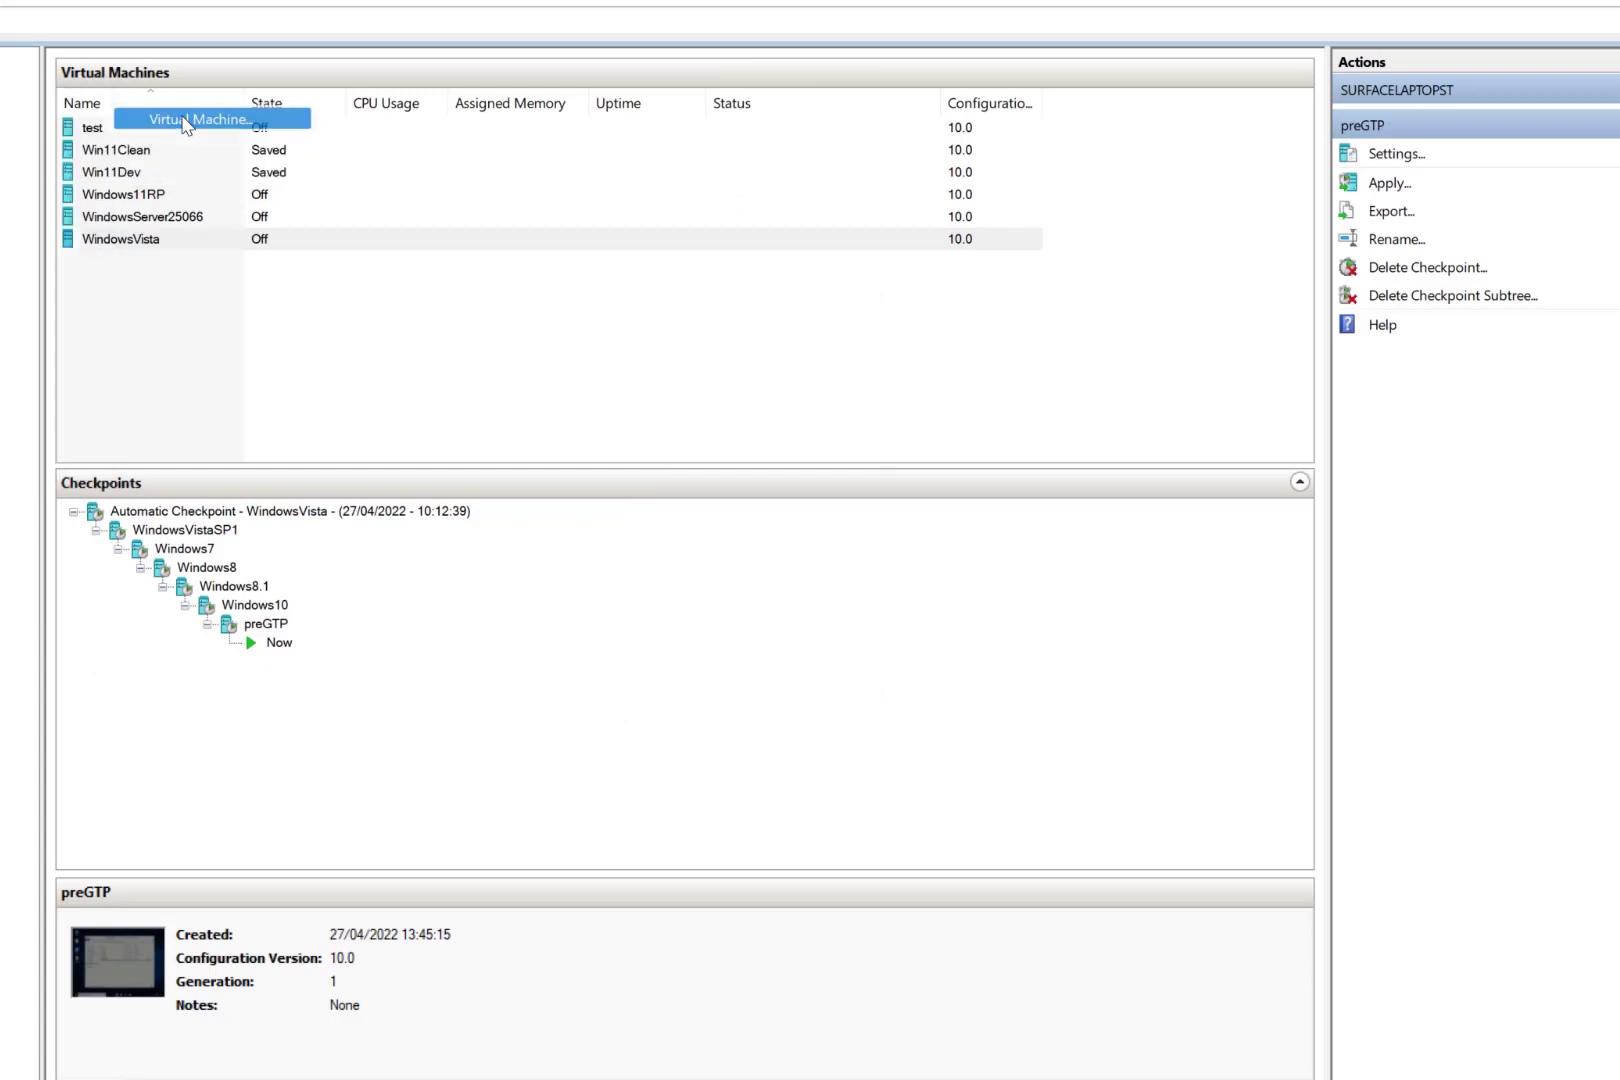
Begin a new virtual machine named WindowsVistatoWindows11.
left_click(200, 120)
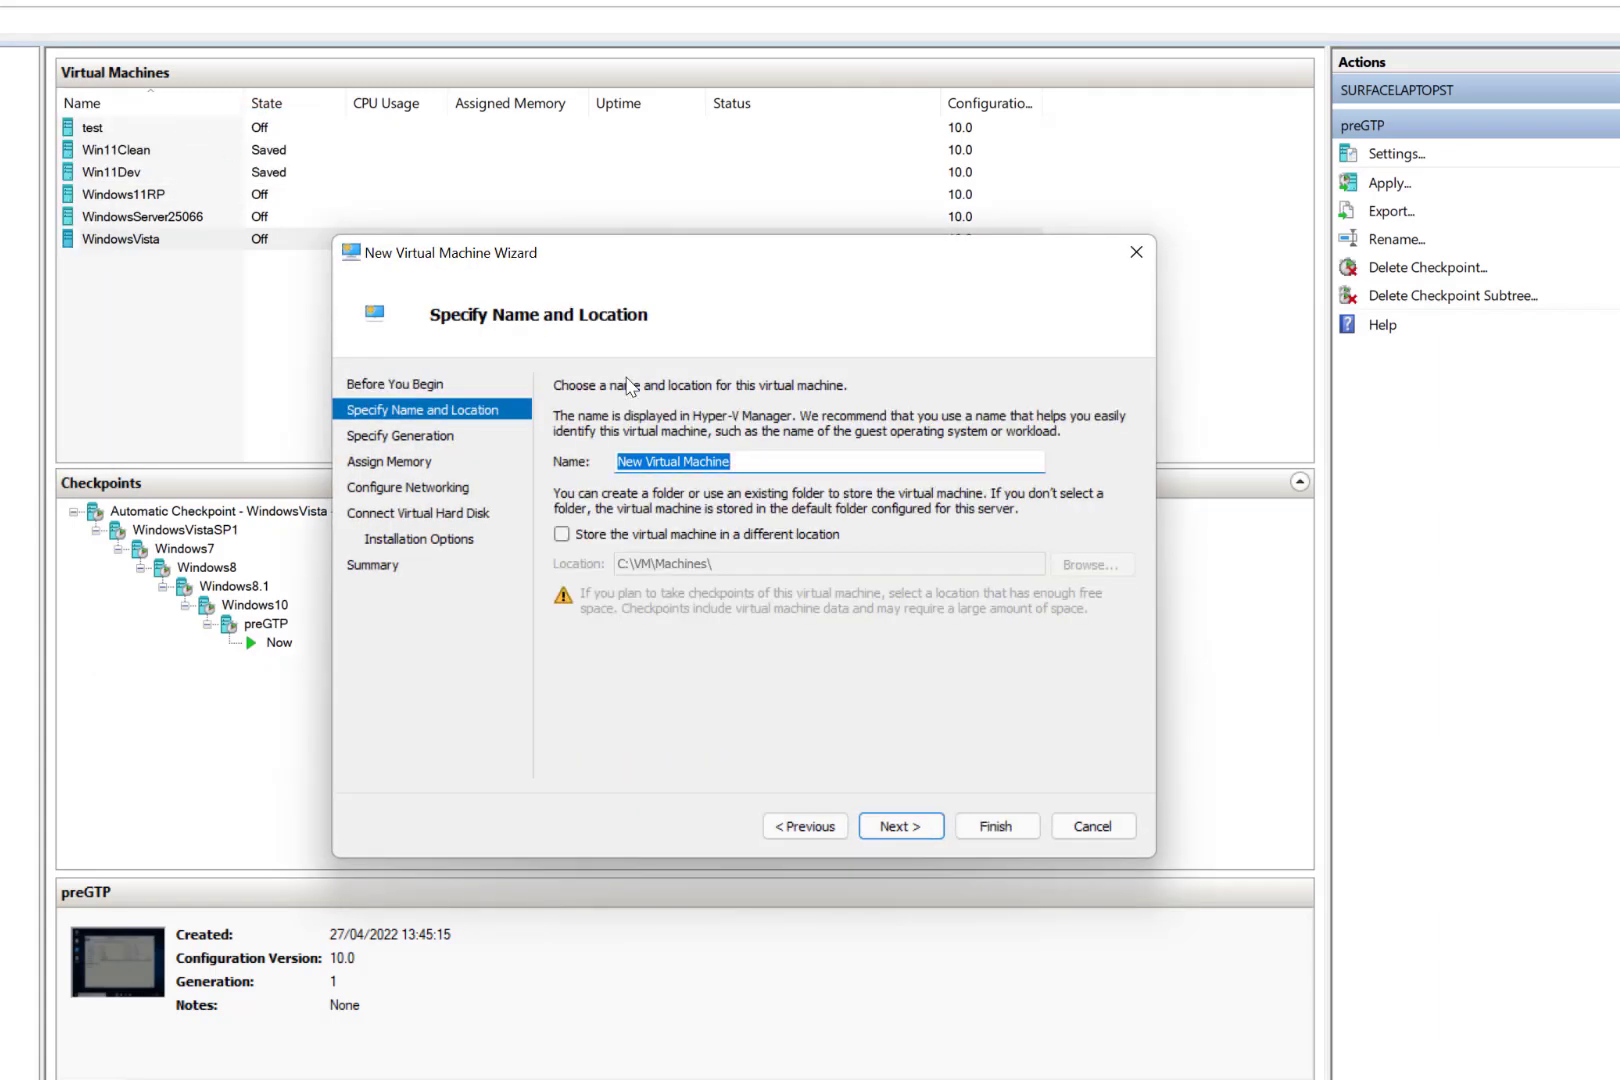
type("WindowsVista")
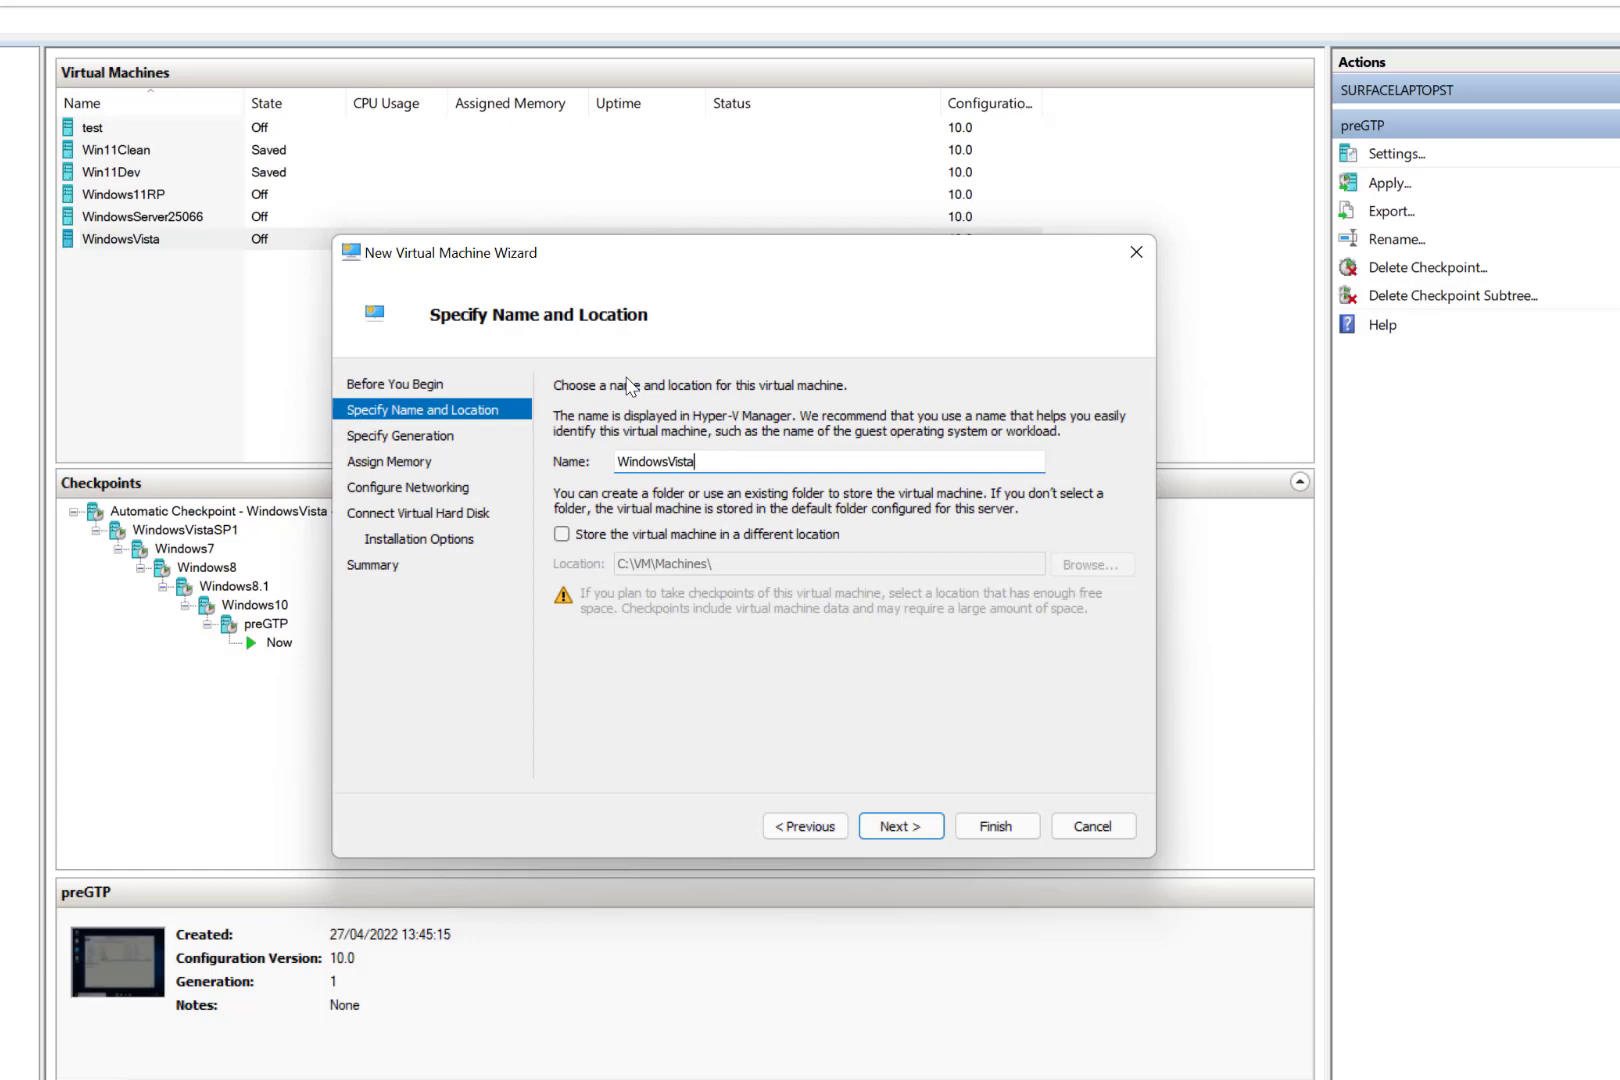
type("toWind")
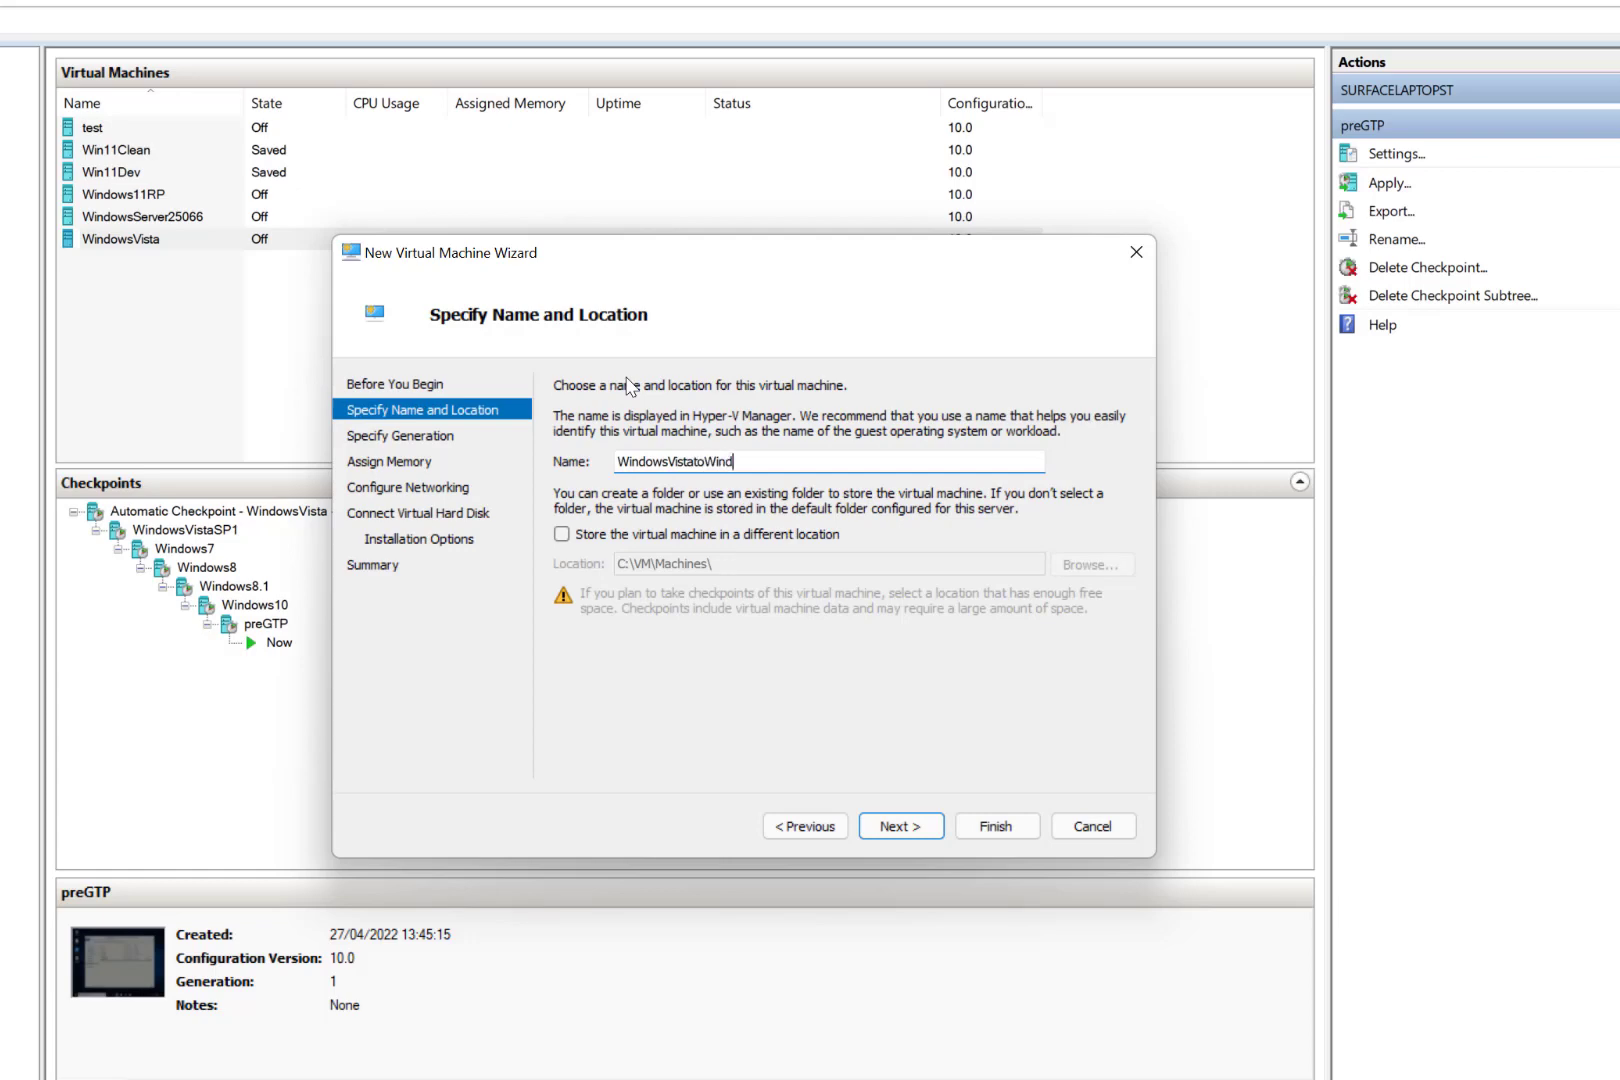
type("ows11")
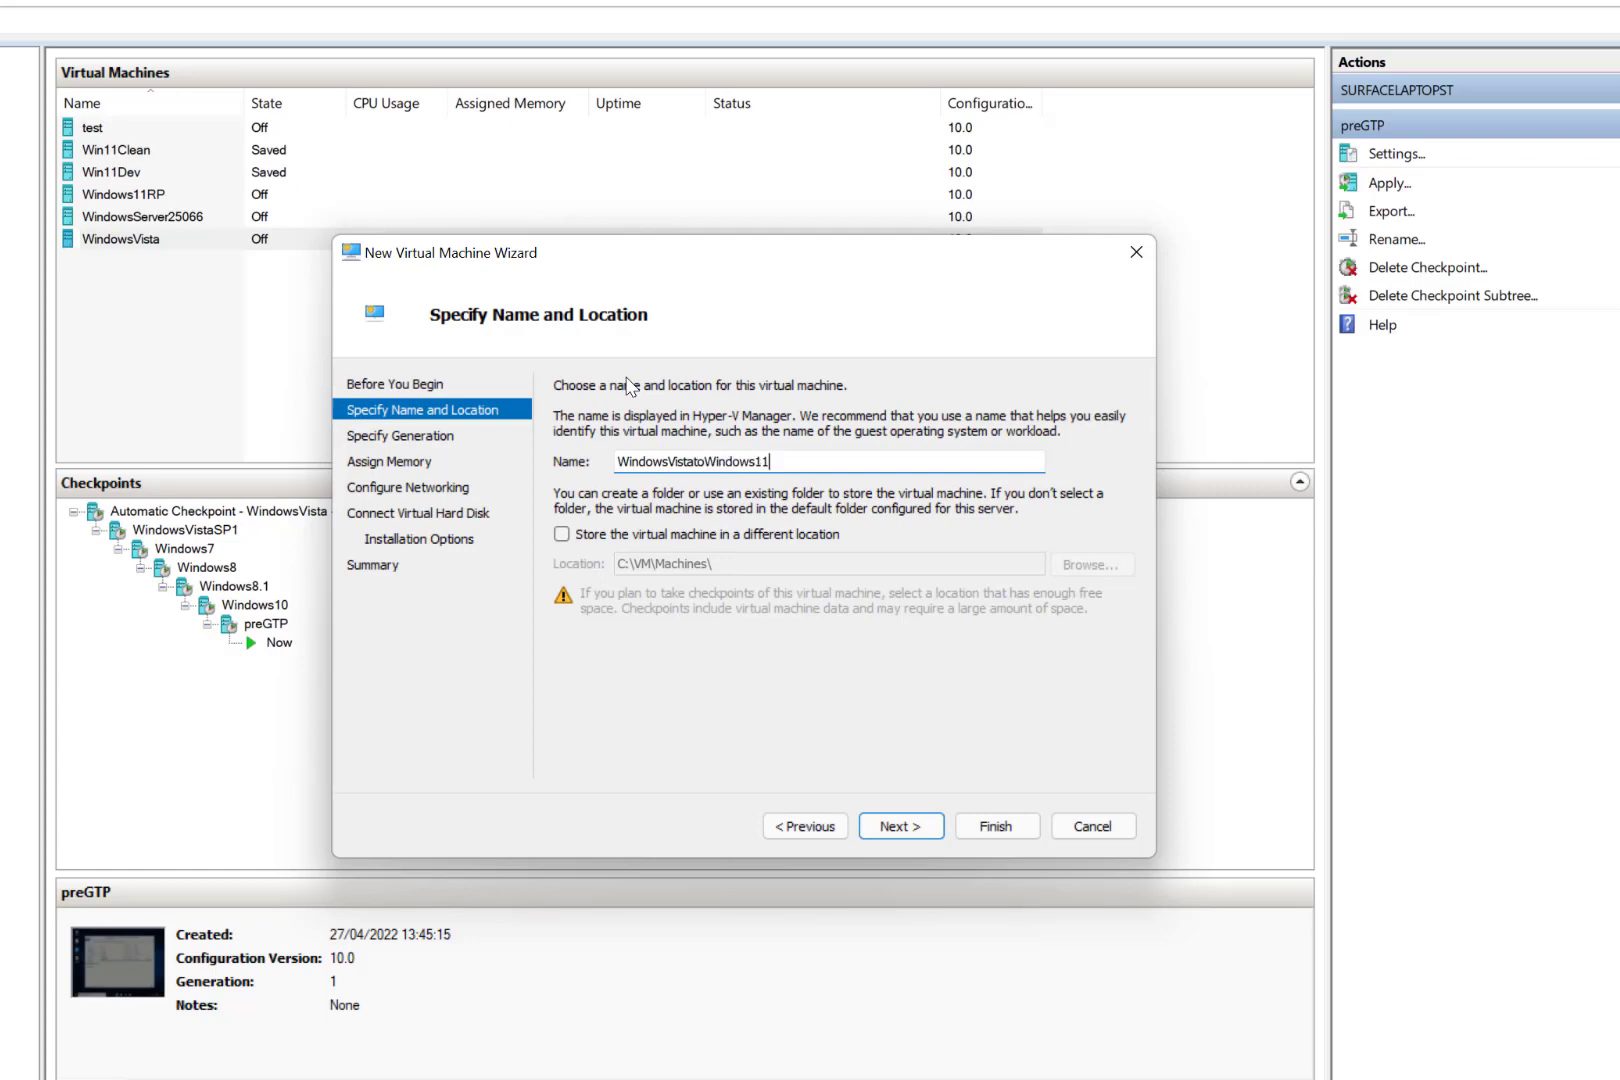
left_click(898, 826)
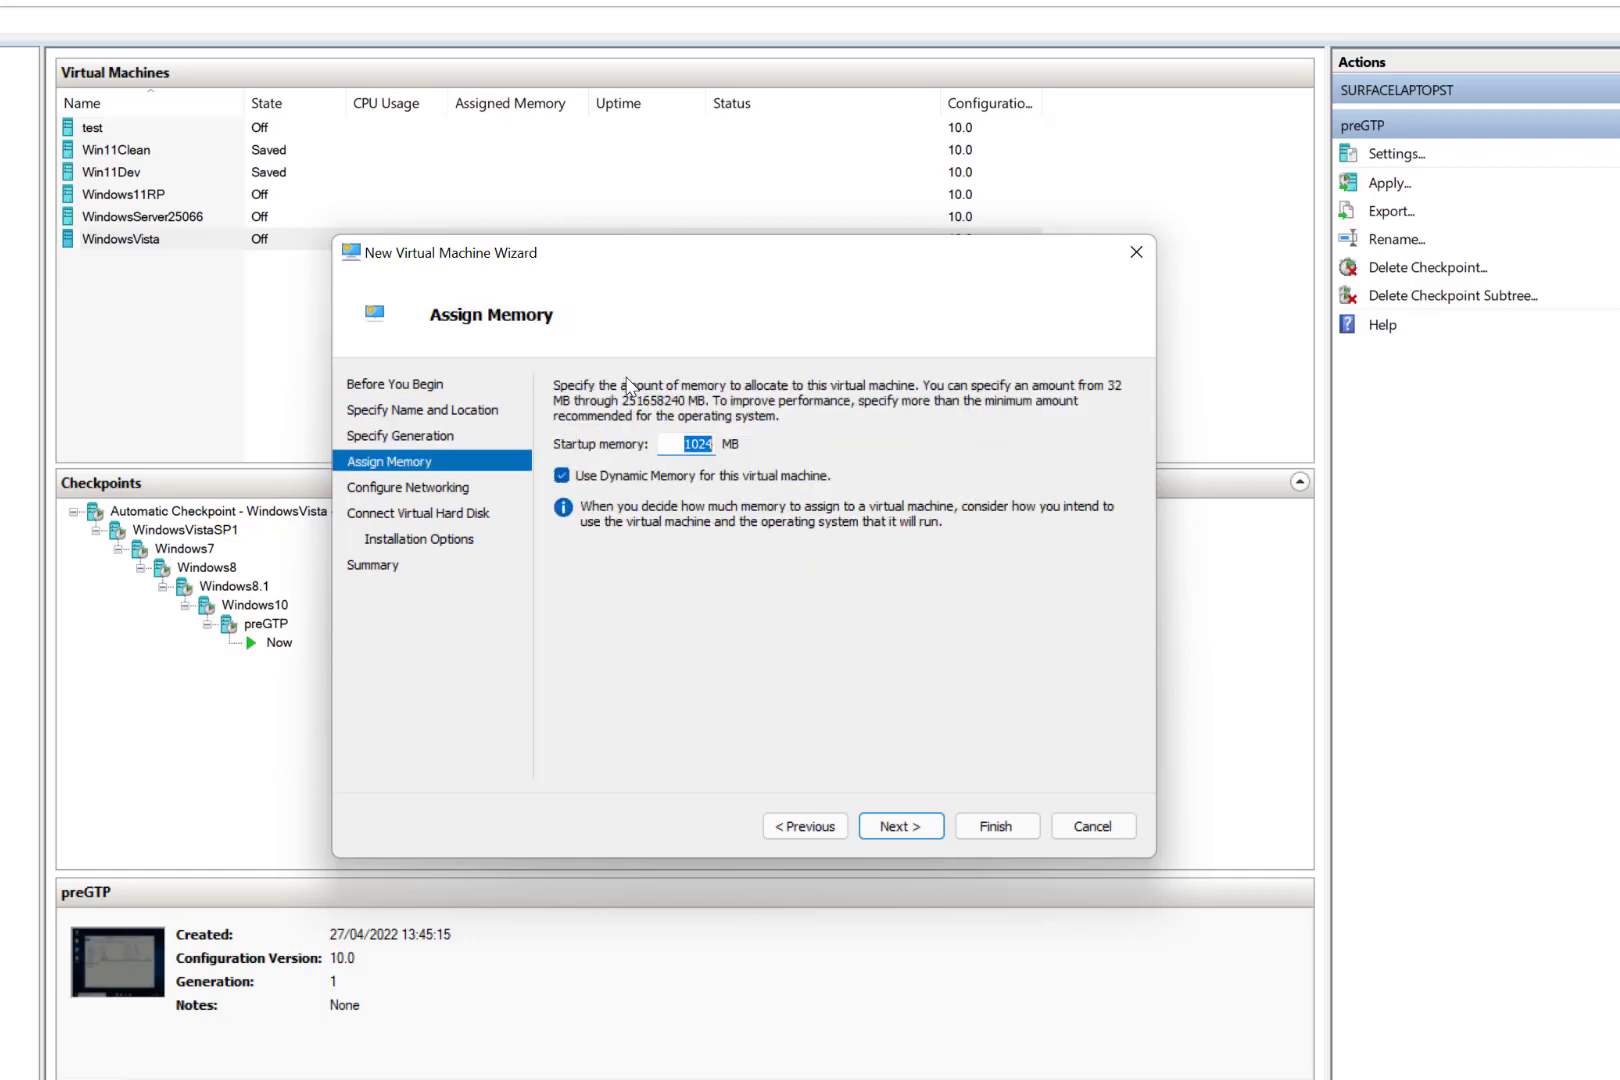
Set startup memory, connect the network to Default Switch and choose an existing virtual hard disk.
type("4")
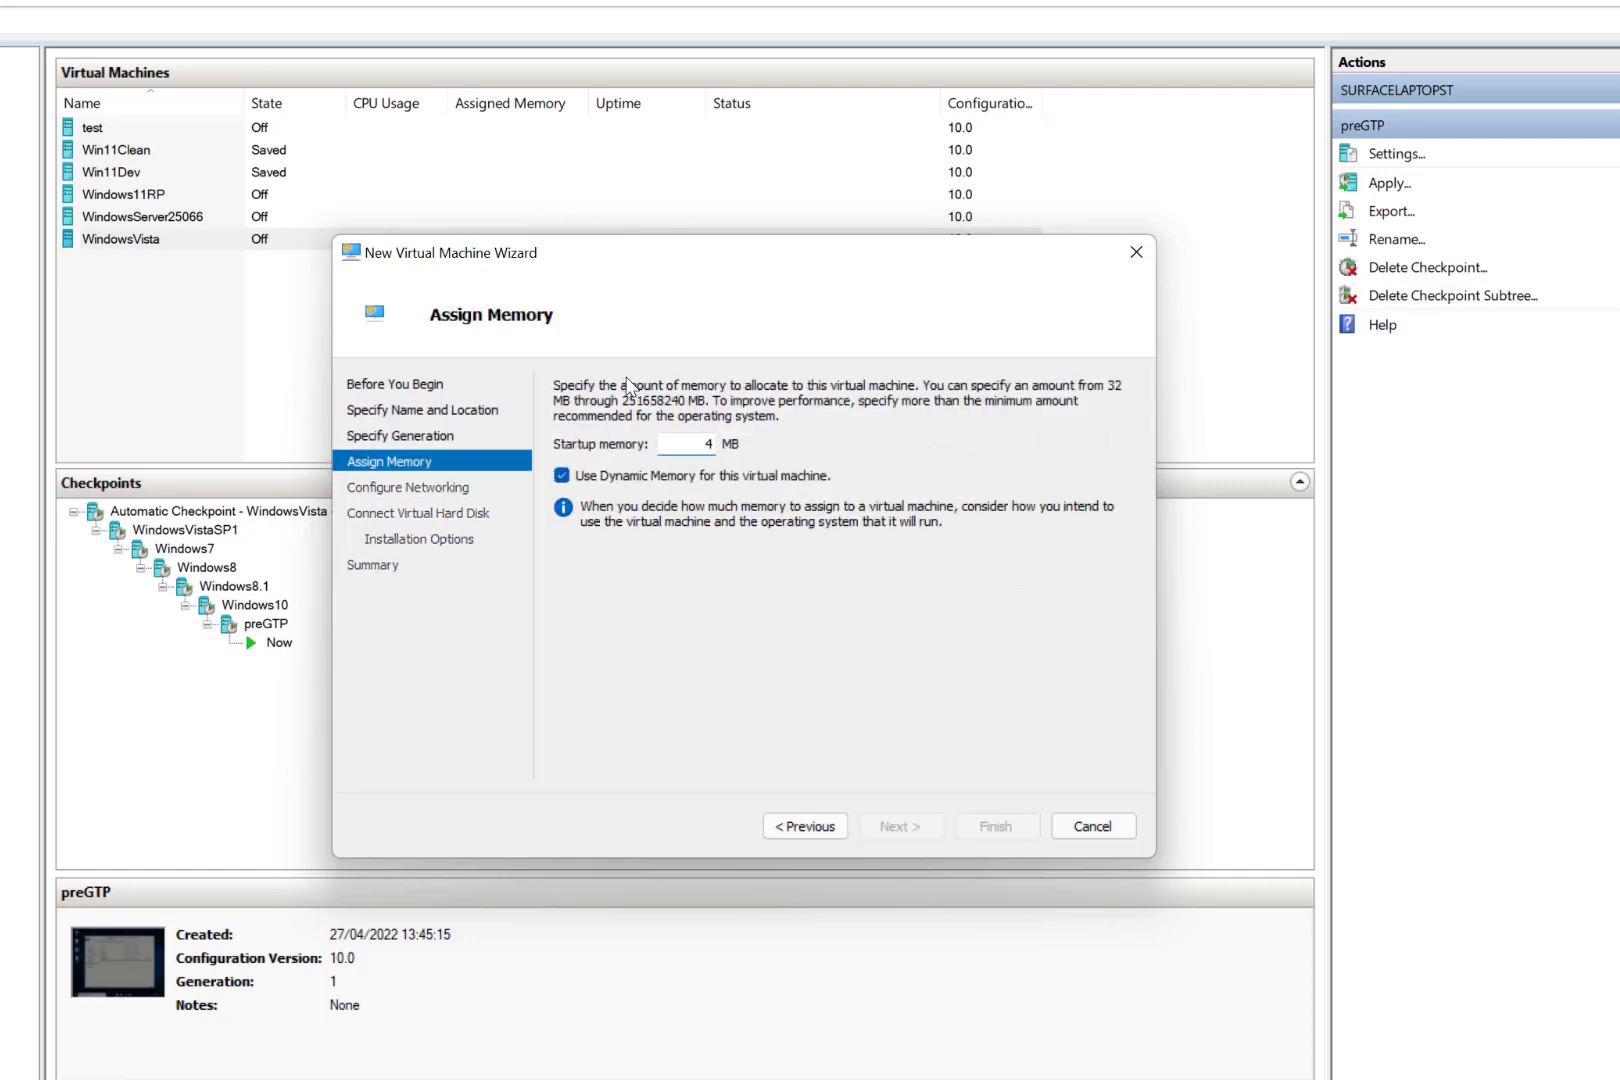
left_click(900, 826)
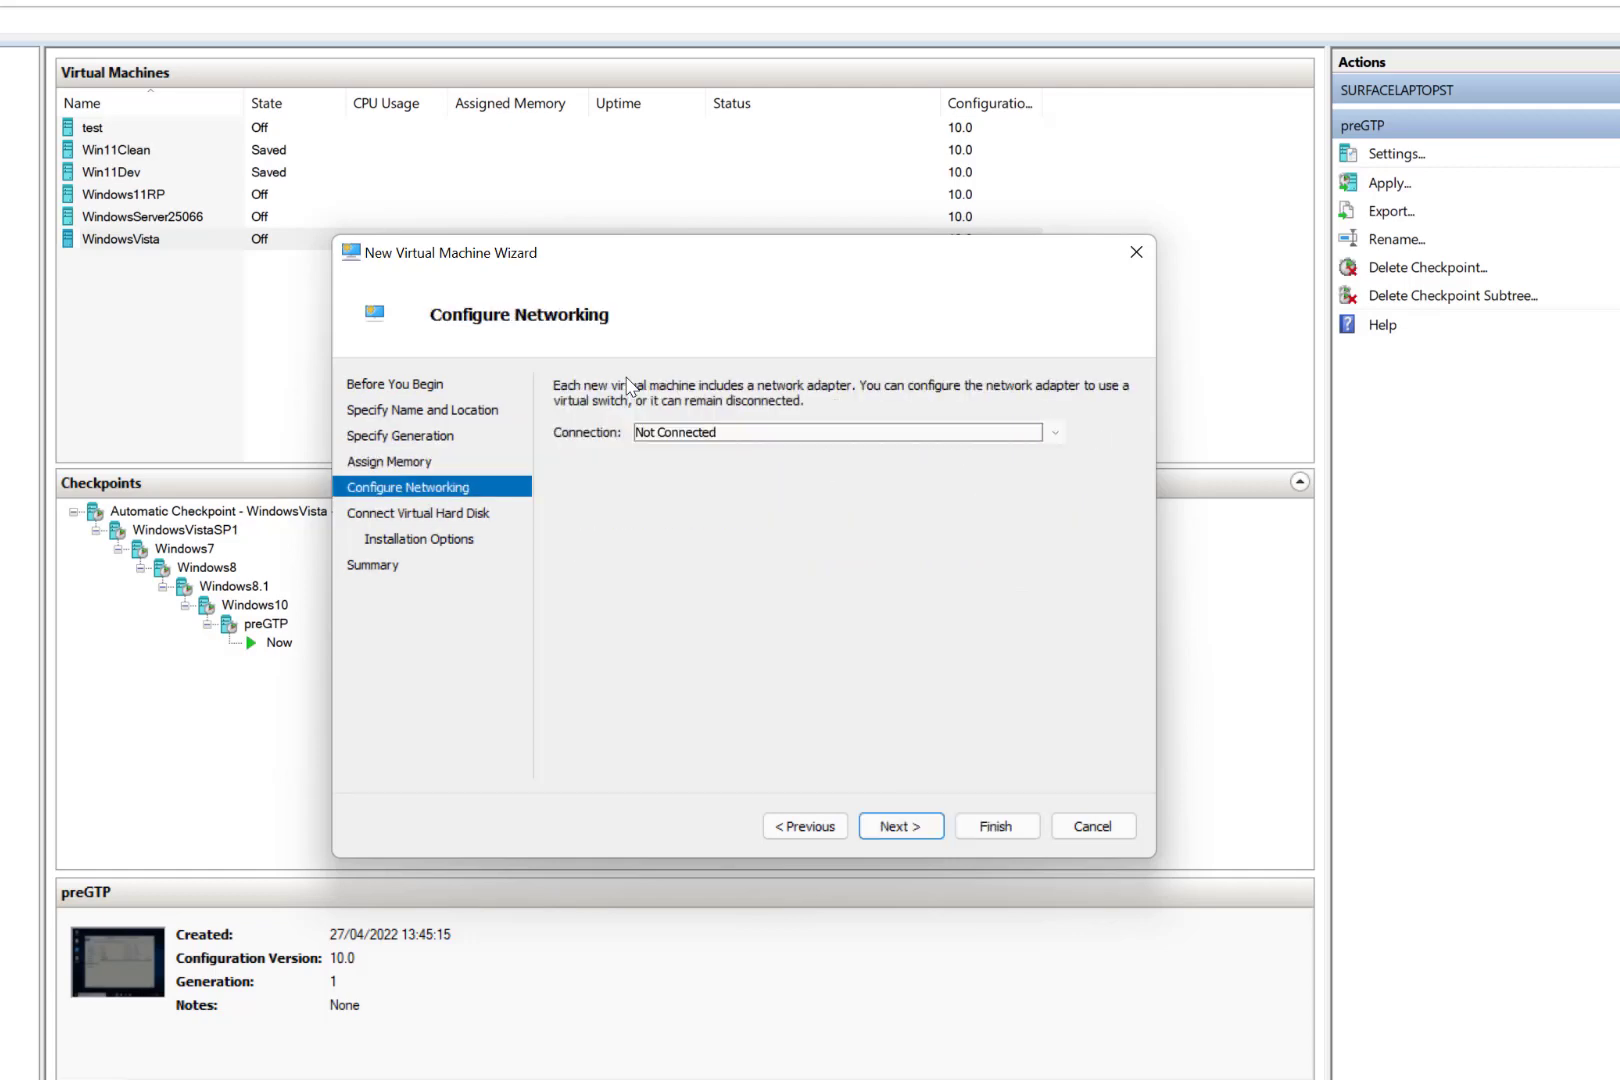
left_click(1052, 432)
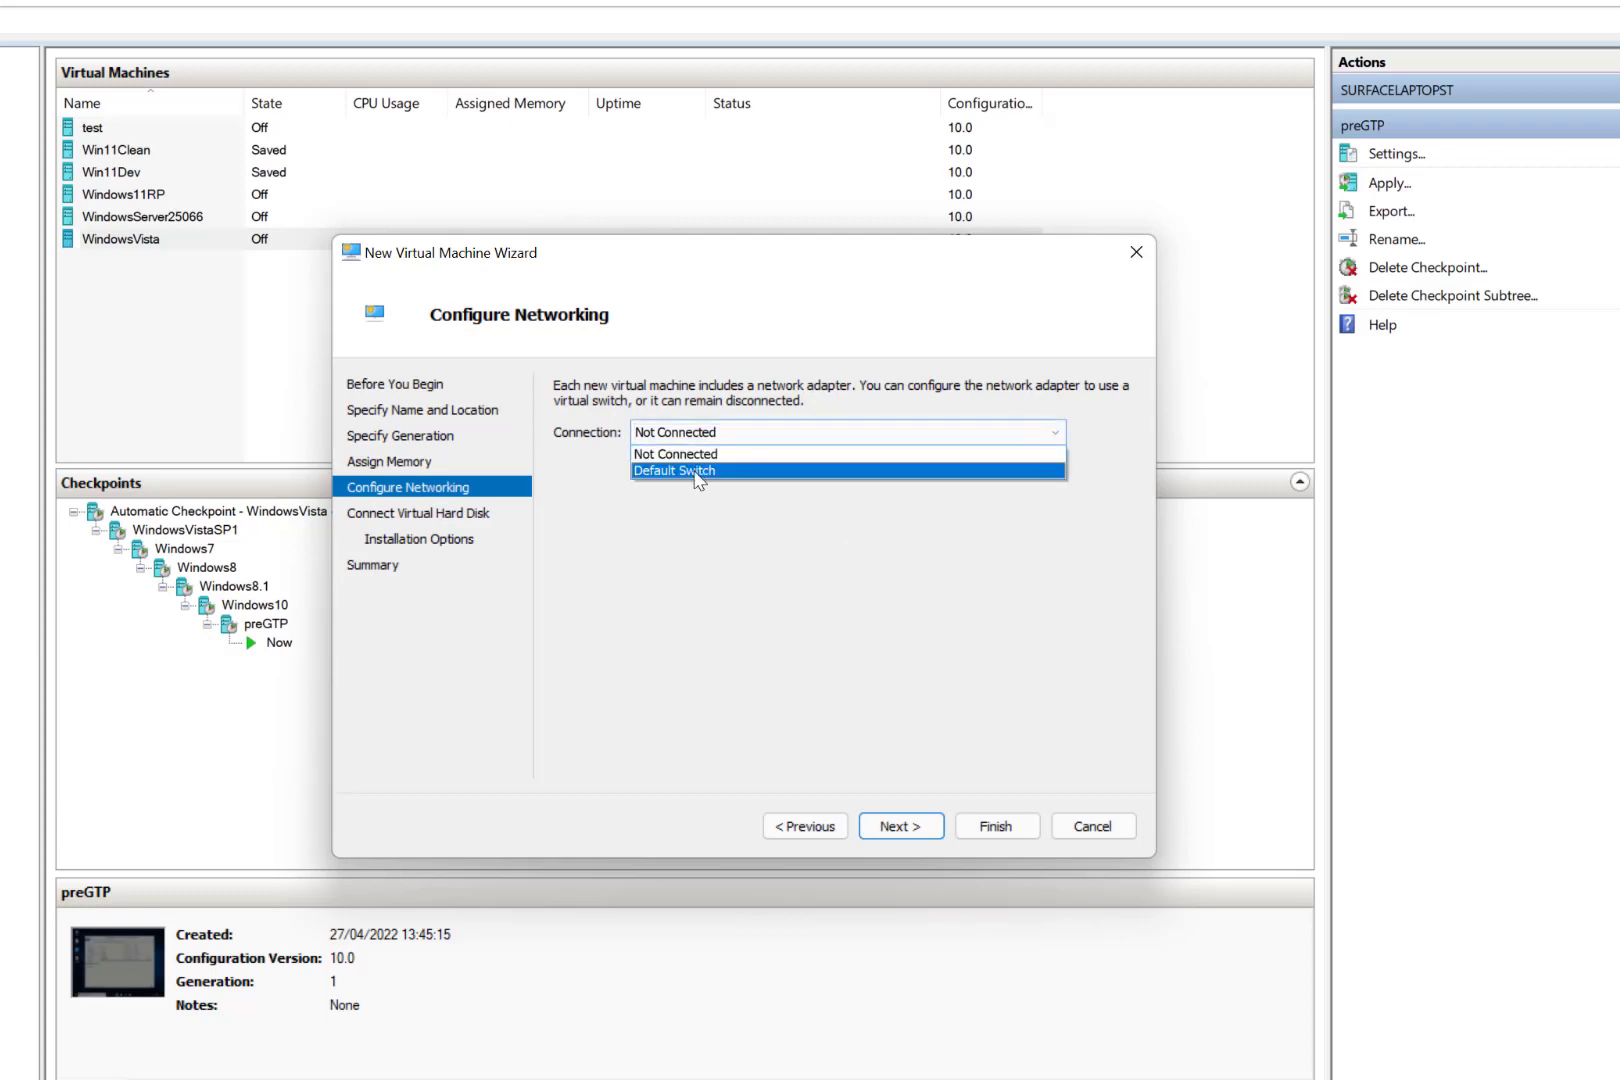
left_click(898, 826)
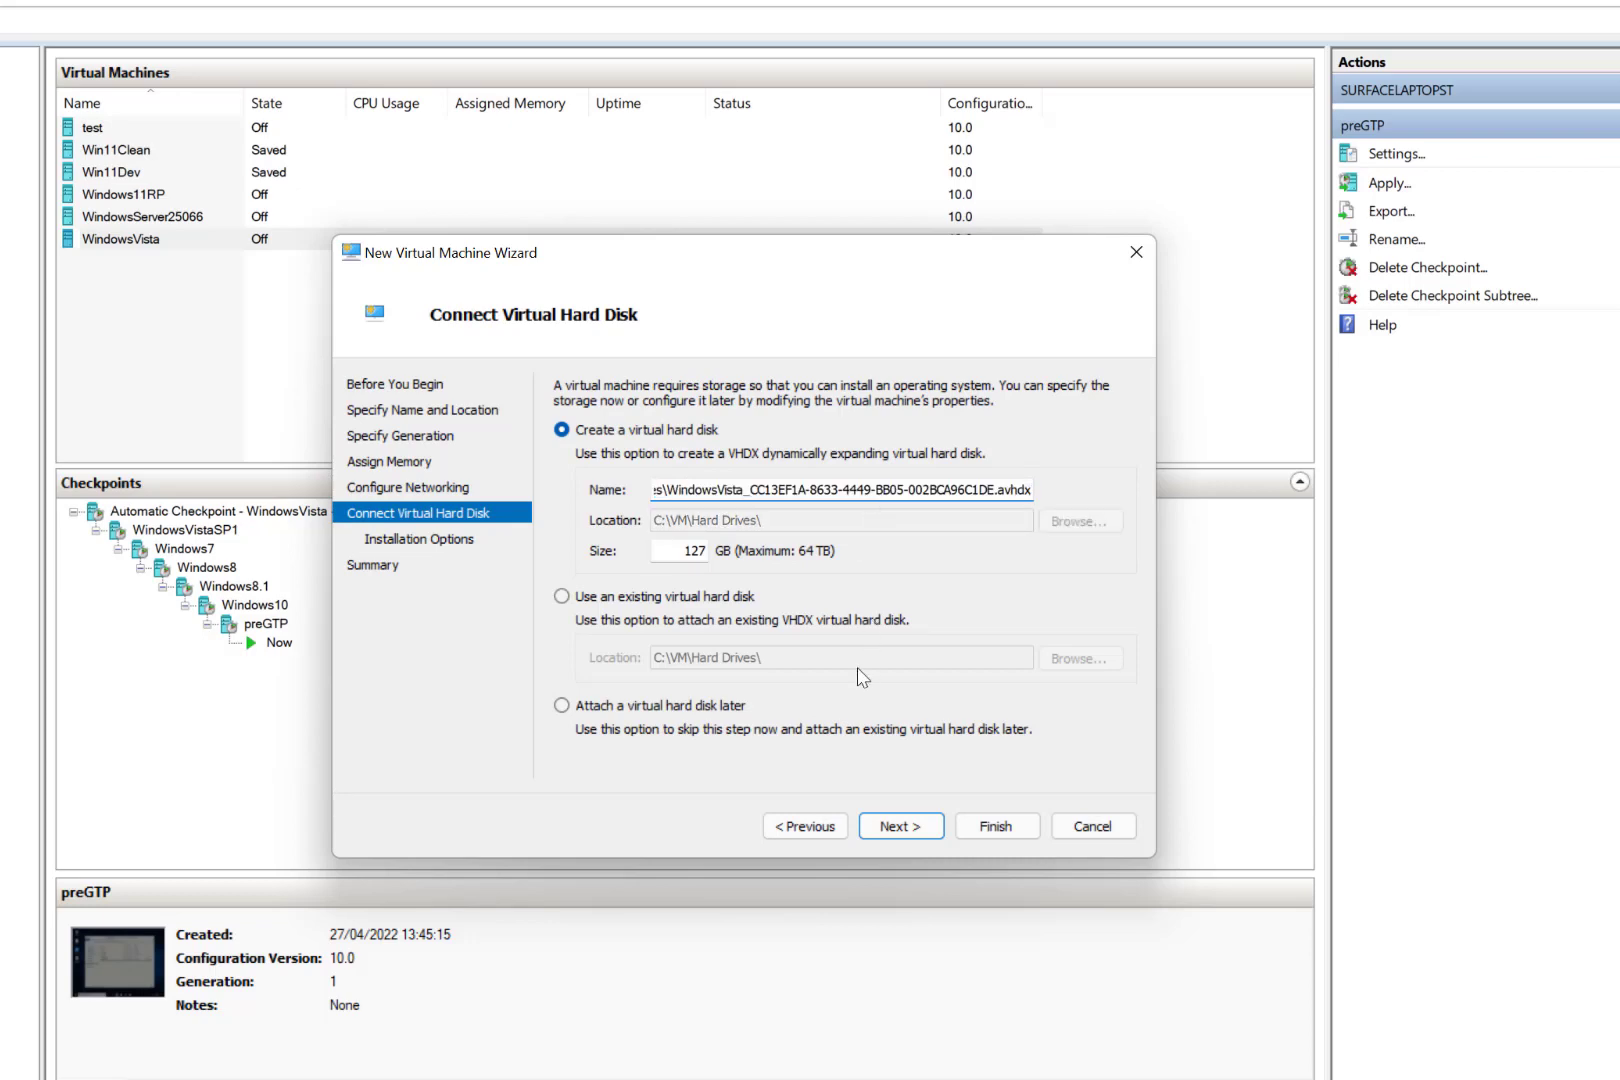
left_click(562, 596)
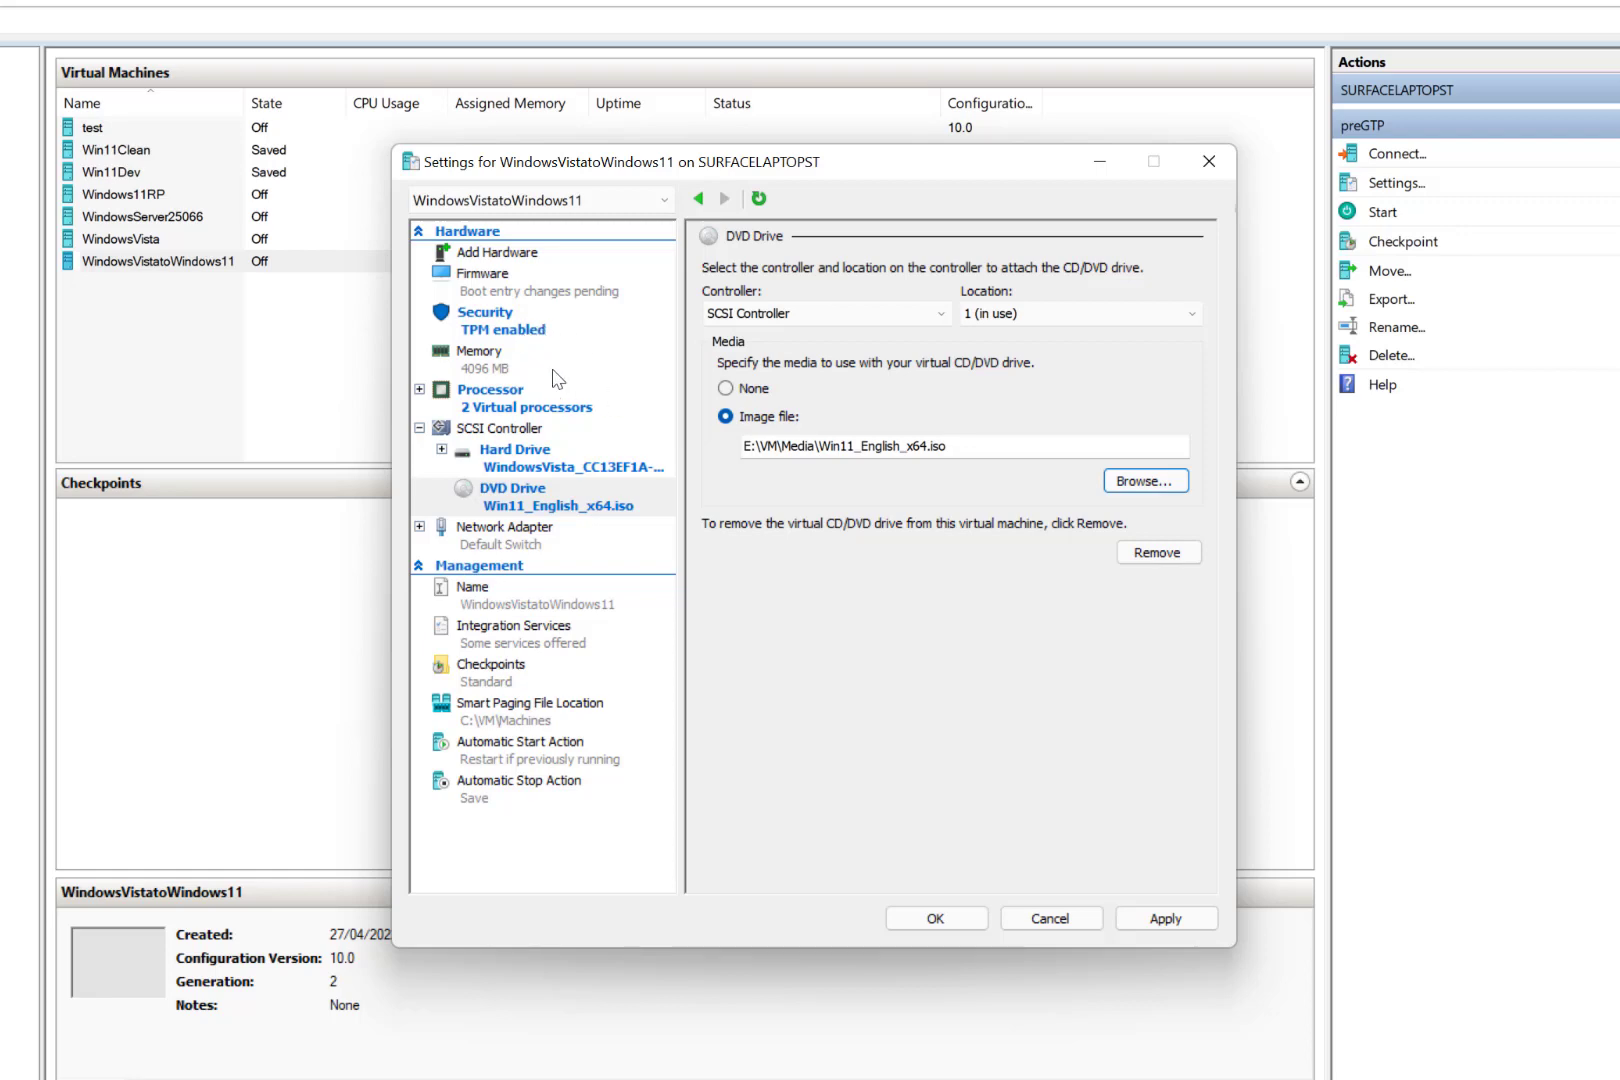
mouse_move(620, 478)
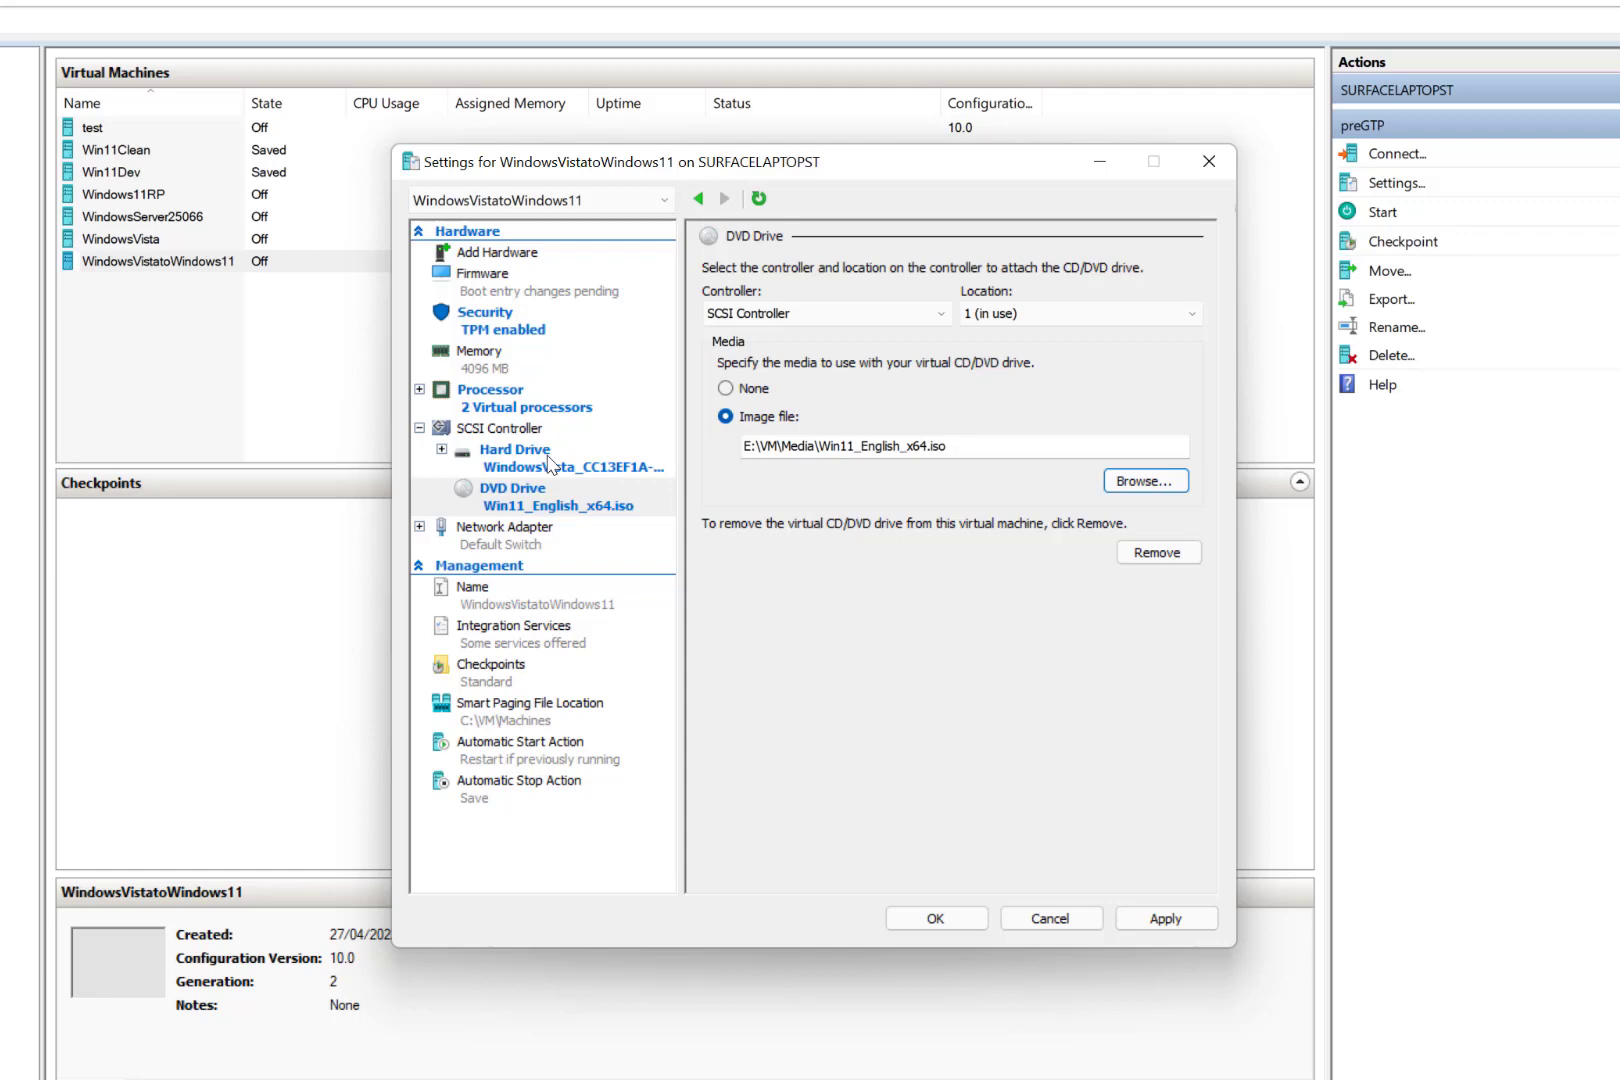
mouse_move(576, 468)
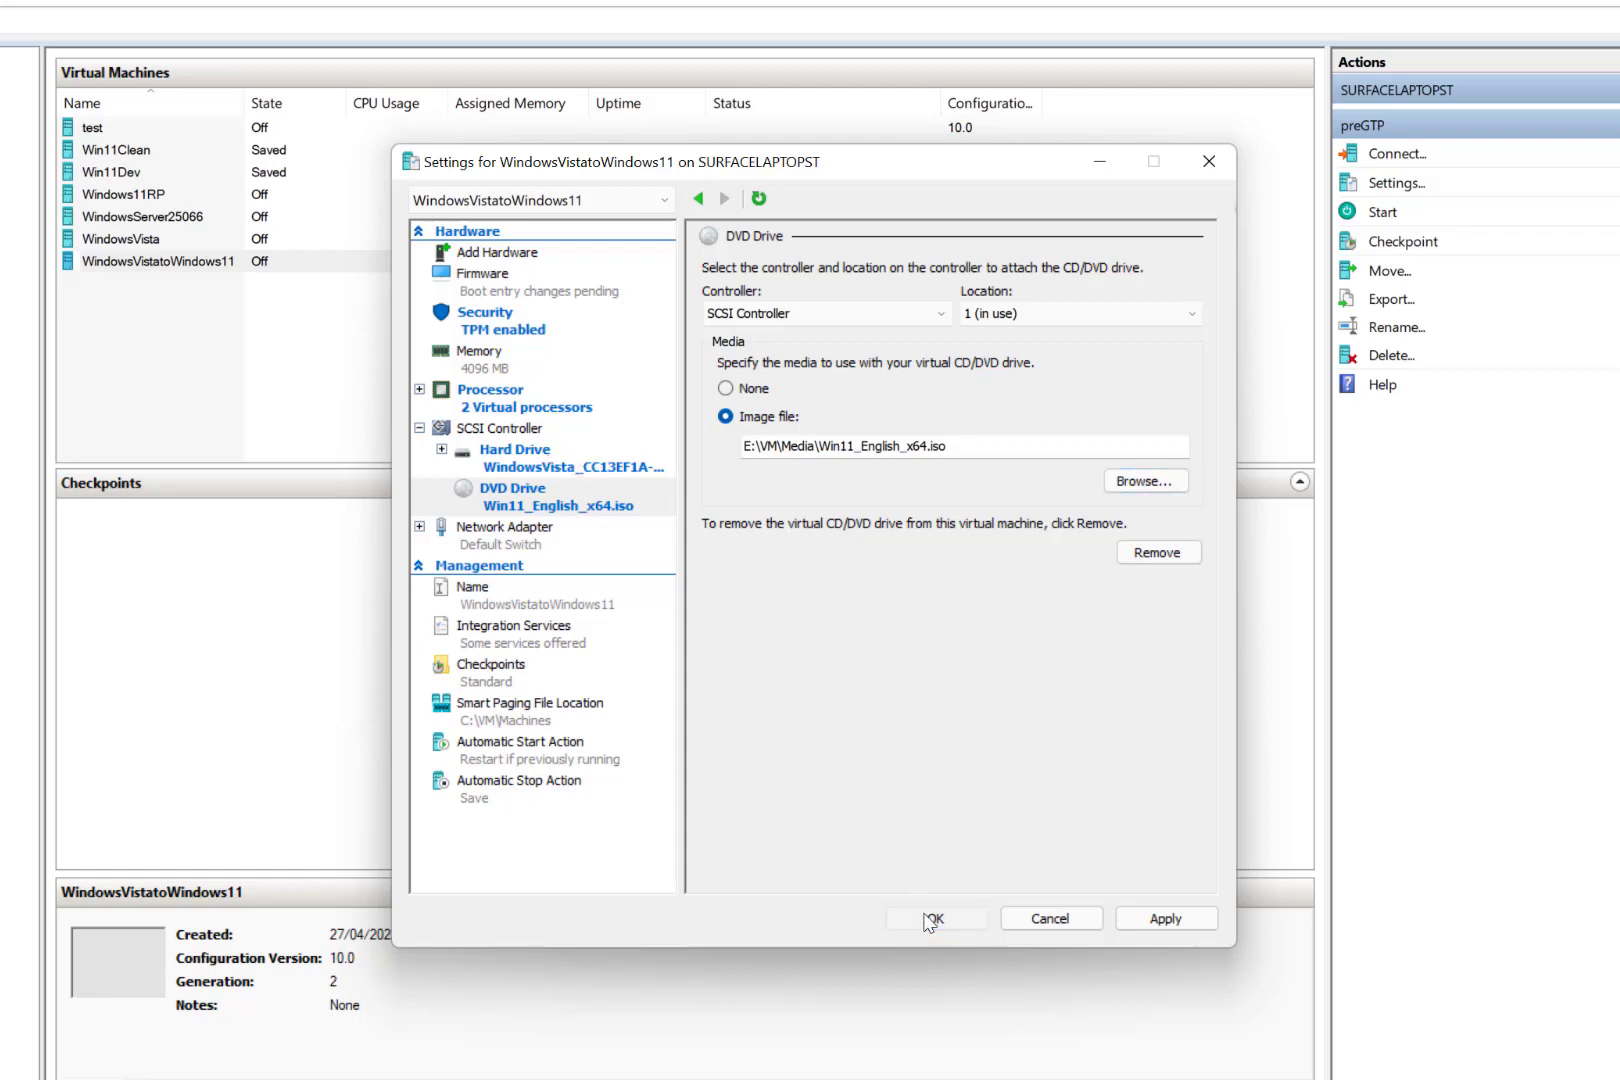
Save the machine settings with the Win11 ISO attached and accept the checkpoint data-loss warning.
left_click(932, 918)
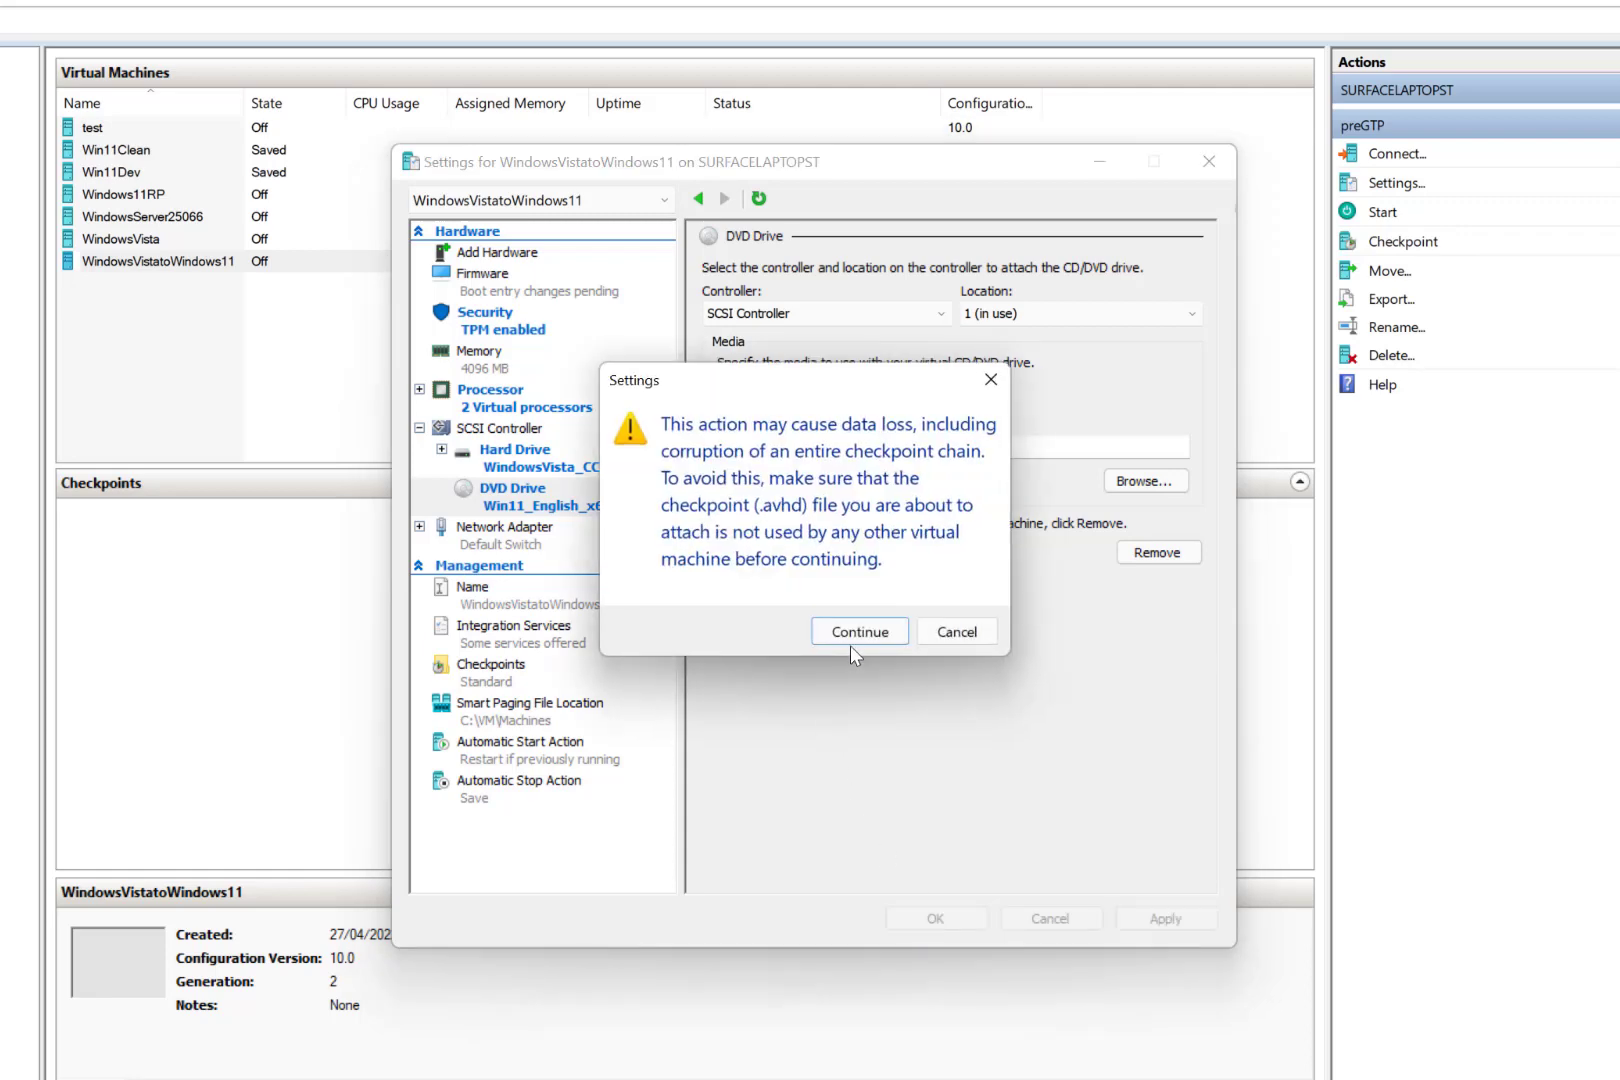
left_click(858, 632)
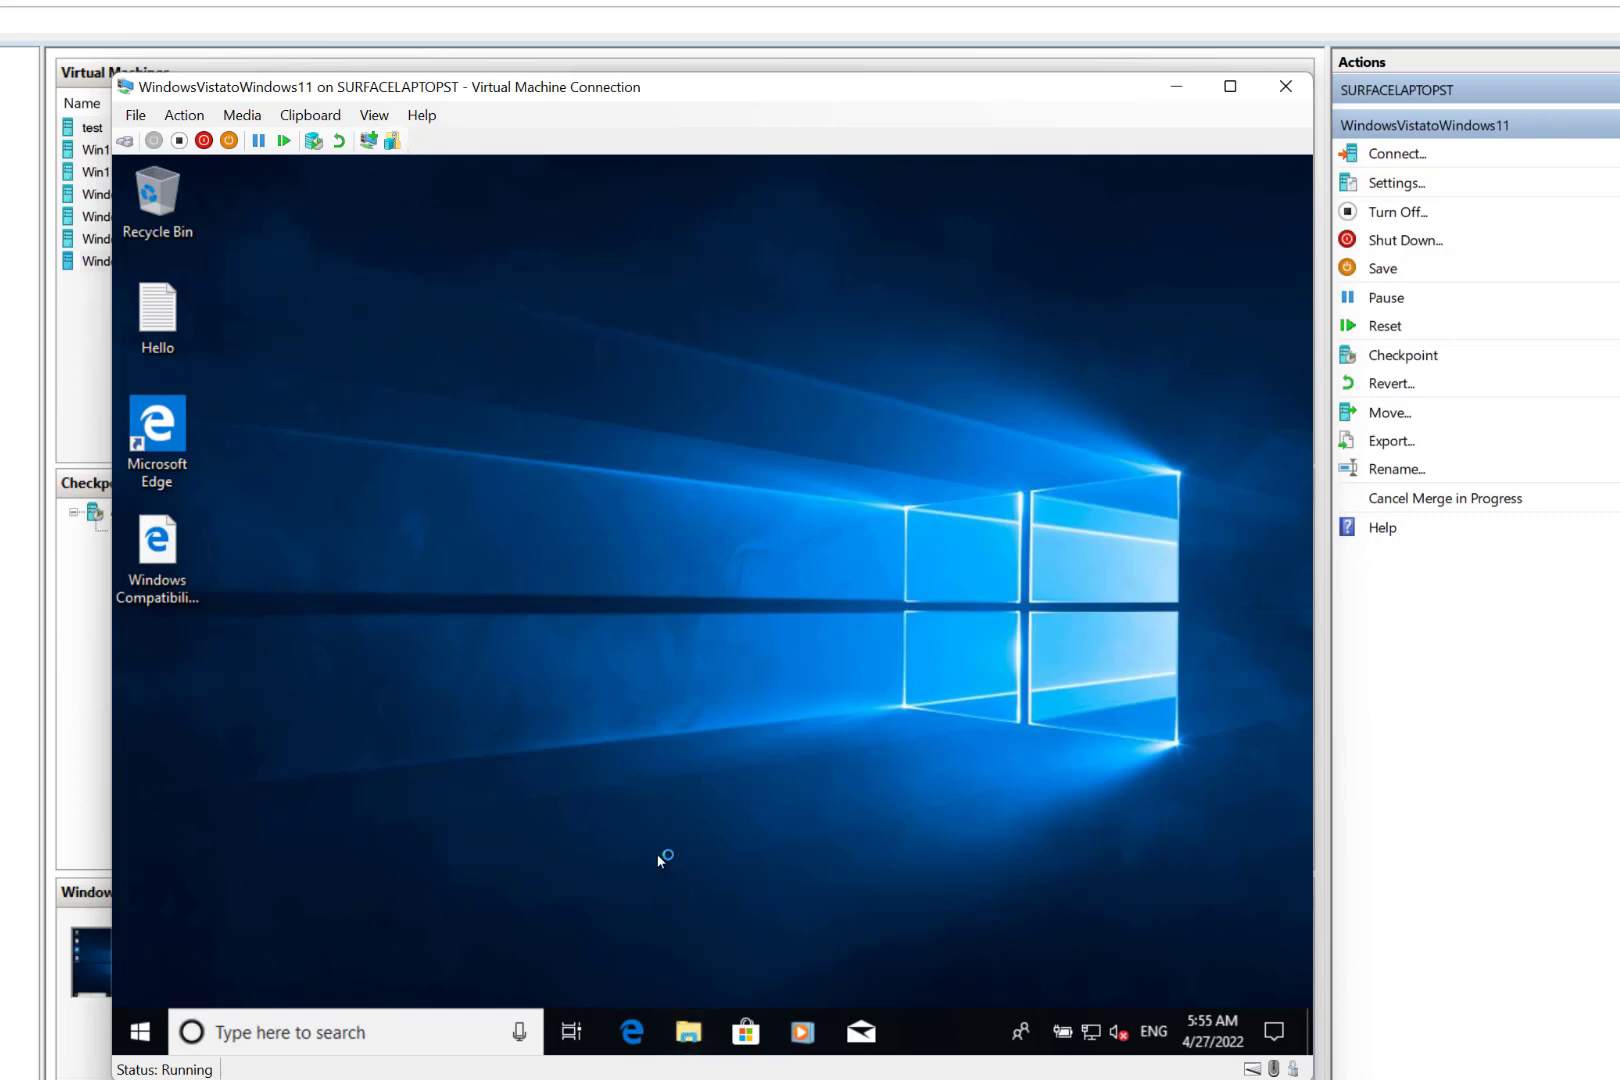
mouse_move(610, 336)
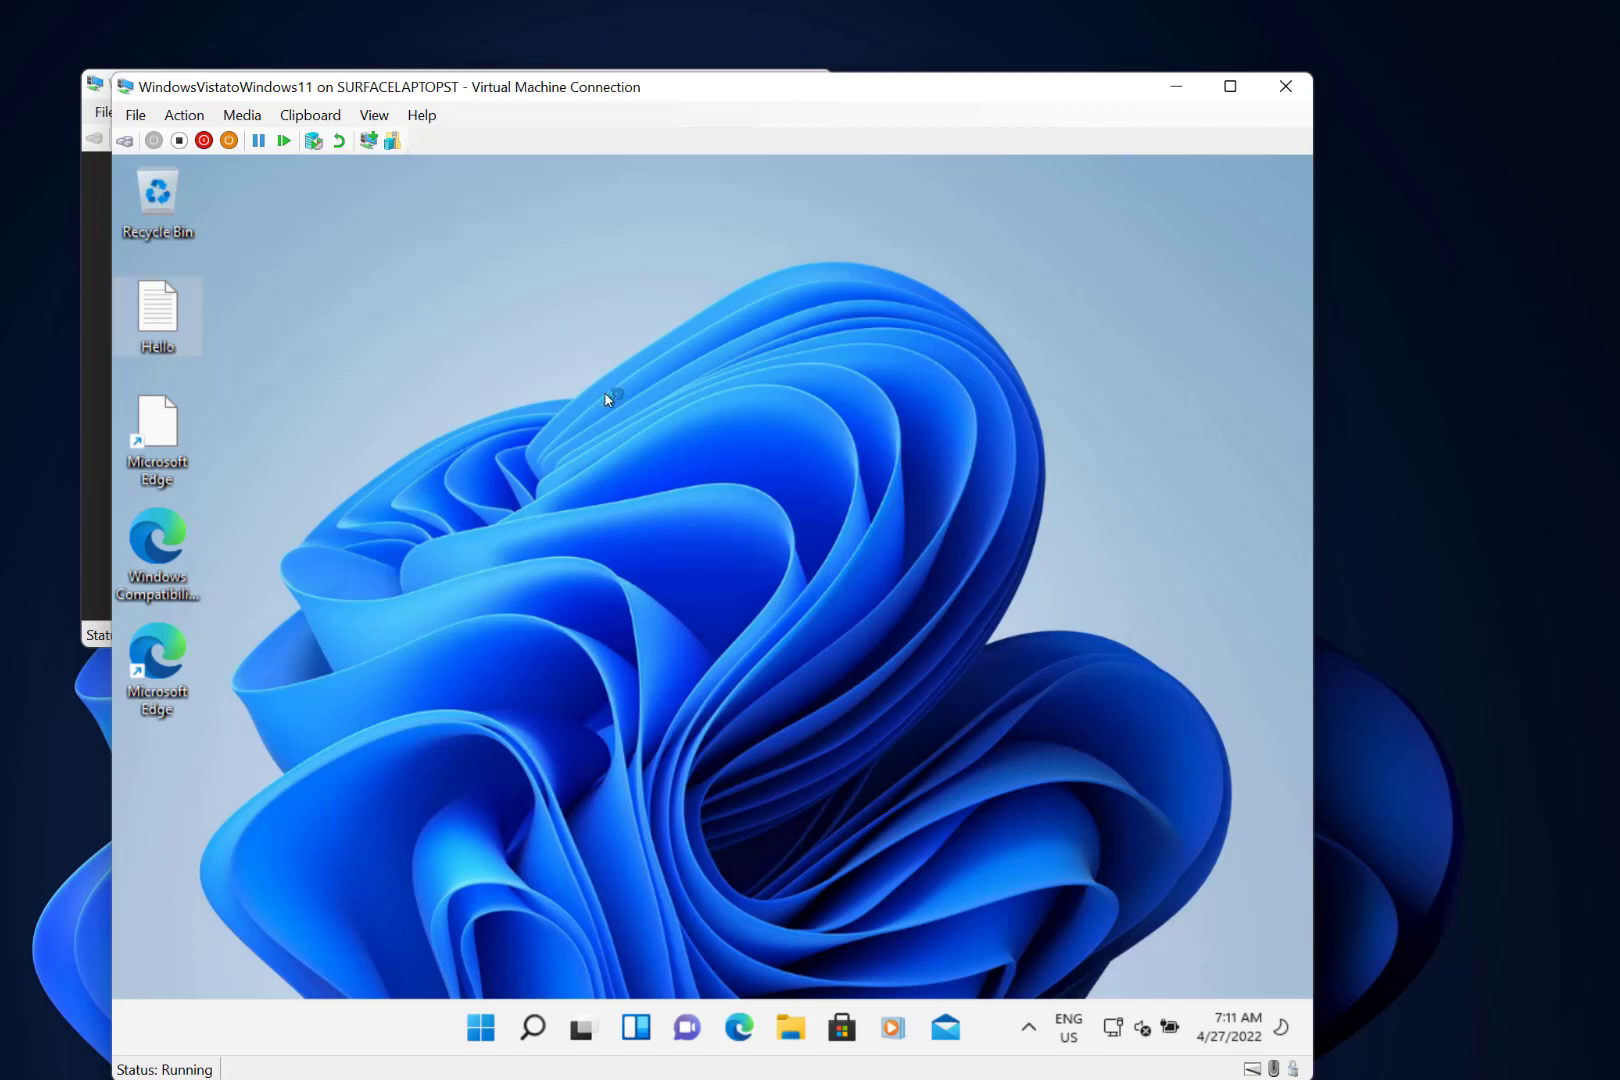
Open the Hello text note on the Windows 11 desktop.
double_click(158, 316)
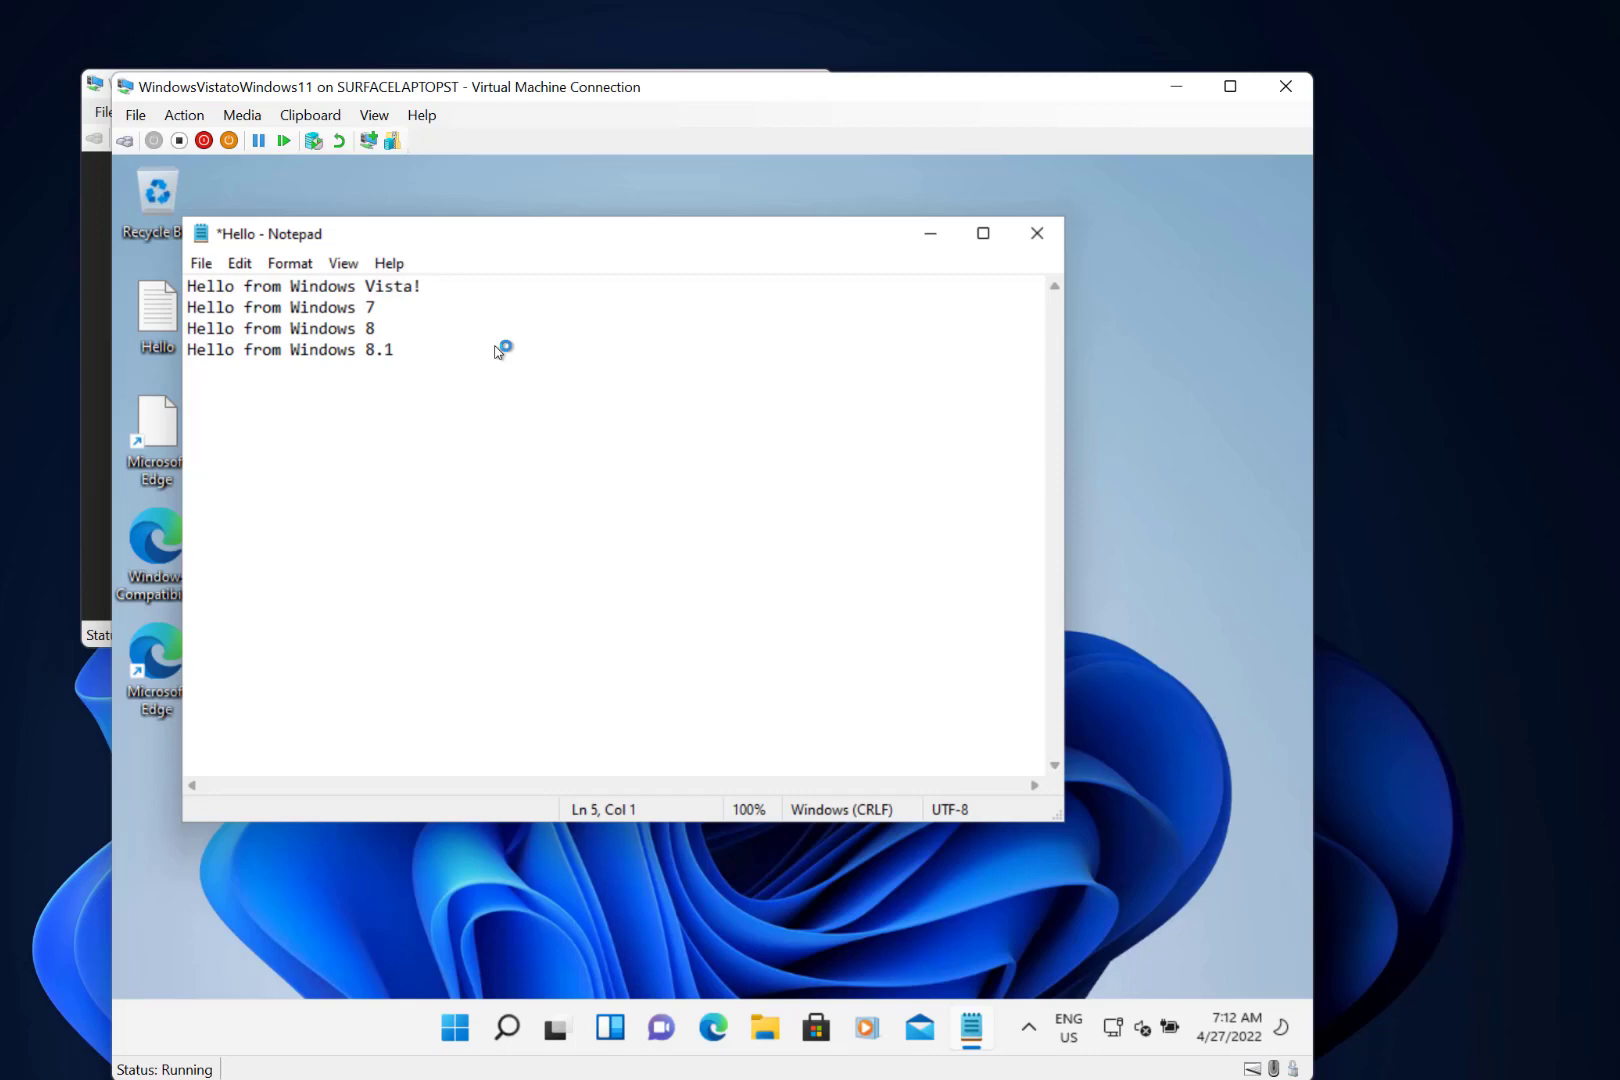
Add the line 'Now on Windows 11' to Hello.txt and save the changes on close.
type("Now on Windows")
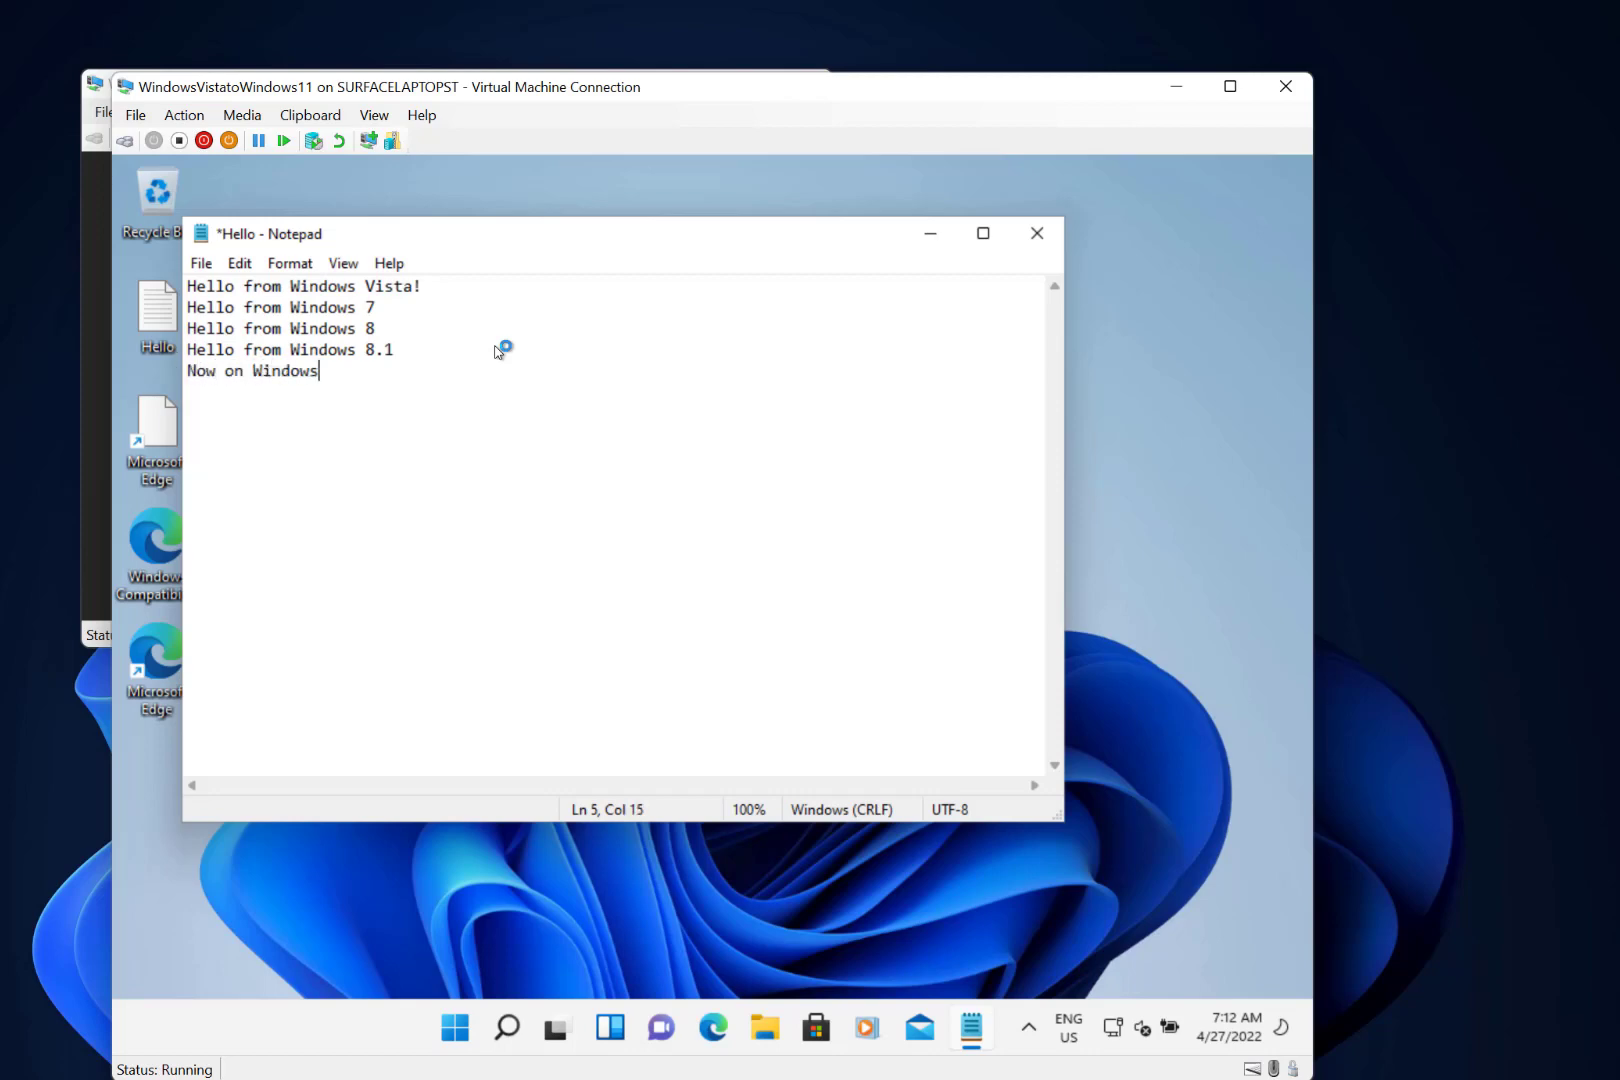
type("11")
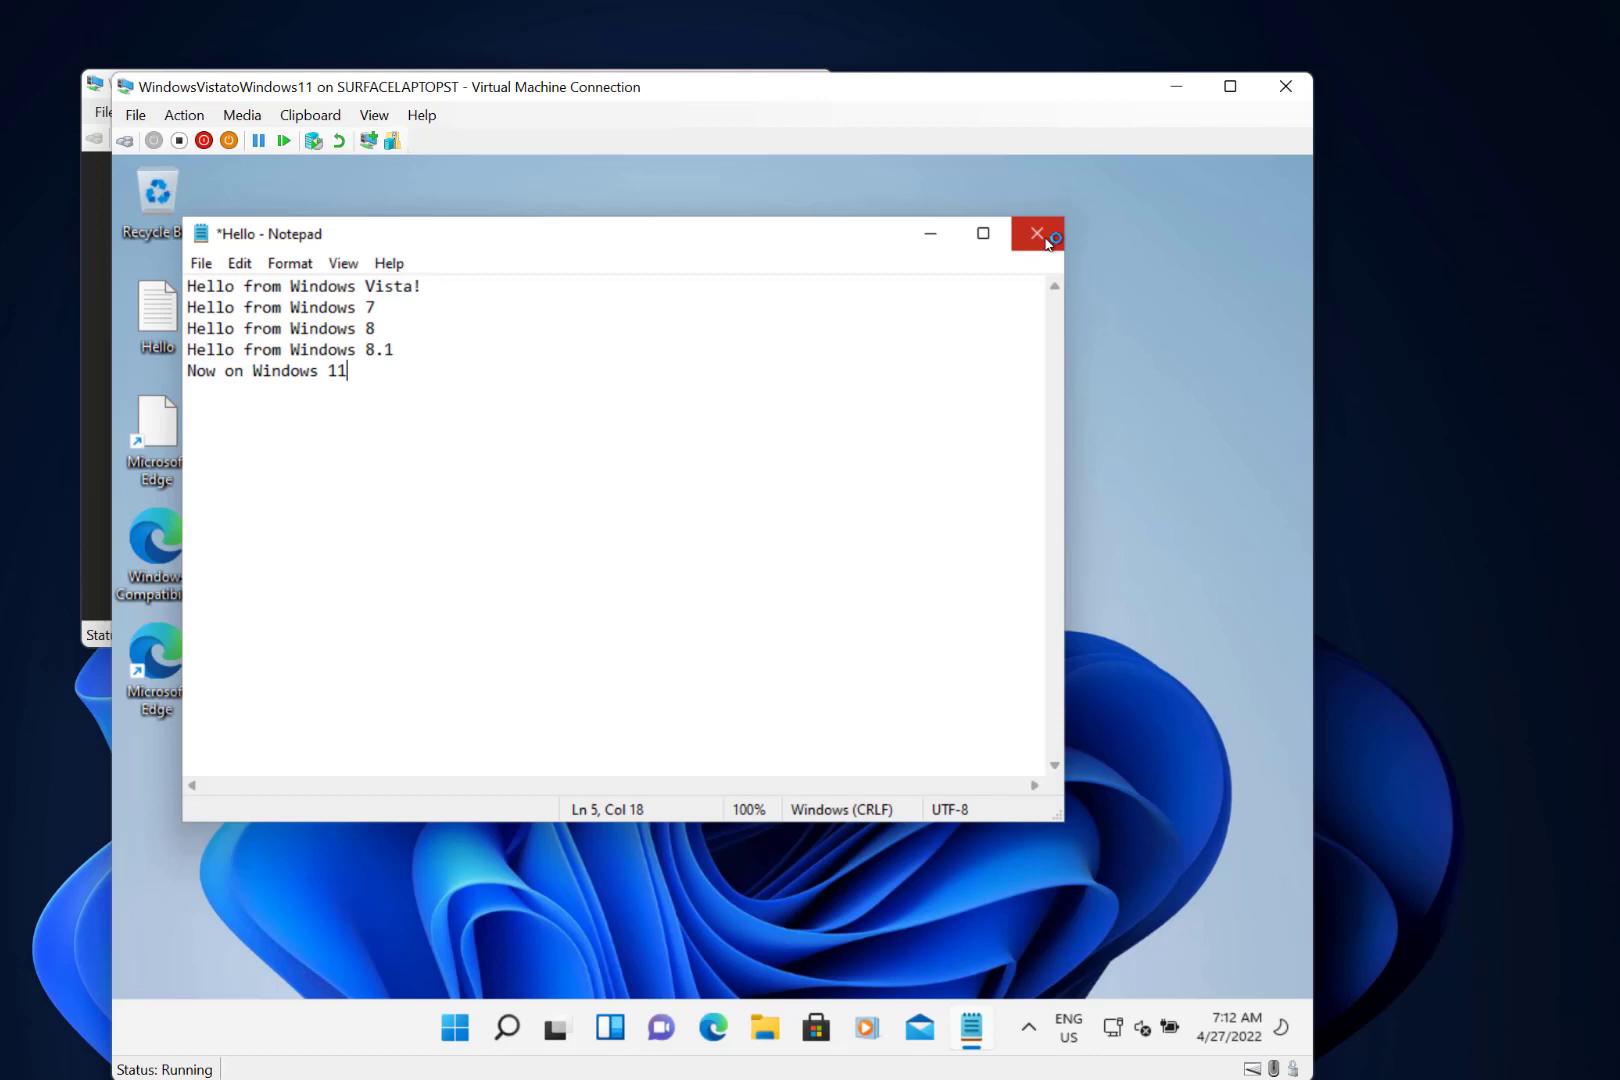
left_click(1038, 232)
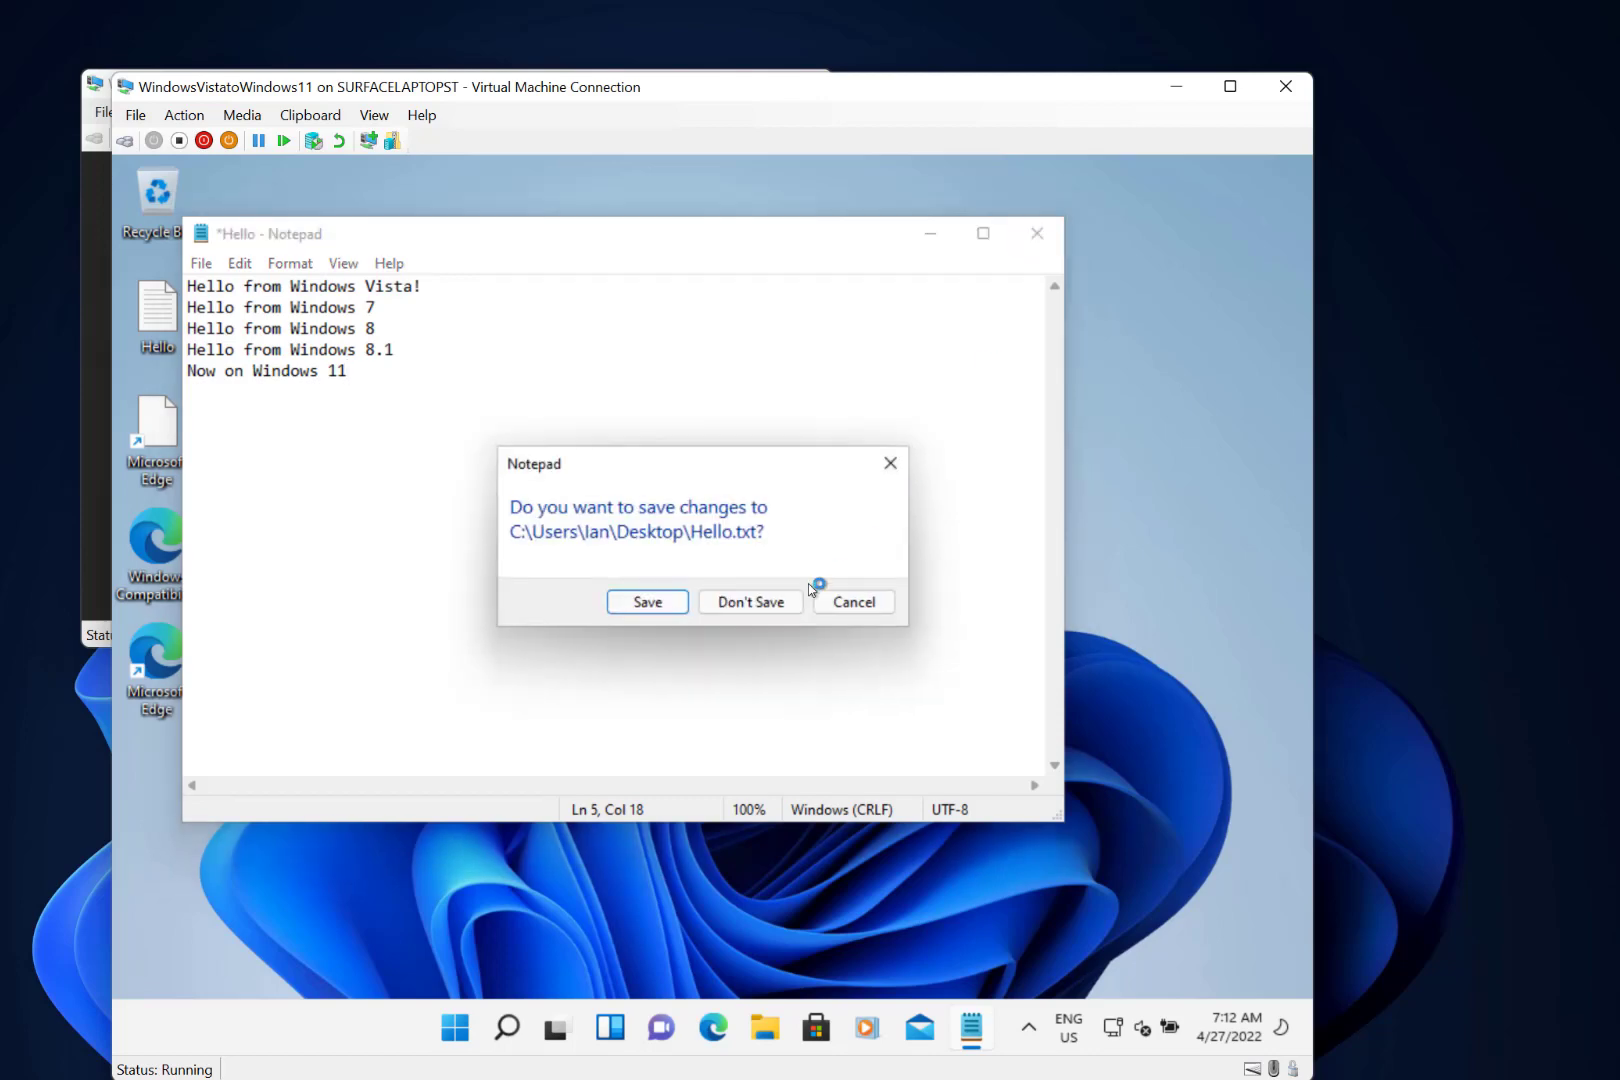
left_click(750, 602)
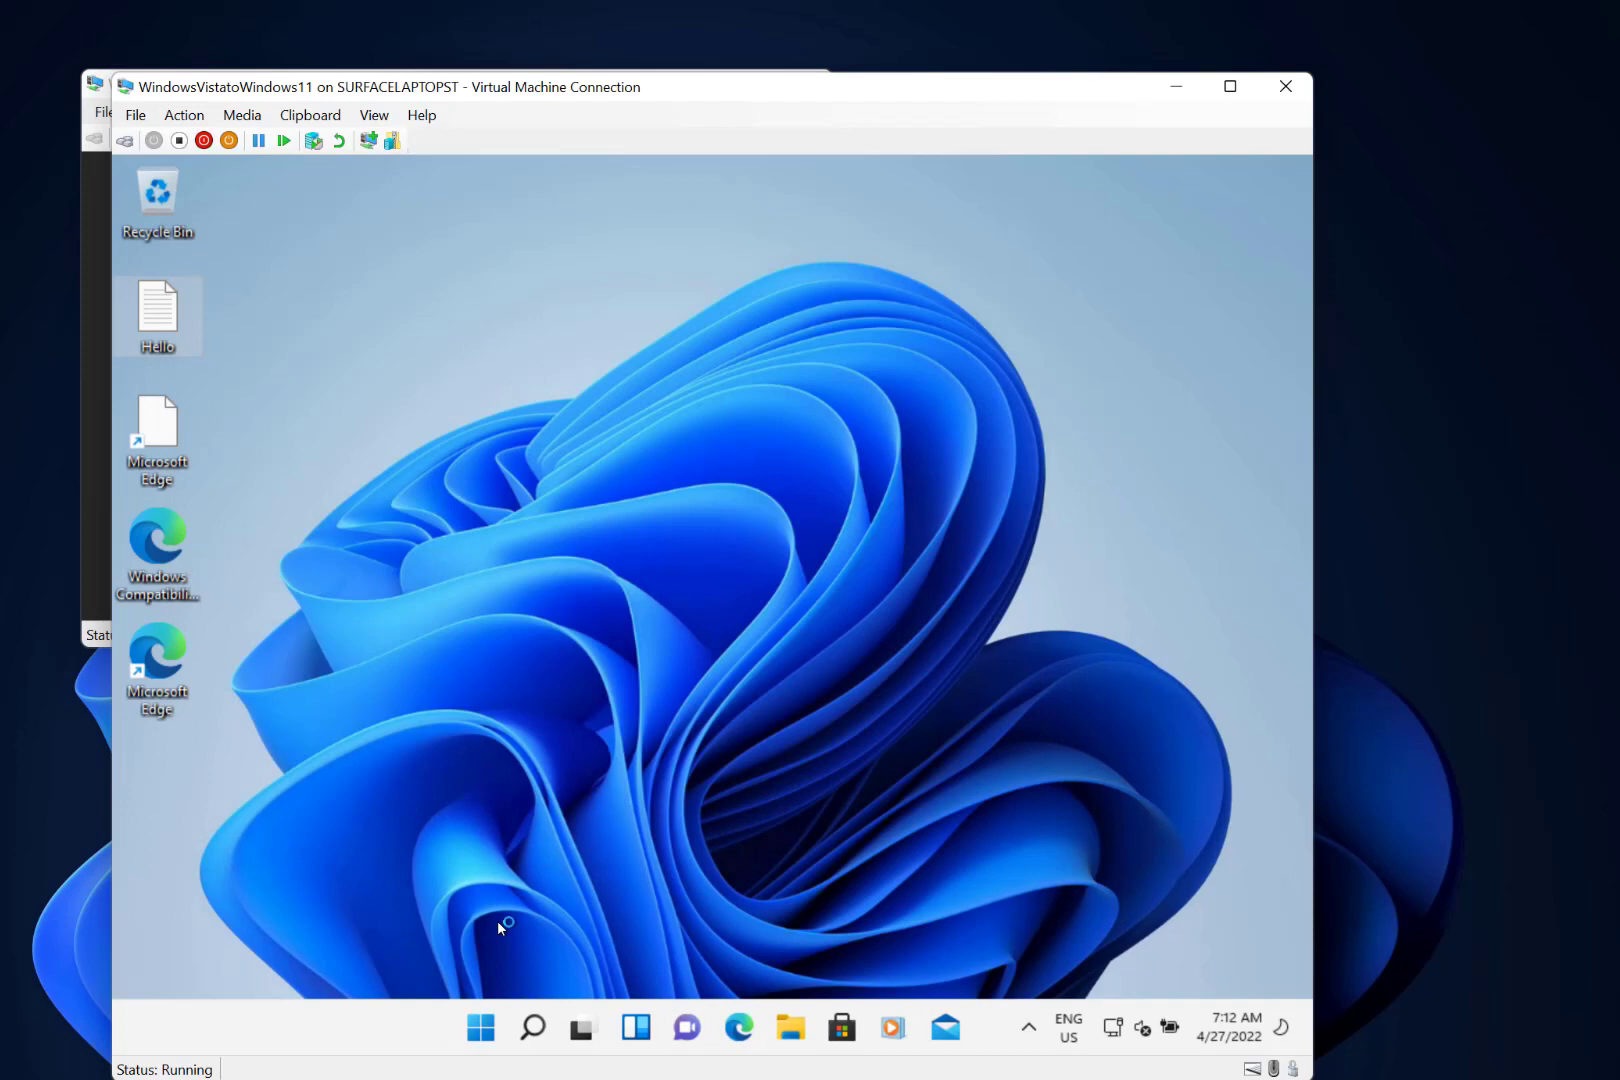
mouse_move(502, 1052)
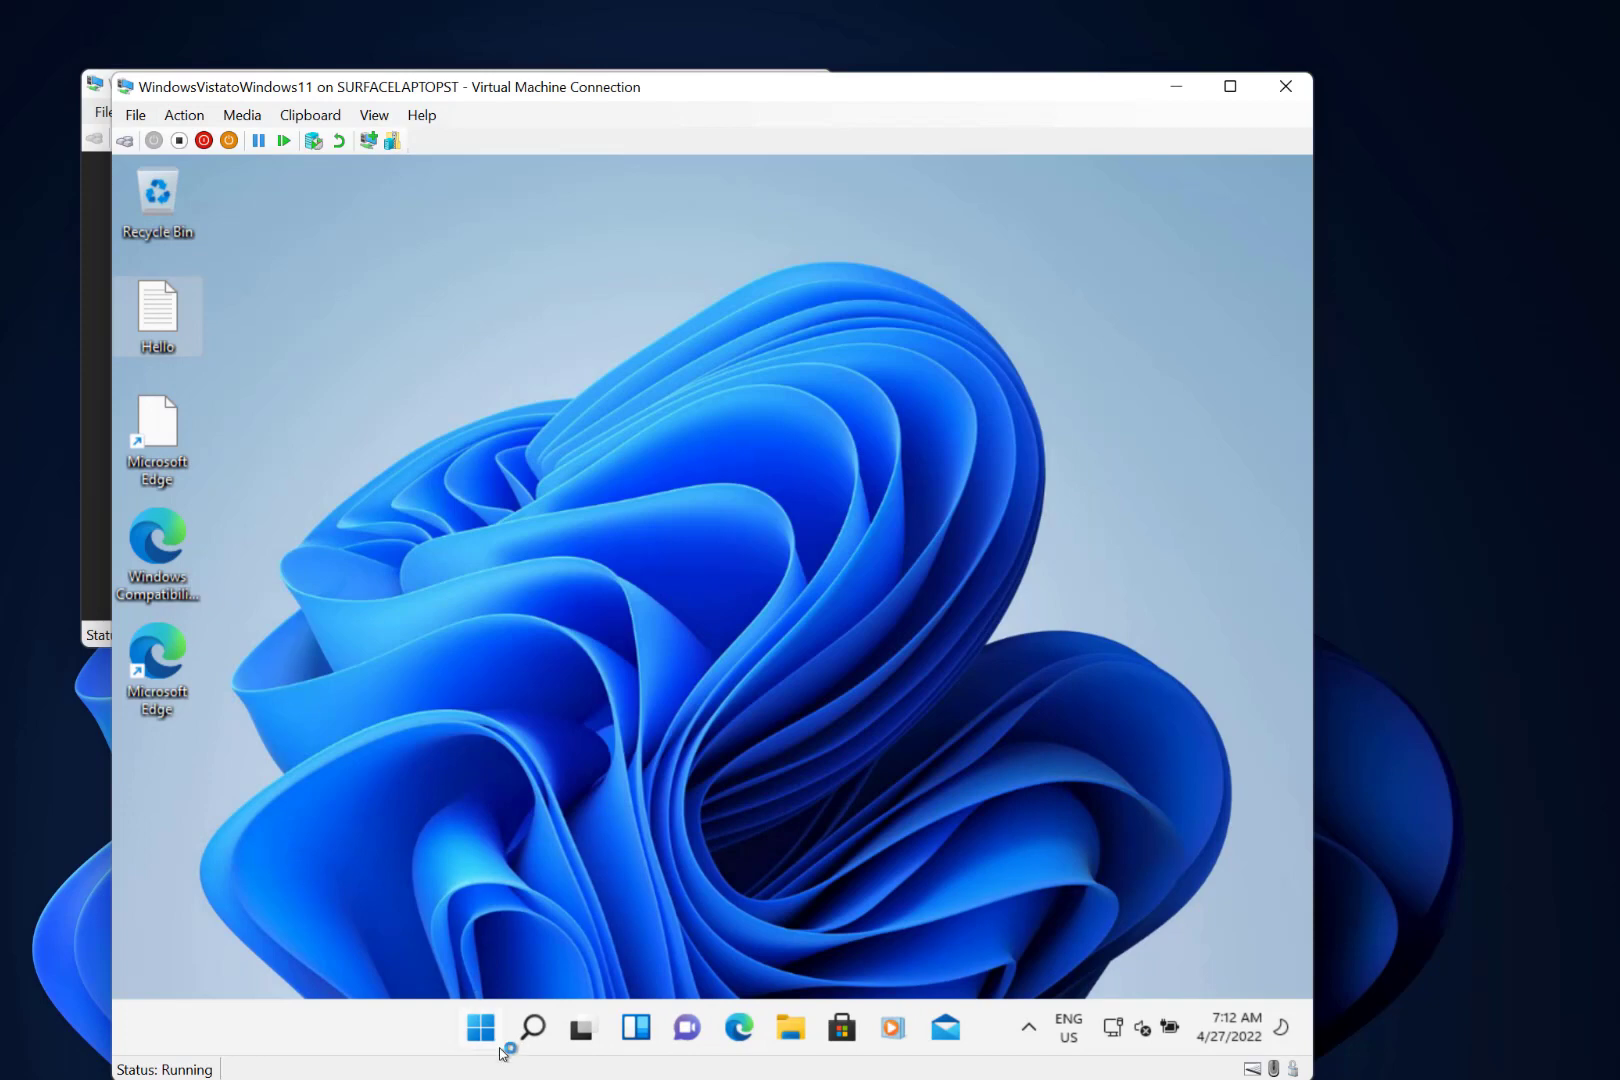
left_click(478, 1028)
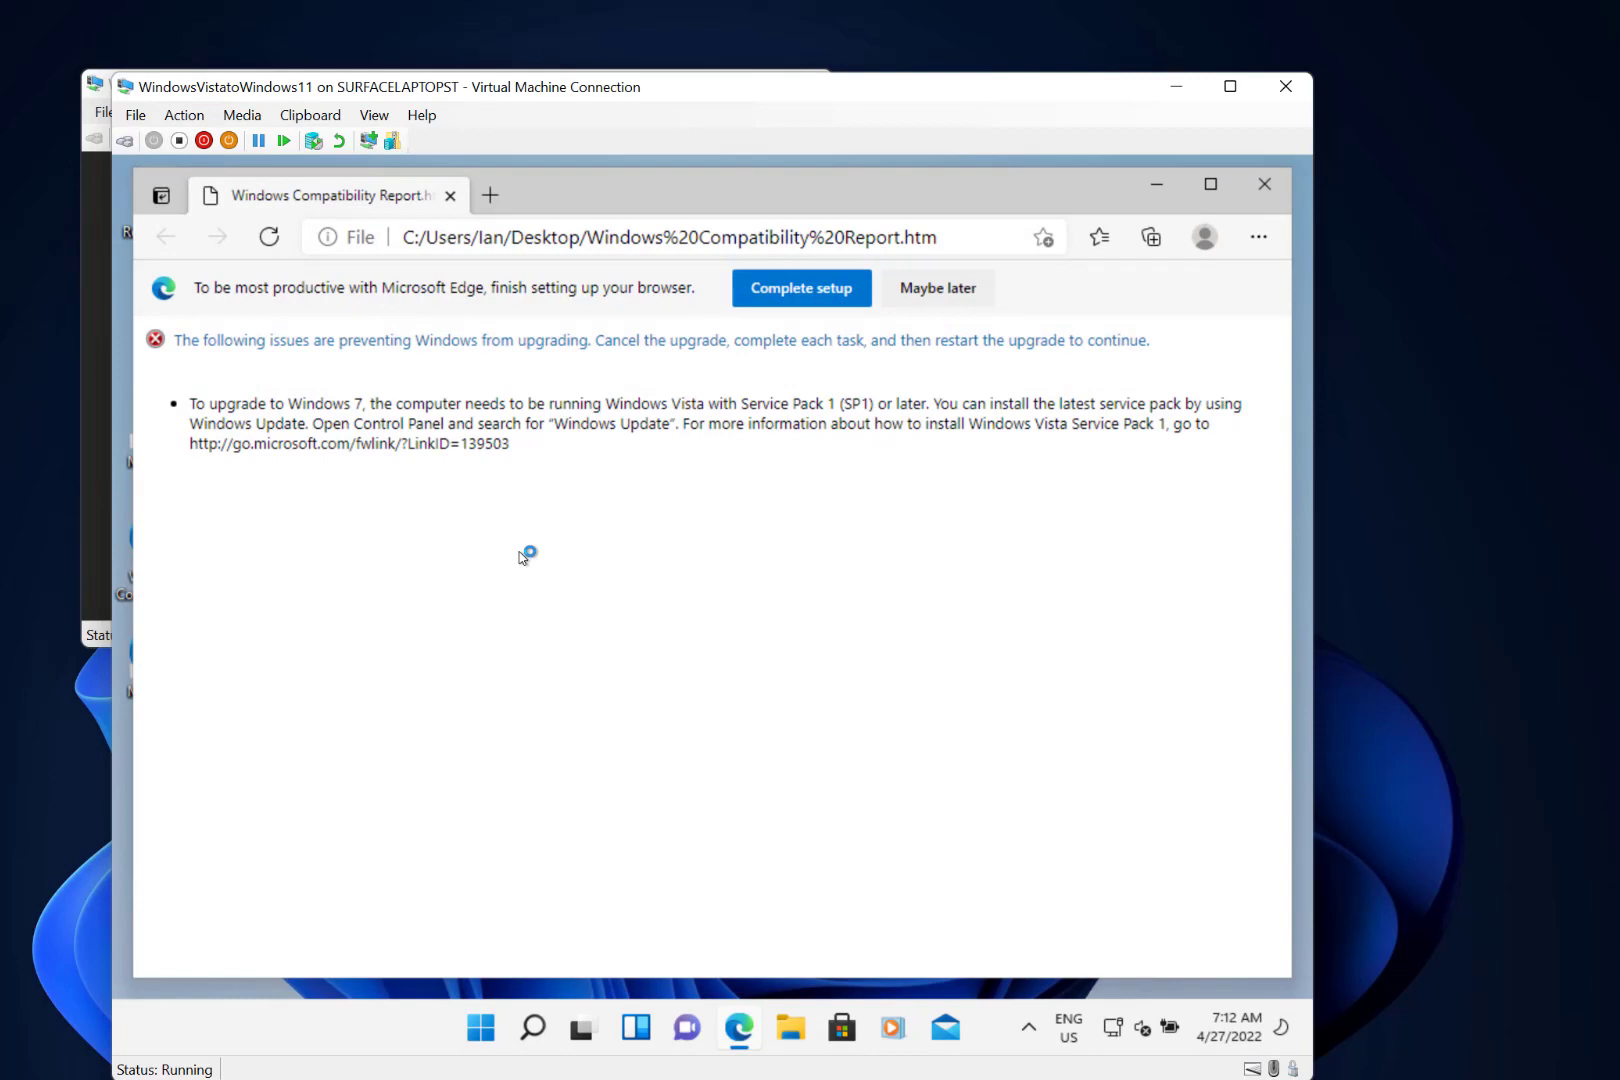
left_click(1264, 184)
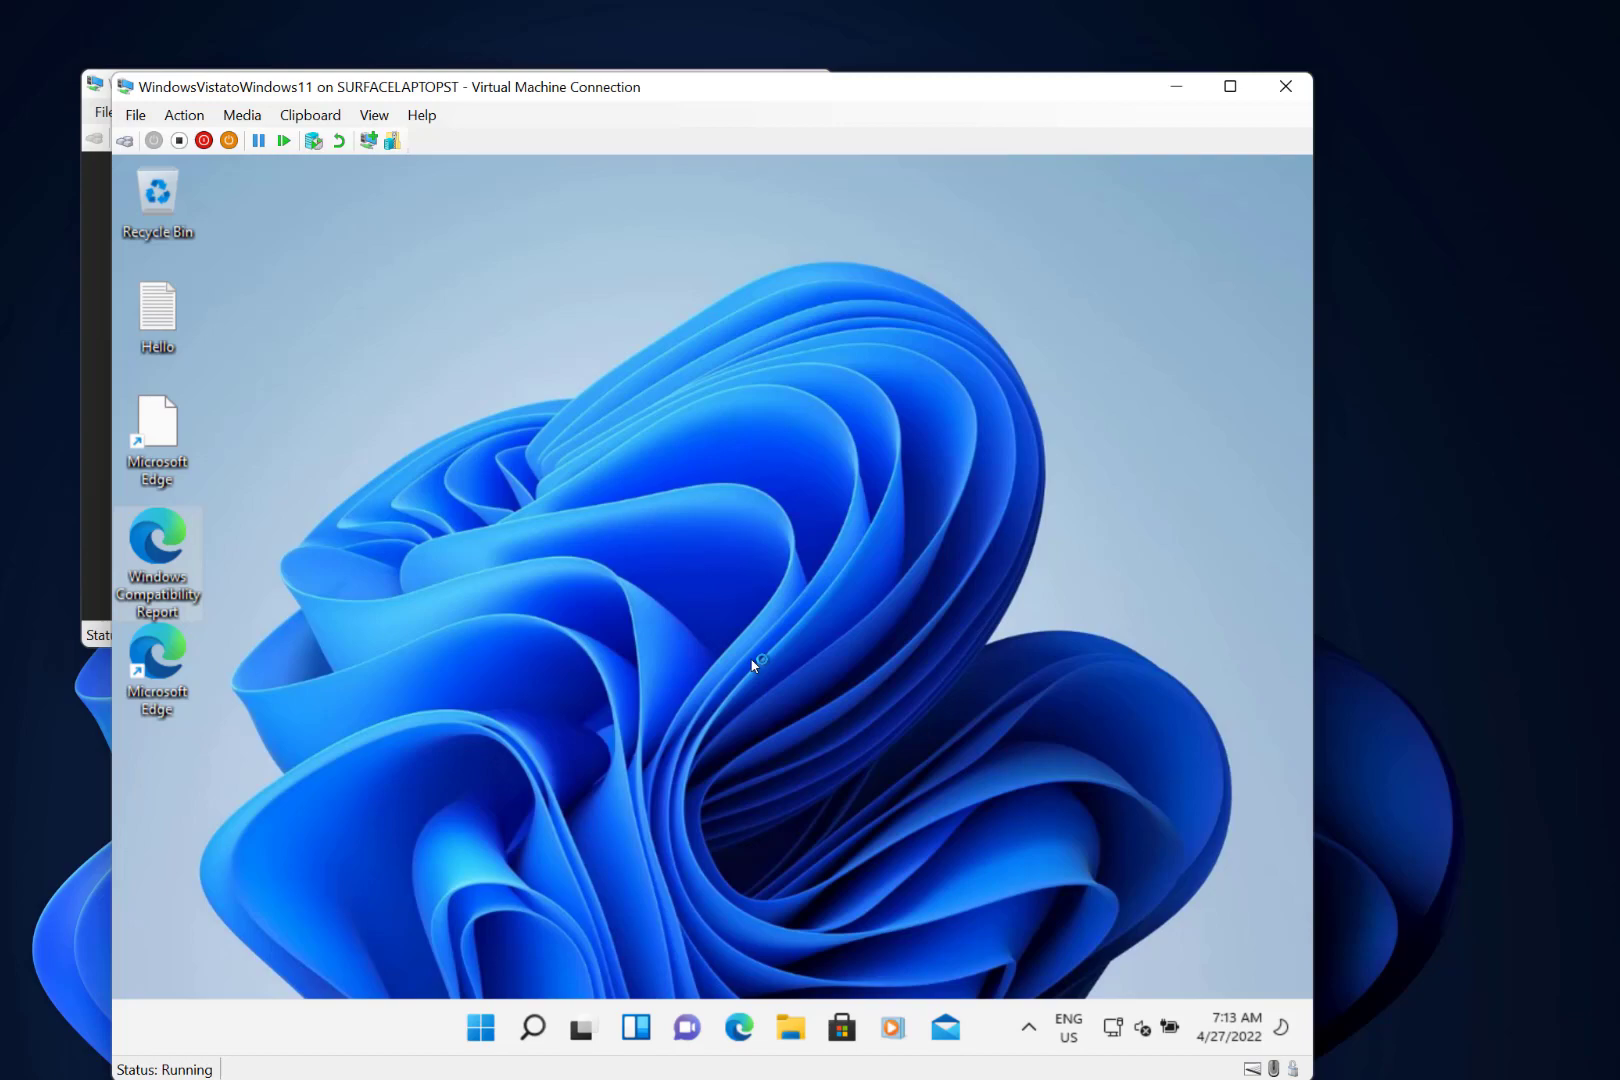
mouse_move(744, 368)
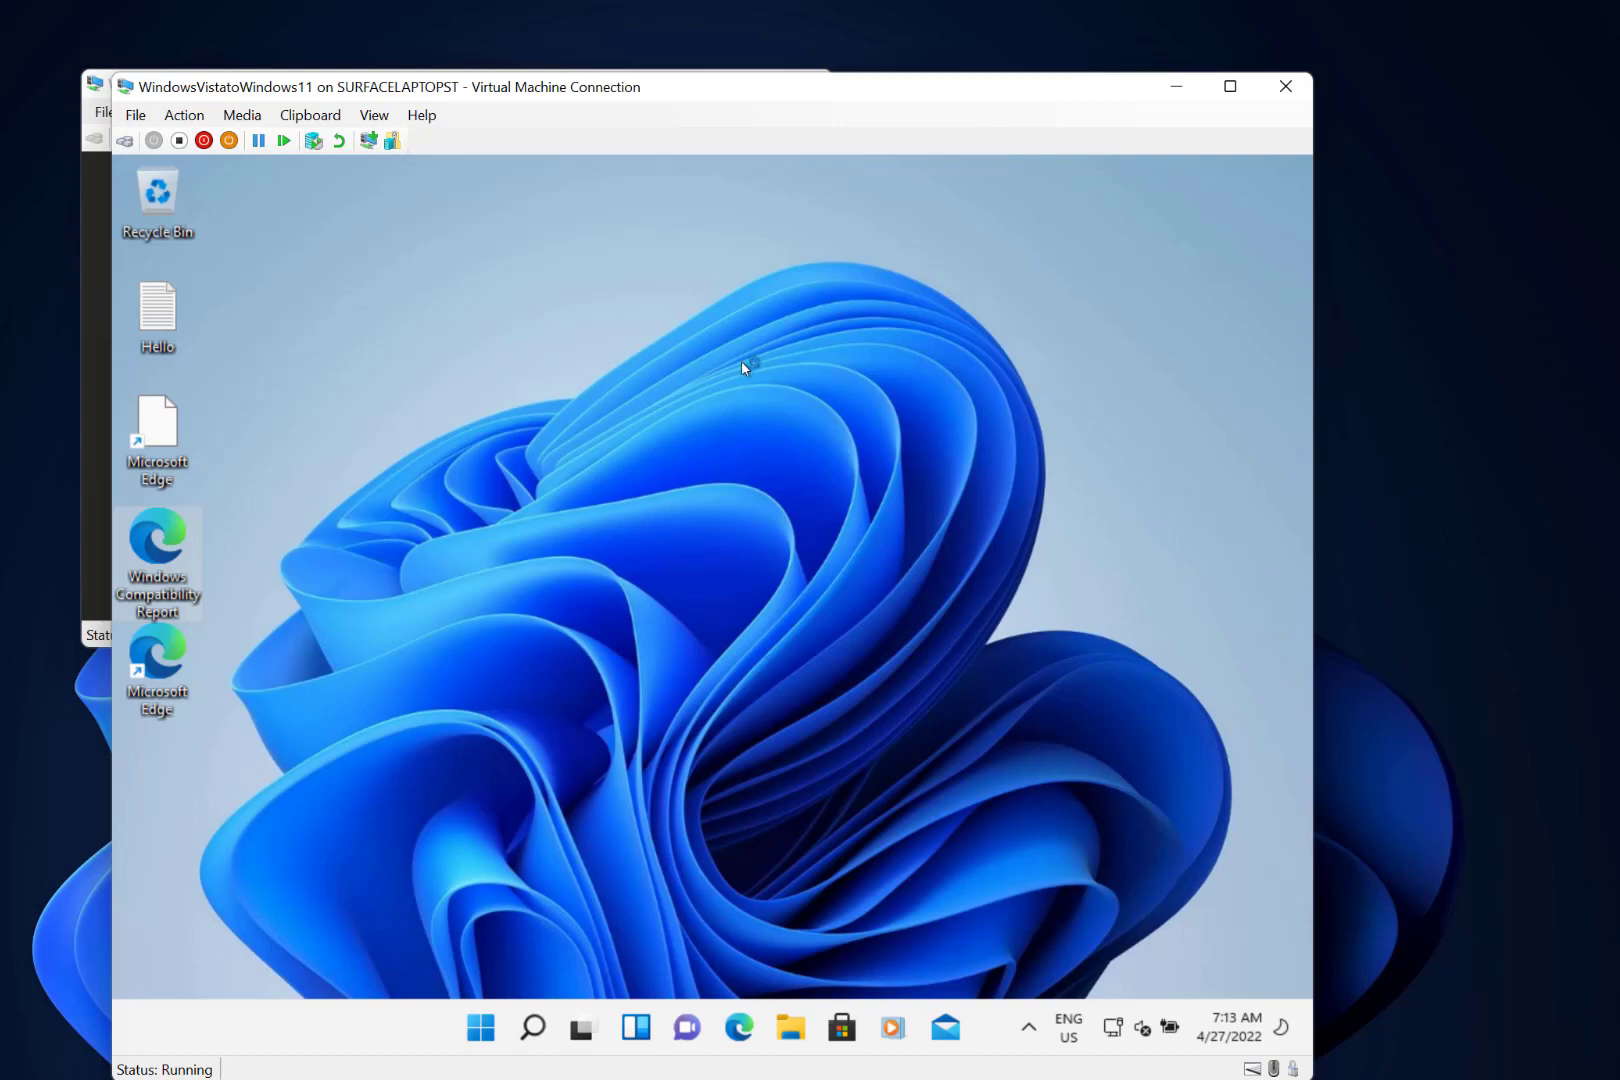